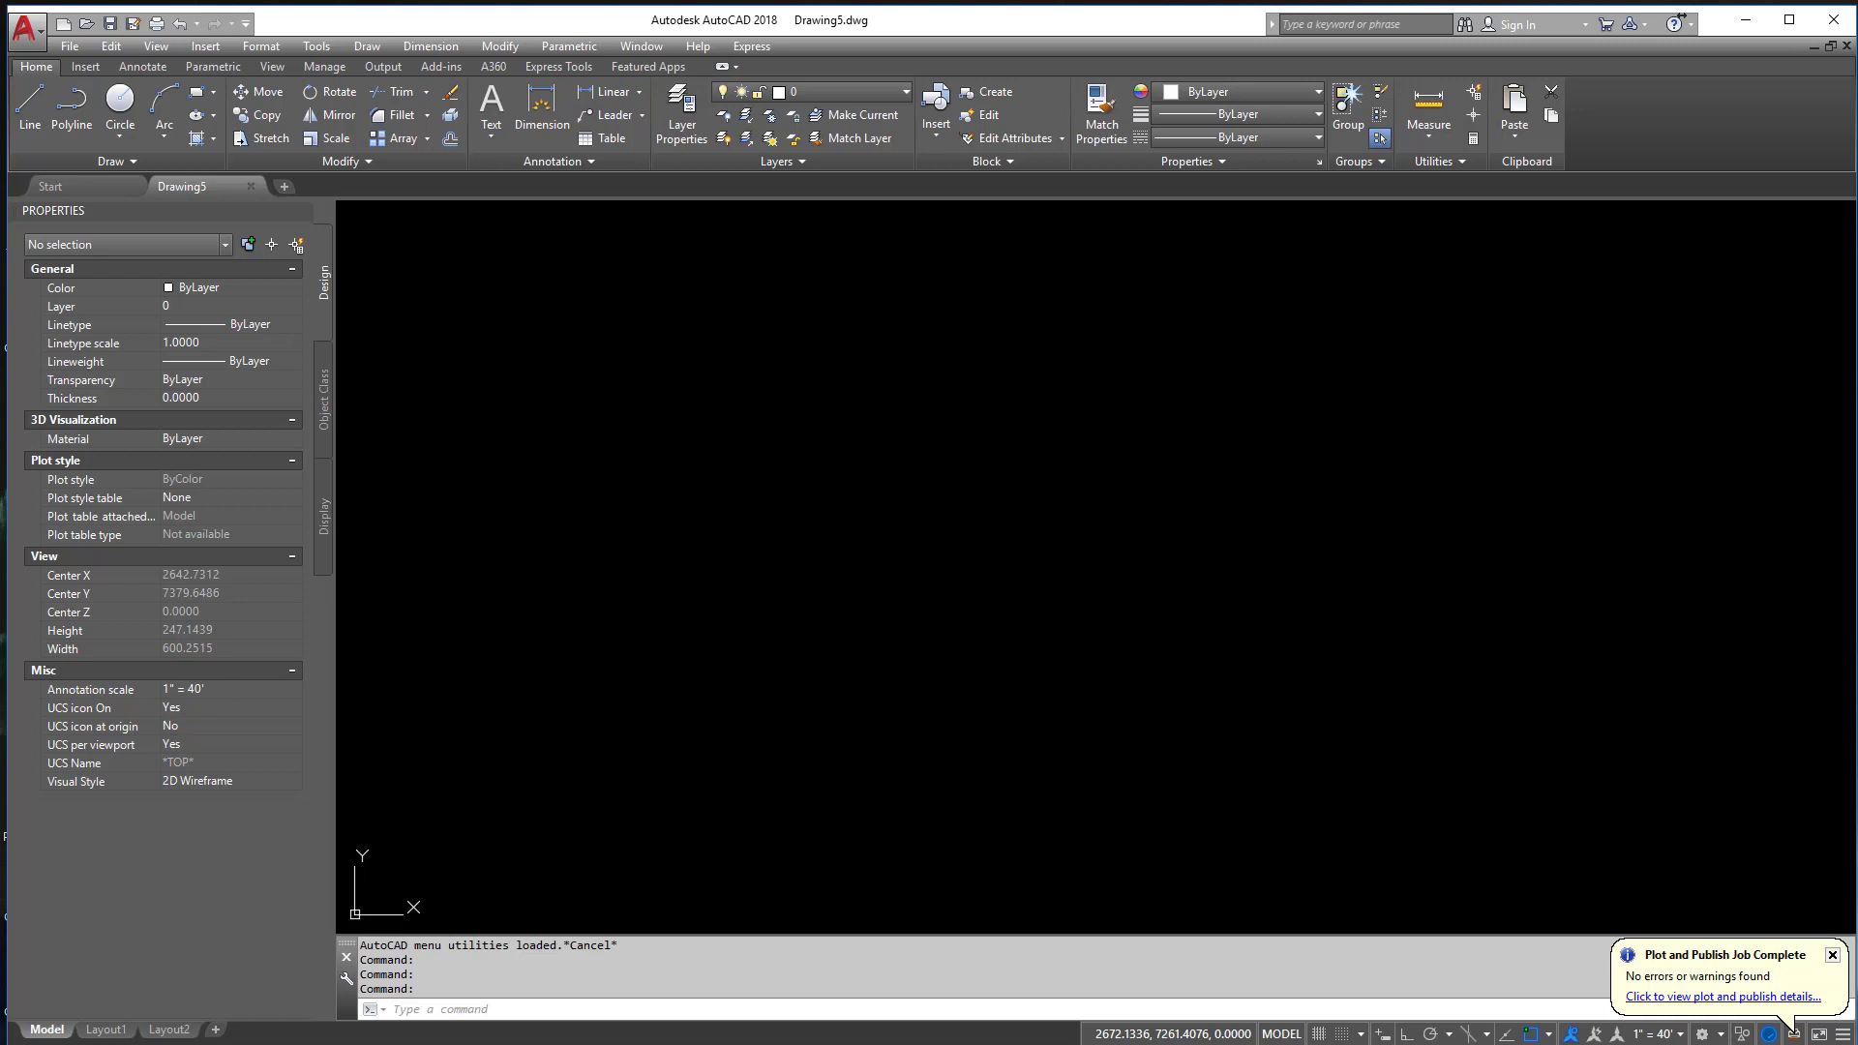
- Delete the unneeded Layout2 from the layout tab menu, keeping only sheet 1
right_click(104, 1028)
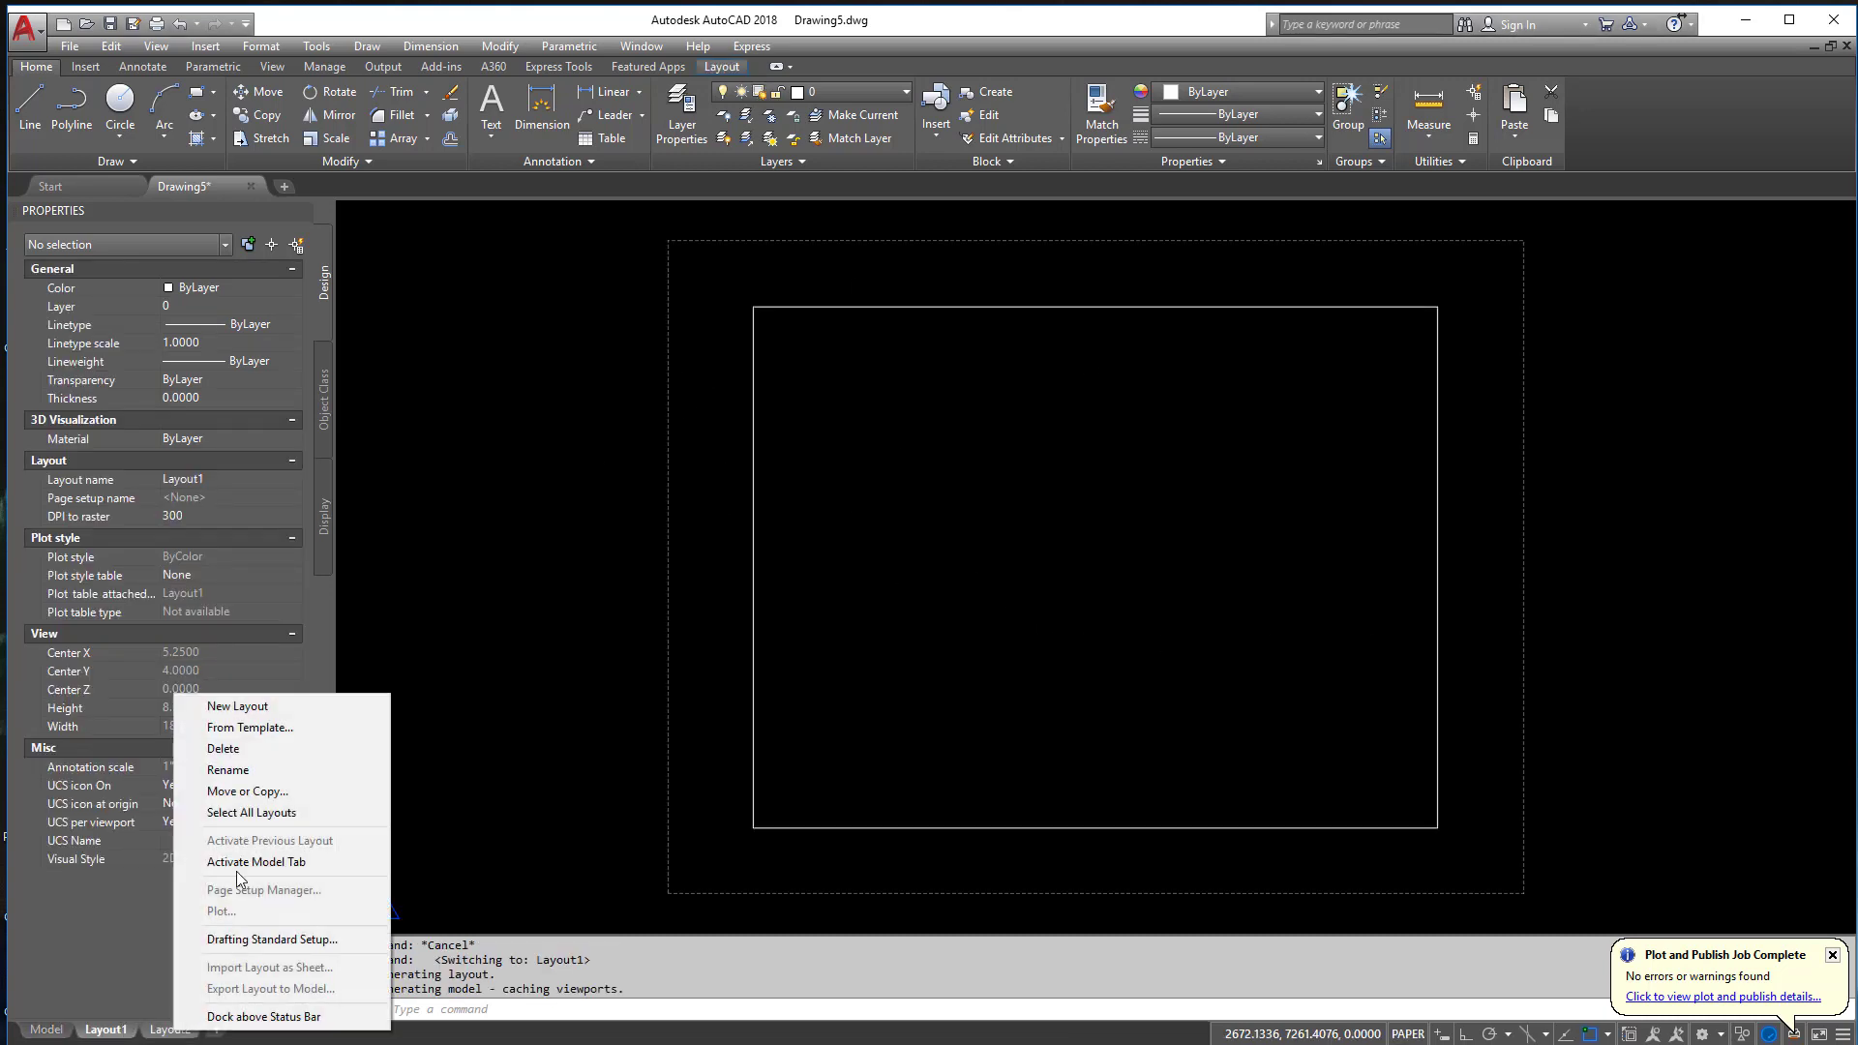
left_click(236, 706)
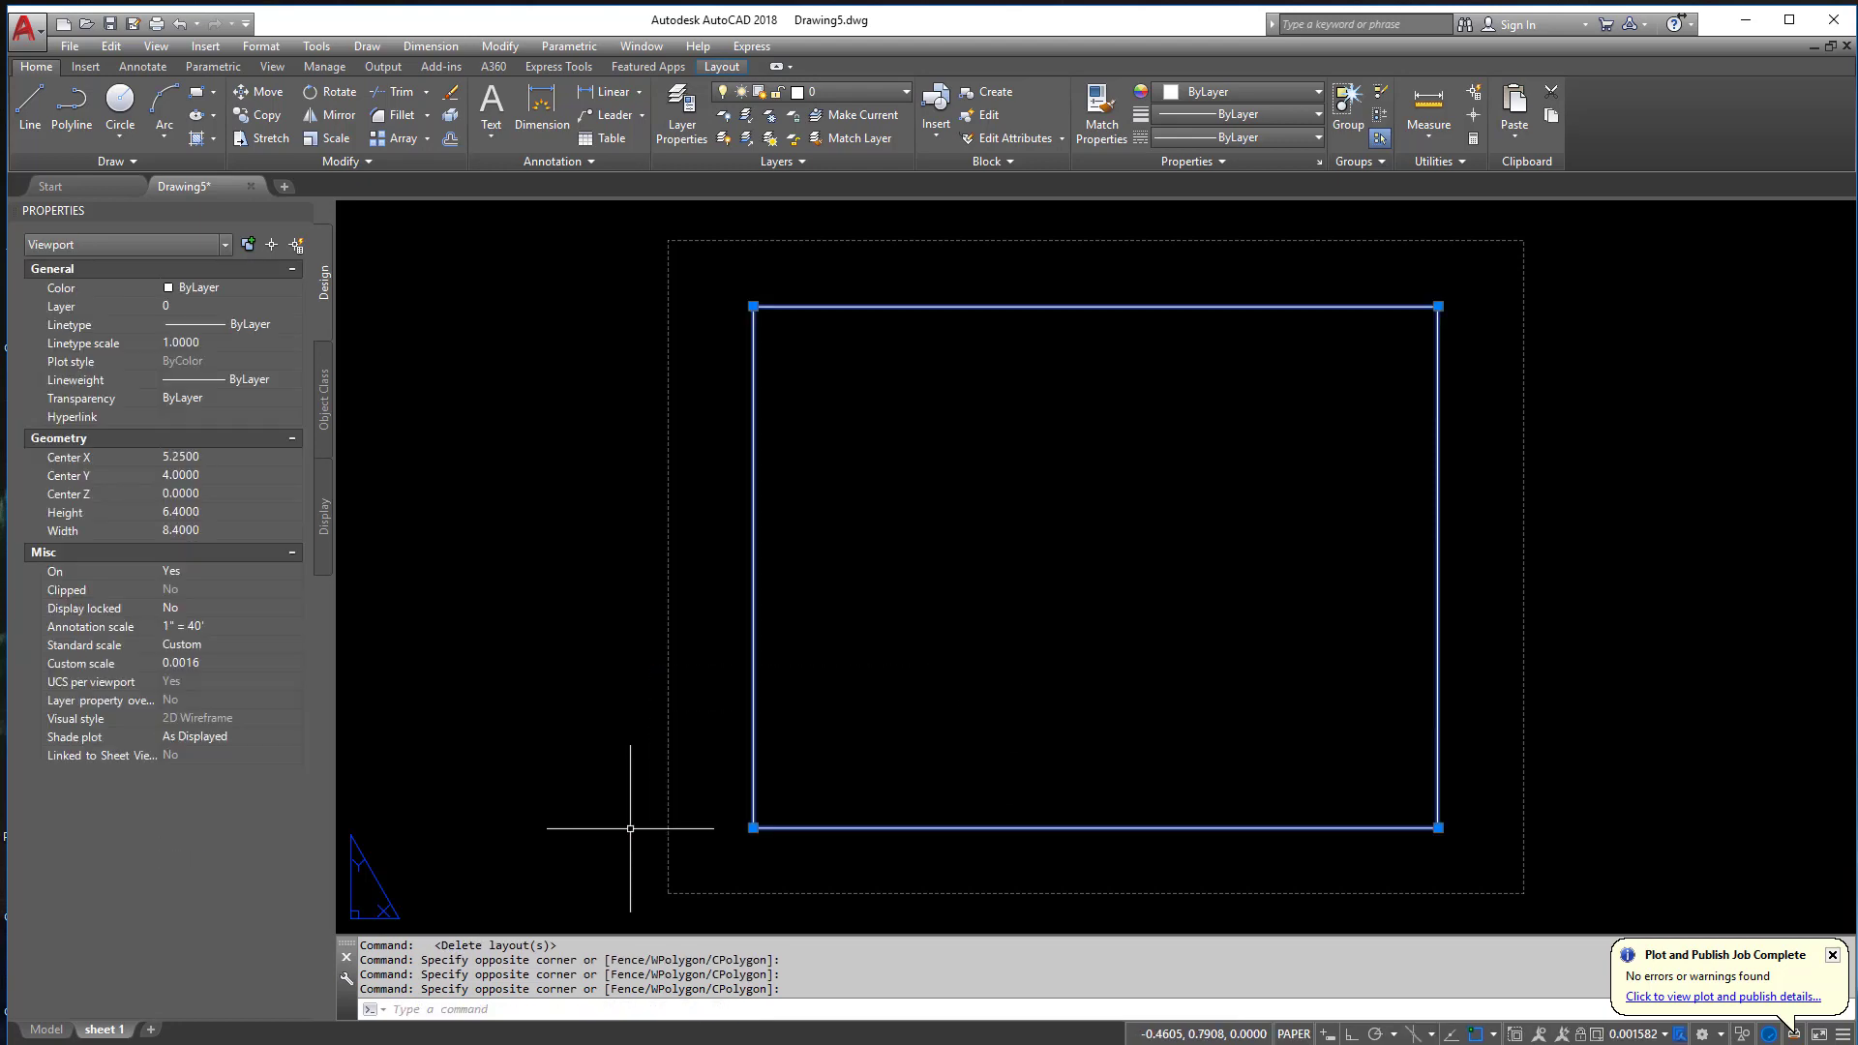
- Erase the viewport and insert the 24X36_ATTRIB title block with default attribute values
key("Delete")
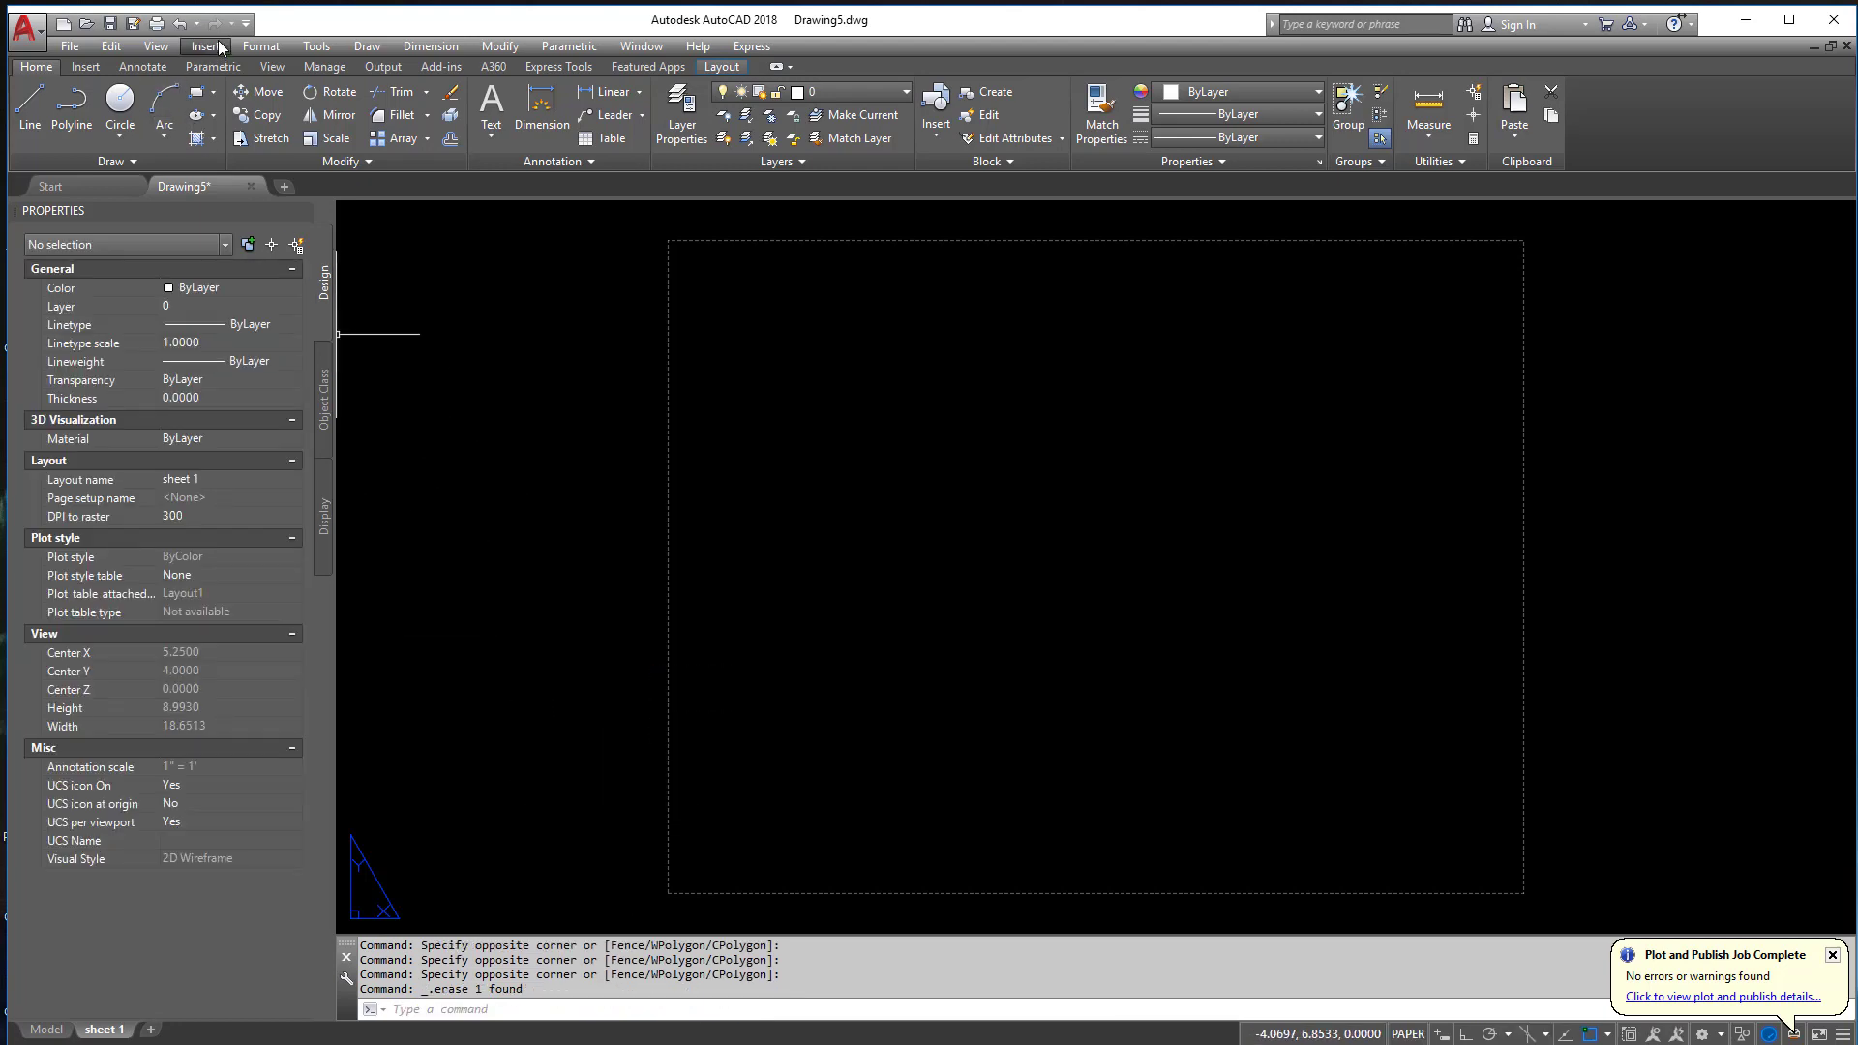
left_click(935, 107)
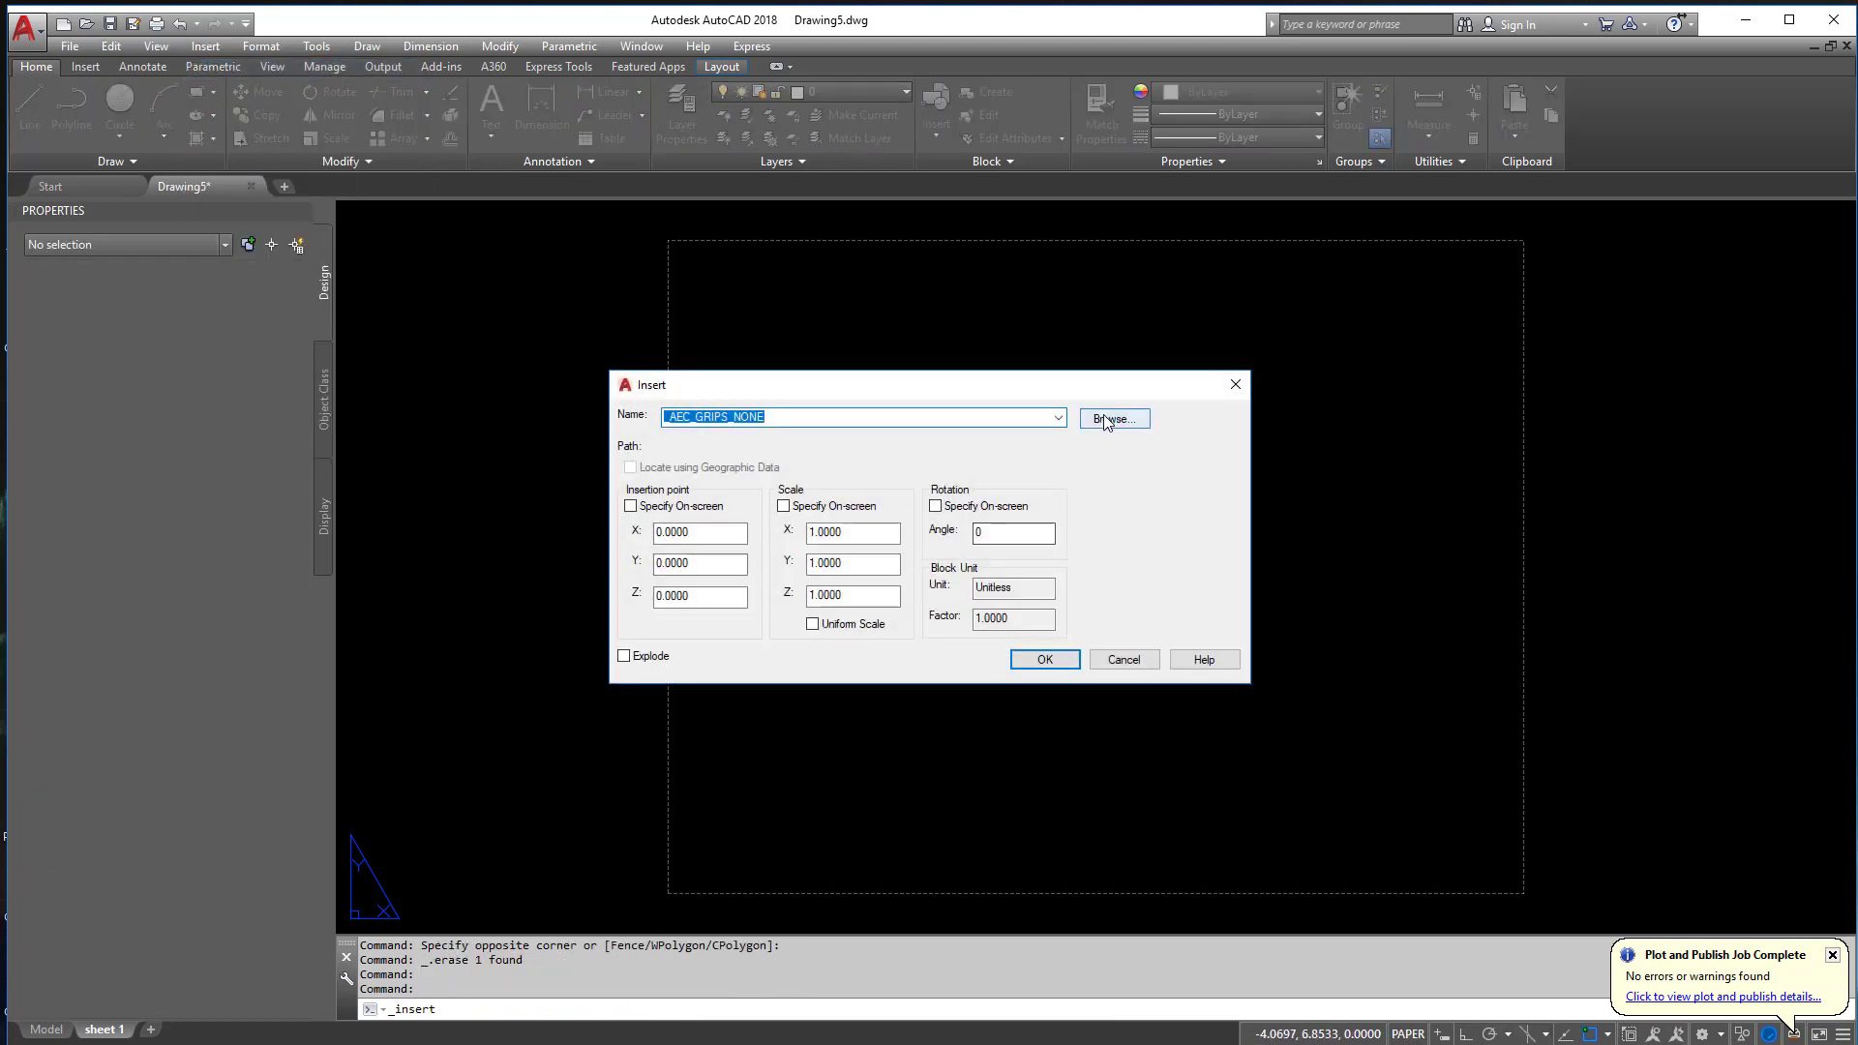
left_click(1111, 418)
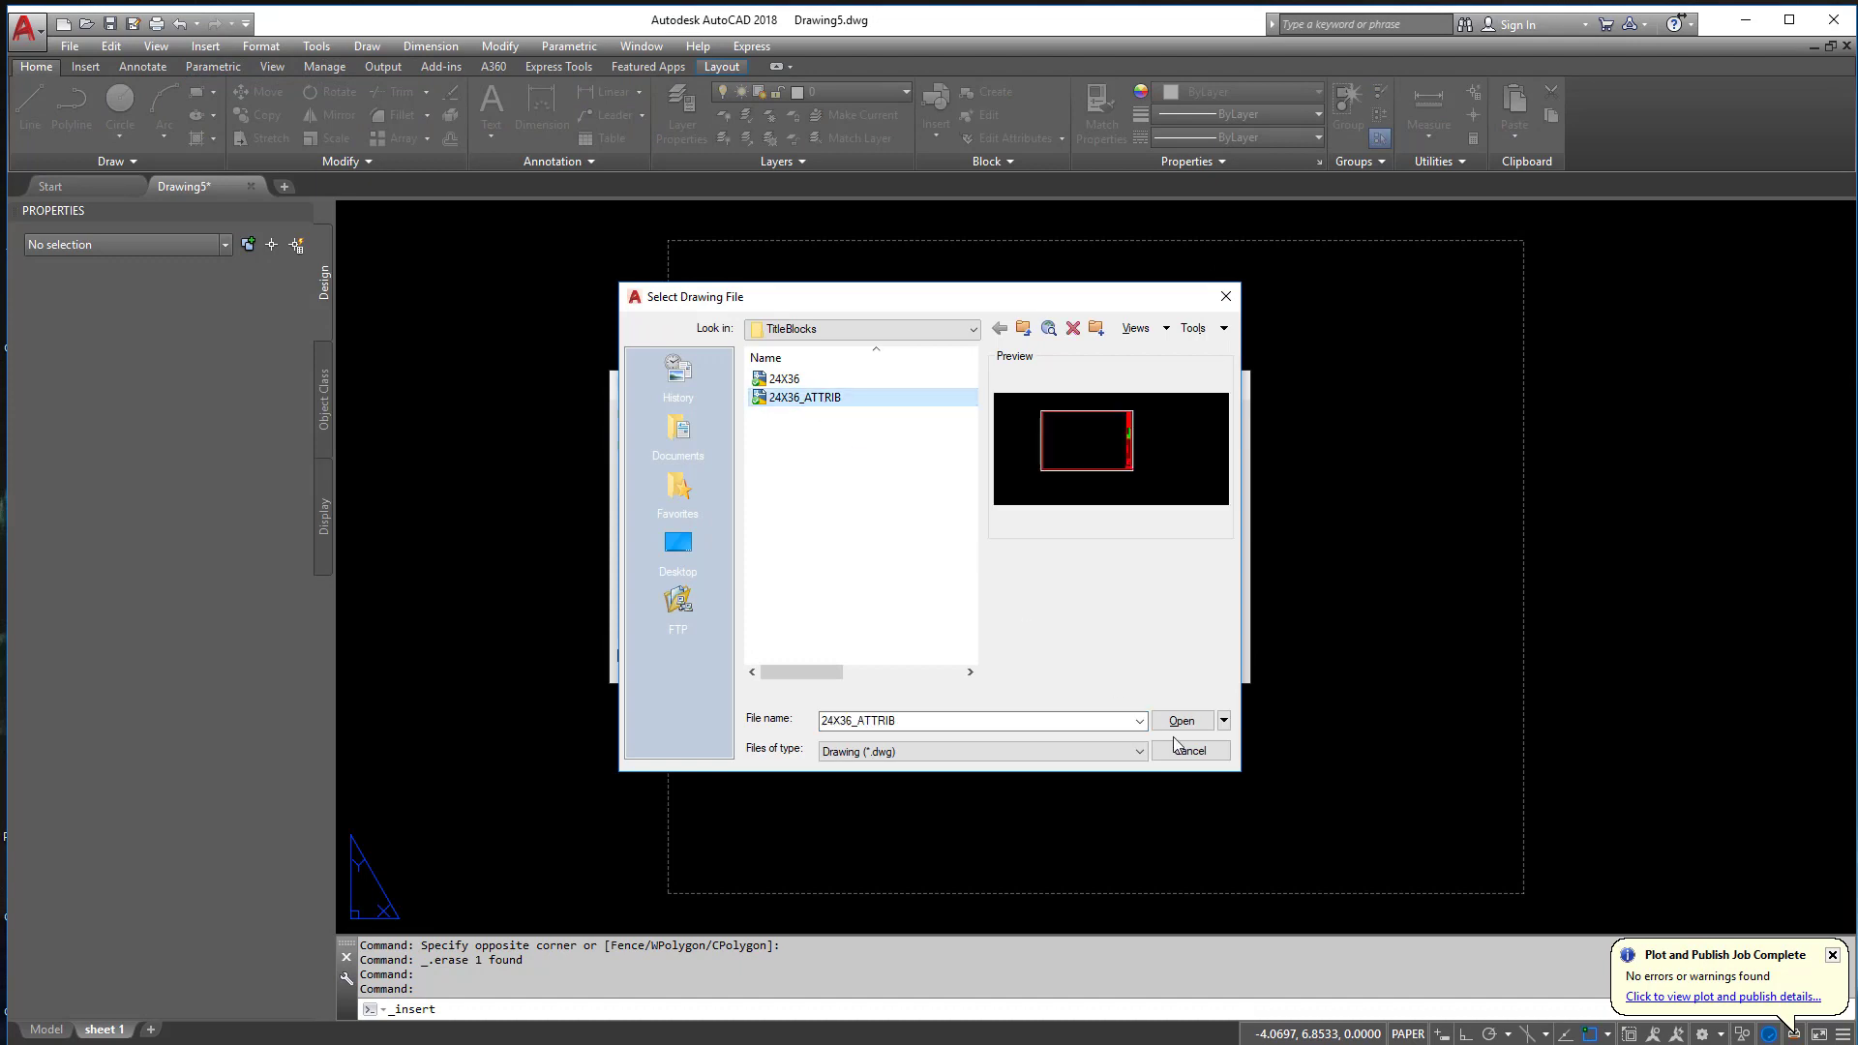
left_click(1179, 720)
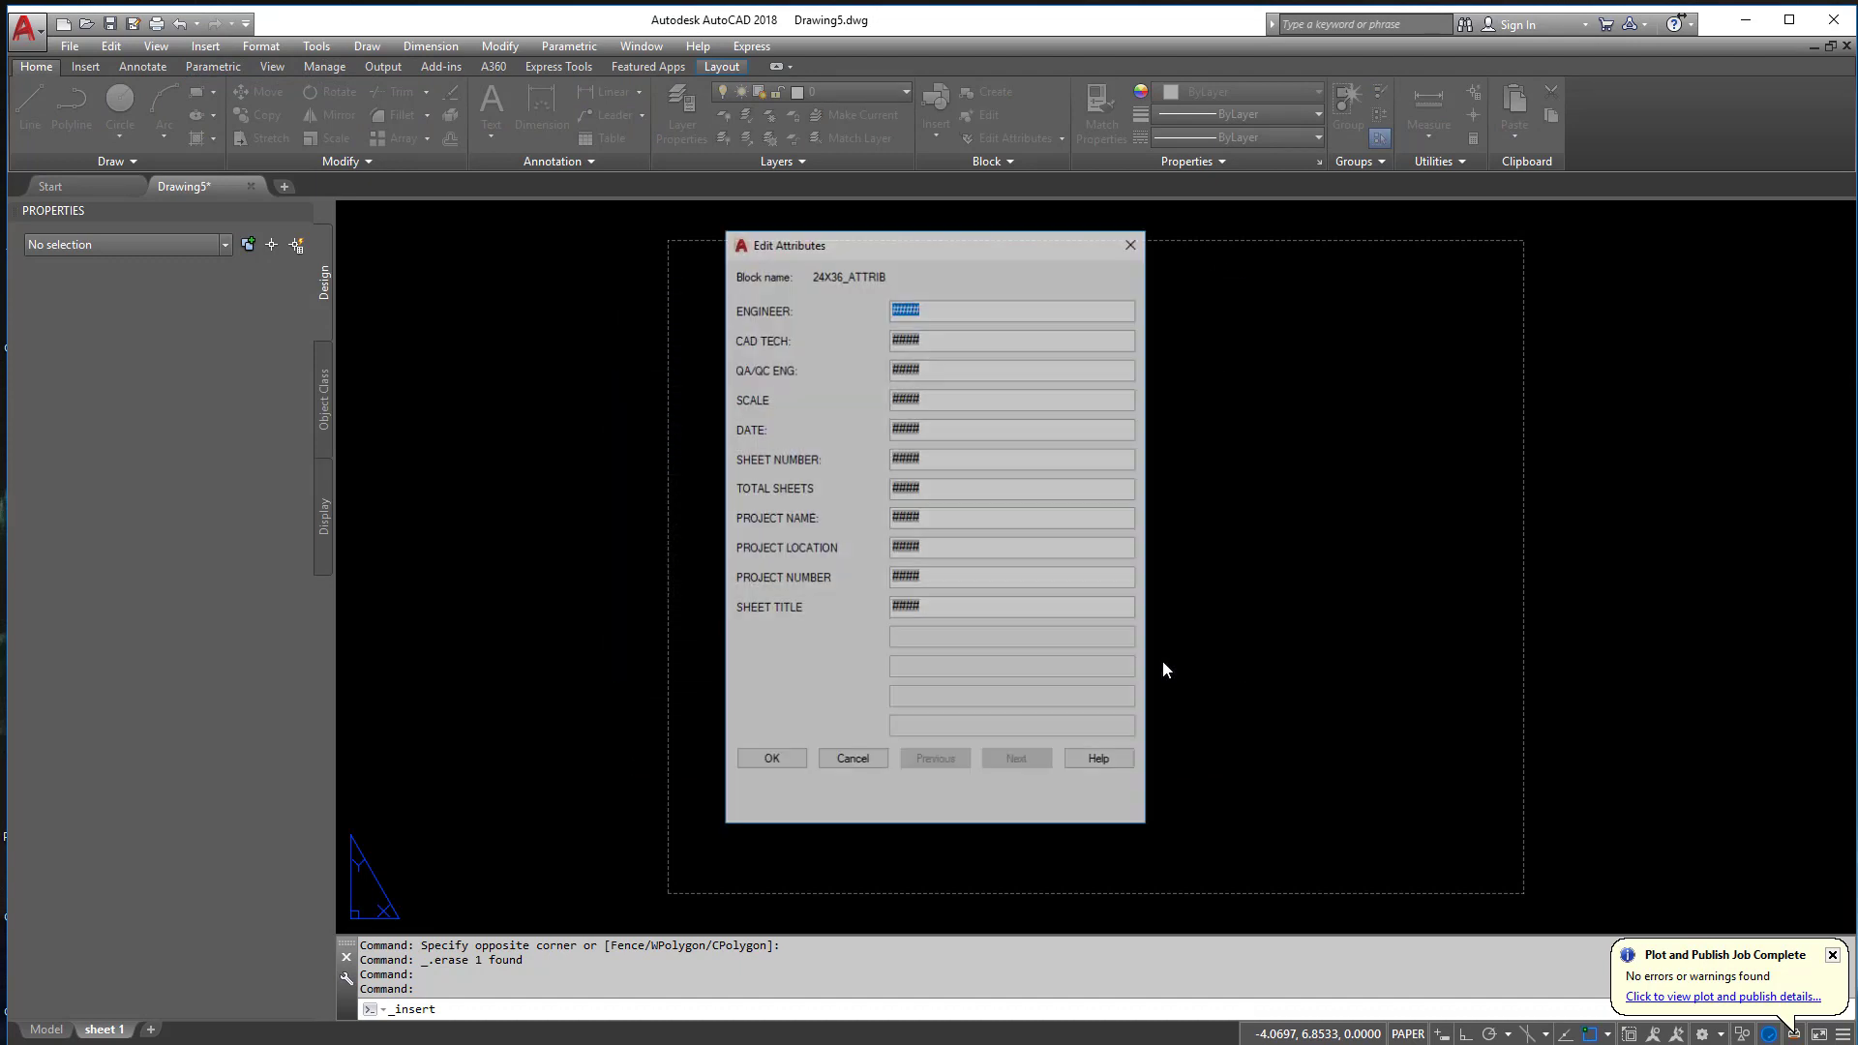
left_click(770, 759)
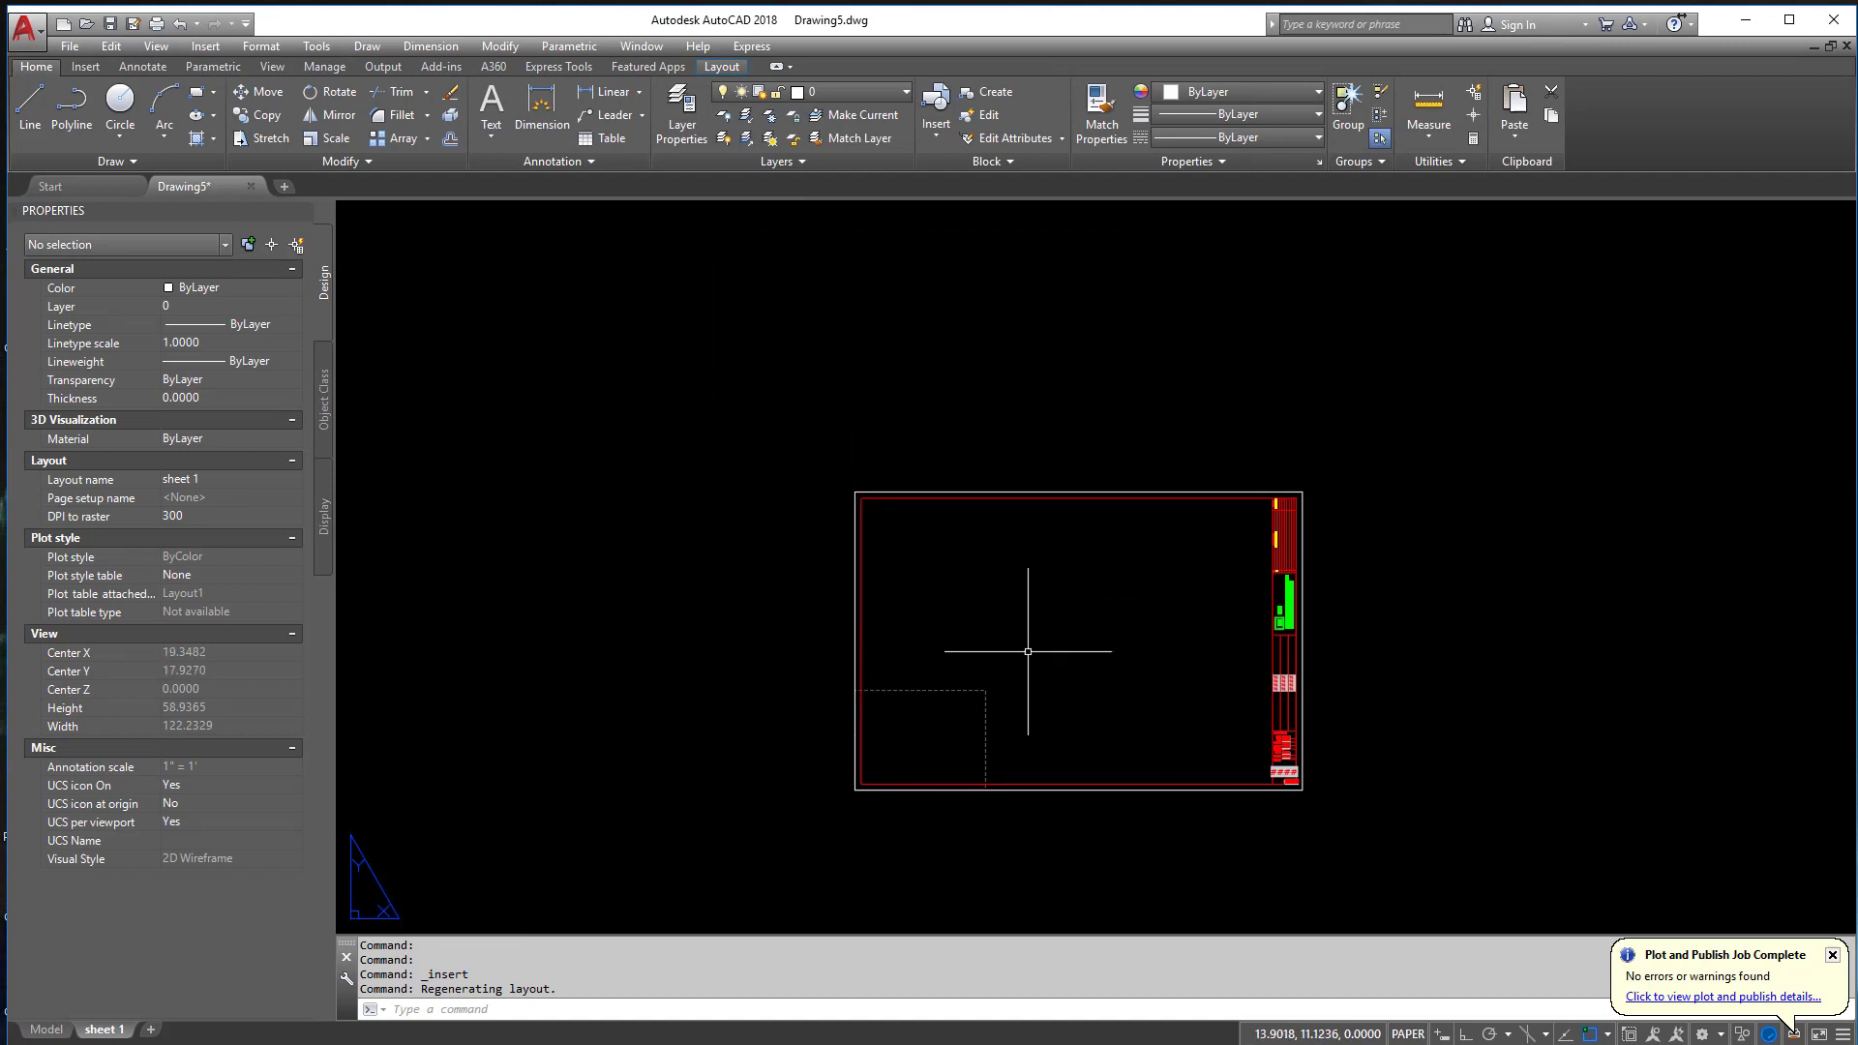
mouse_move(828, 463)
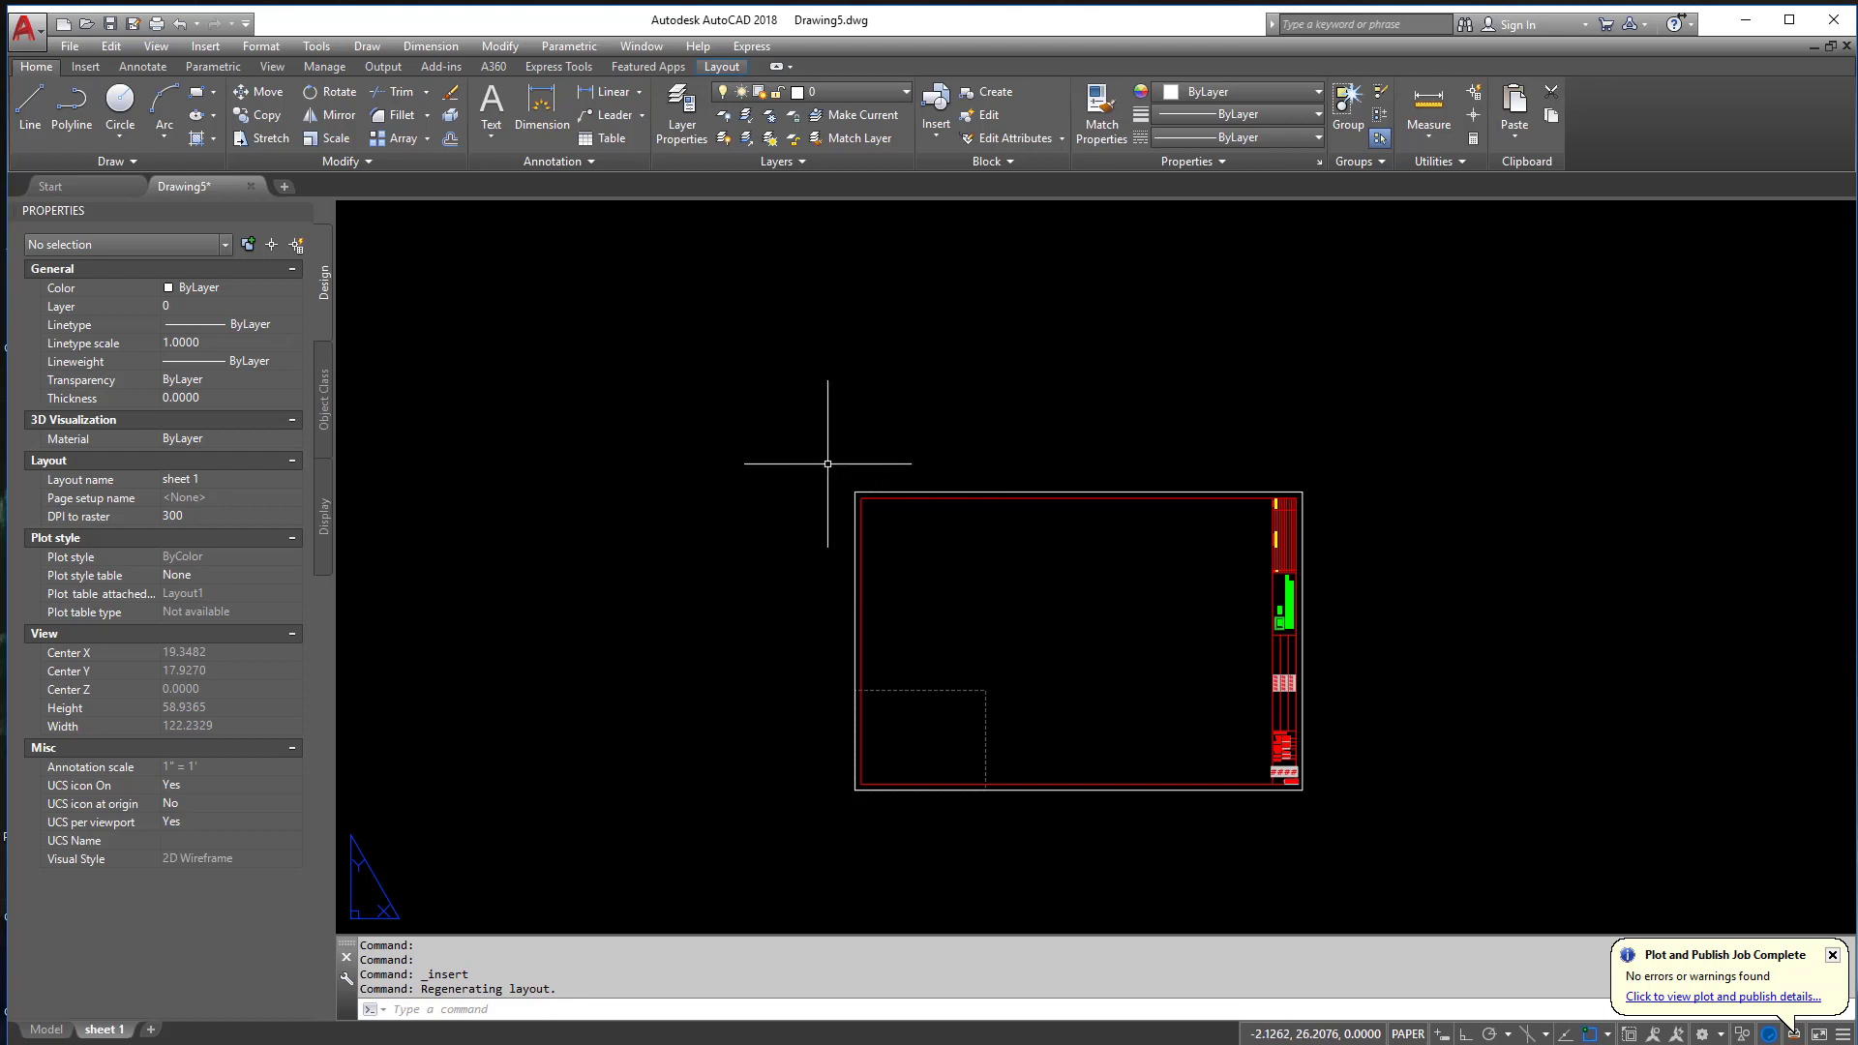
mouse_move(1297, 836)
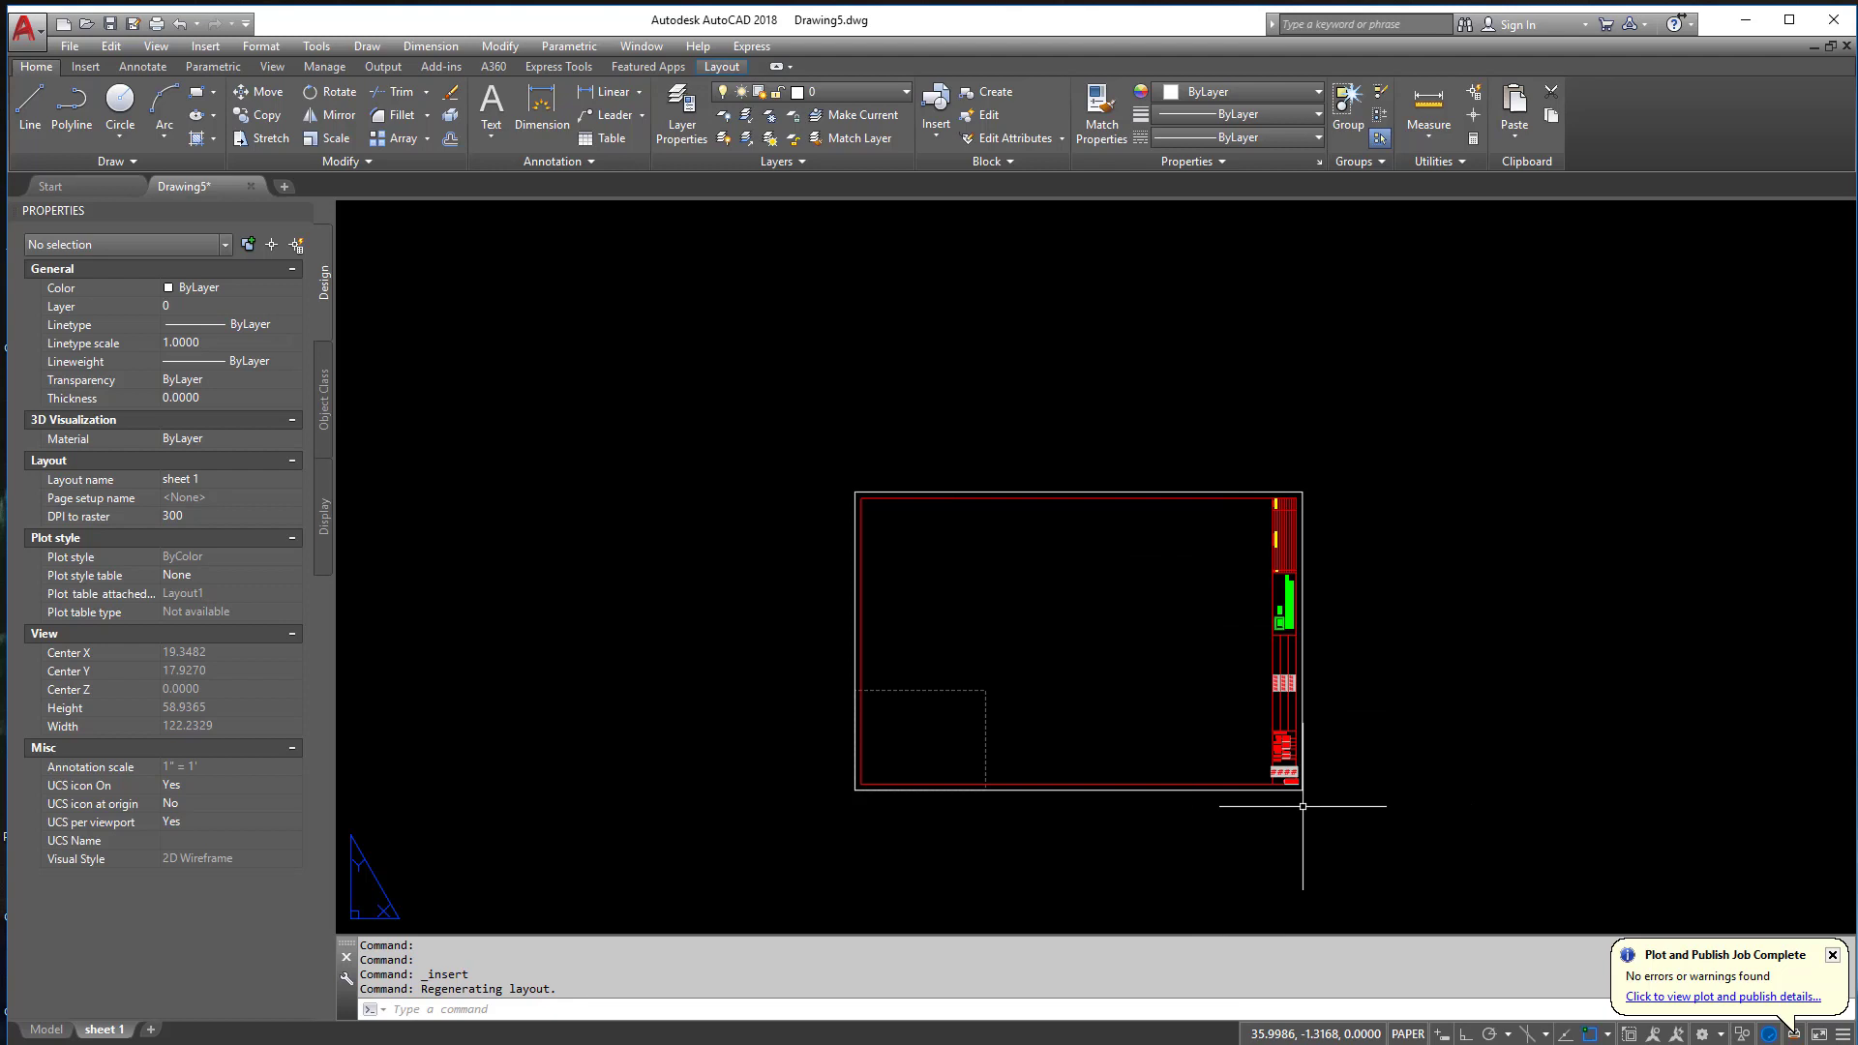
mouse_move(985, 780)
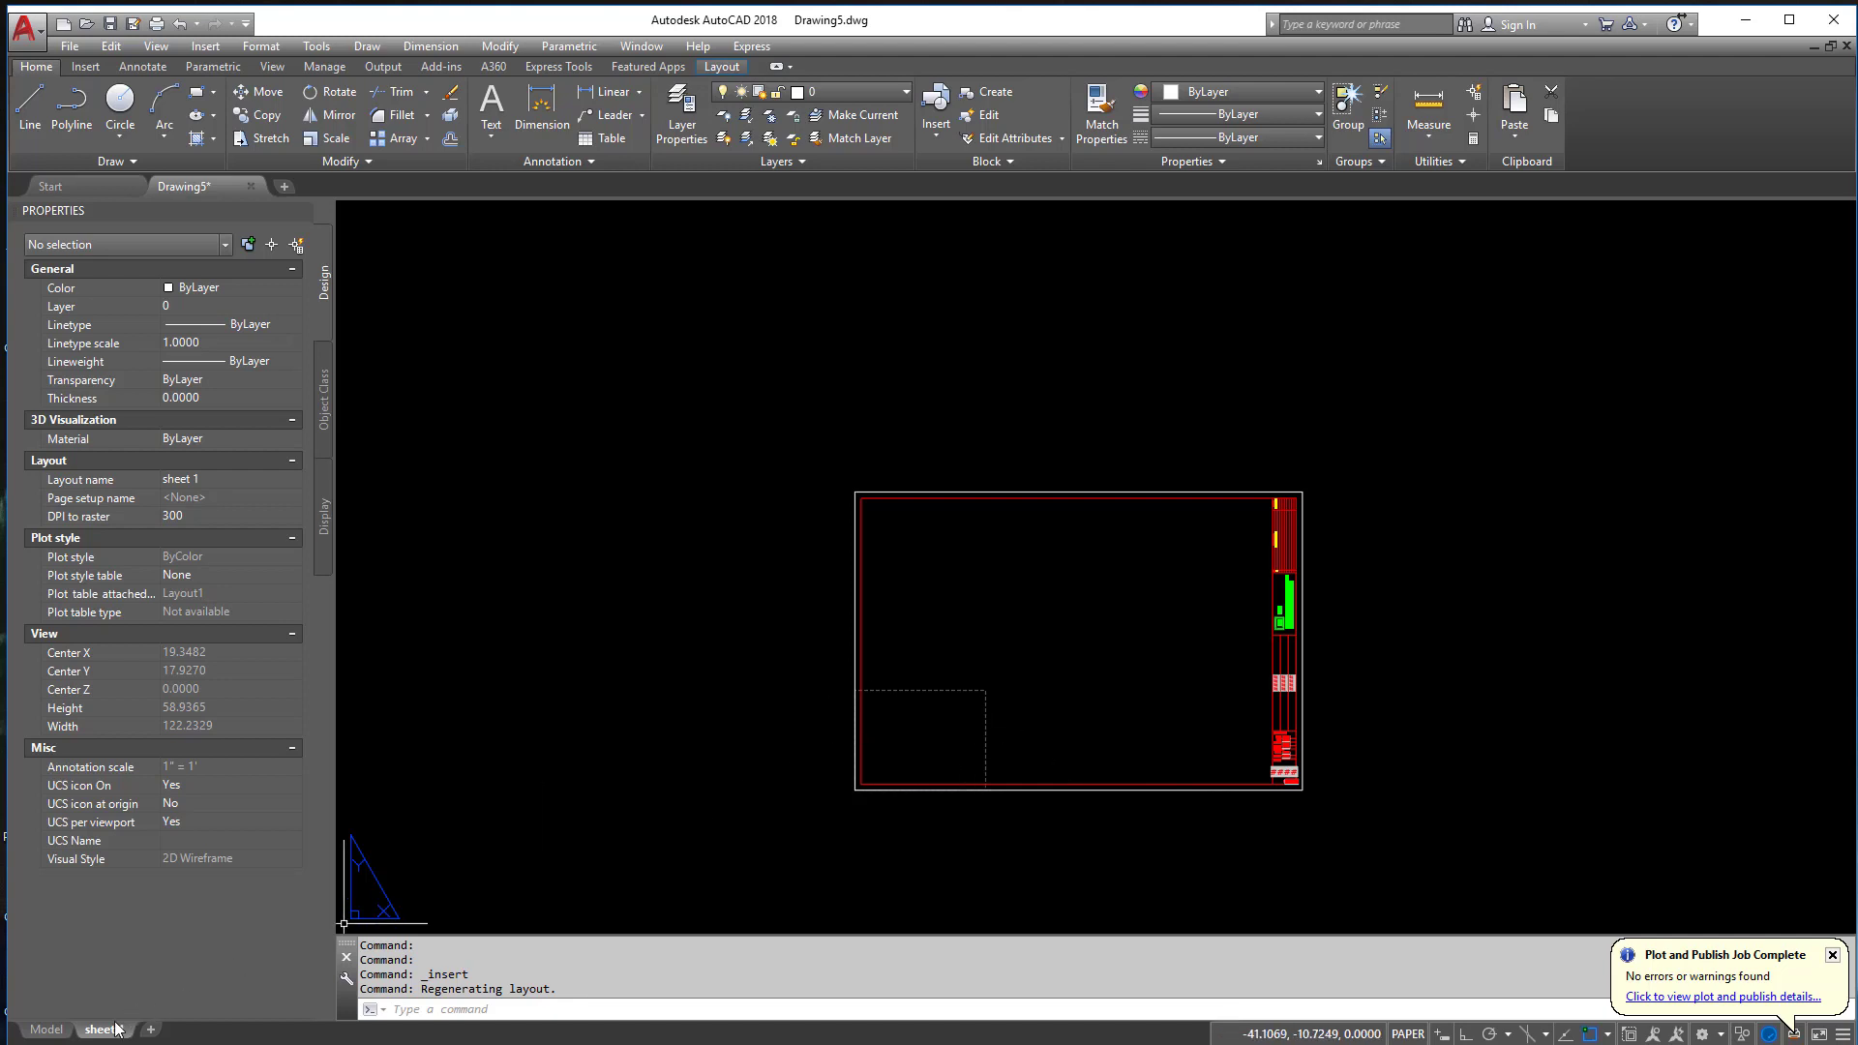
- Copy sheet 1 to the end of the layouts and rename the copy 'sheet 2'
right_click(105, 1028)
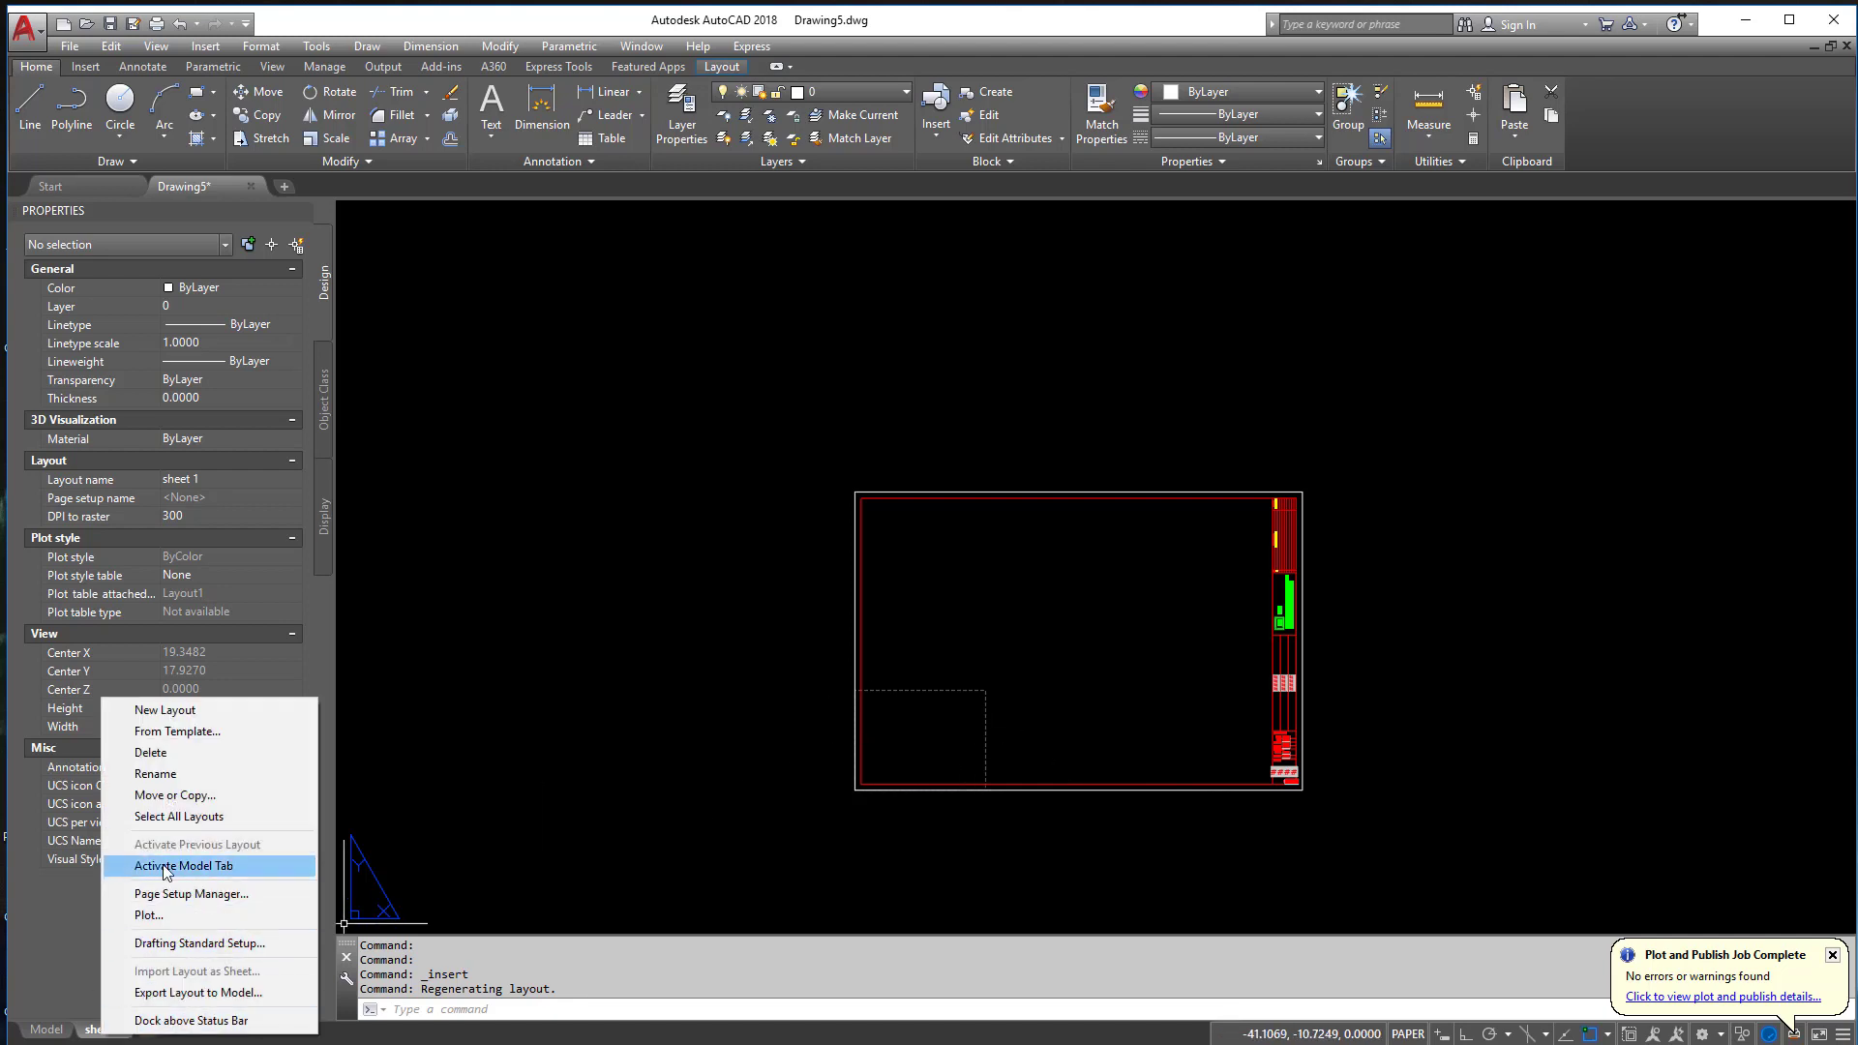
left_click(174, 795)
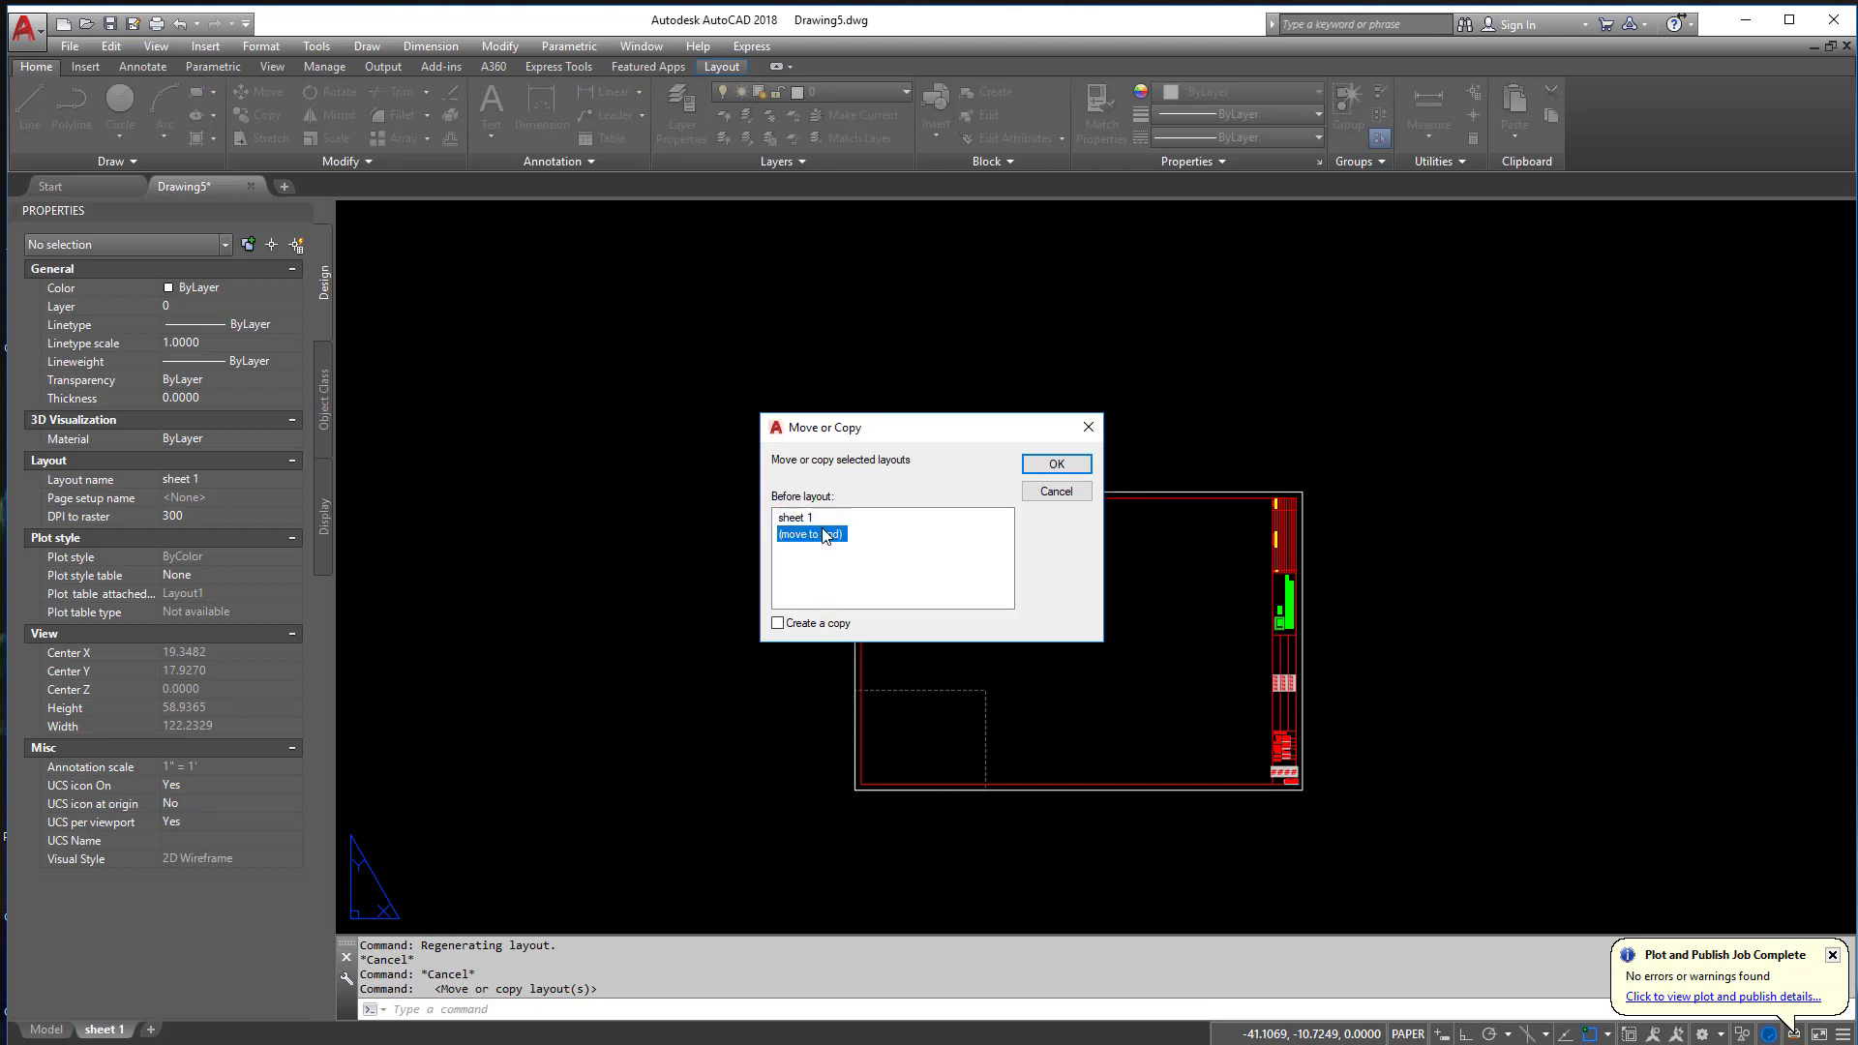
left_click(1053, 462)
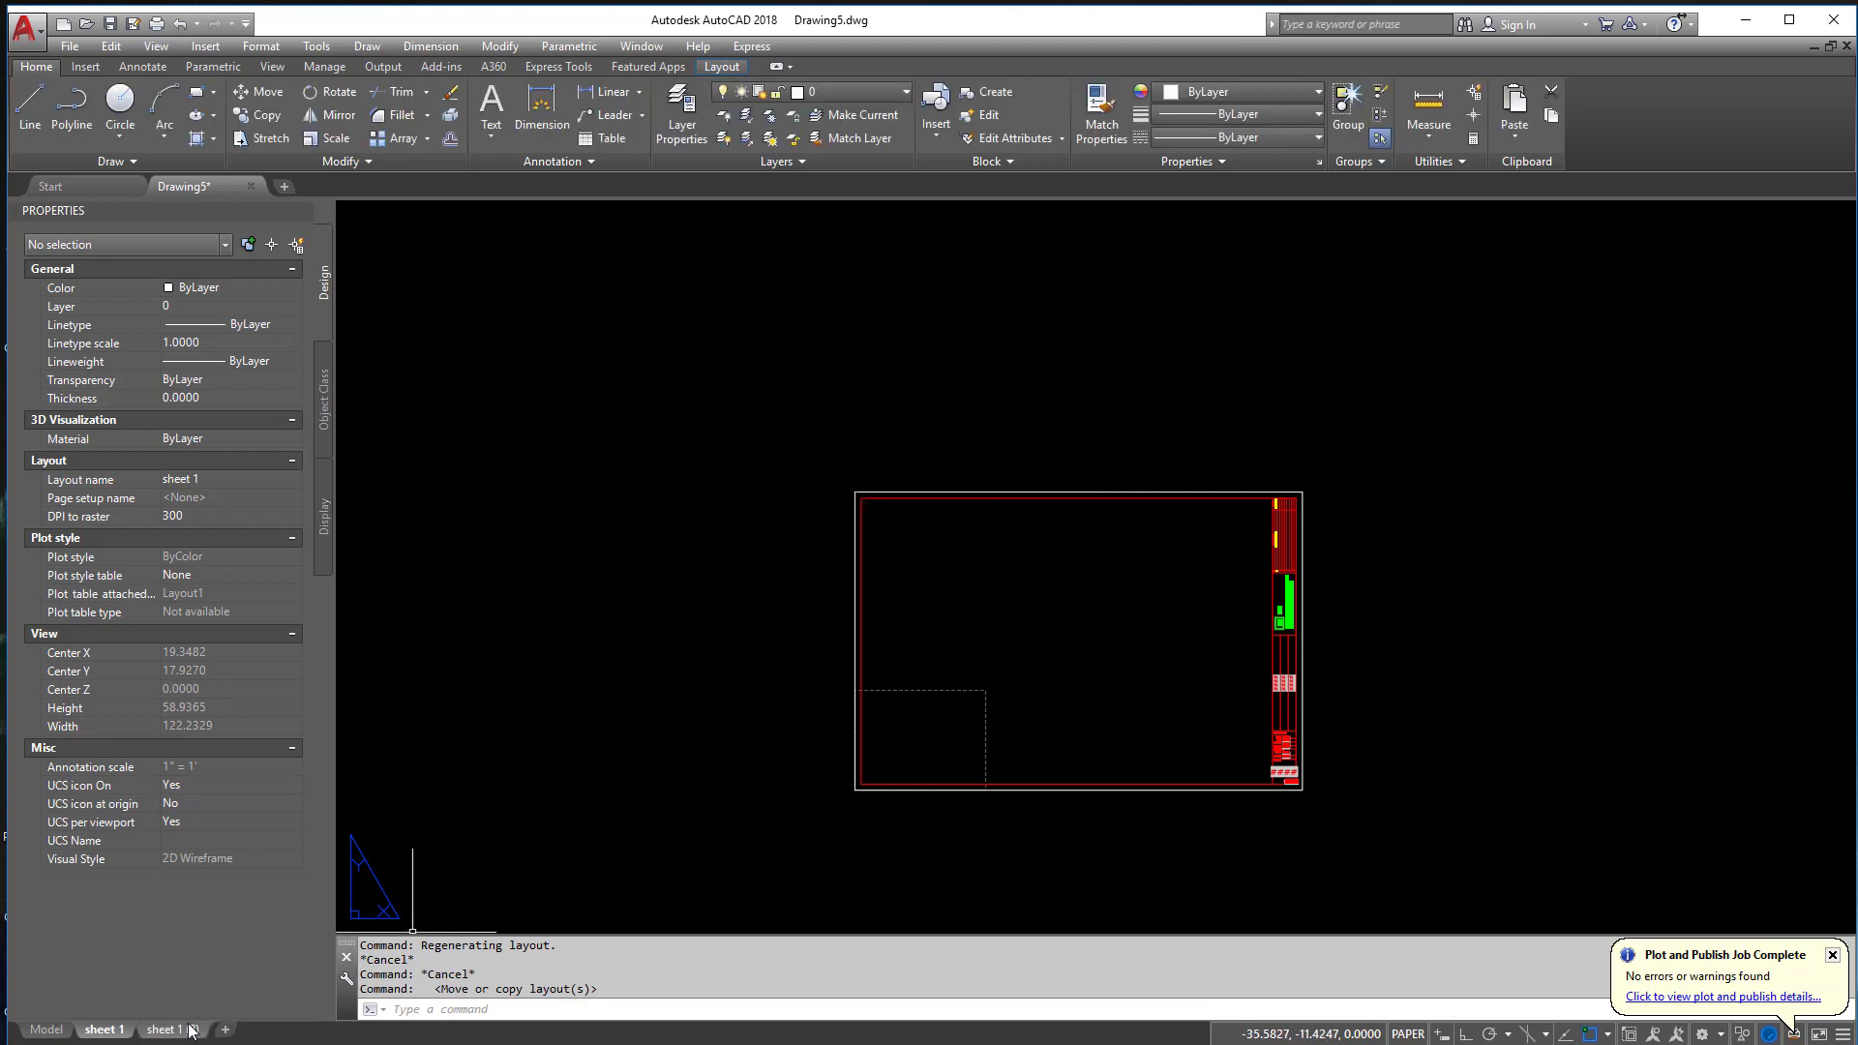
left_click(163, 1028)
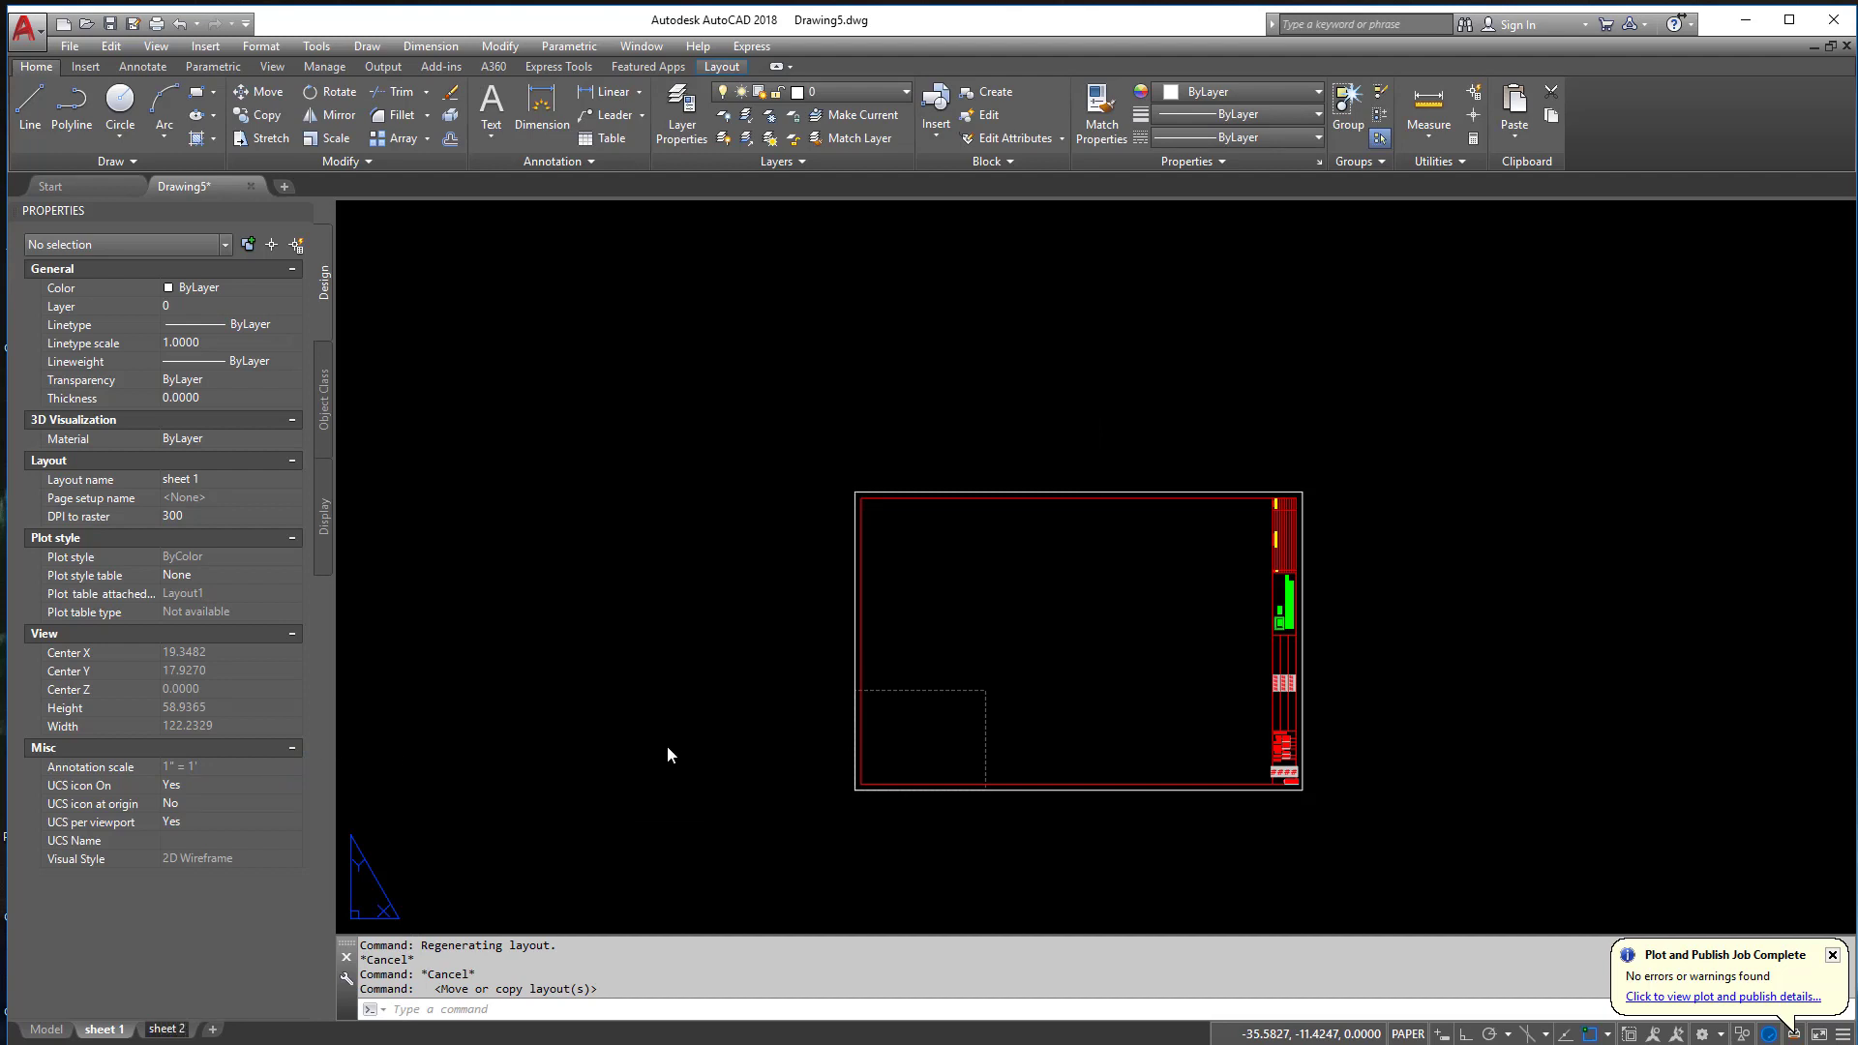
left_click(763, 663)
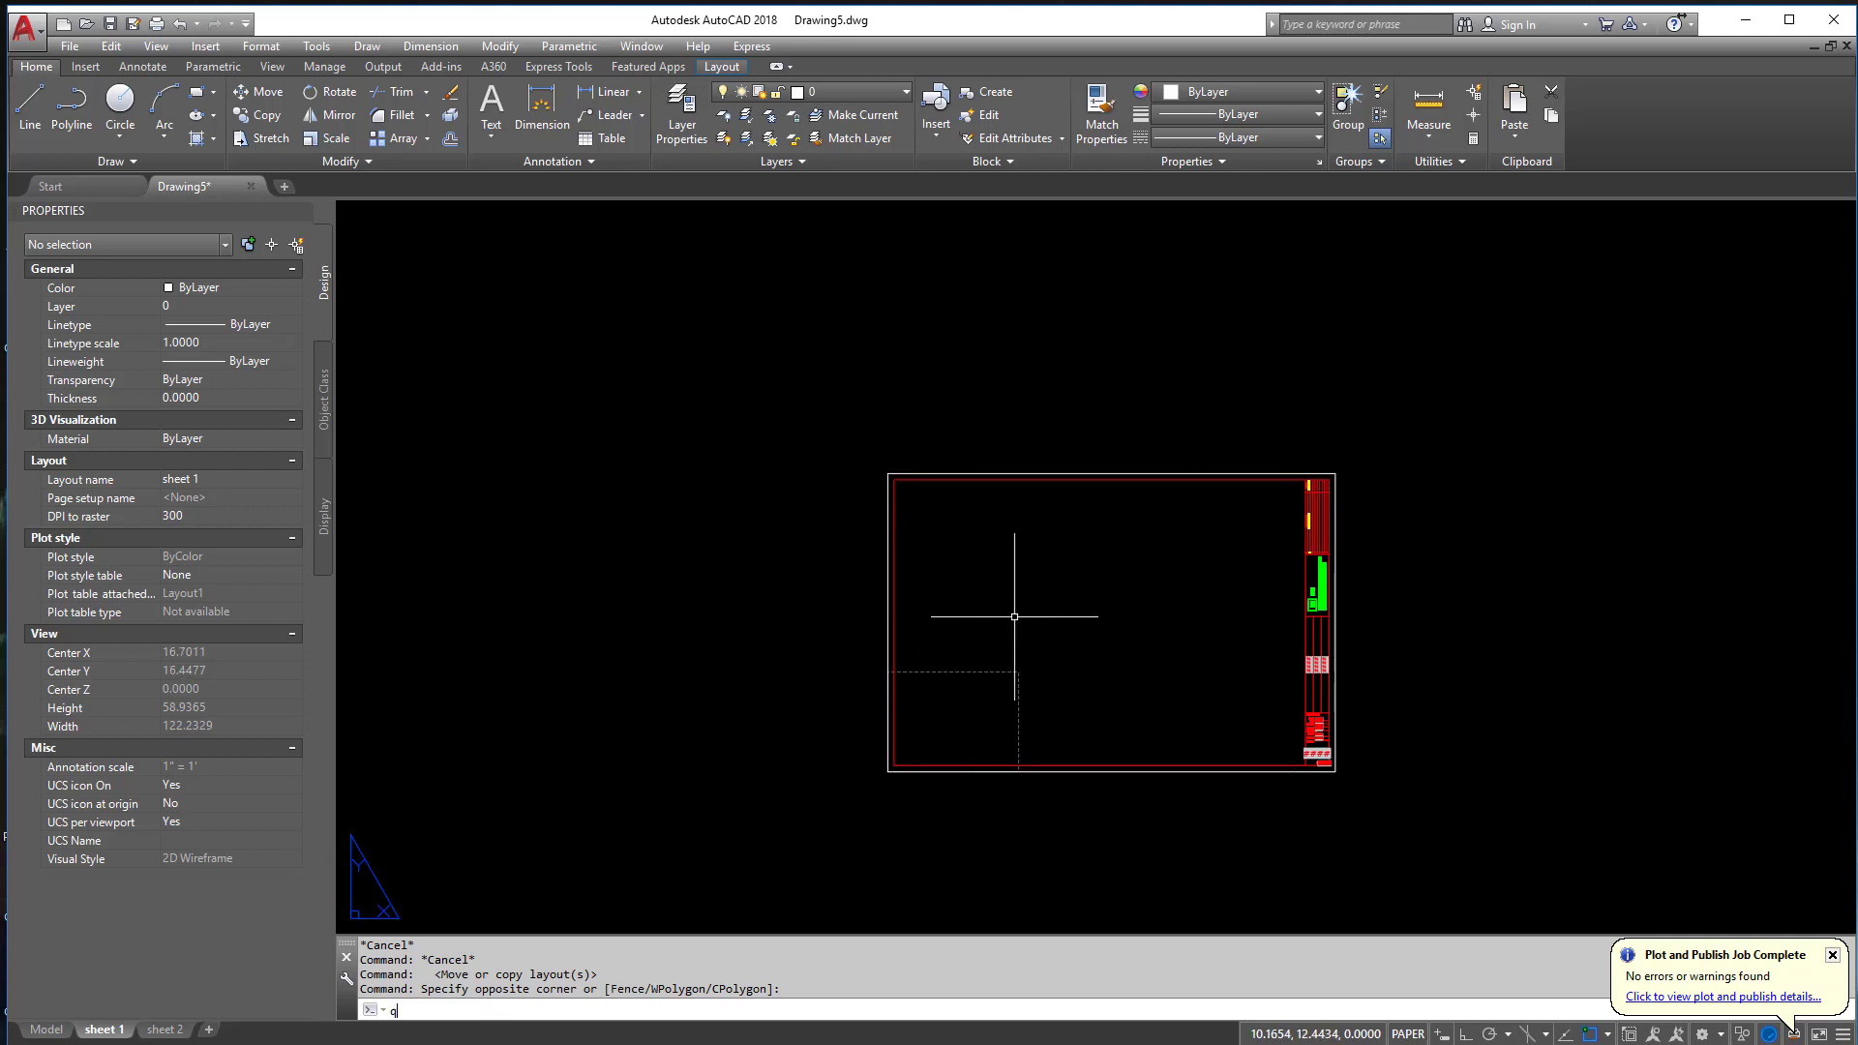
- Save the drawing as test1.dwg in the SHEETSETMANAGER folder
type("SAVE")
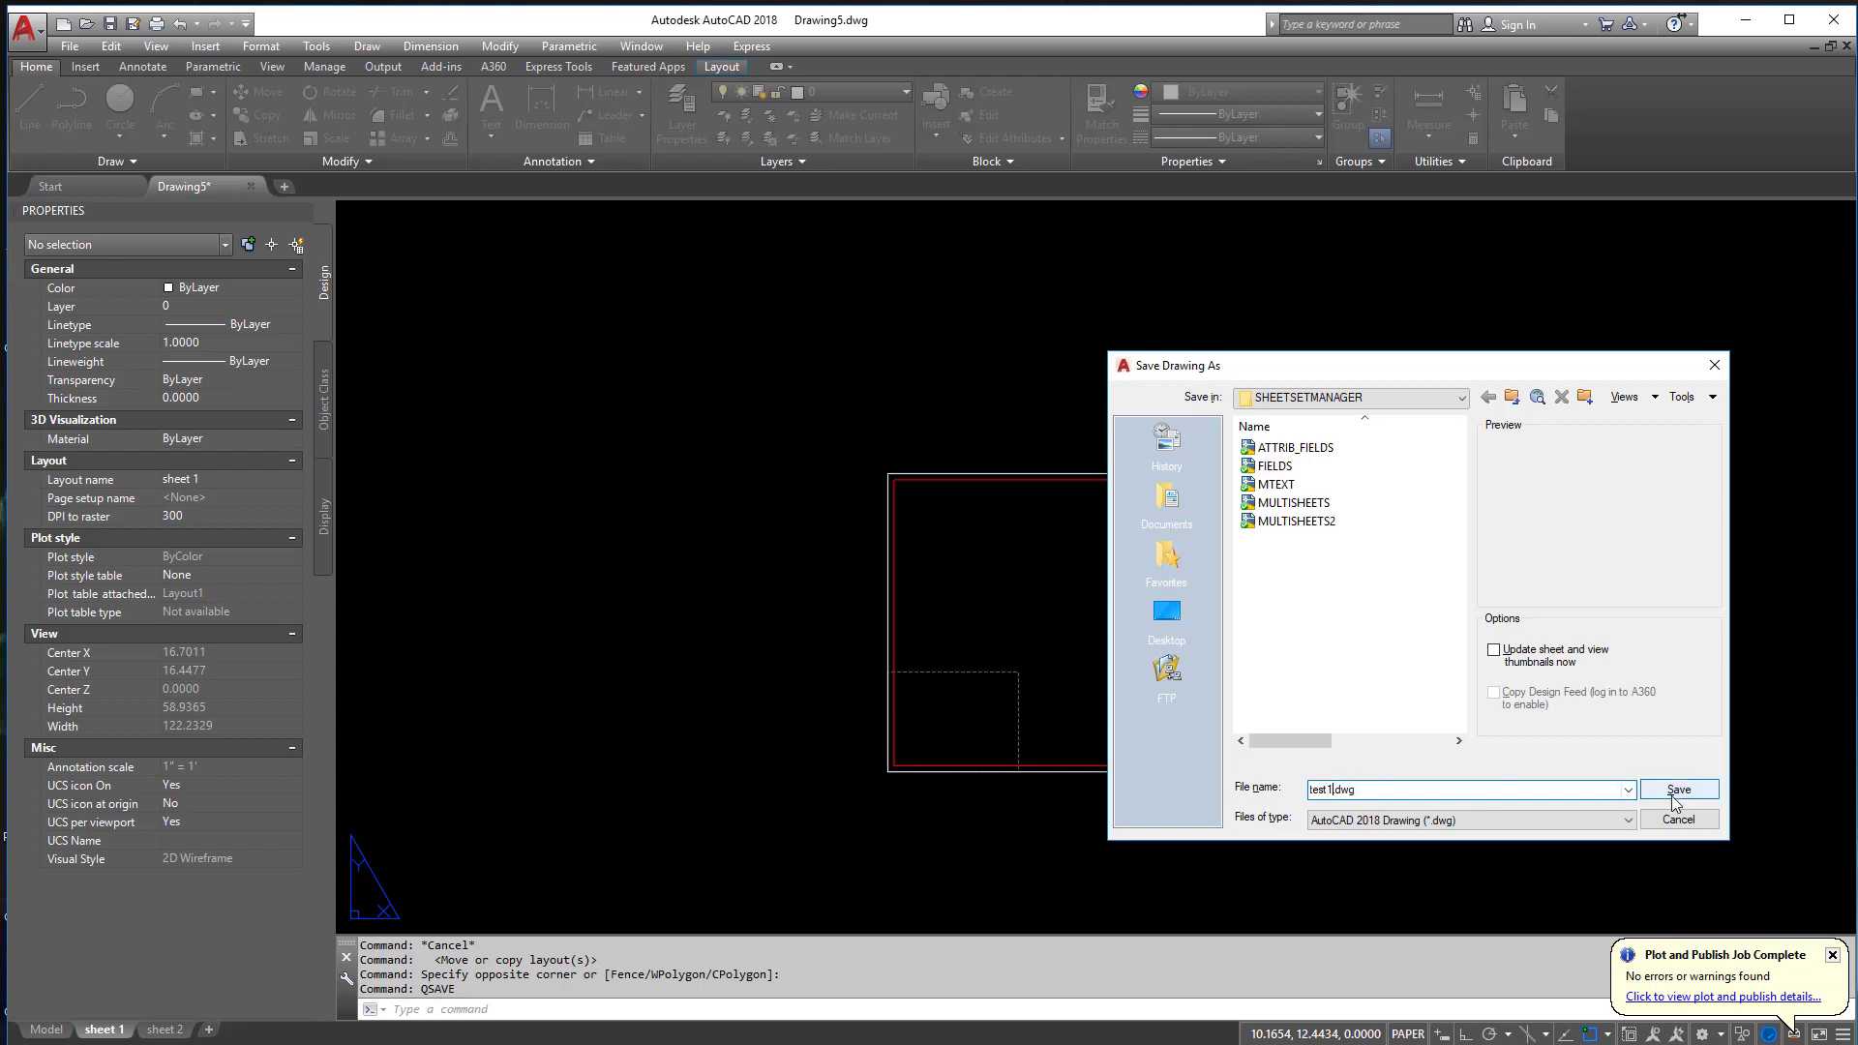
left_click(1676, 789)
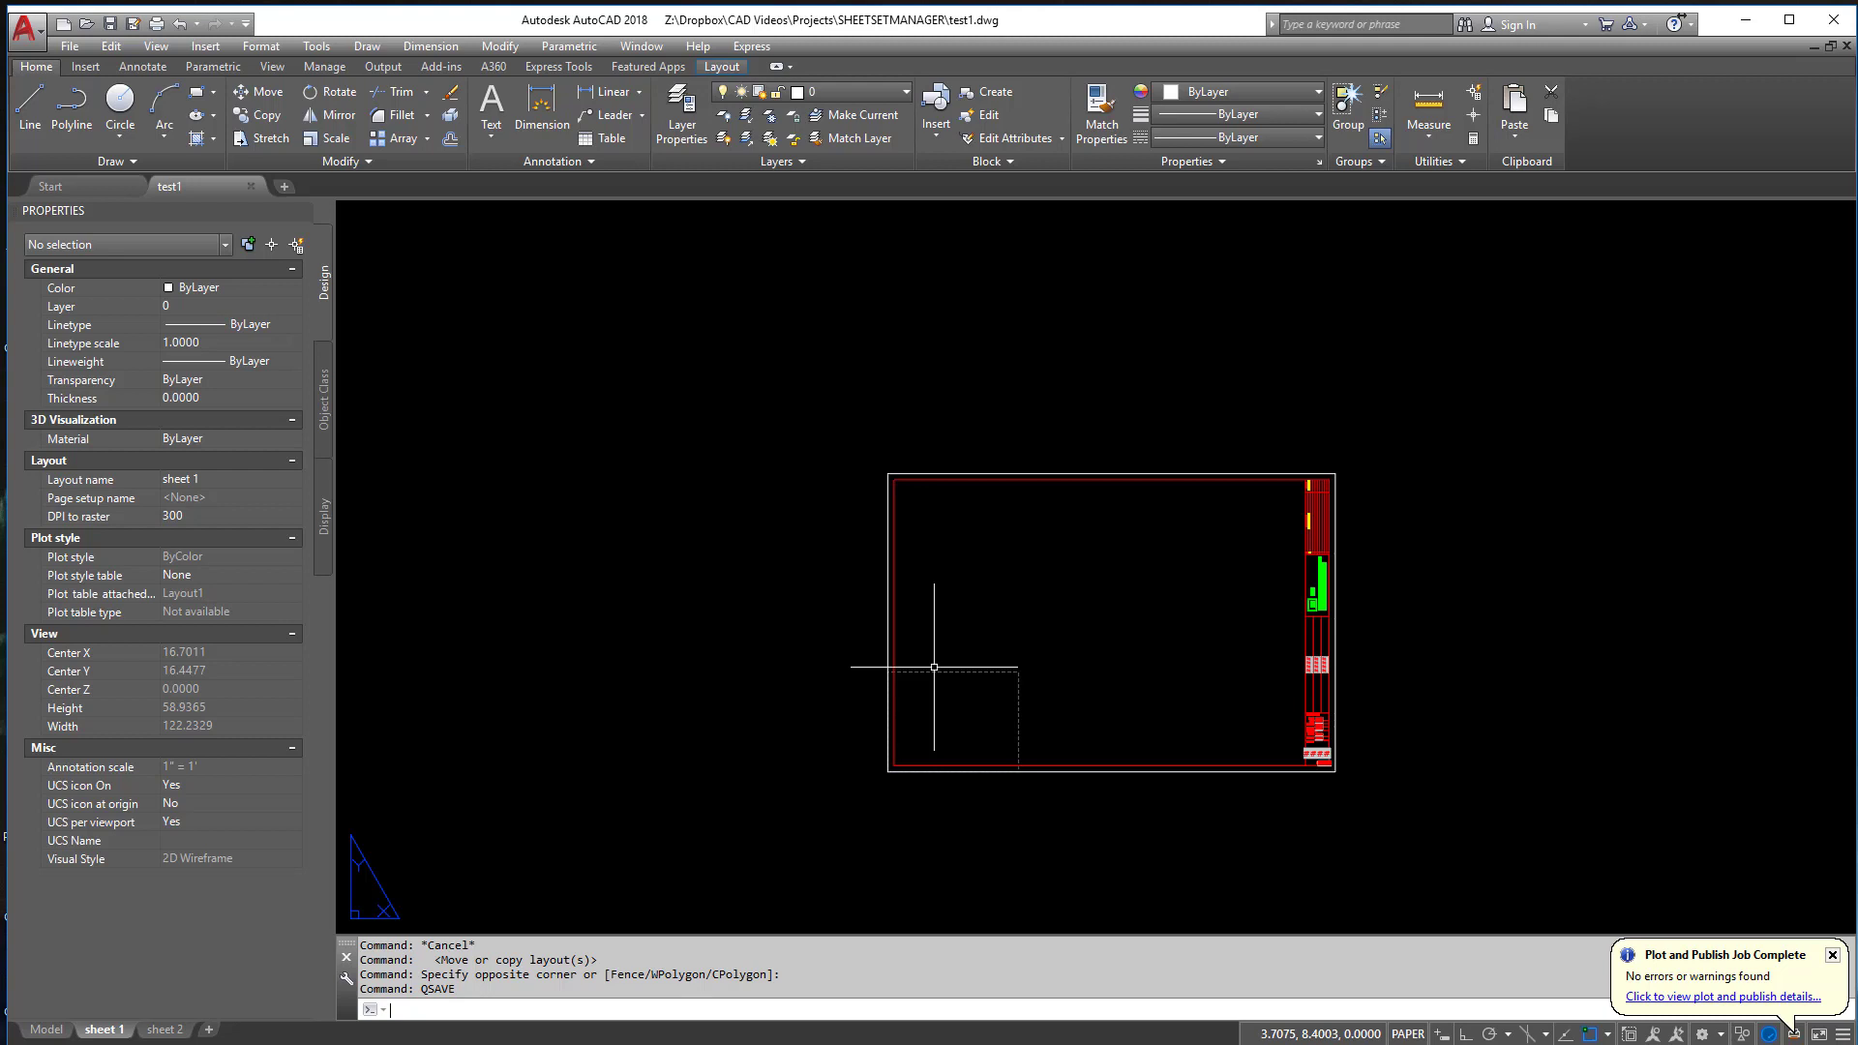
type("SH")
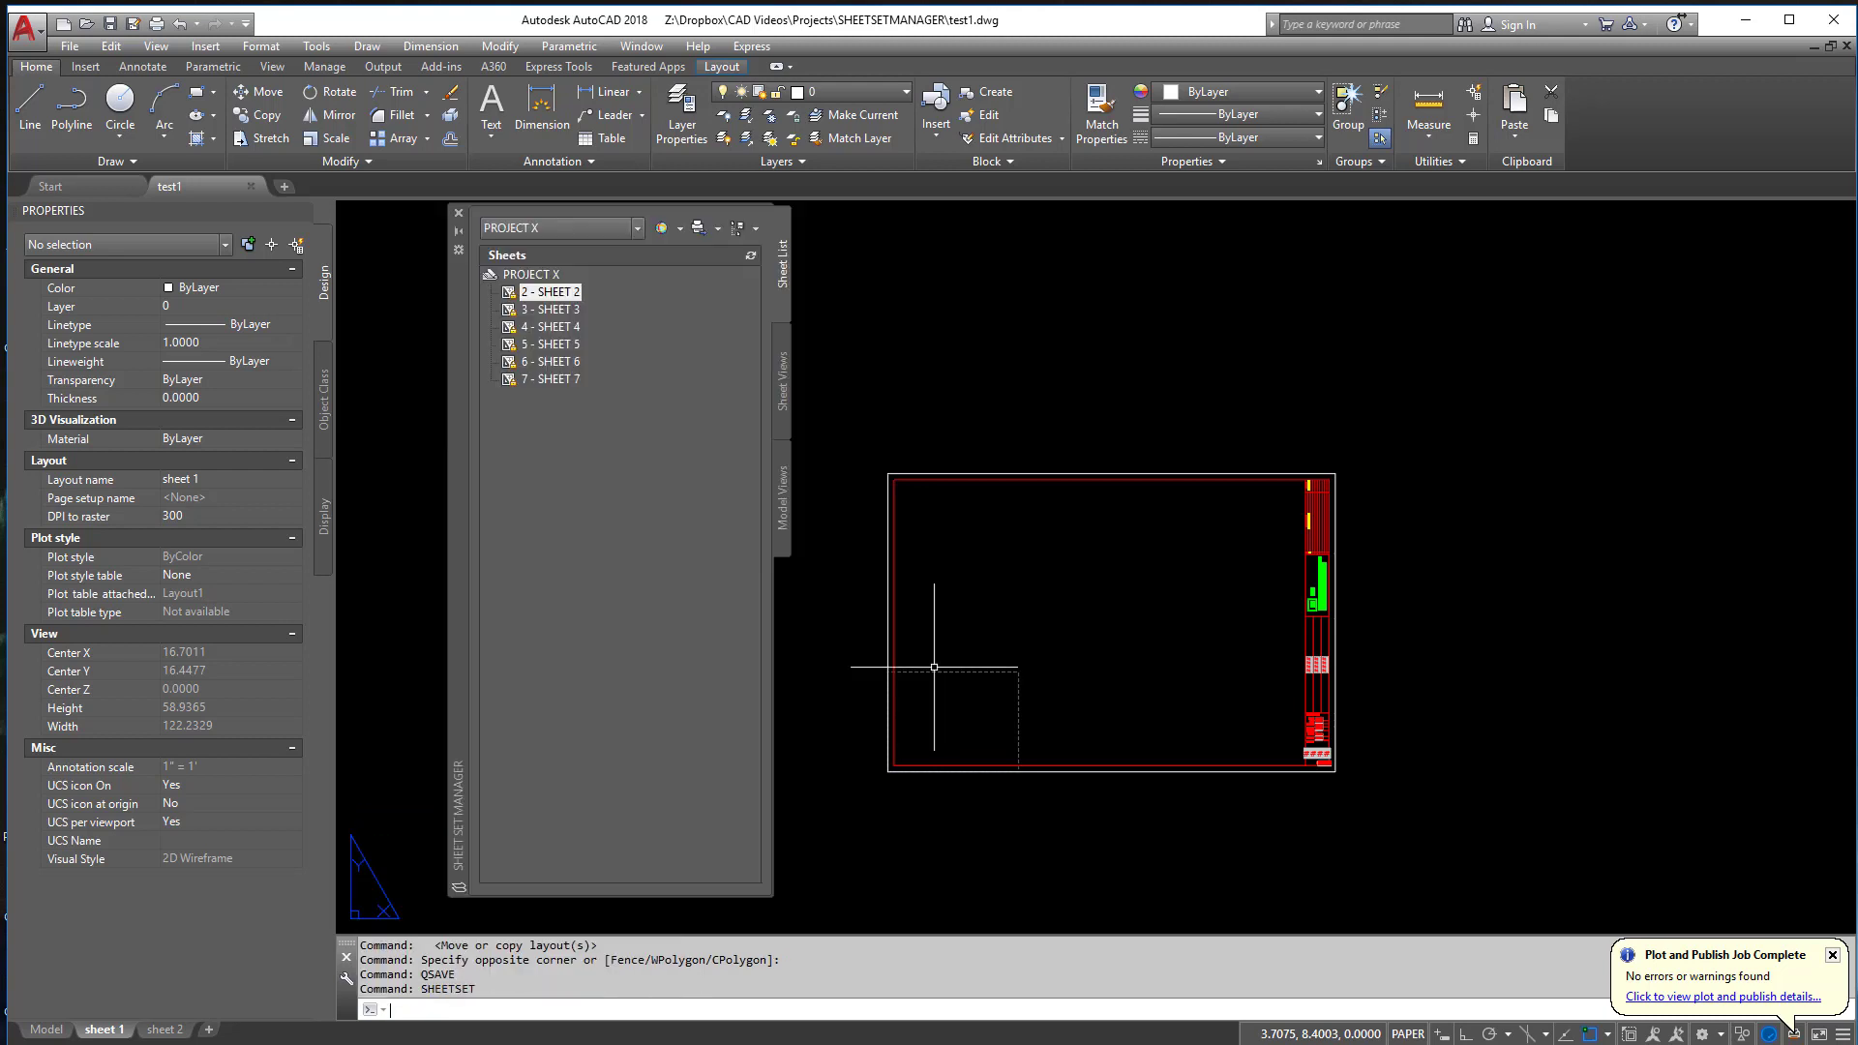
- Close the PROJECT X sheet set, leaving no sheet set loaded
left_click(531, 273)
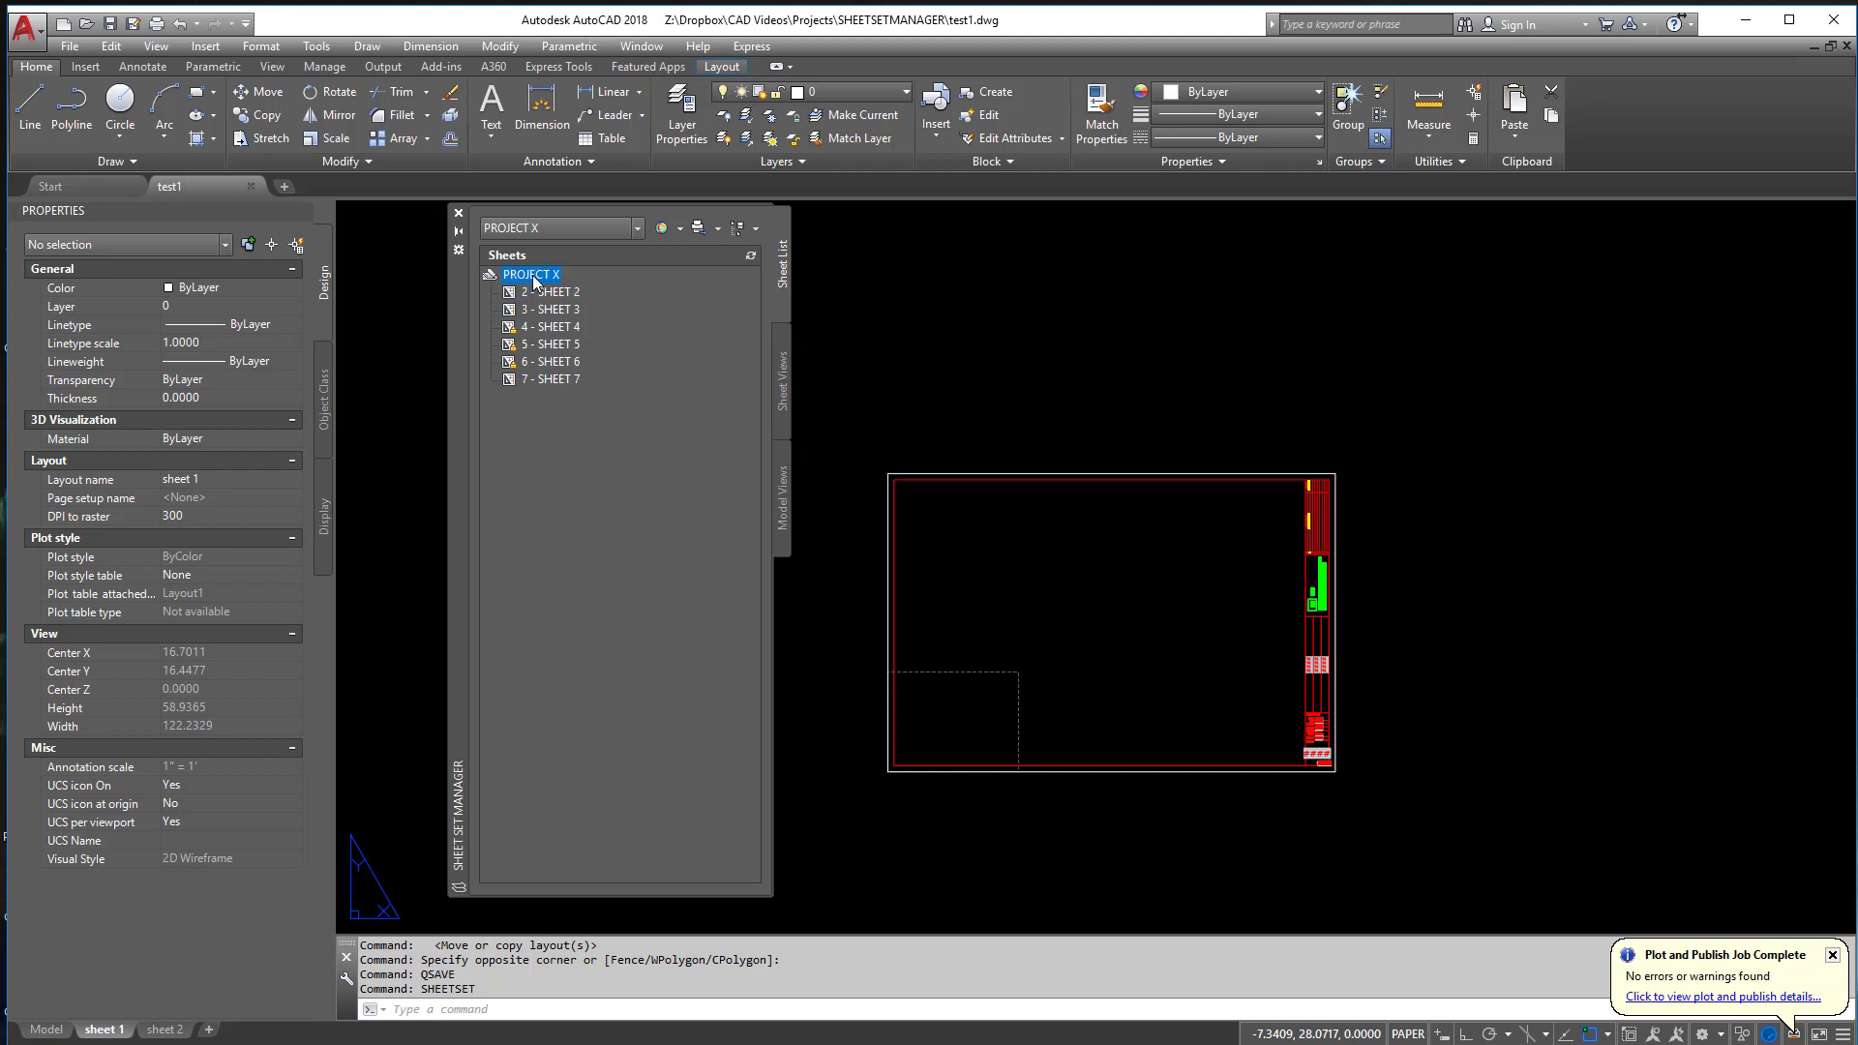
right_click(531, 273)
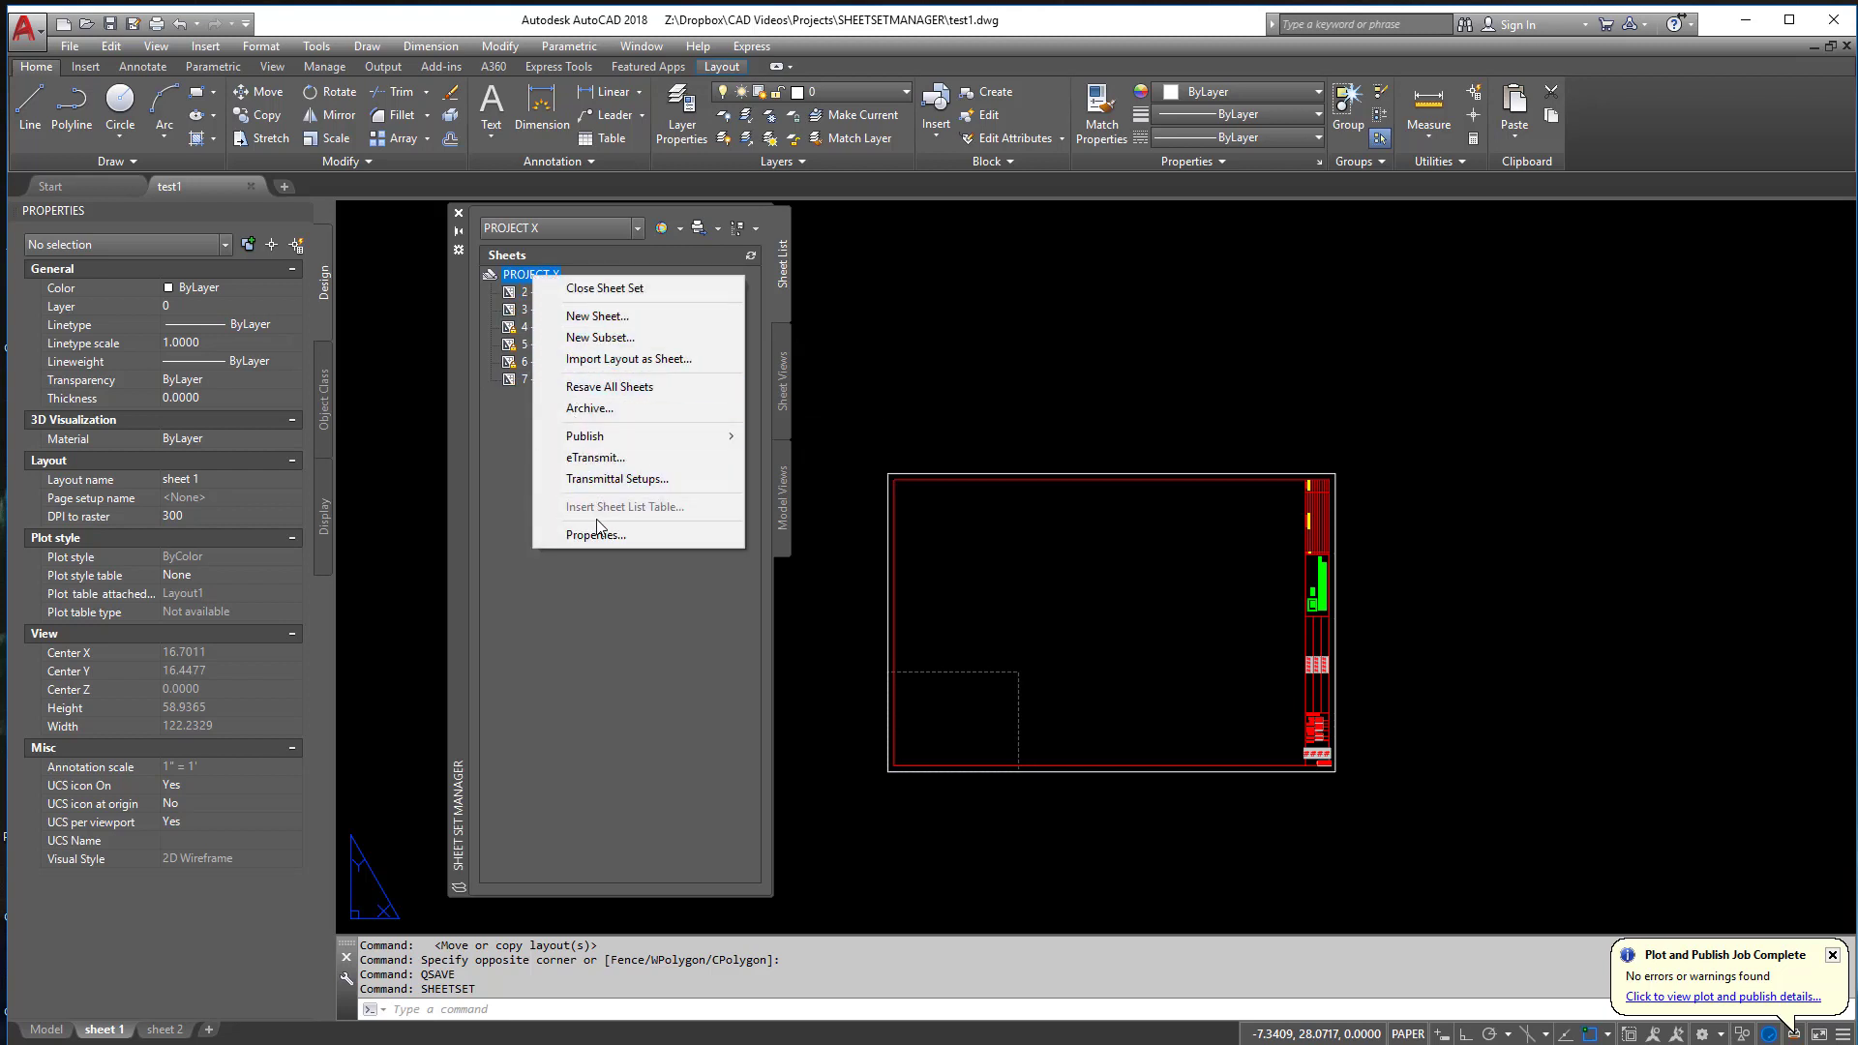
left_click(604, 288)
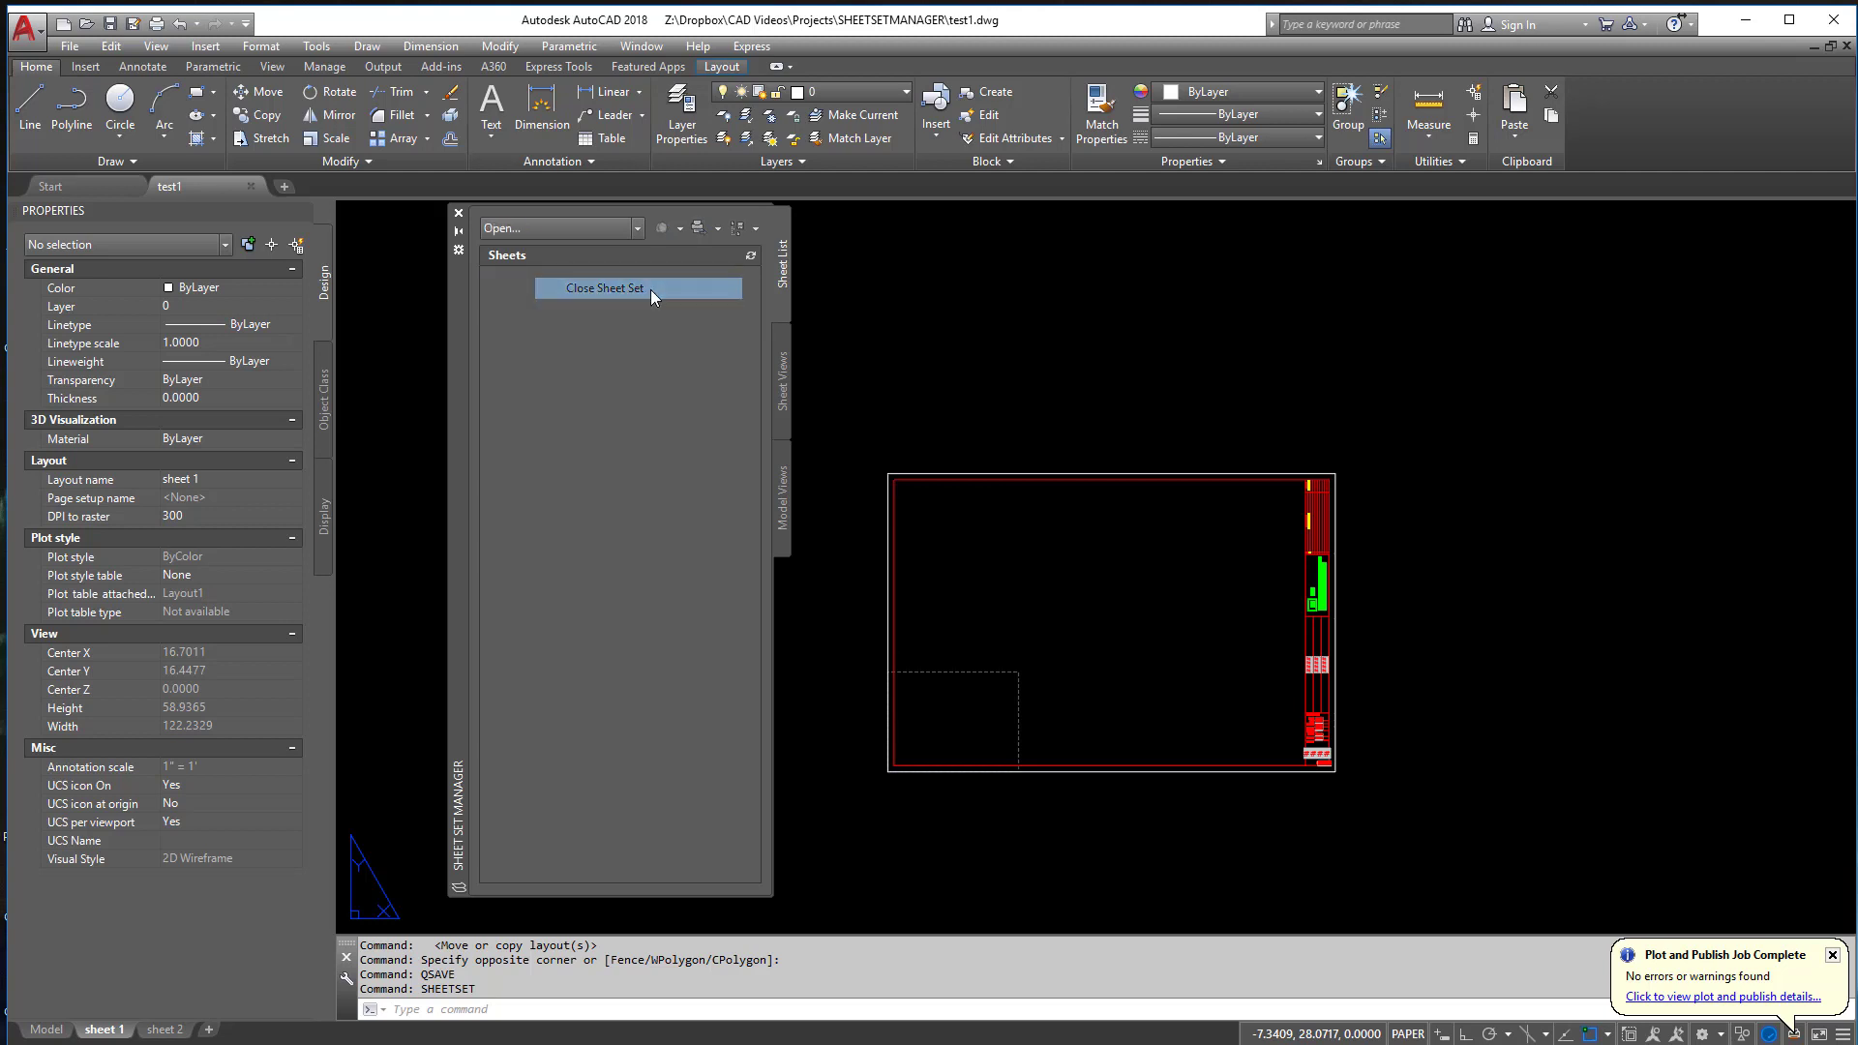
left_click(637, 228)
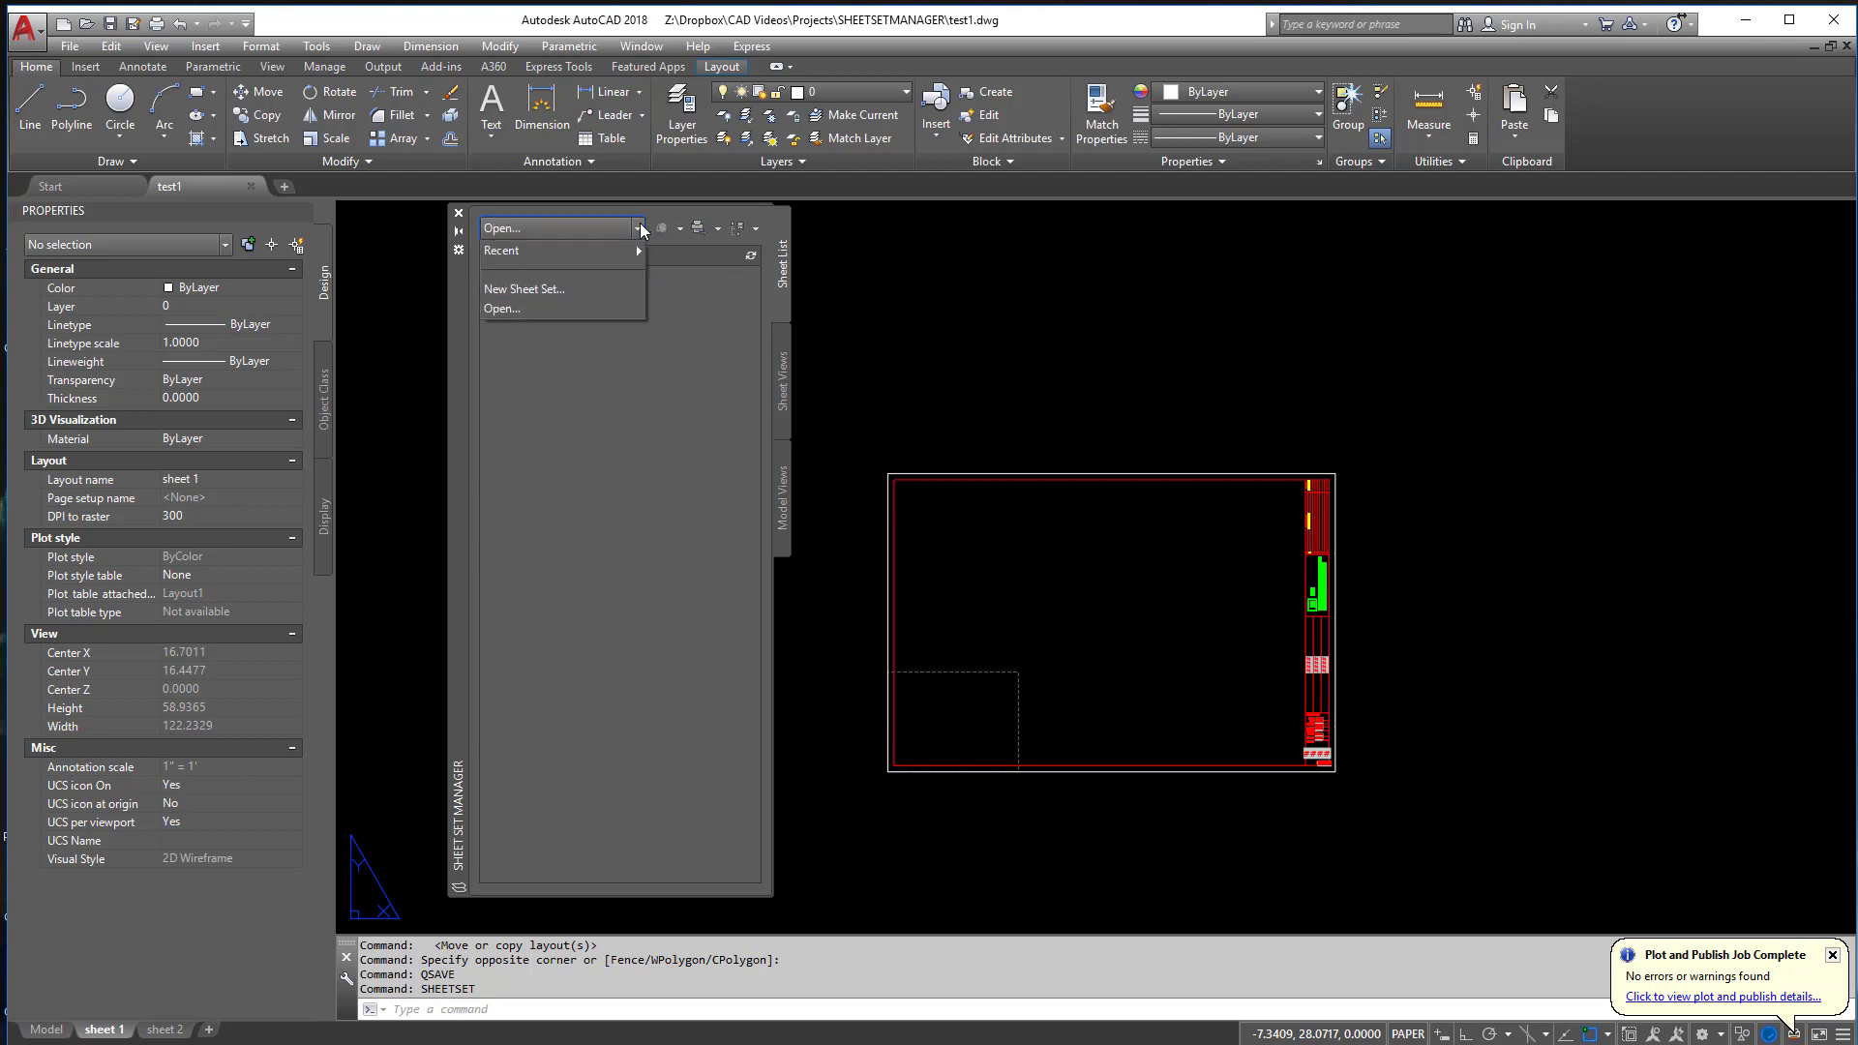
mouse_move(531, 294)
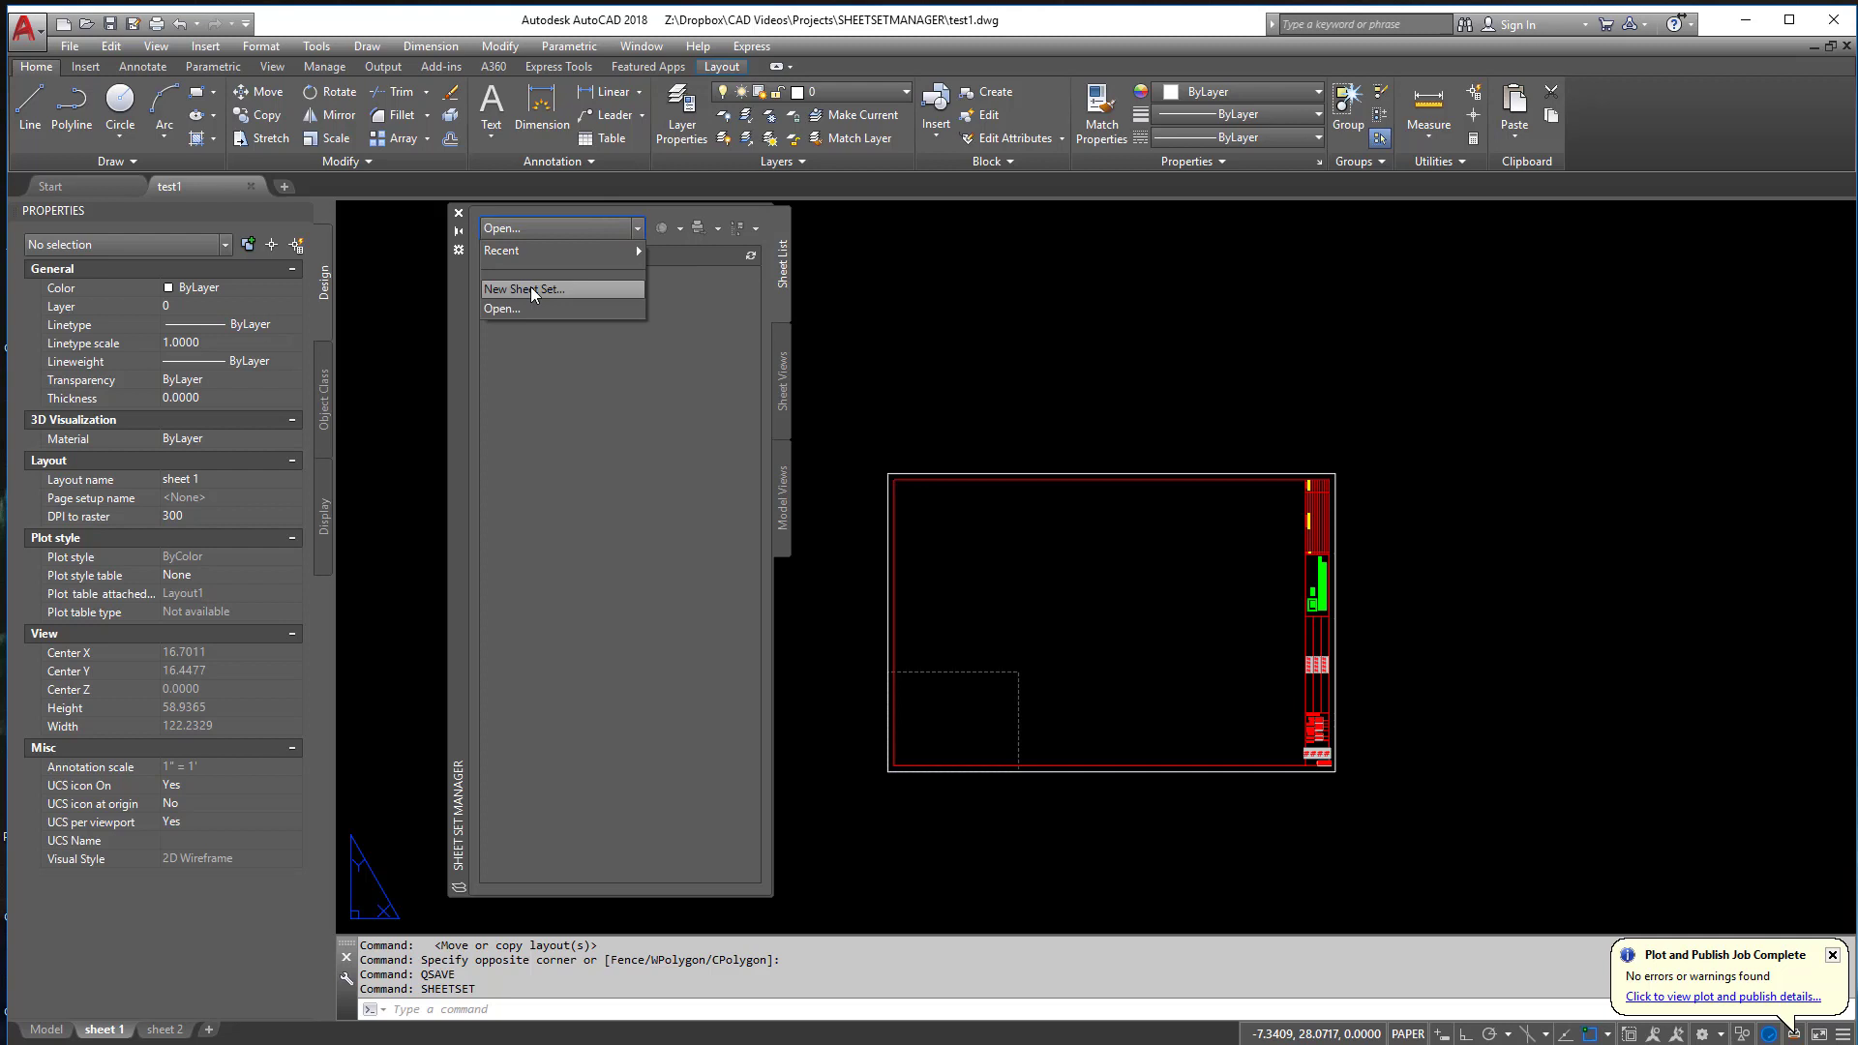
- Start a new sheet set from an example and browse to Dropbox > Projects > SHEETSETMANAGER
left_click(523, 289)
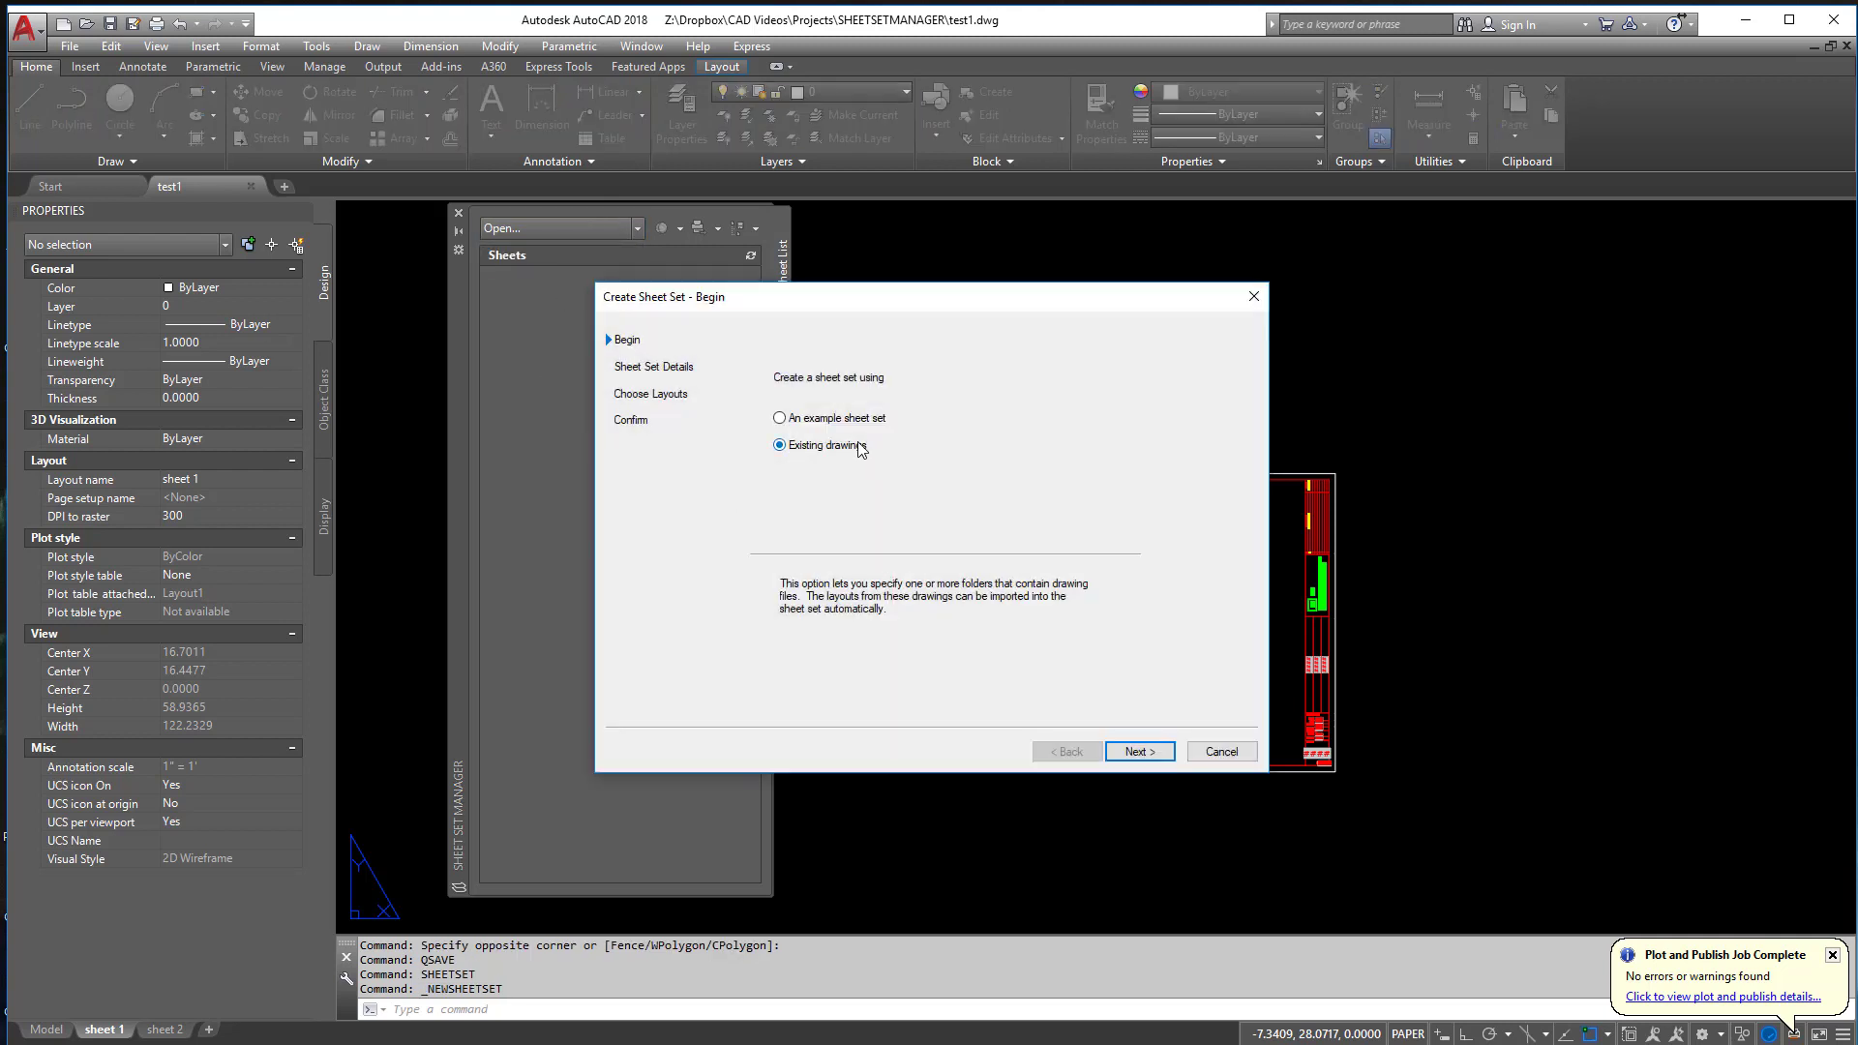
mouse_move(848, 426)
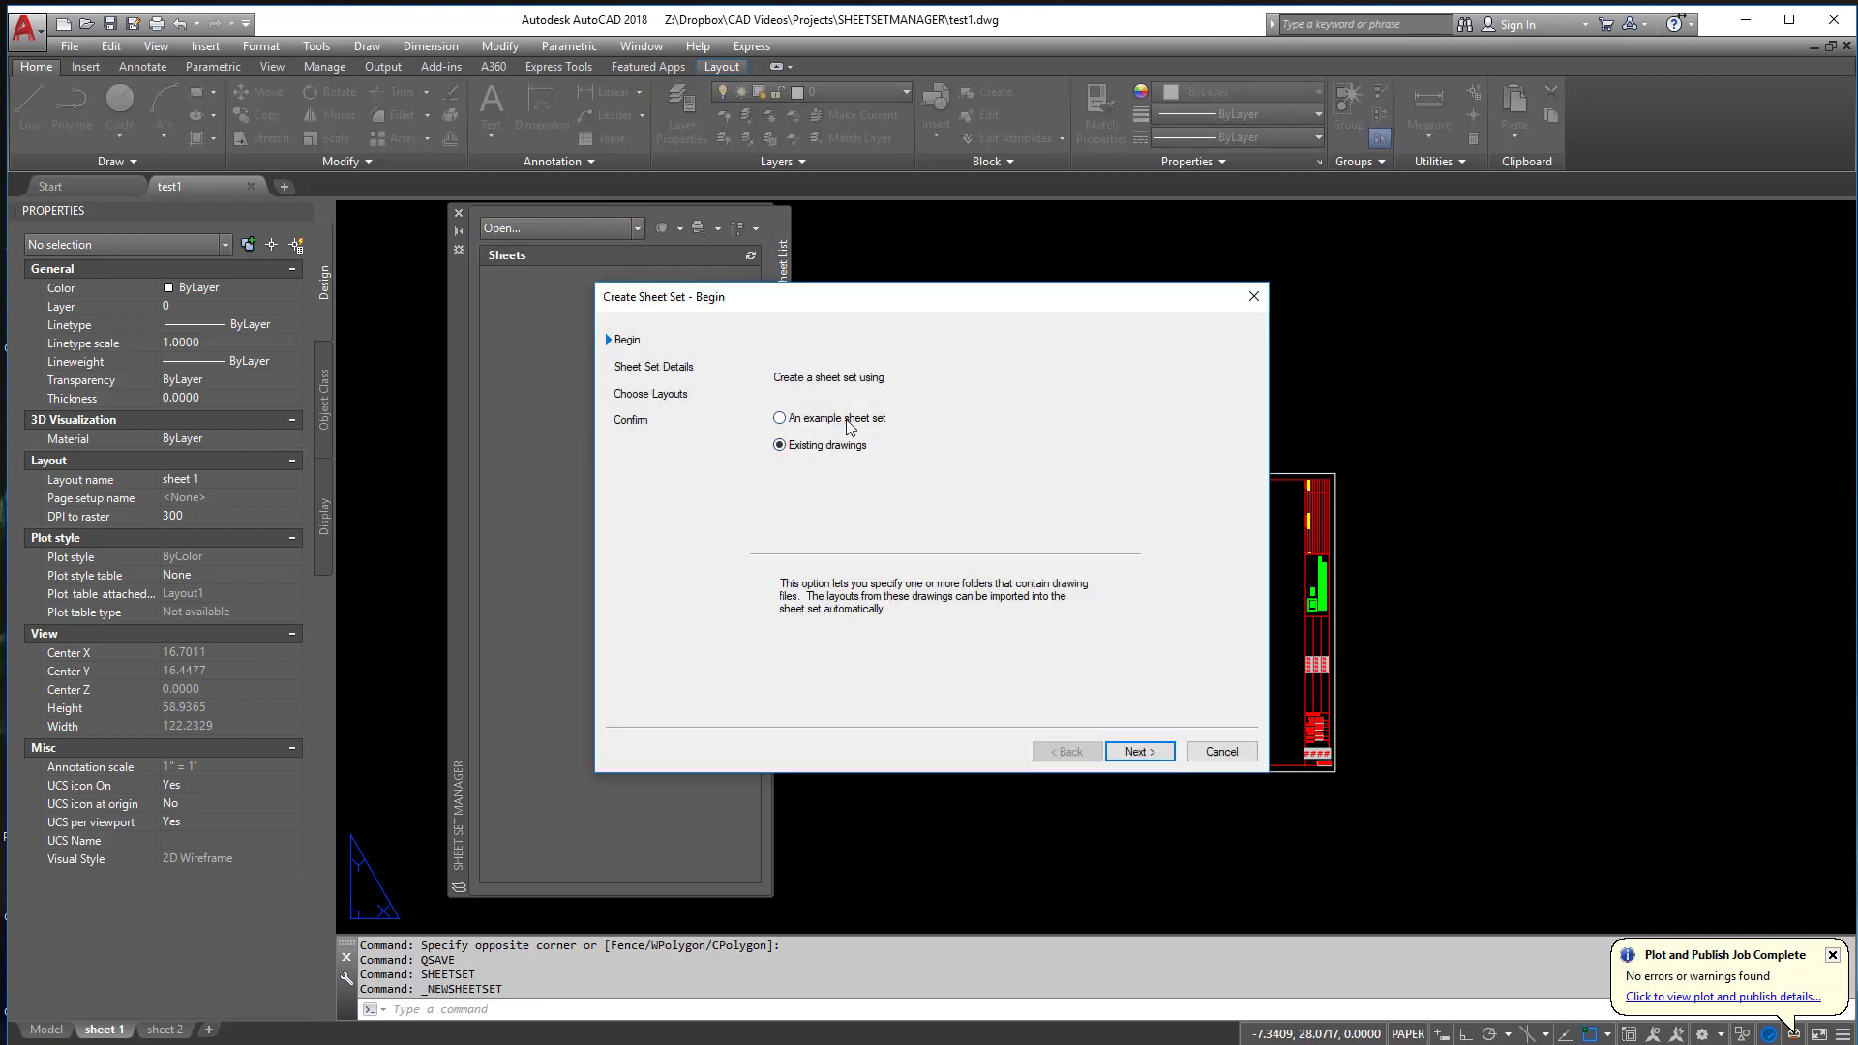
left_click(1136, 751)
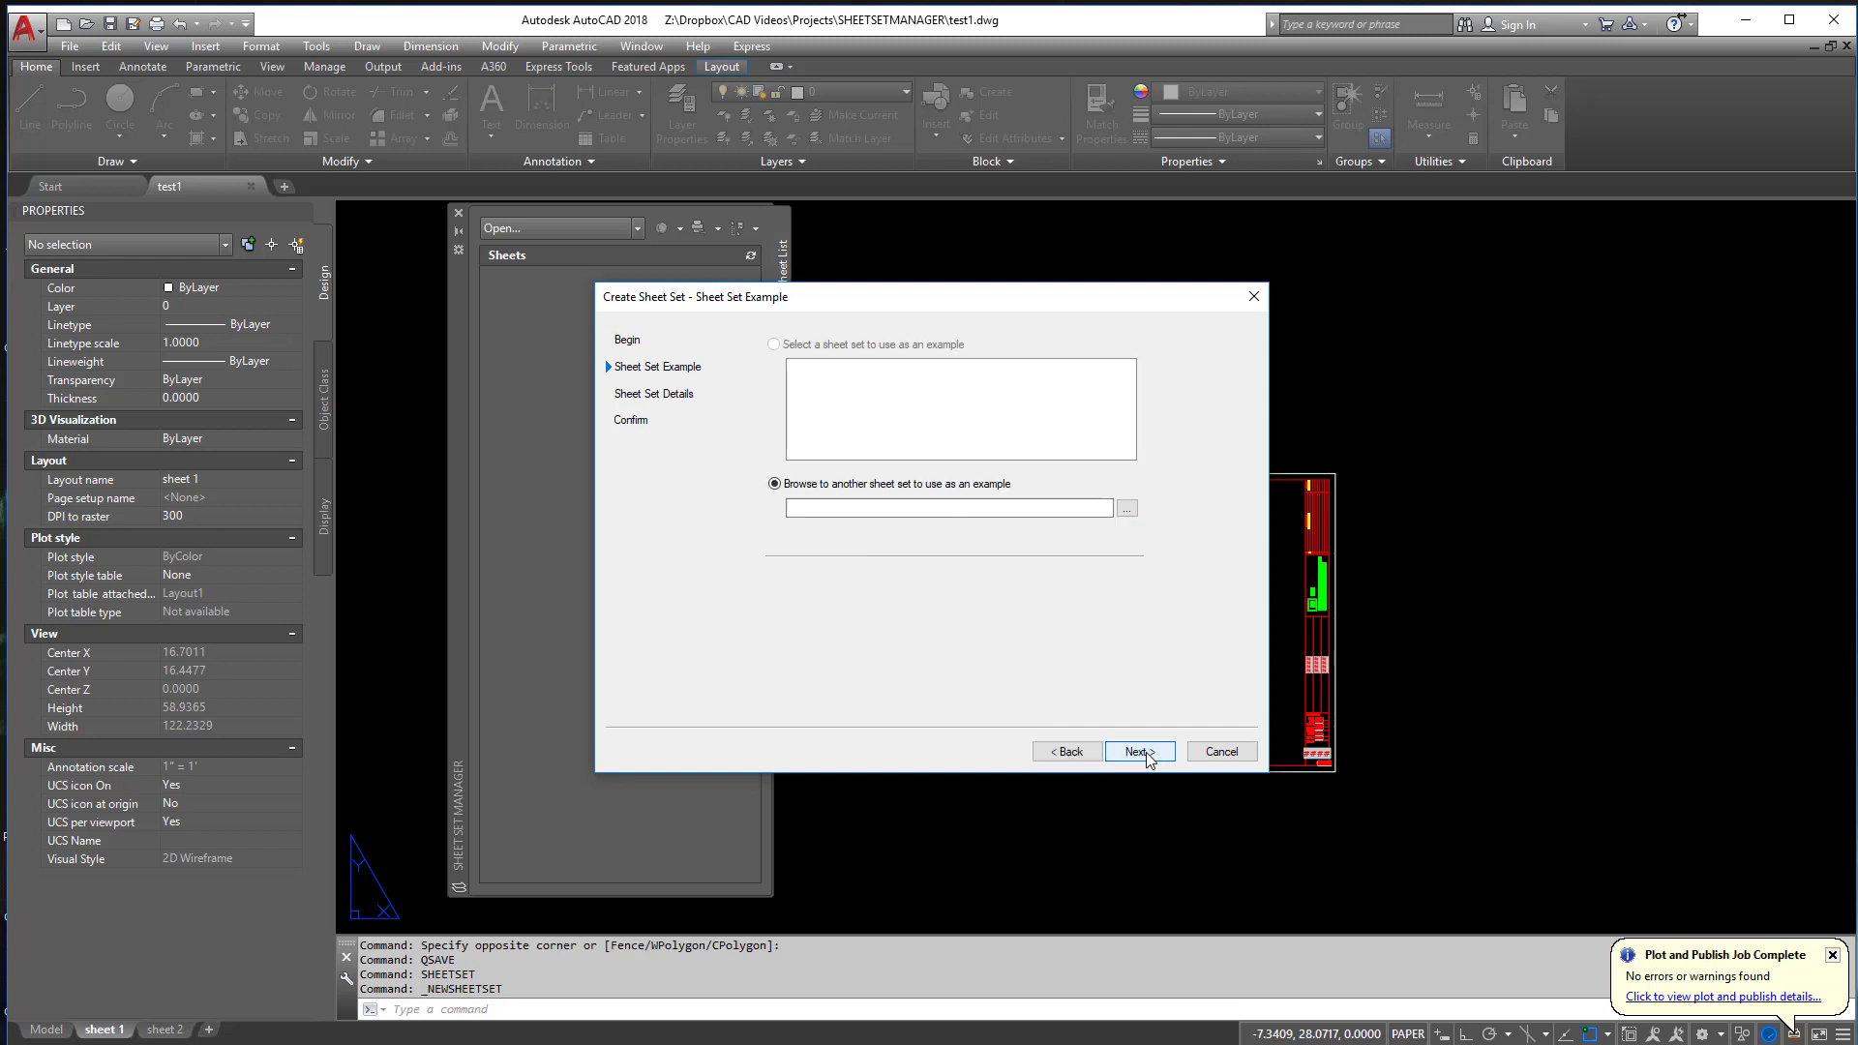
mouse_move(1101, 507)
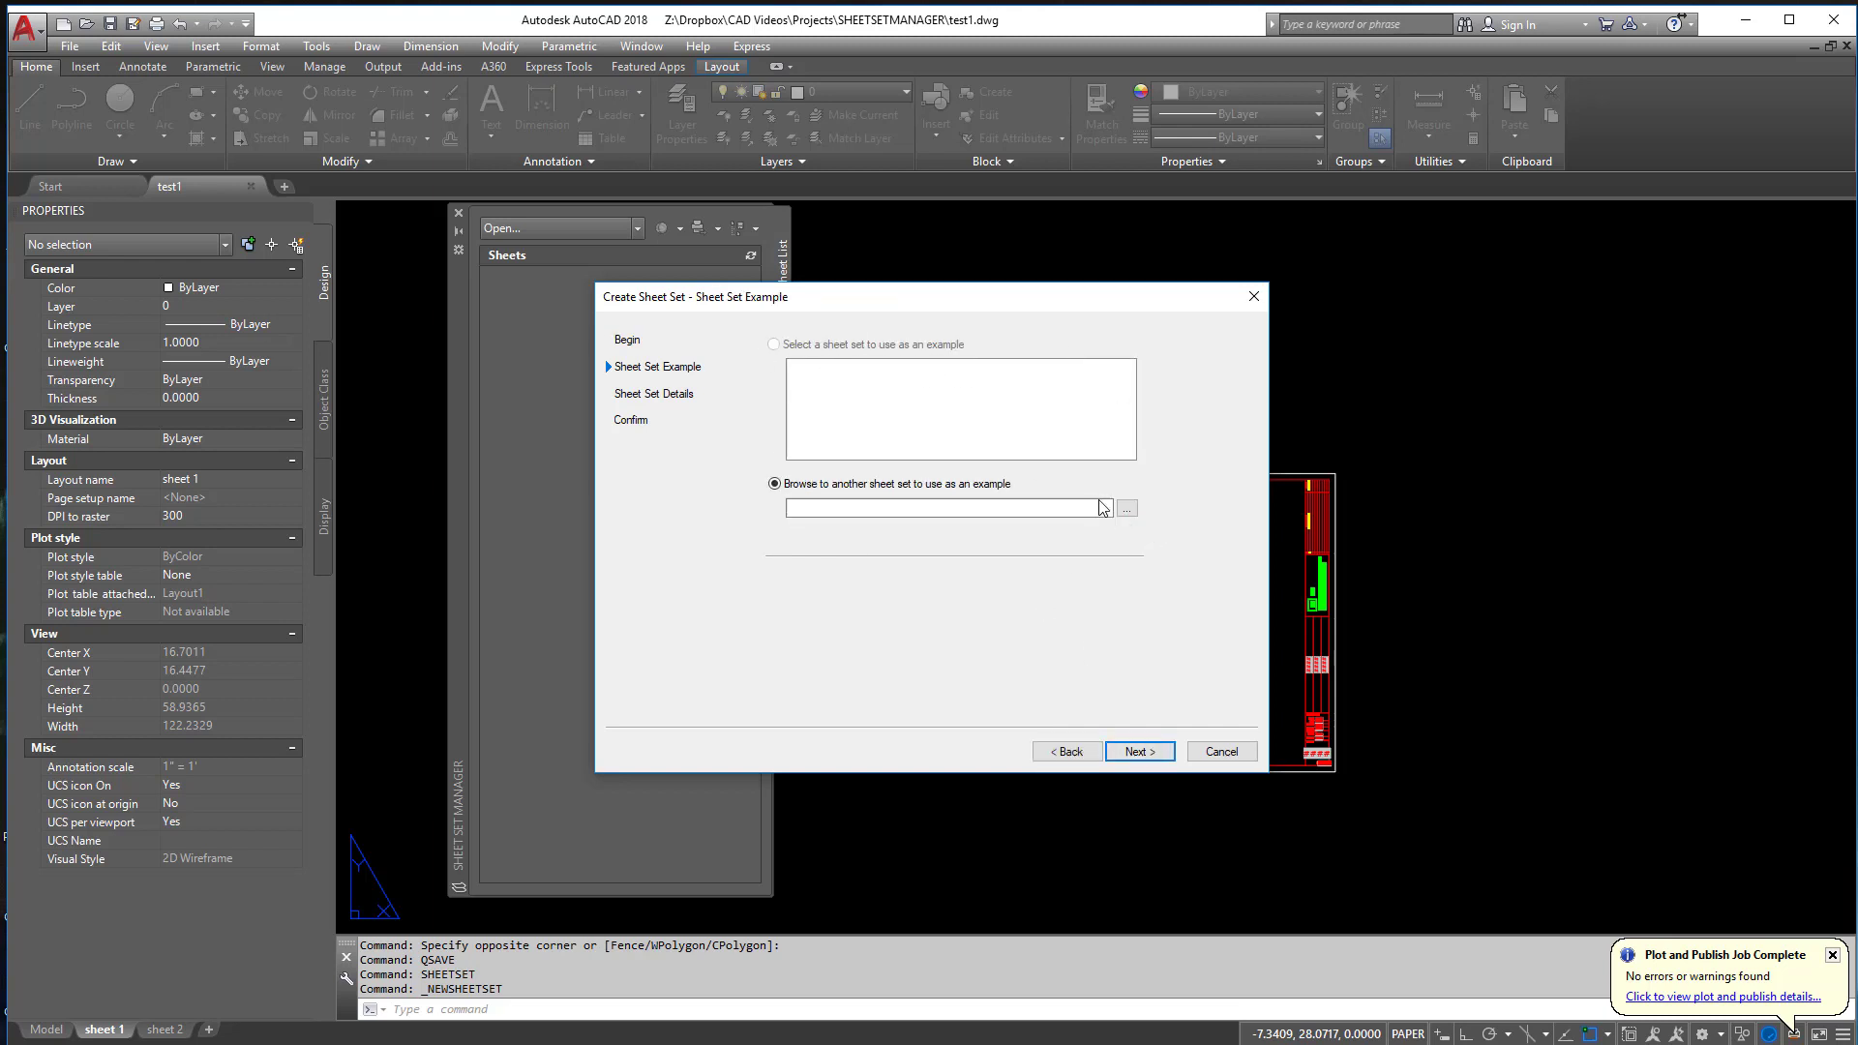
left_click(1124, 507)
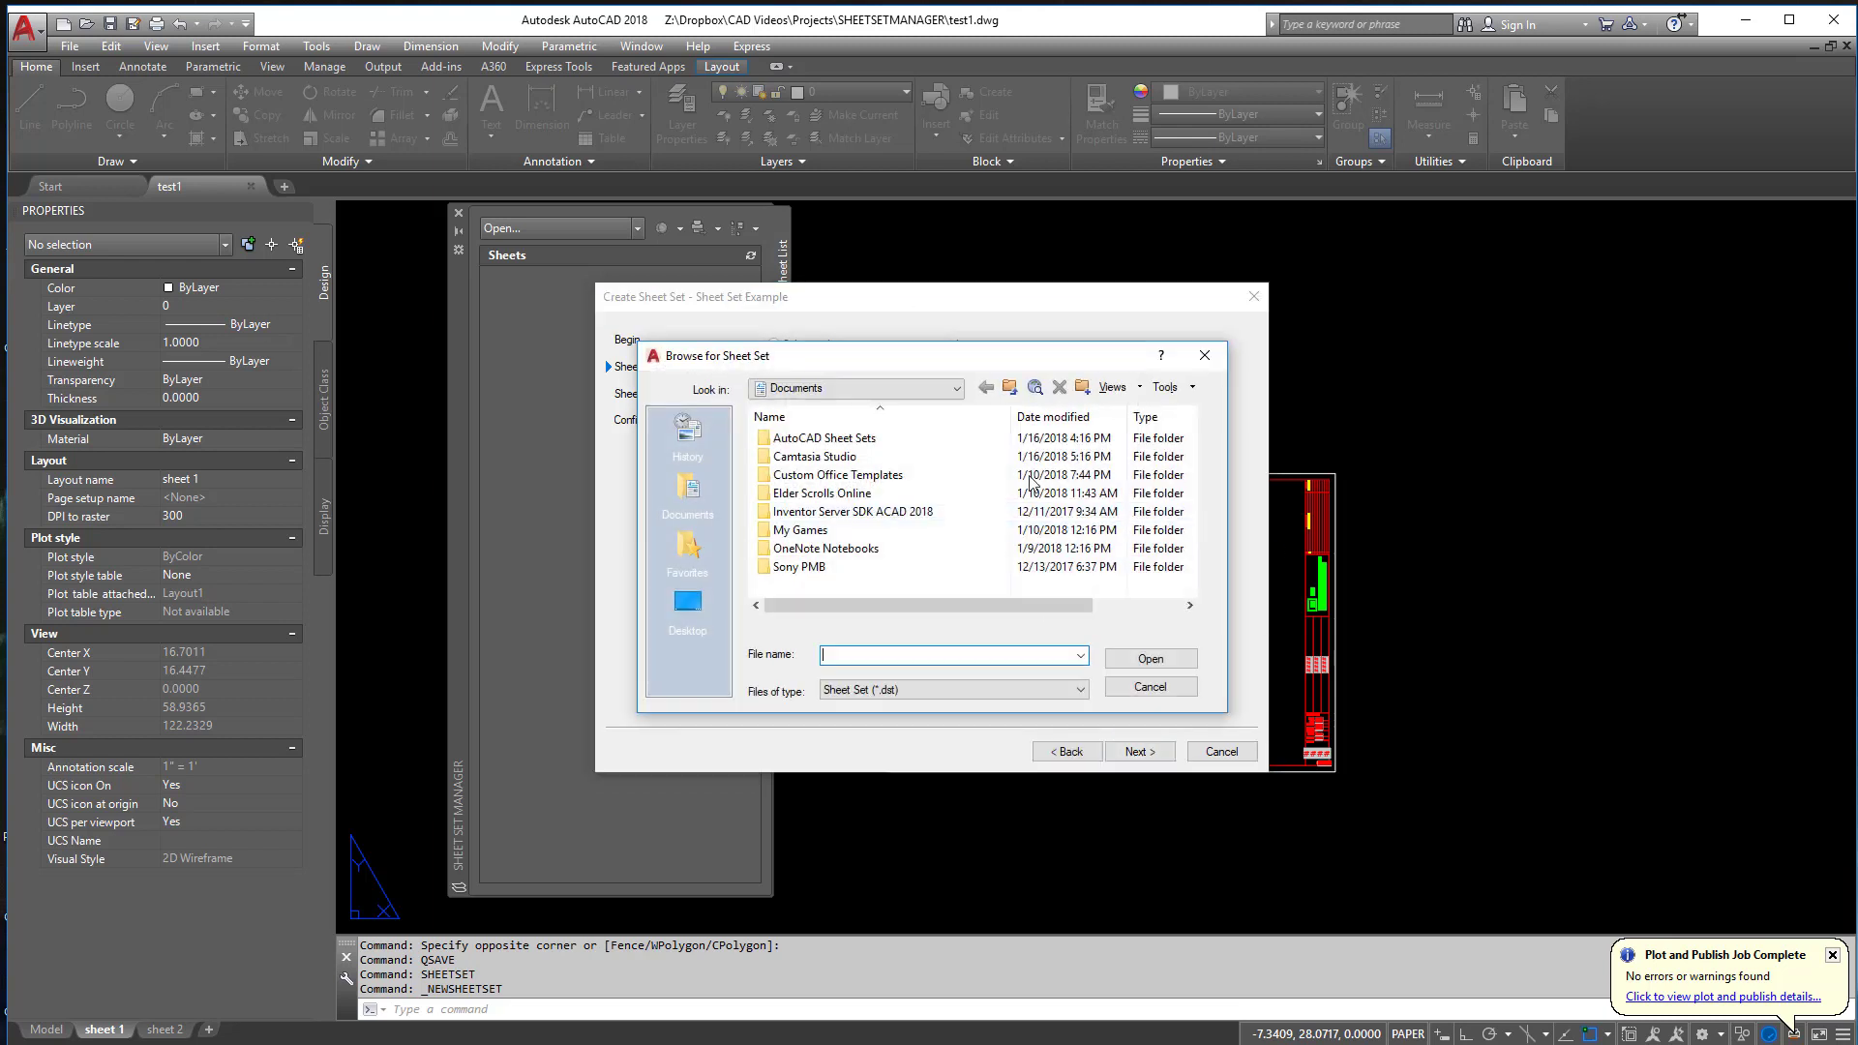
left_click(955, 389)
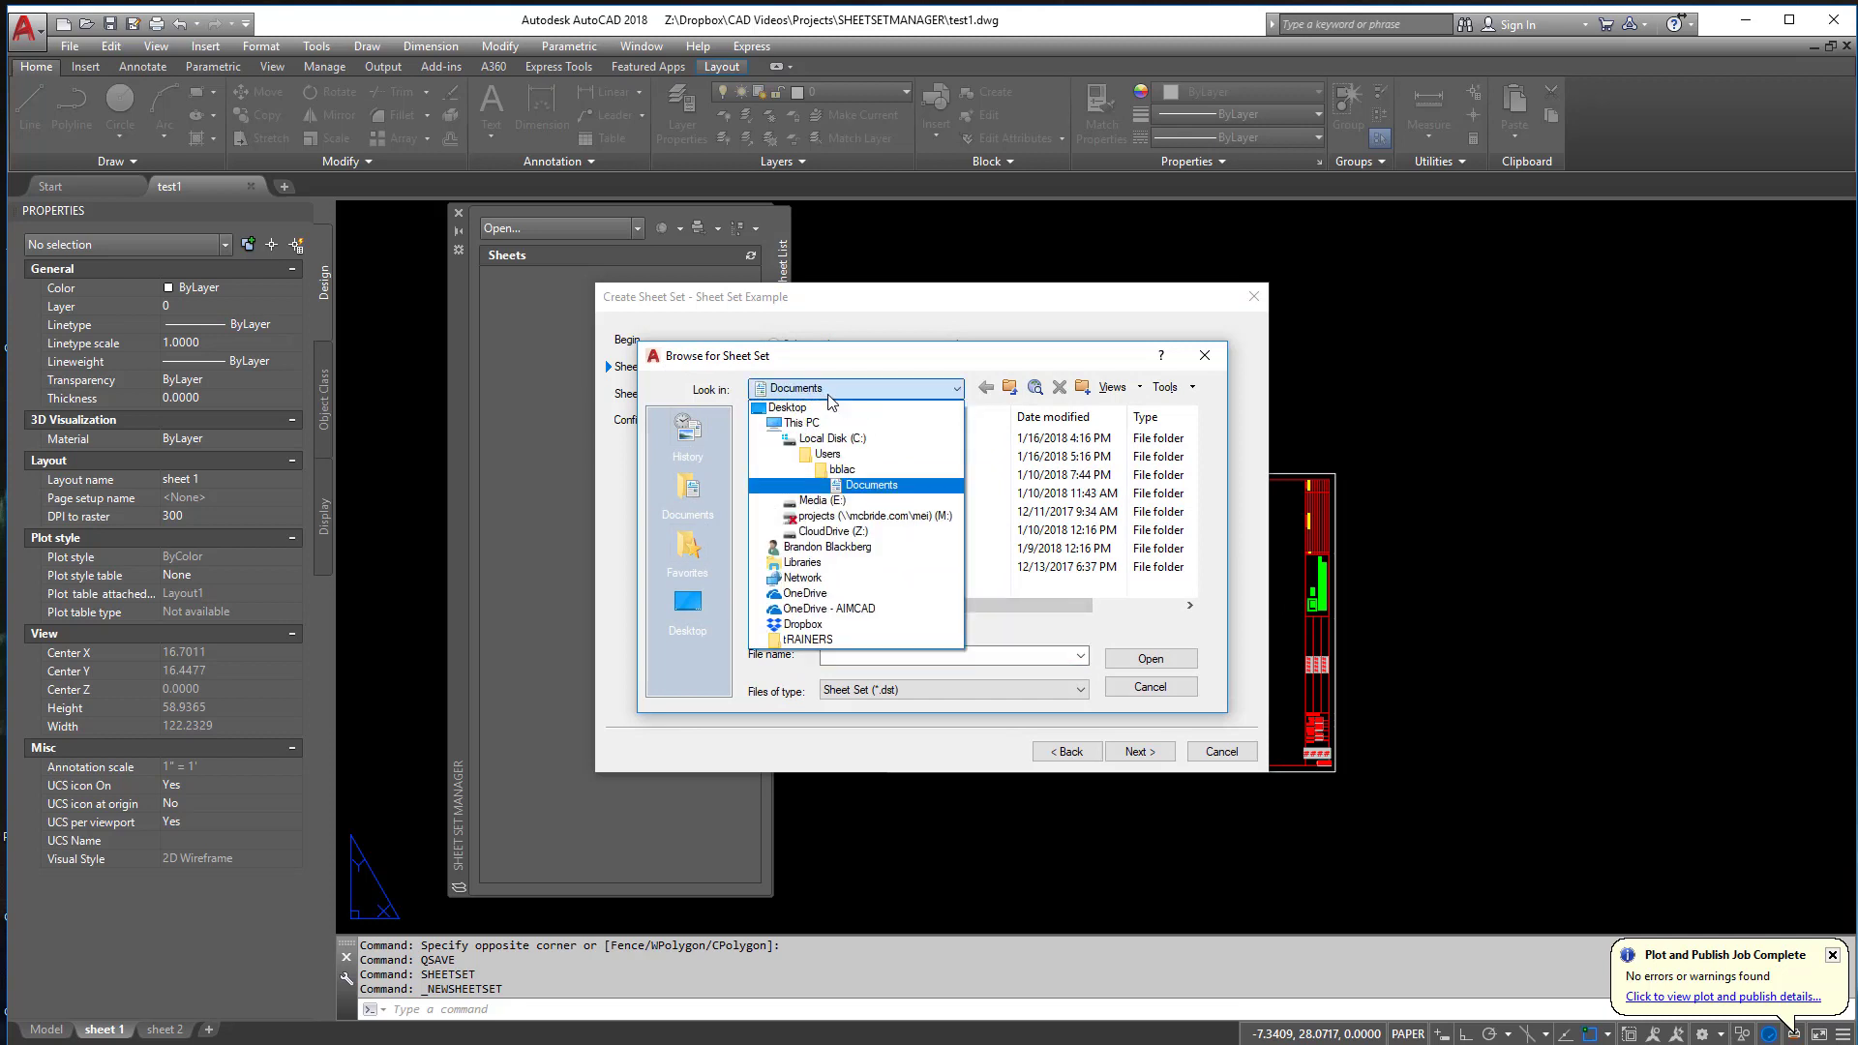
left_click(801, 625)
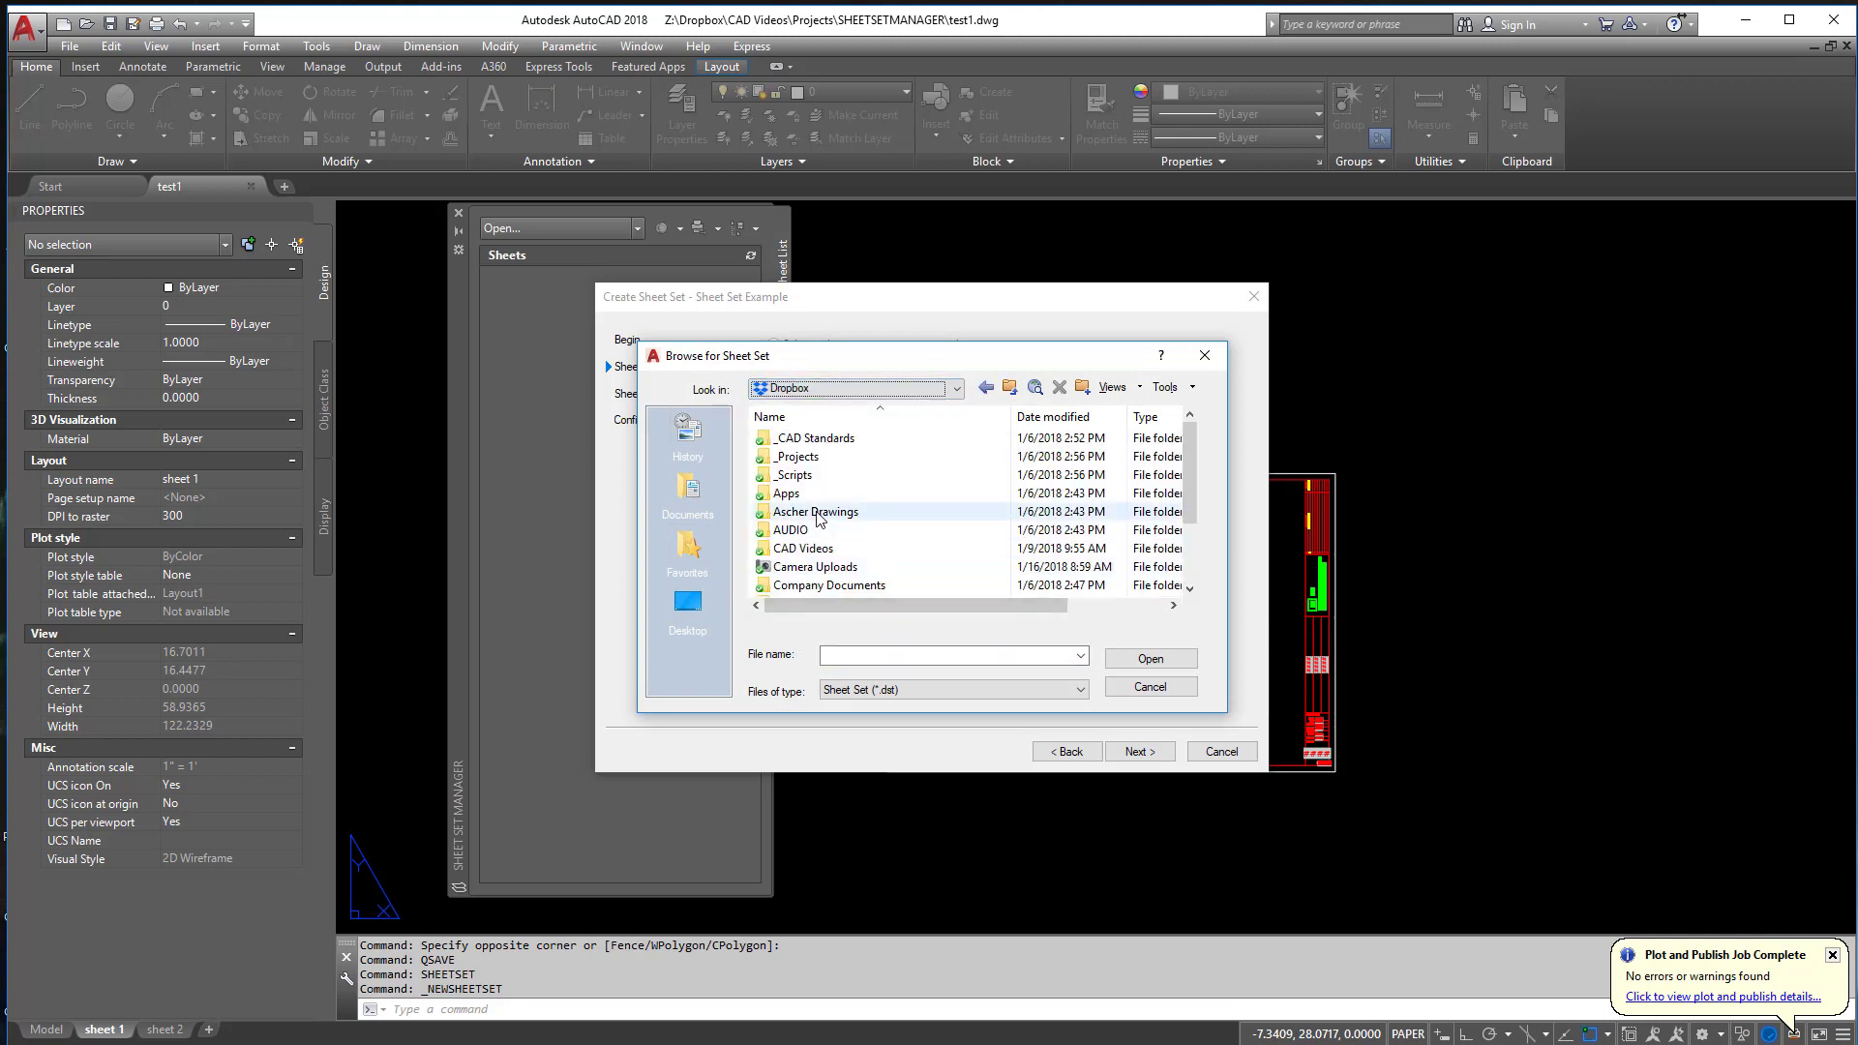
double_click(795, 457)
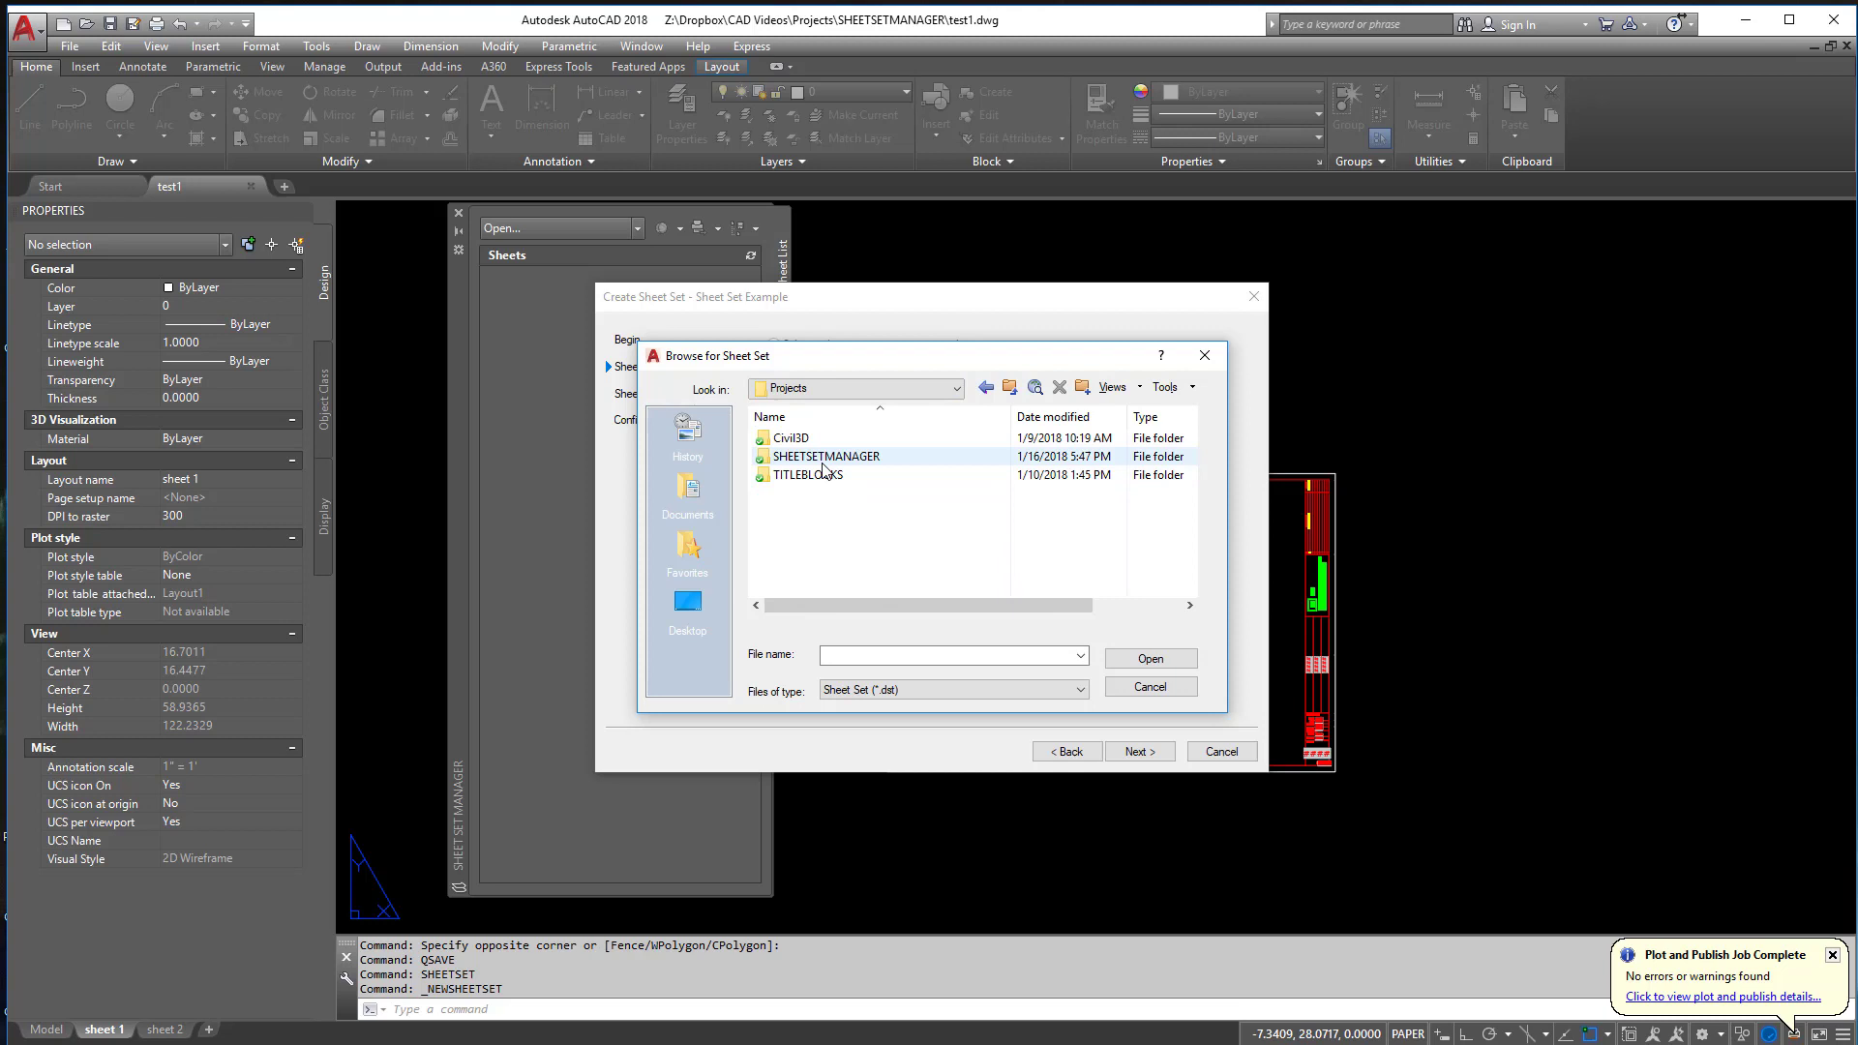
double_click(827, 457)
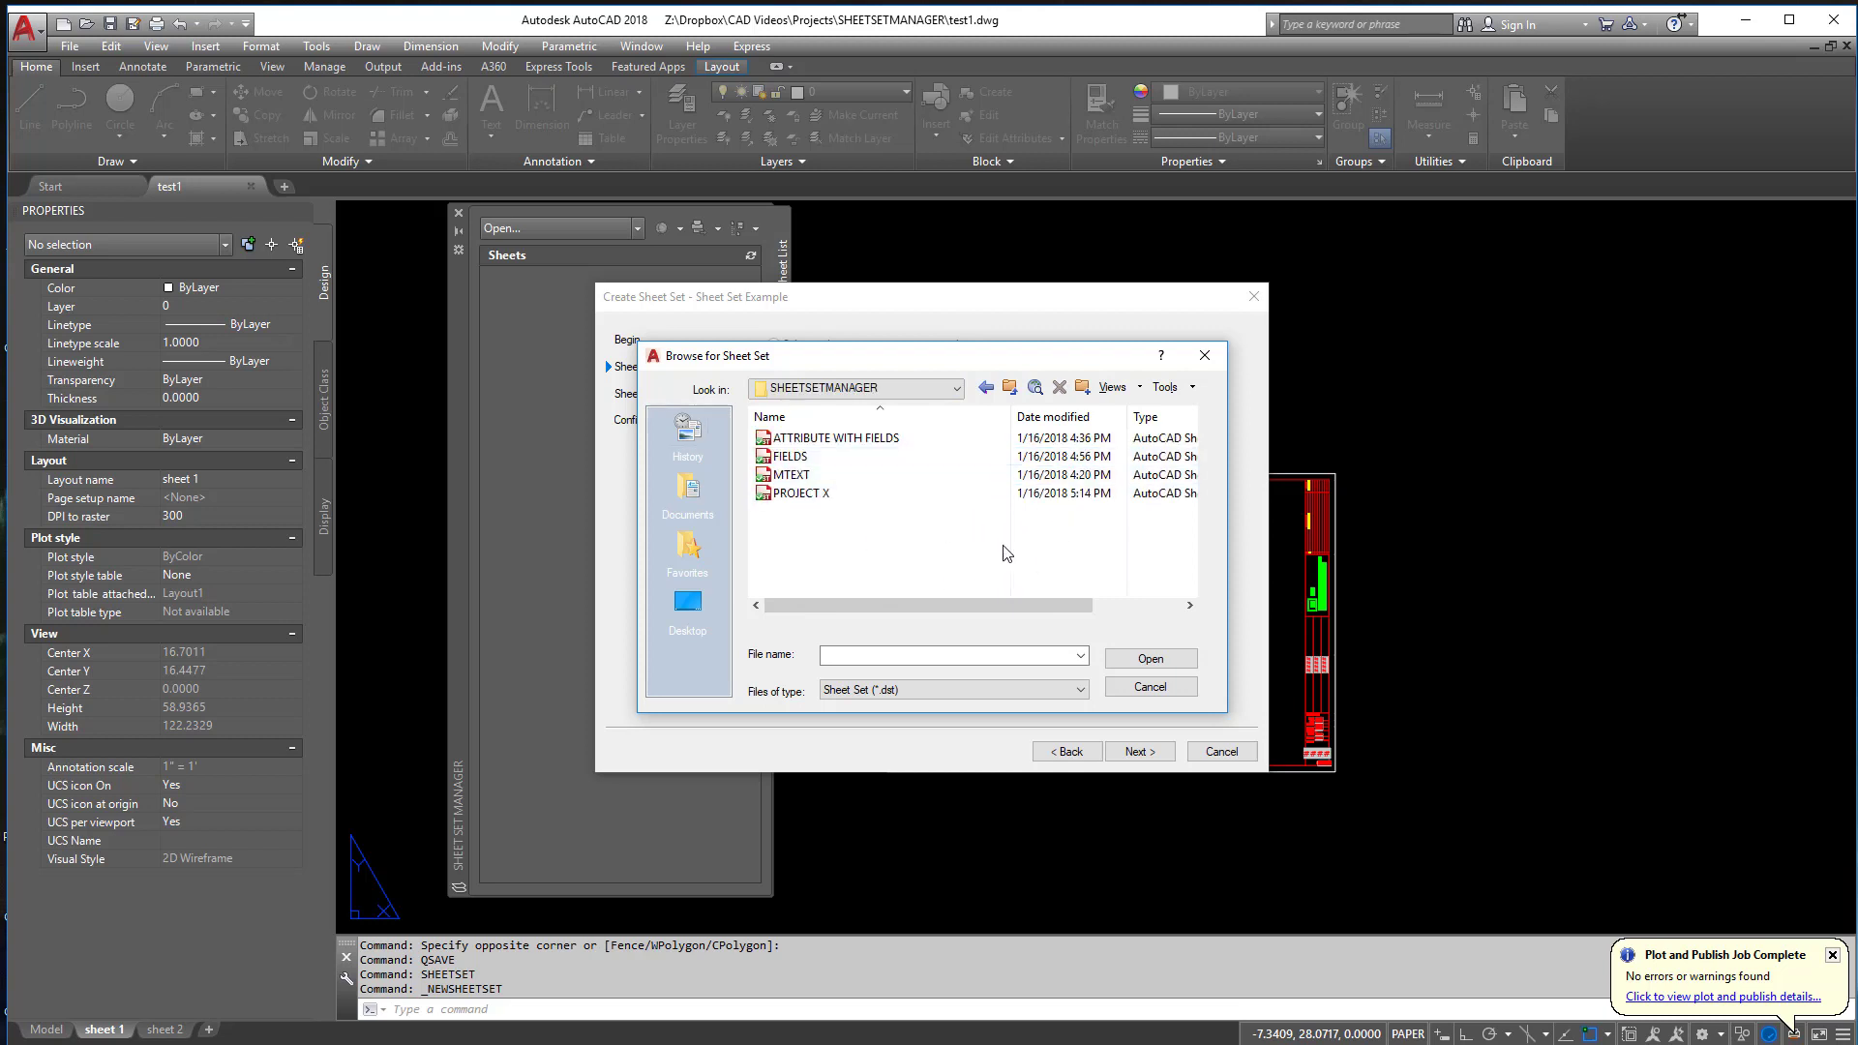
- Choose PROJECT X.dst as the example set and begin naming the new set 'test'
left_click(799, 494)
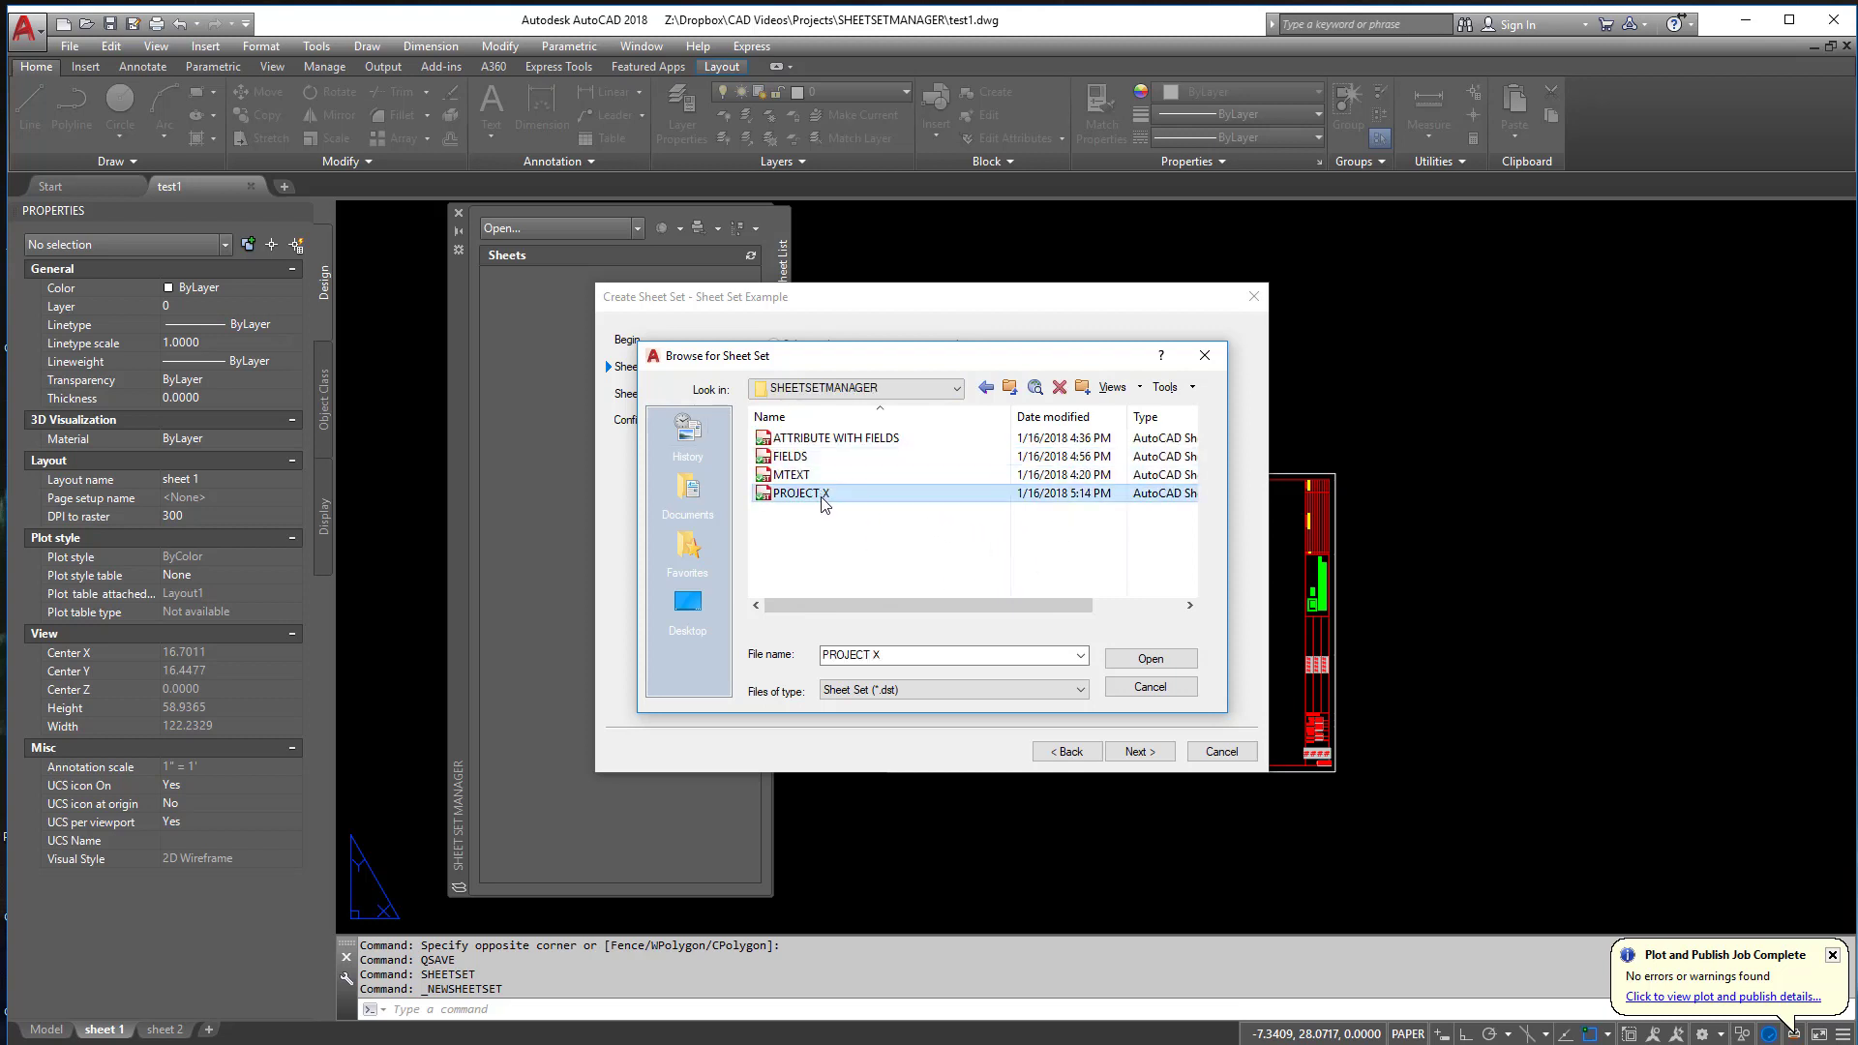
left_click(1143, 658)
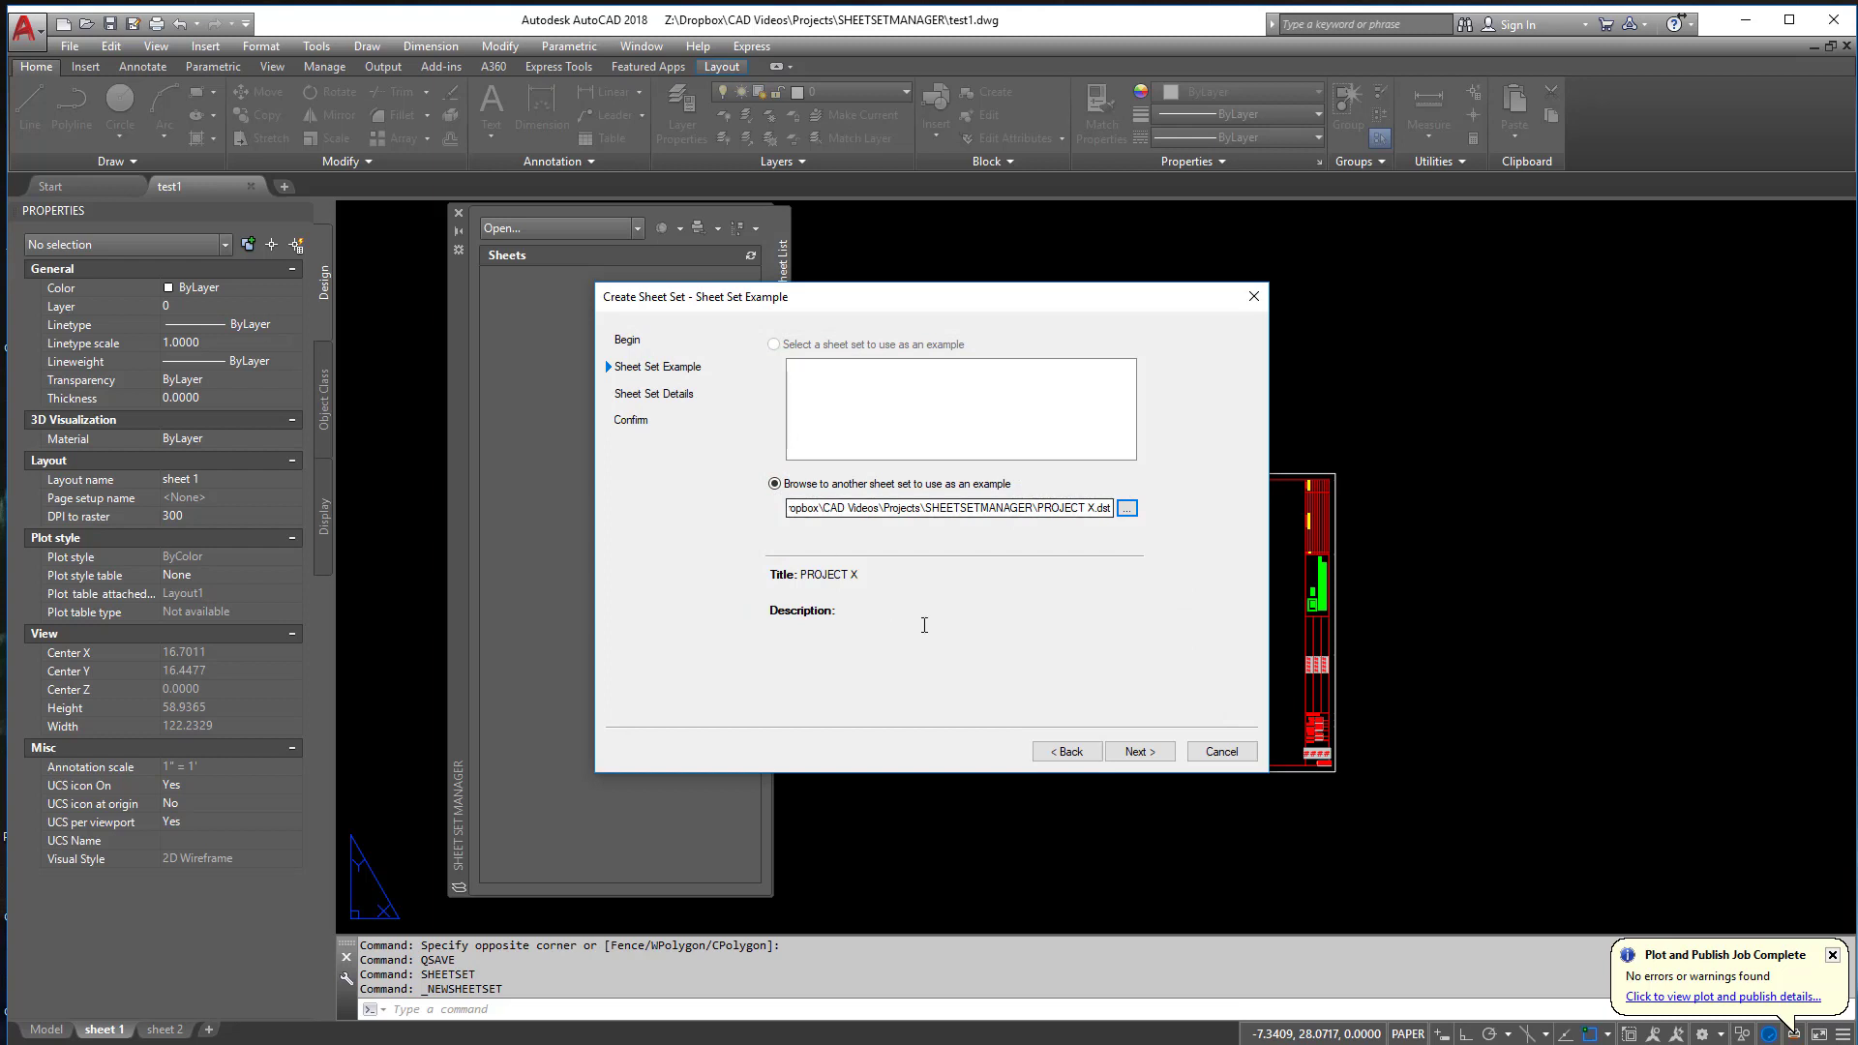
mouse_move(985, 667)
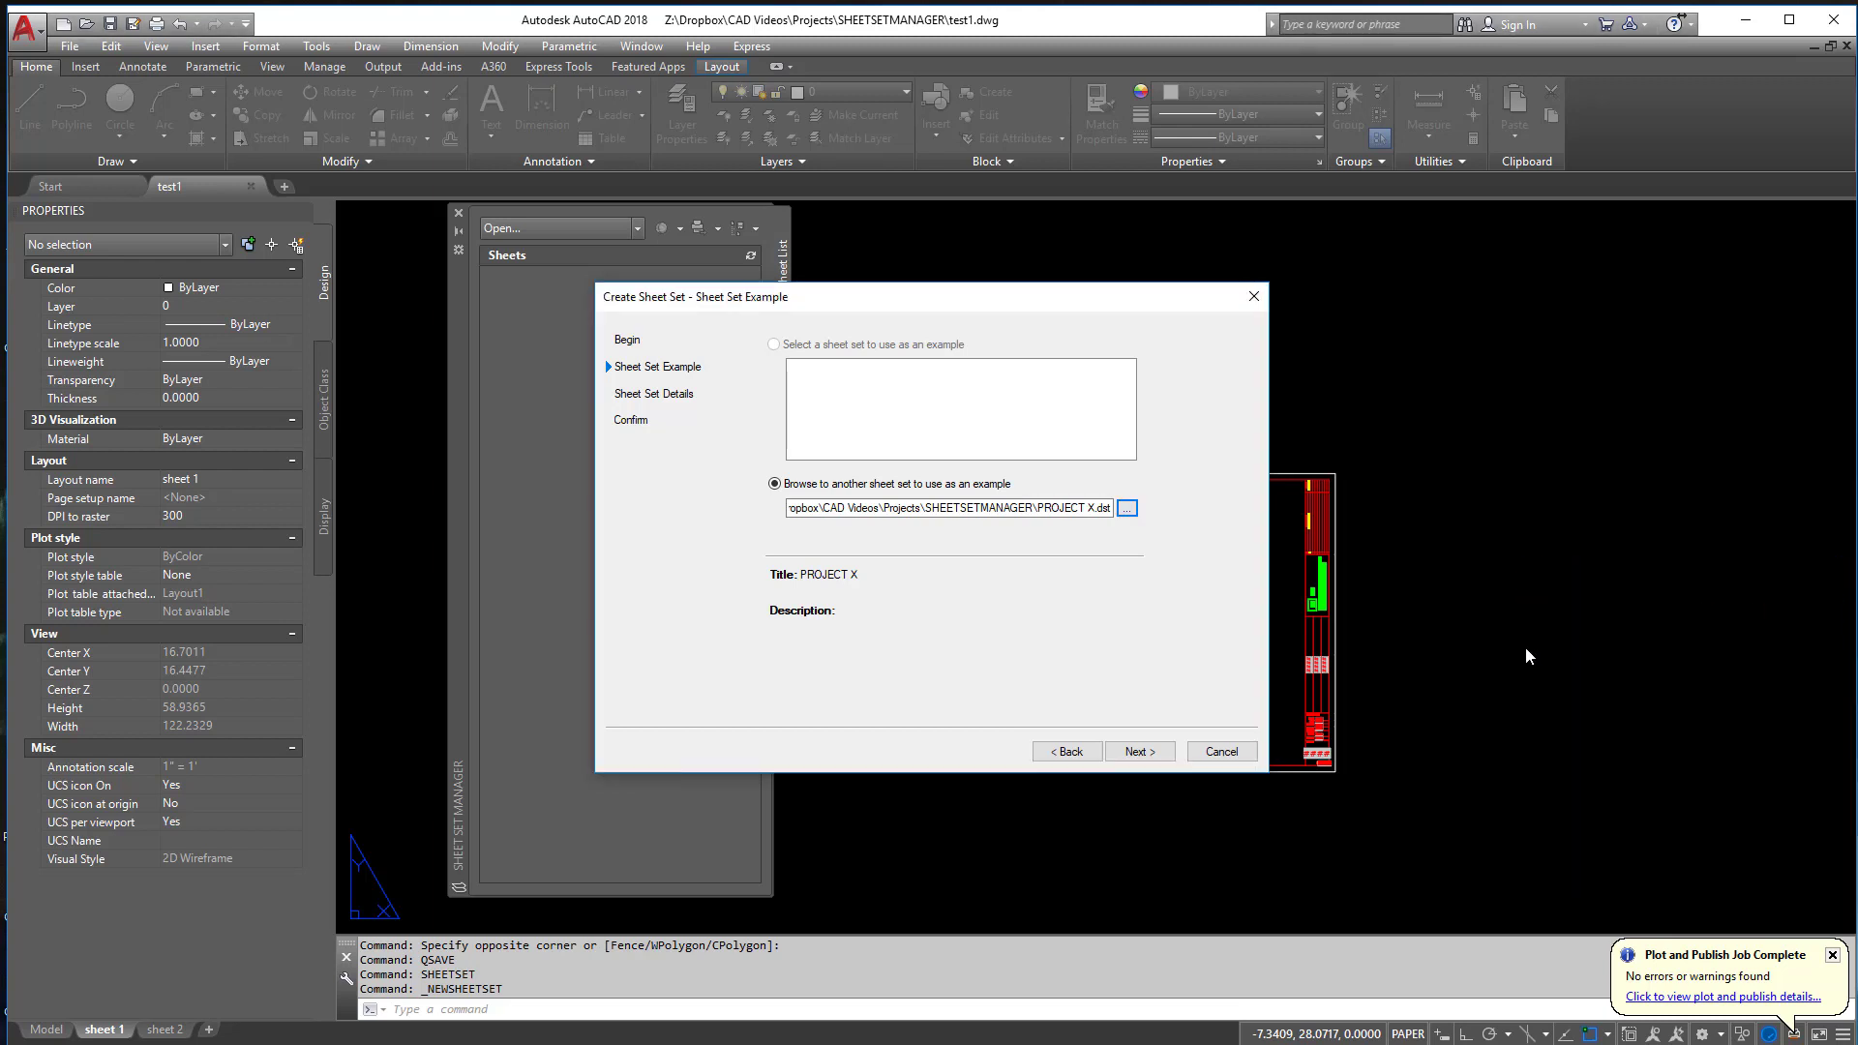
mouse_move(945, 525)
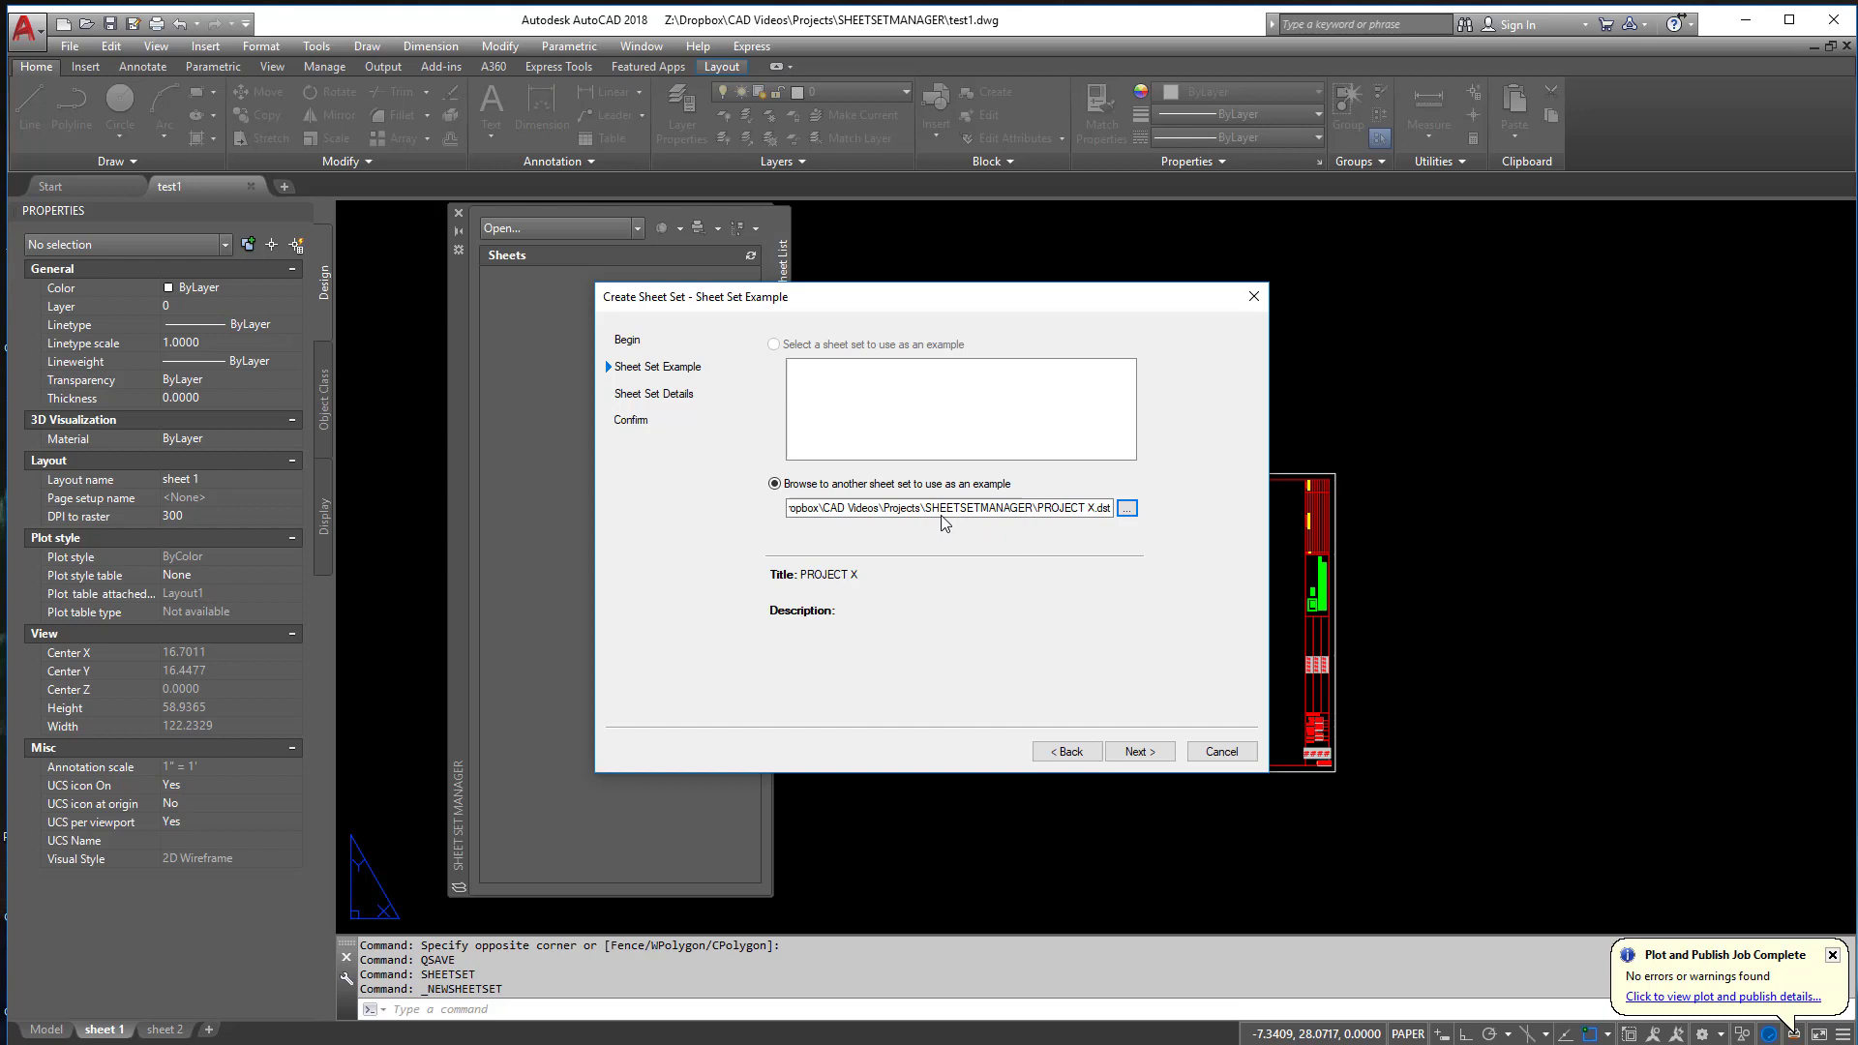
mouse_move(1158, 739)
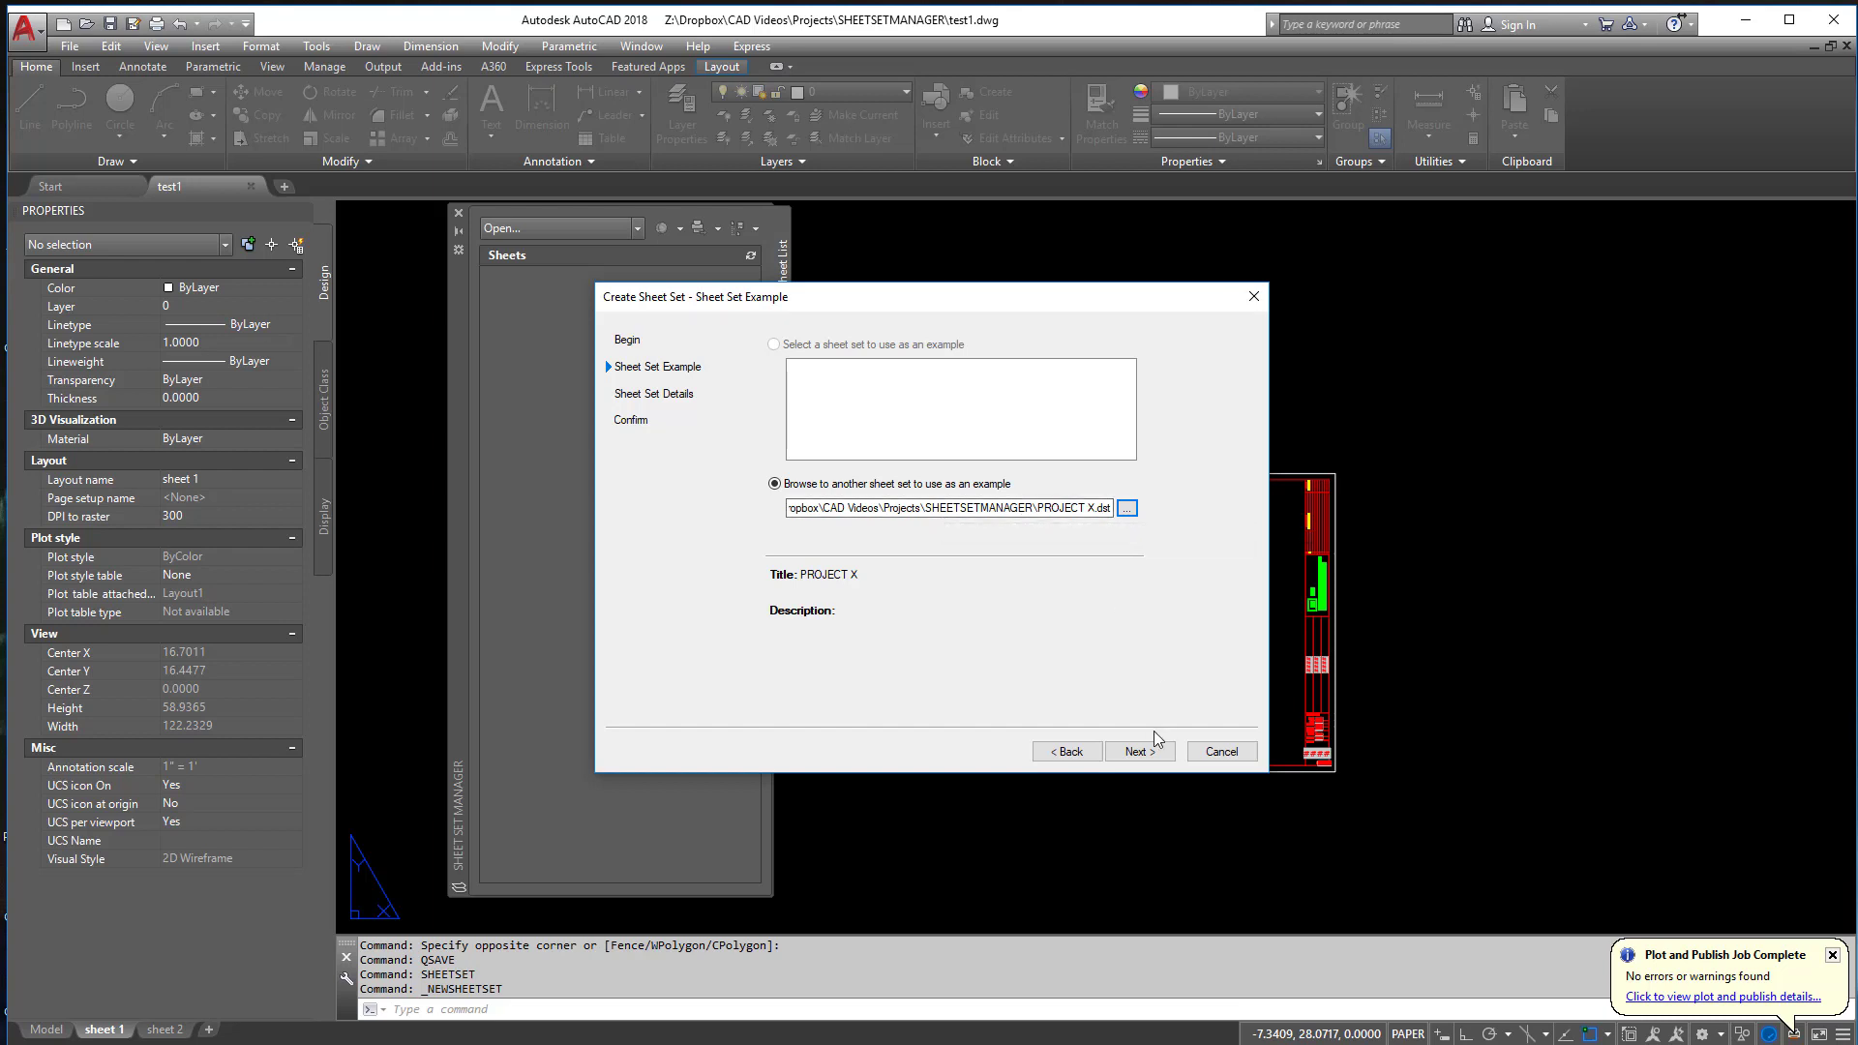
mouse_move(1011, 503)
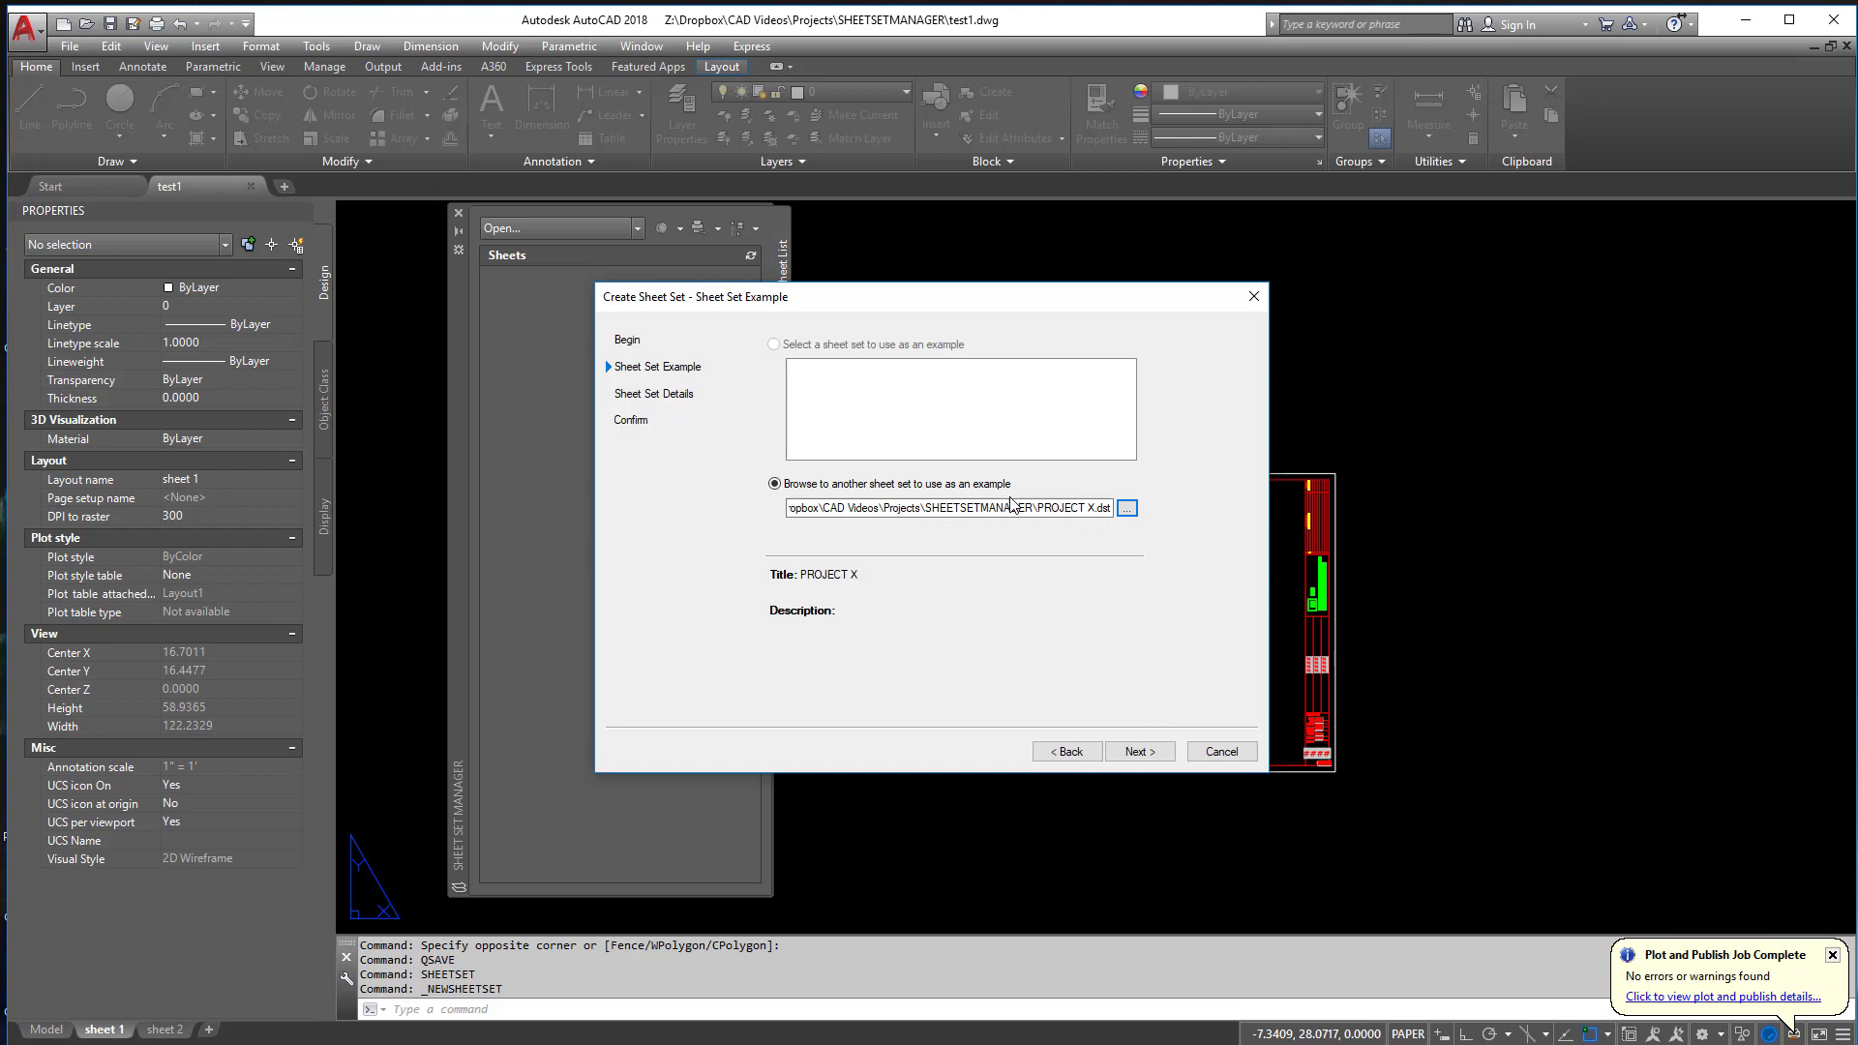
mouse_move(1149, 658)
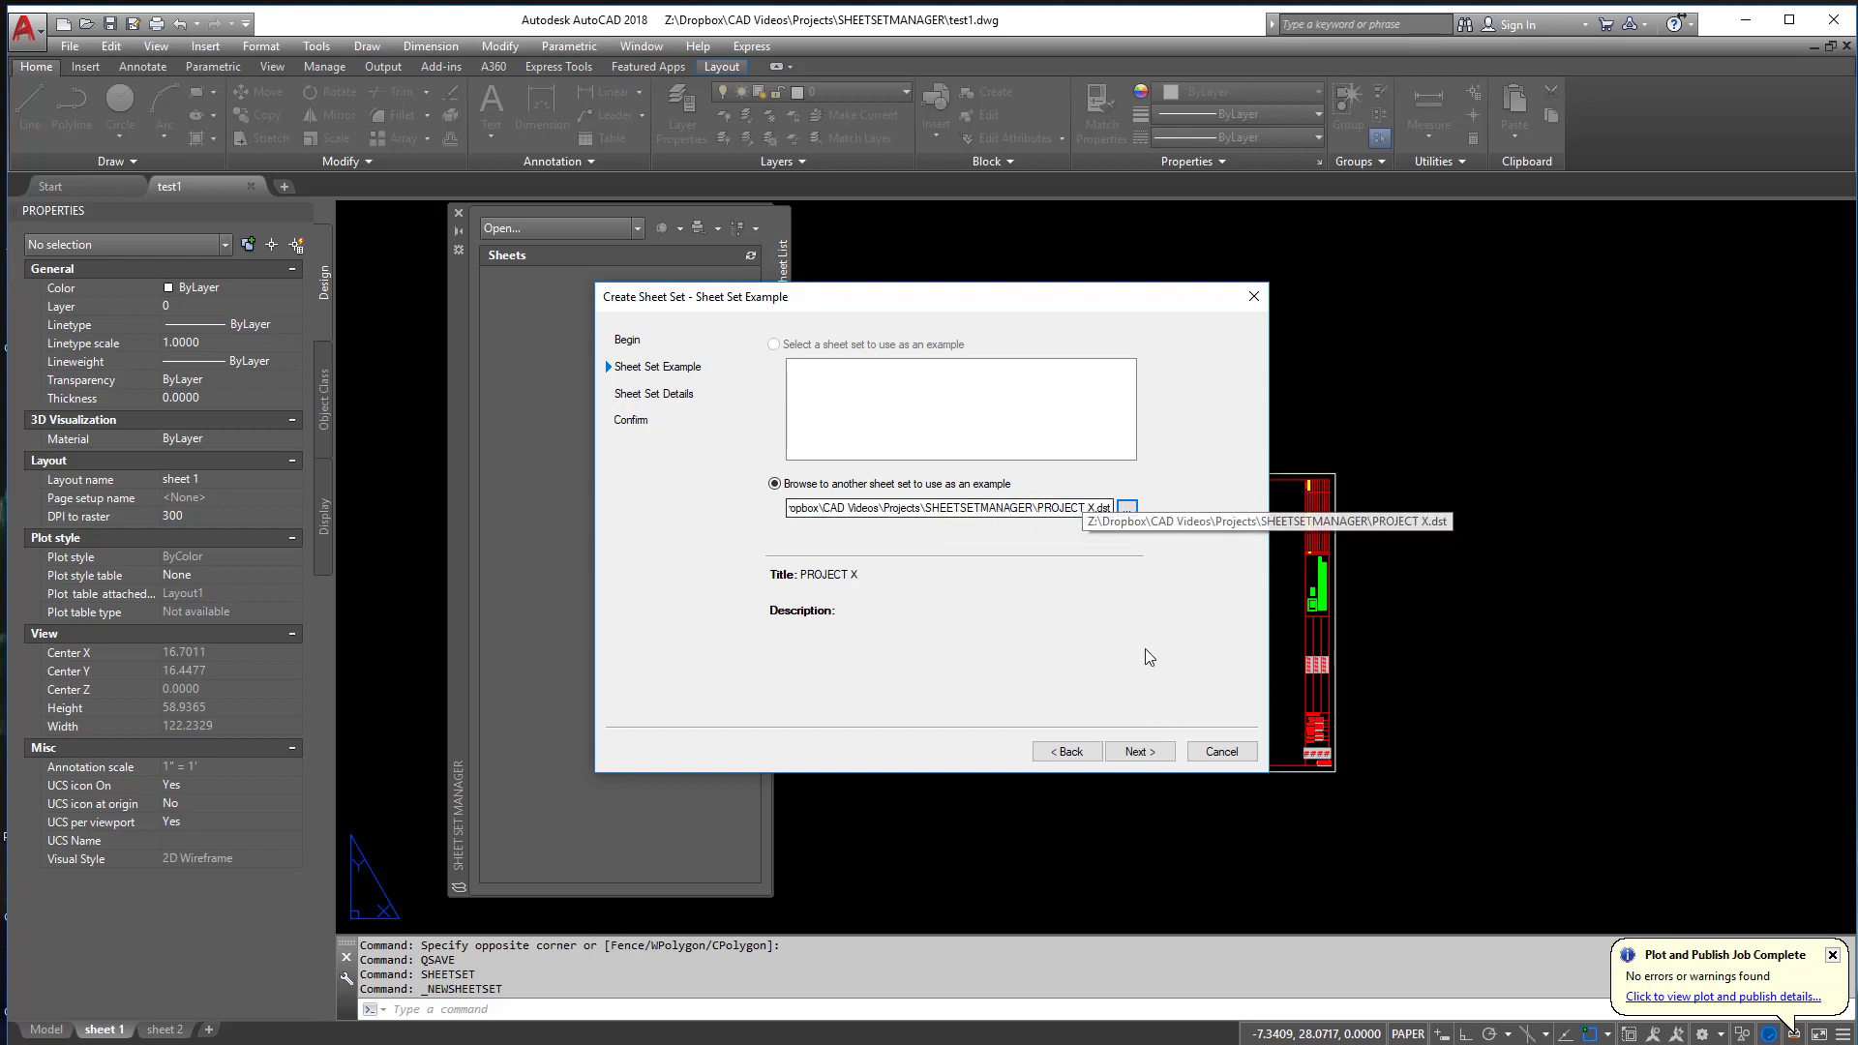
left_click(1136, 751)
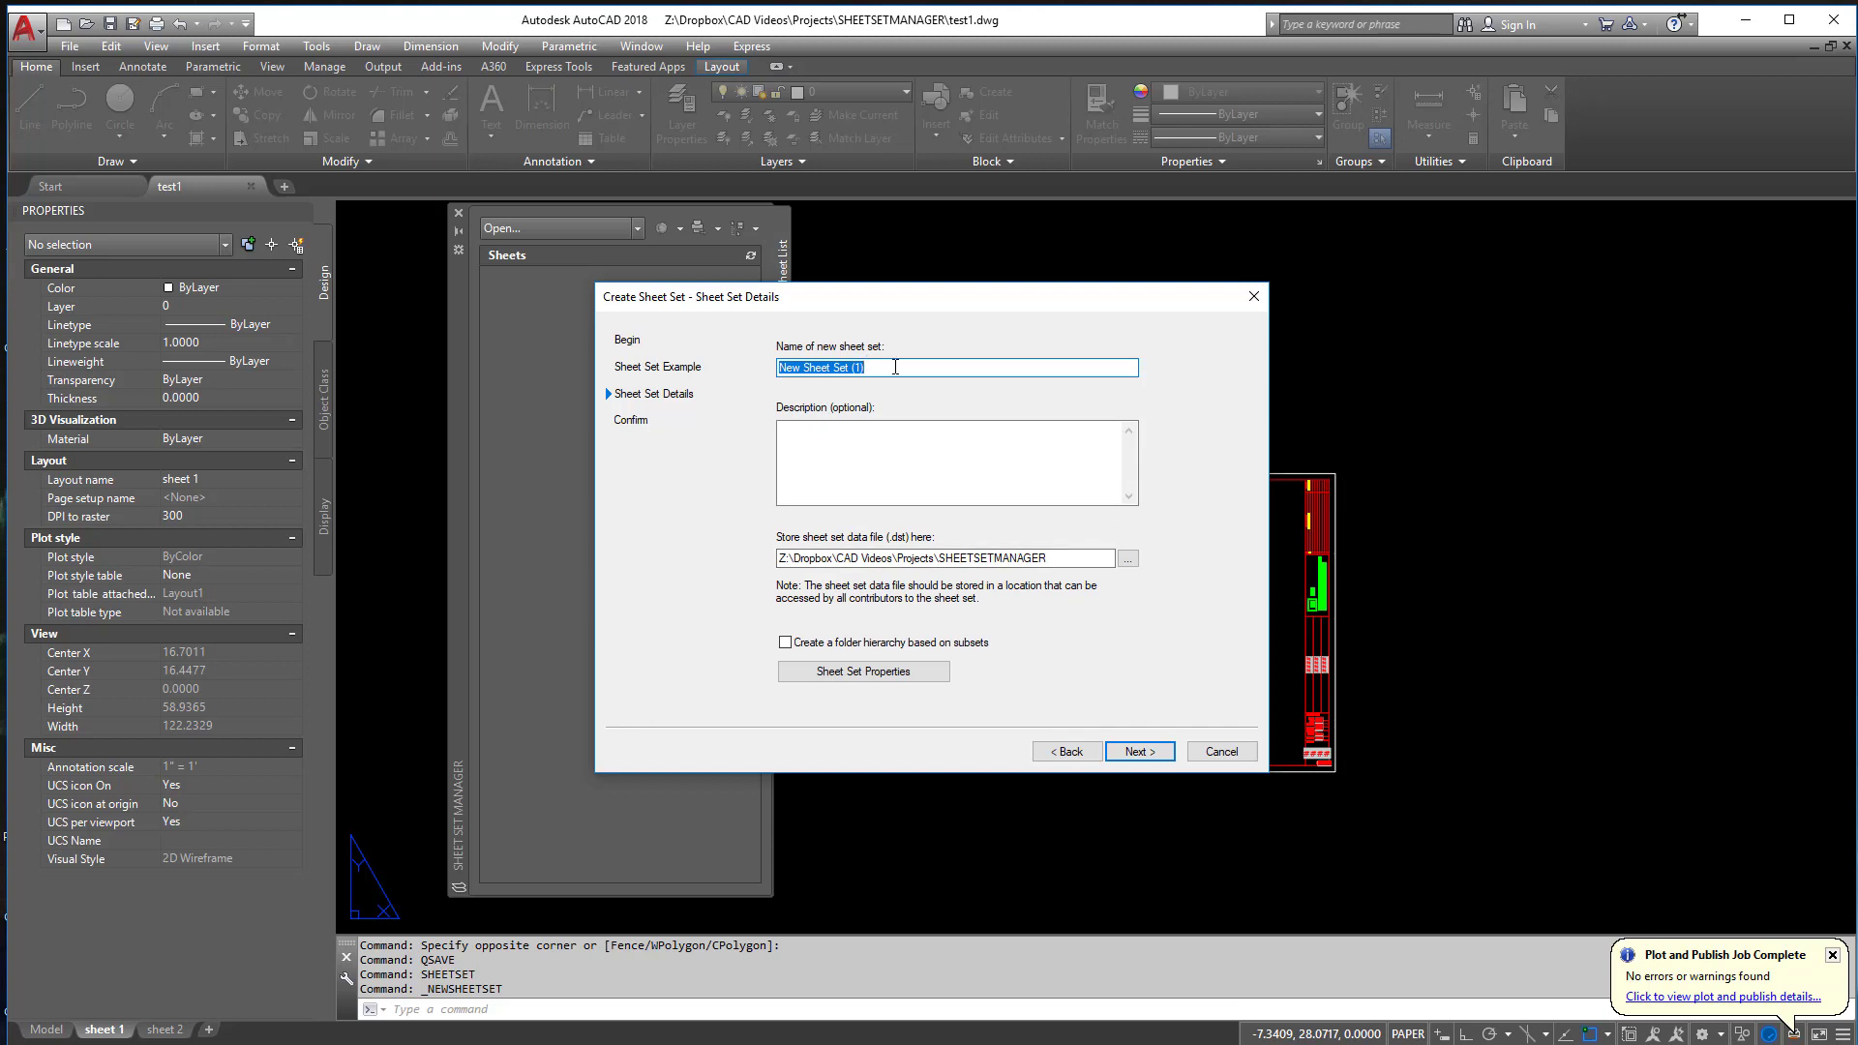
type("test1")
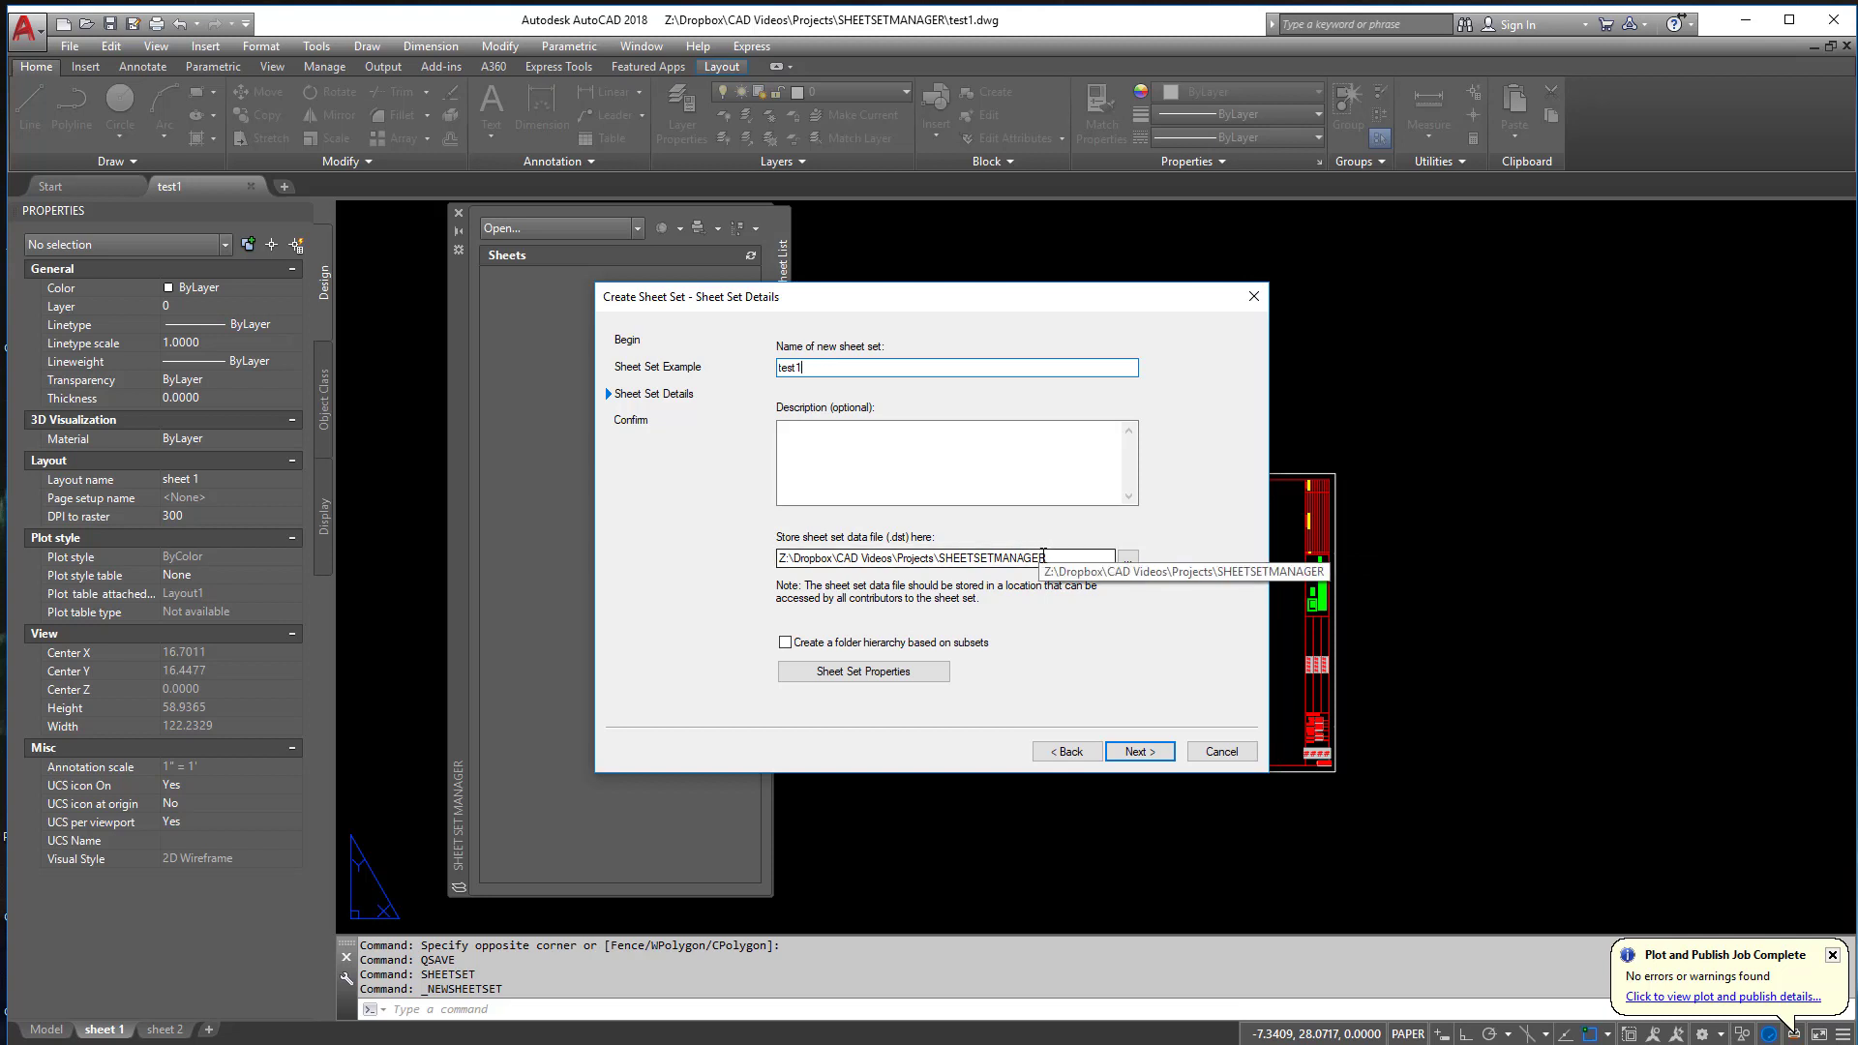
- Review and accept the sheet set properties, then finish creating the test1 sheet set
left_click(863, 672)
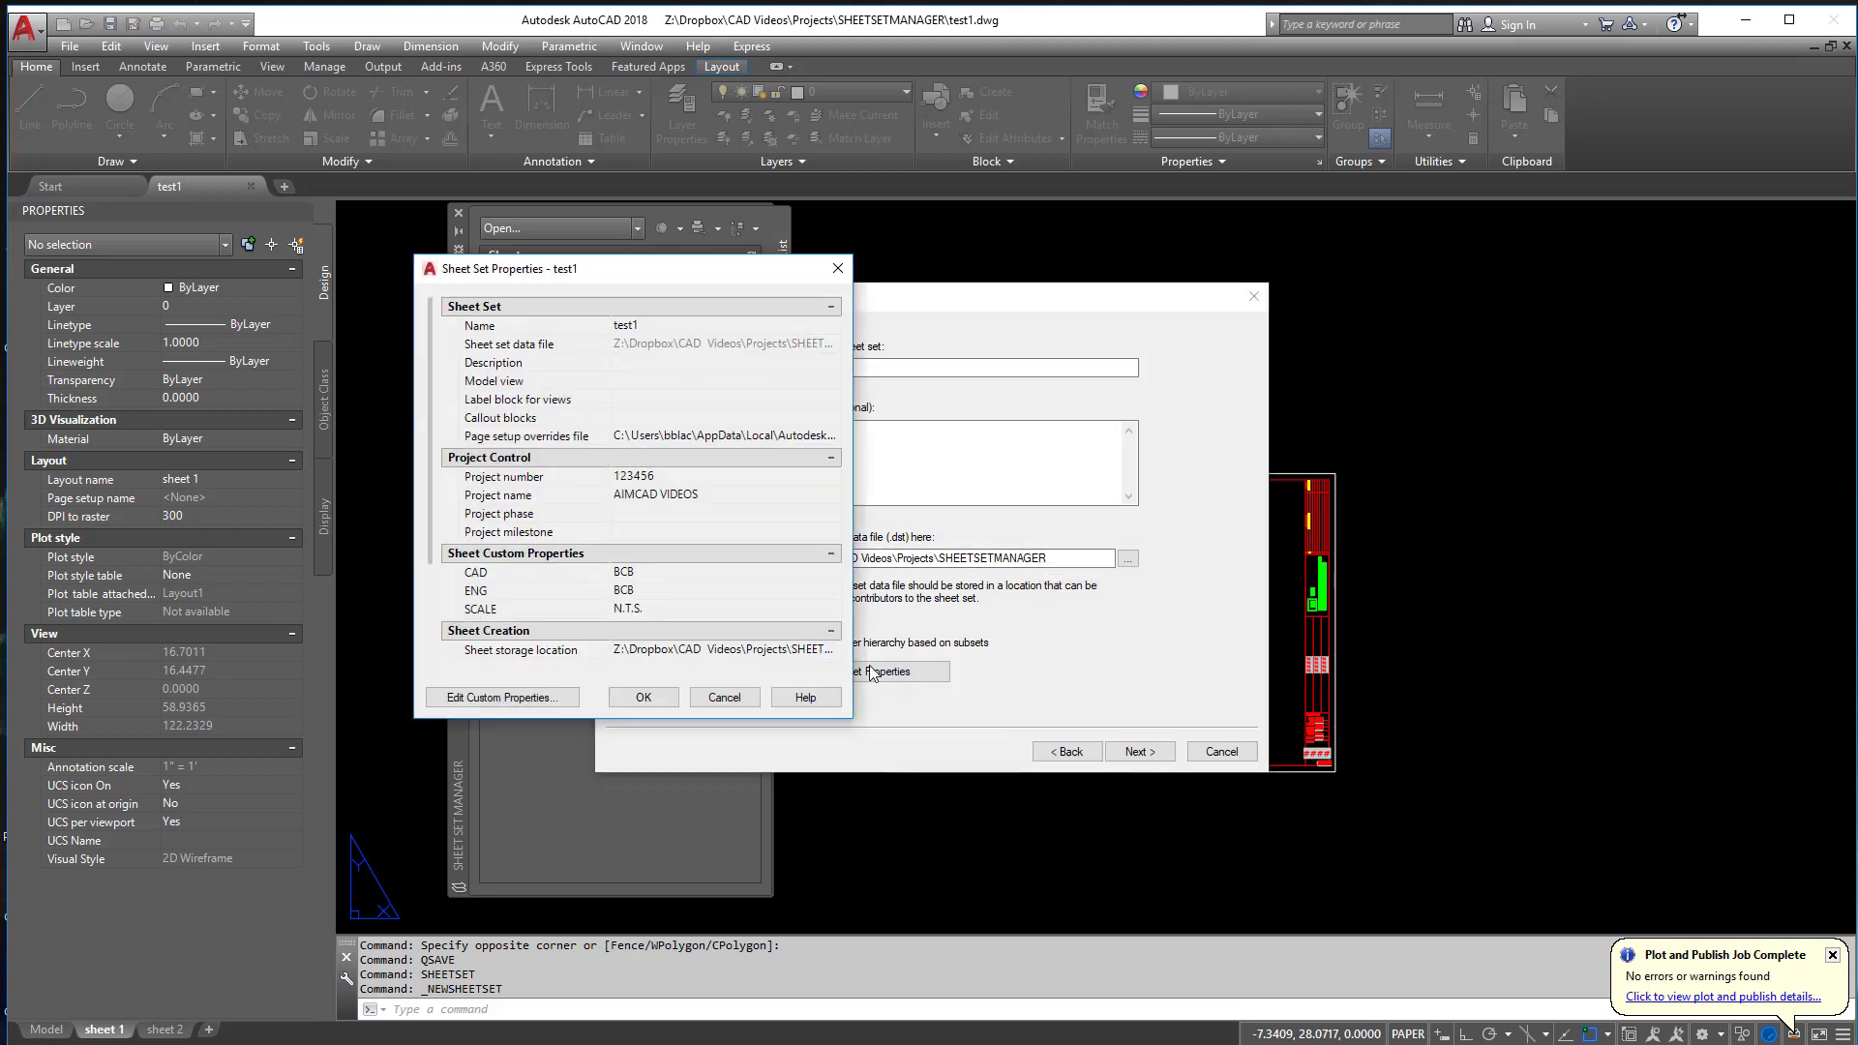
scroll("down", 3)
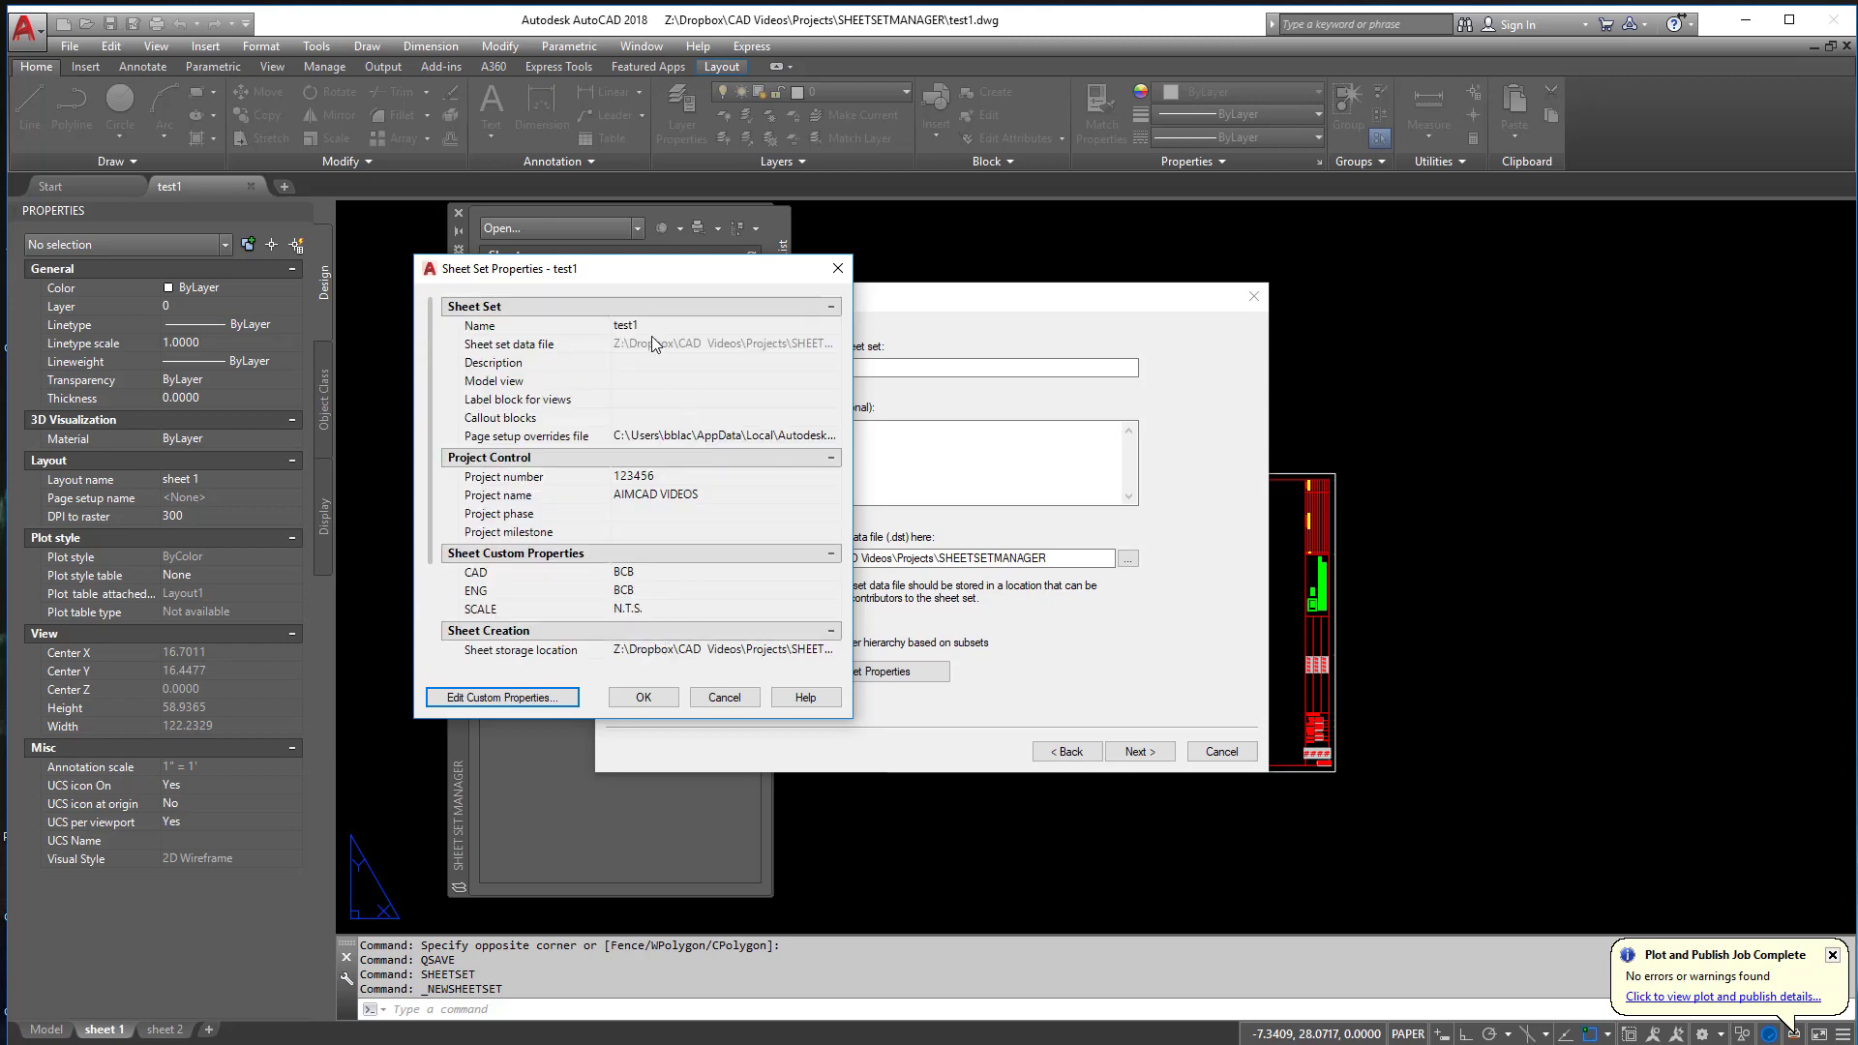
scroll("down", 3)
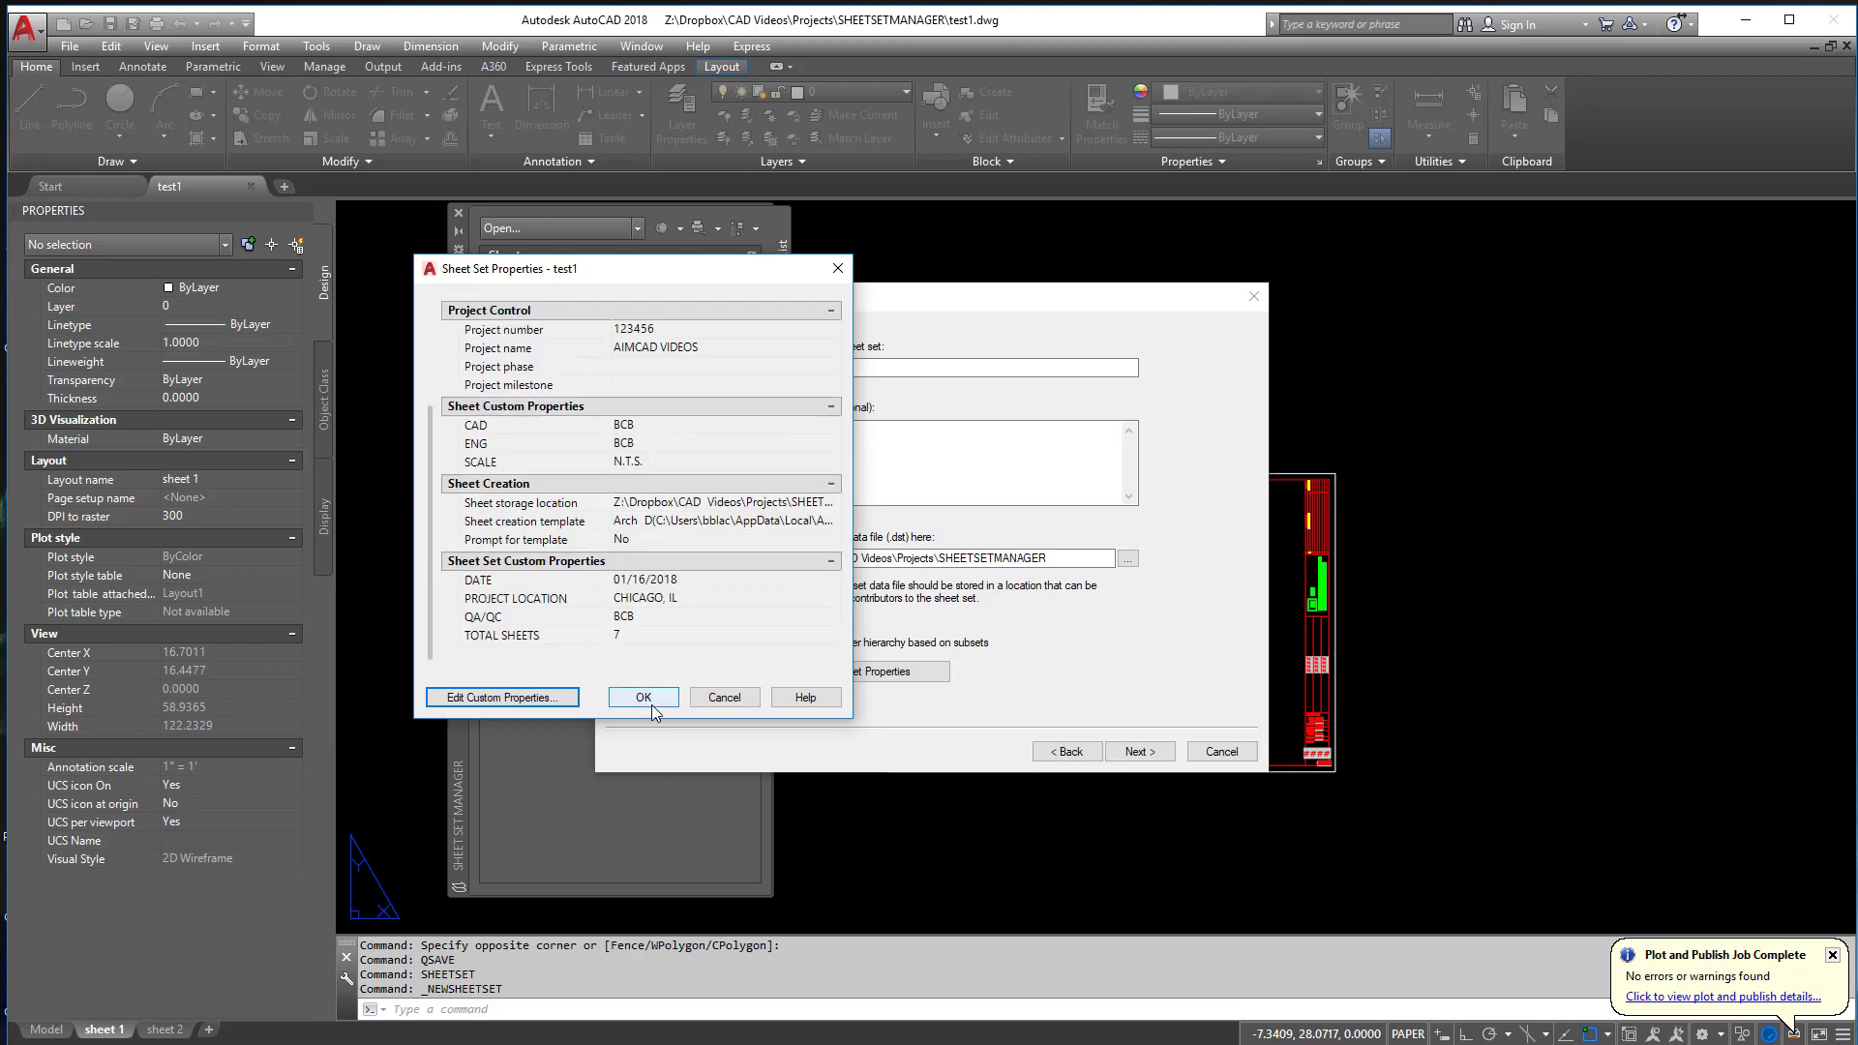
left_click(643, 697)
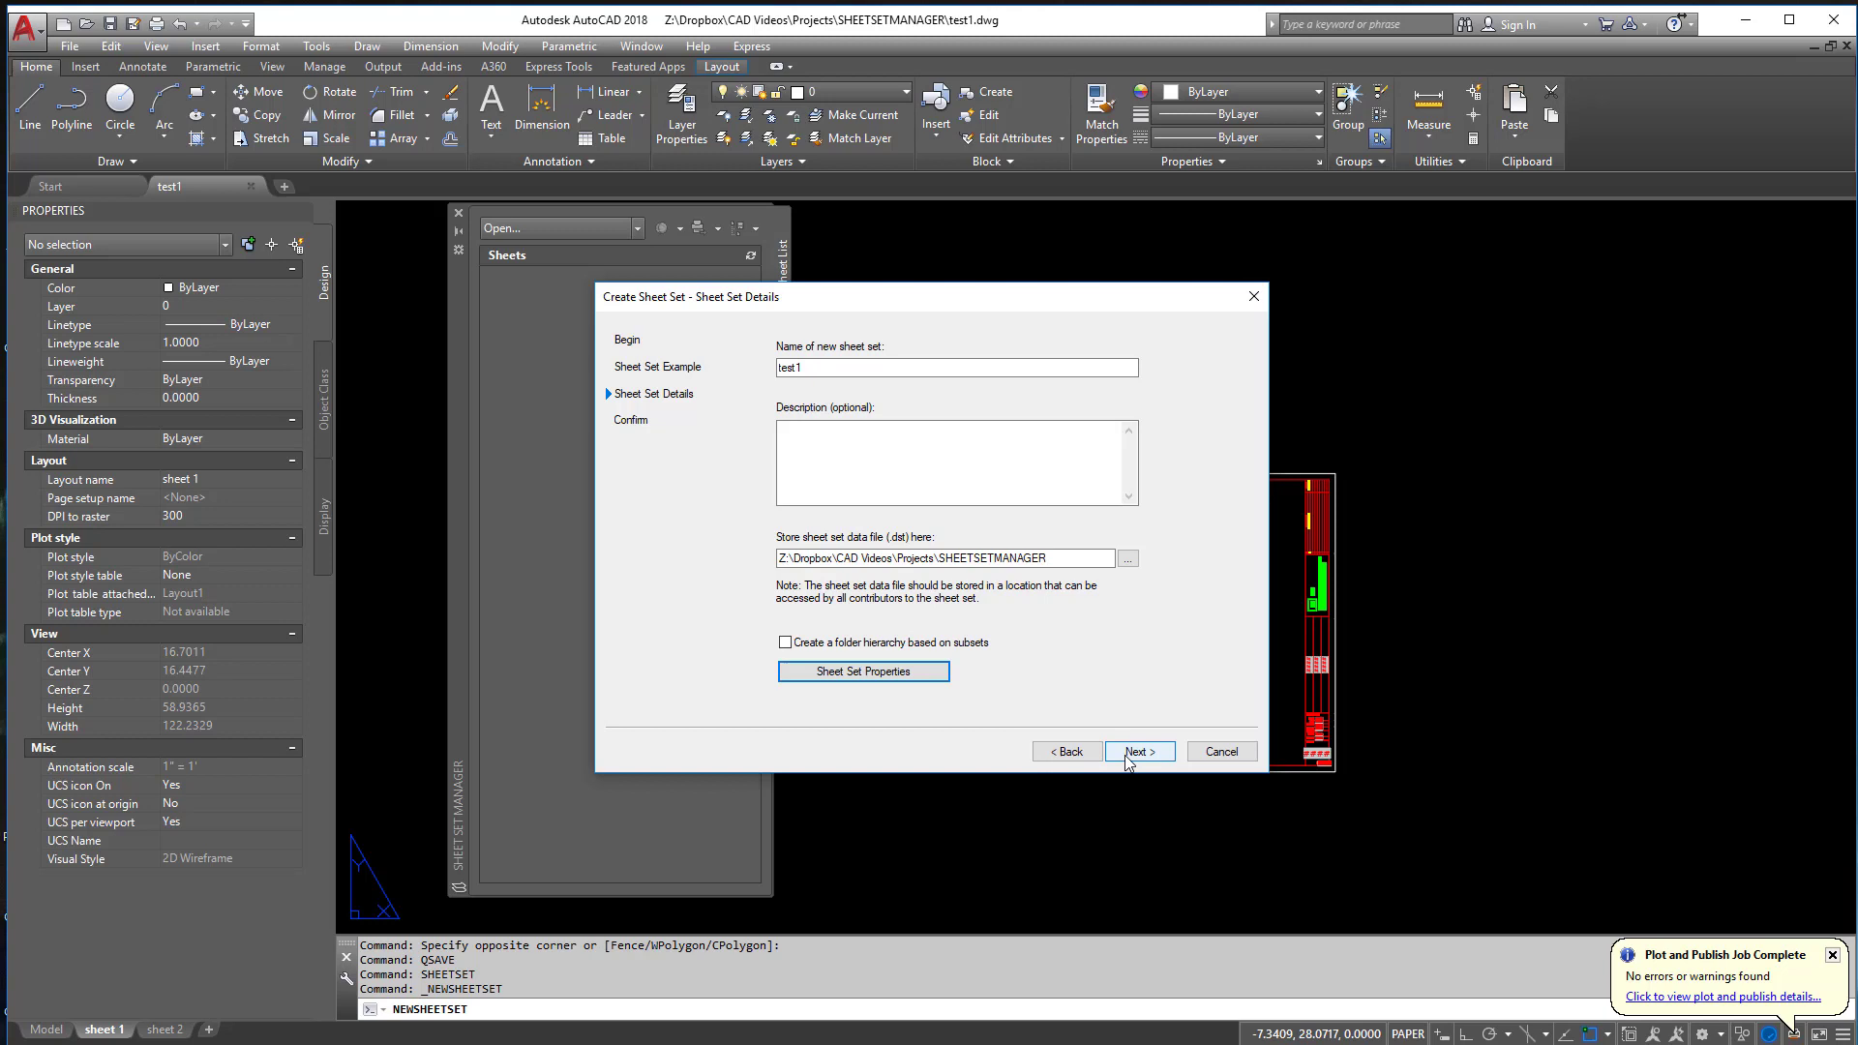
left_click(1136, 751)
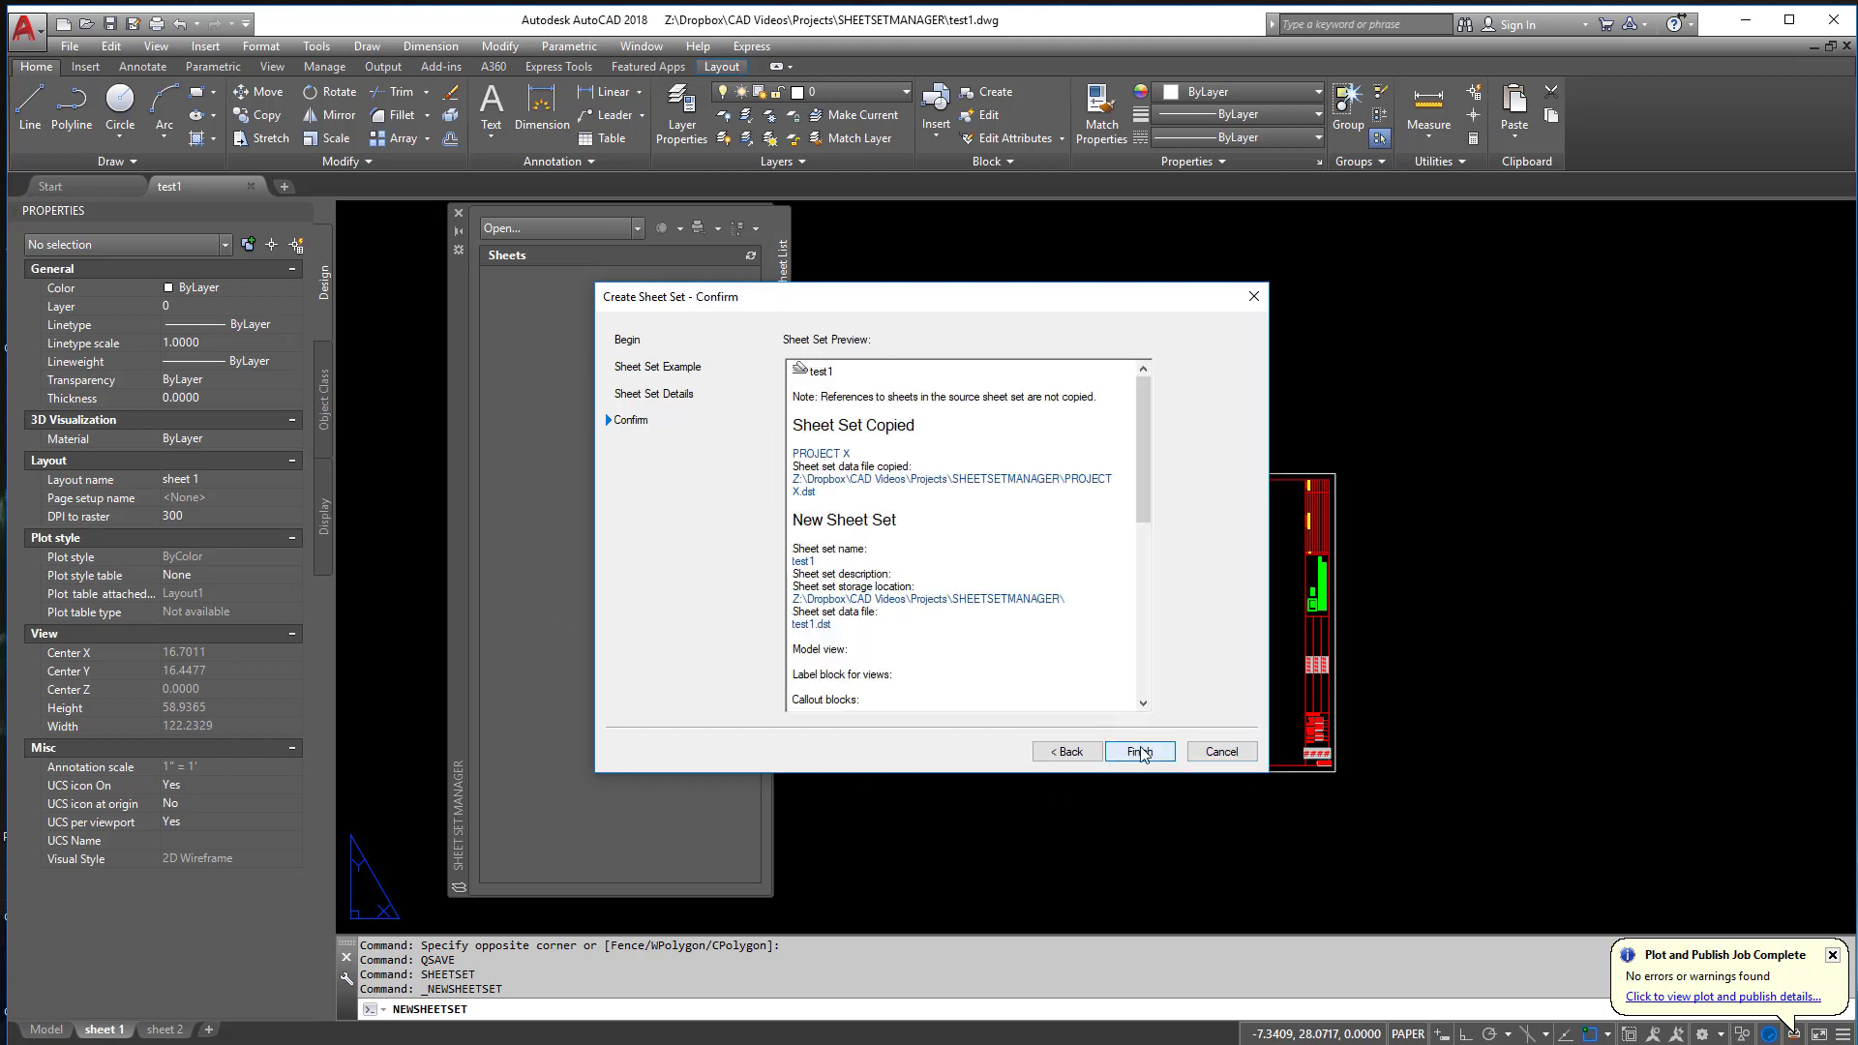
left_click(1136, 751)
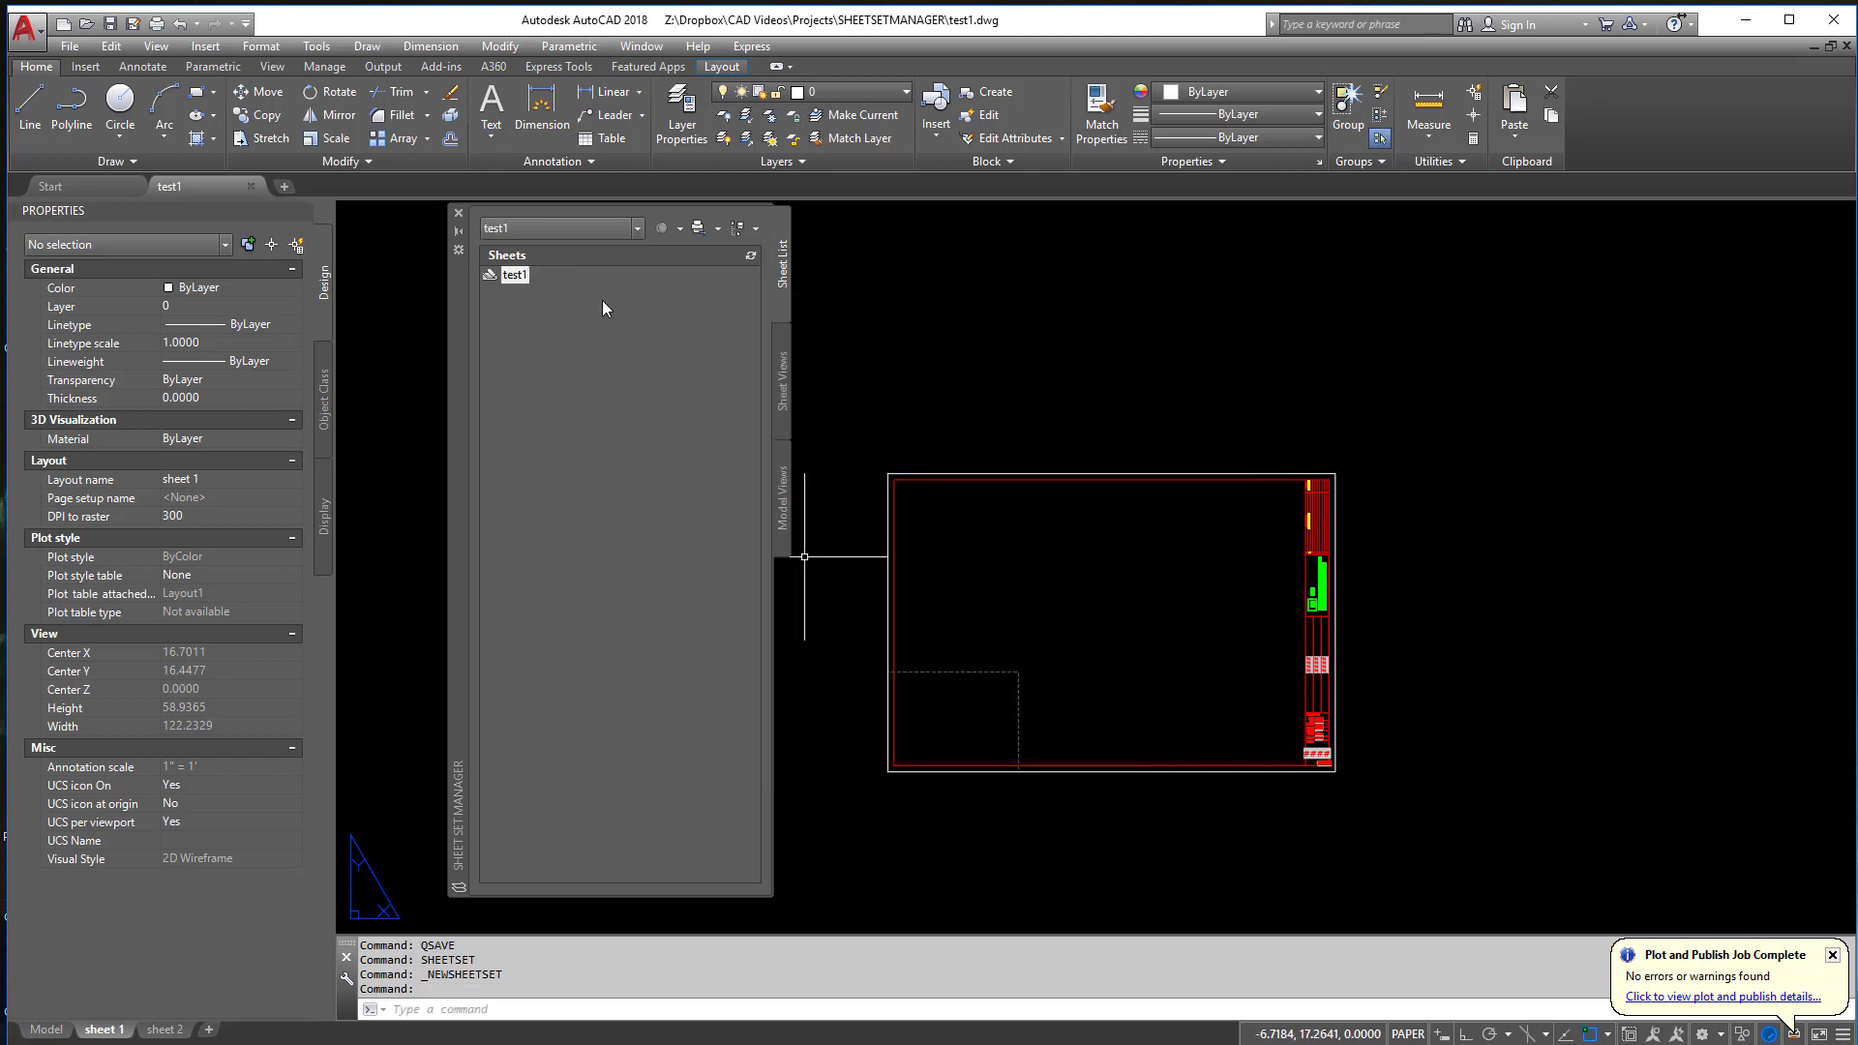
mouse_move(871, 351)
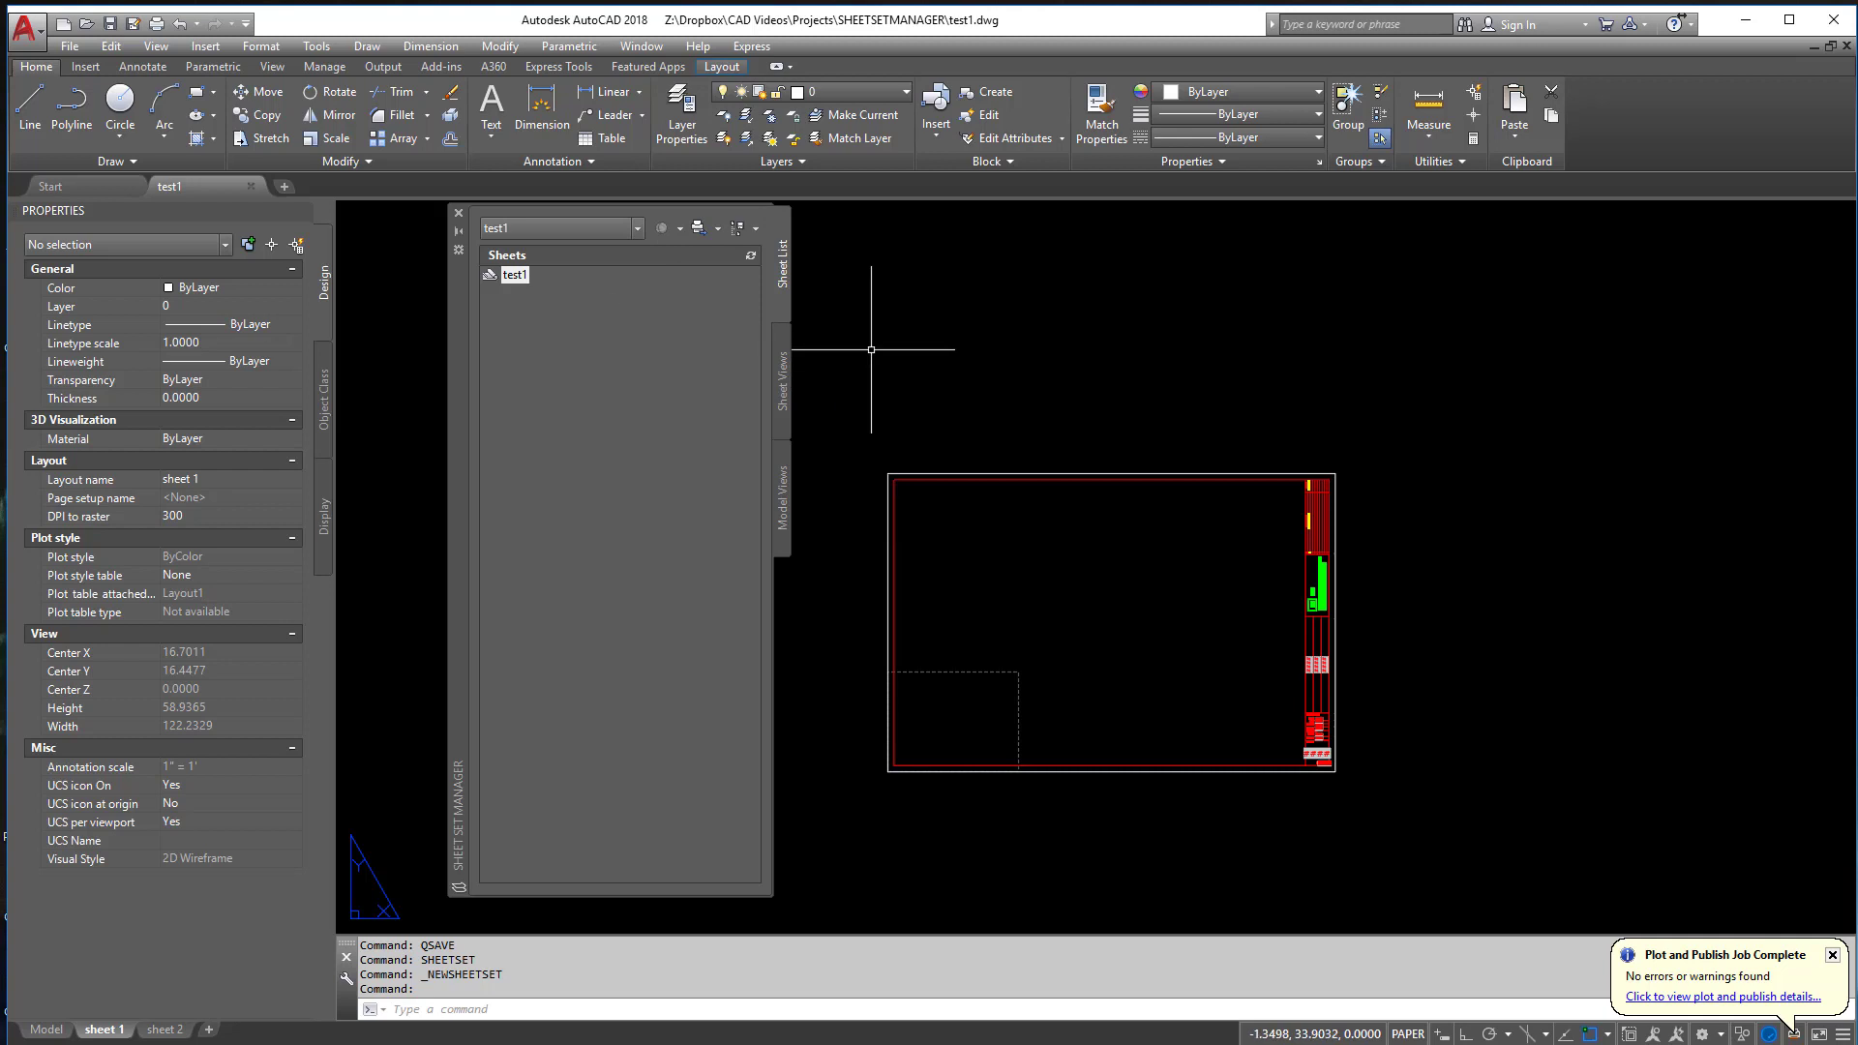
mouse_move(1078, 381)
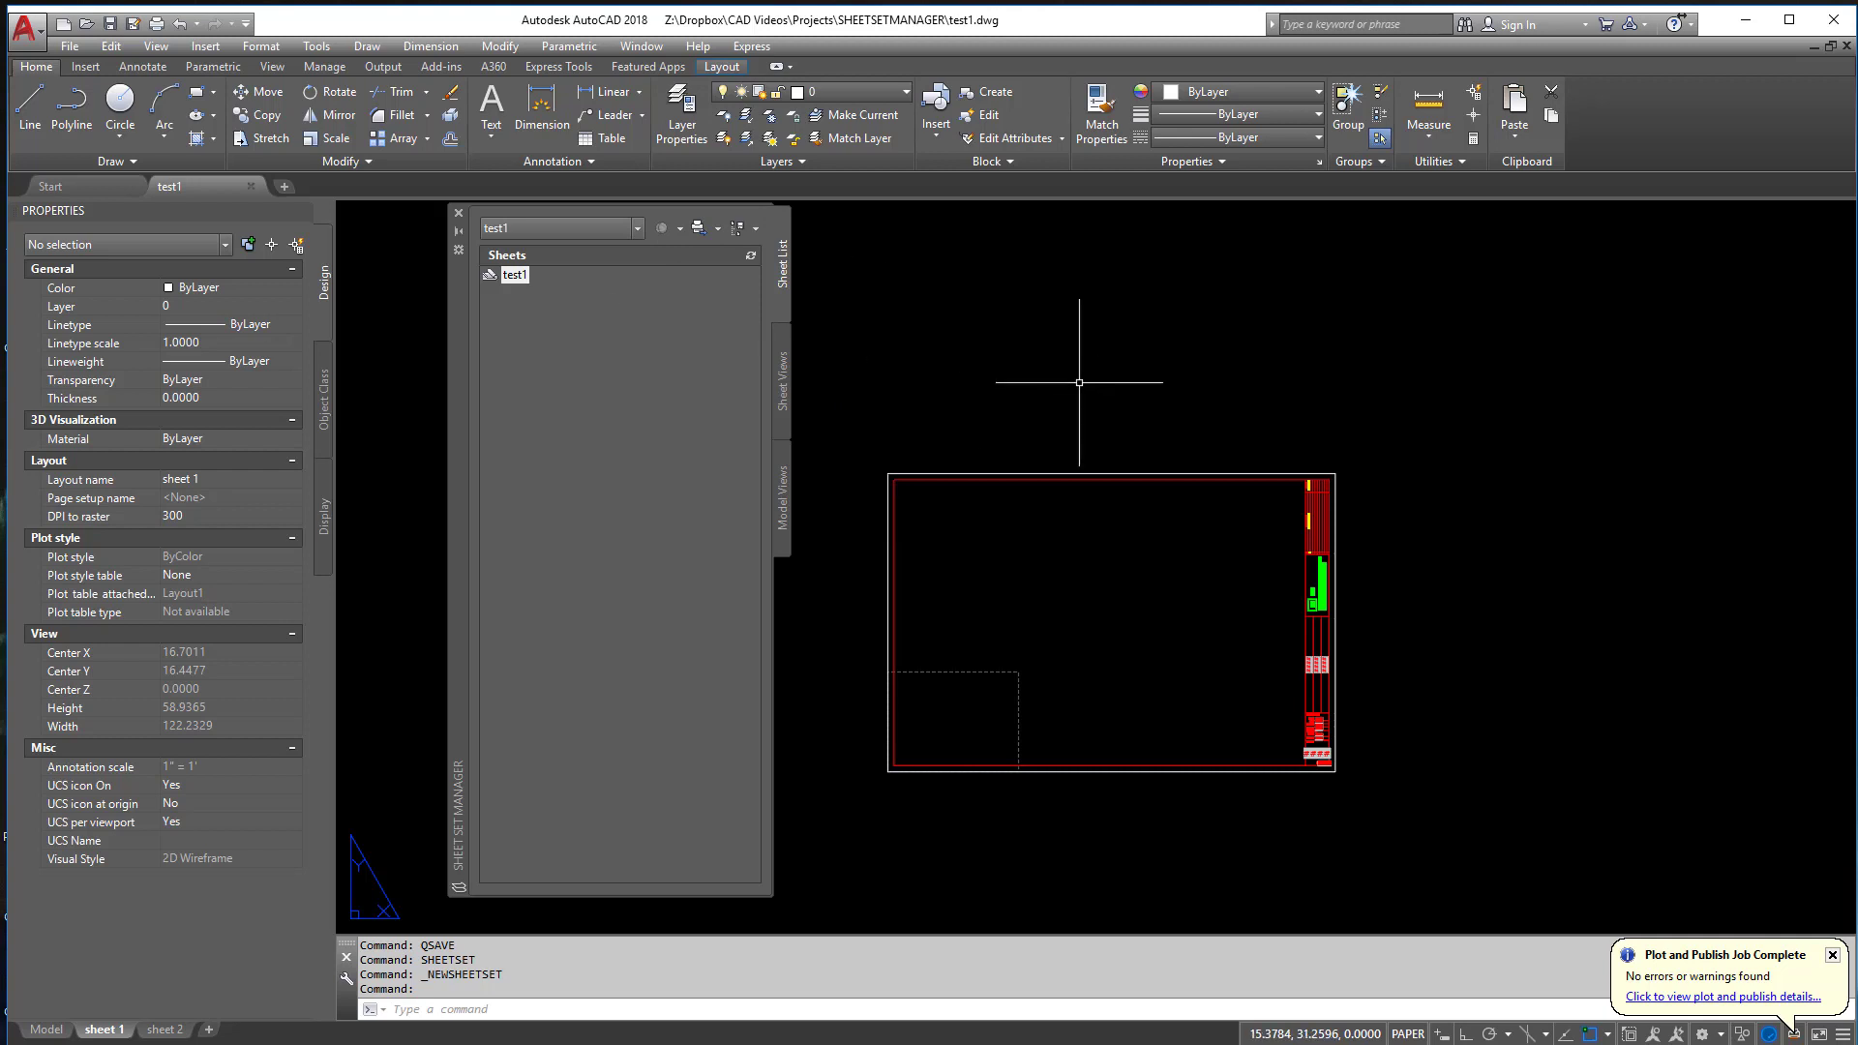
mouse_move(575, 323)
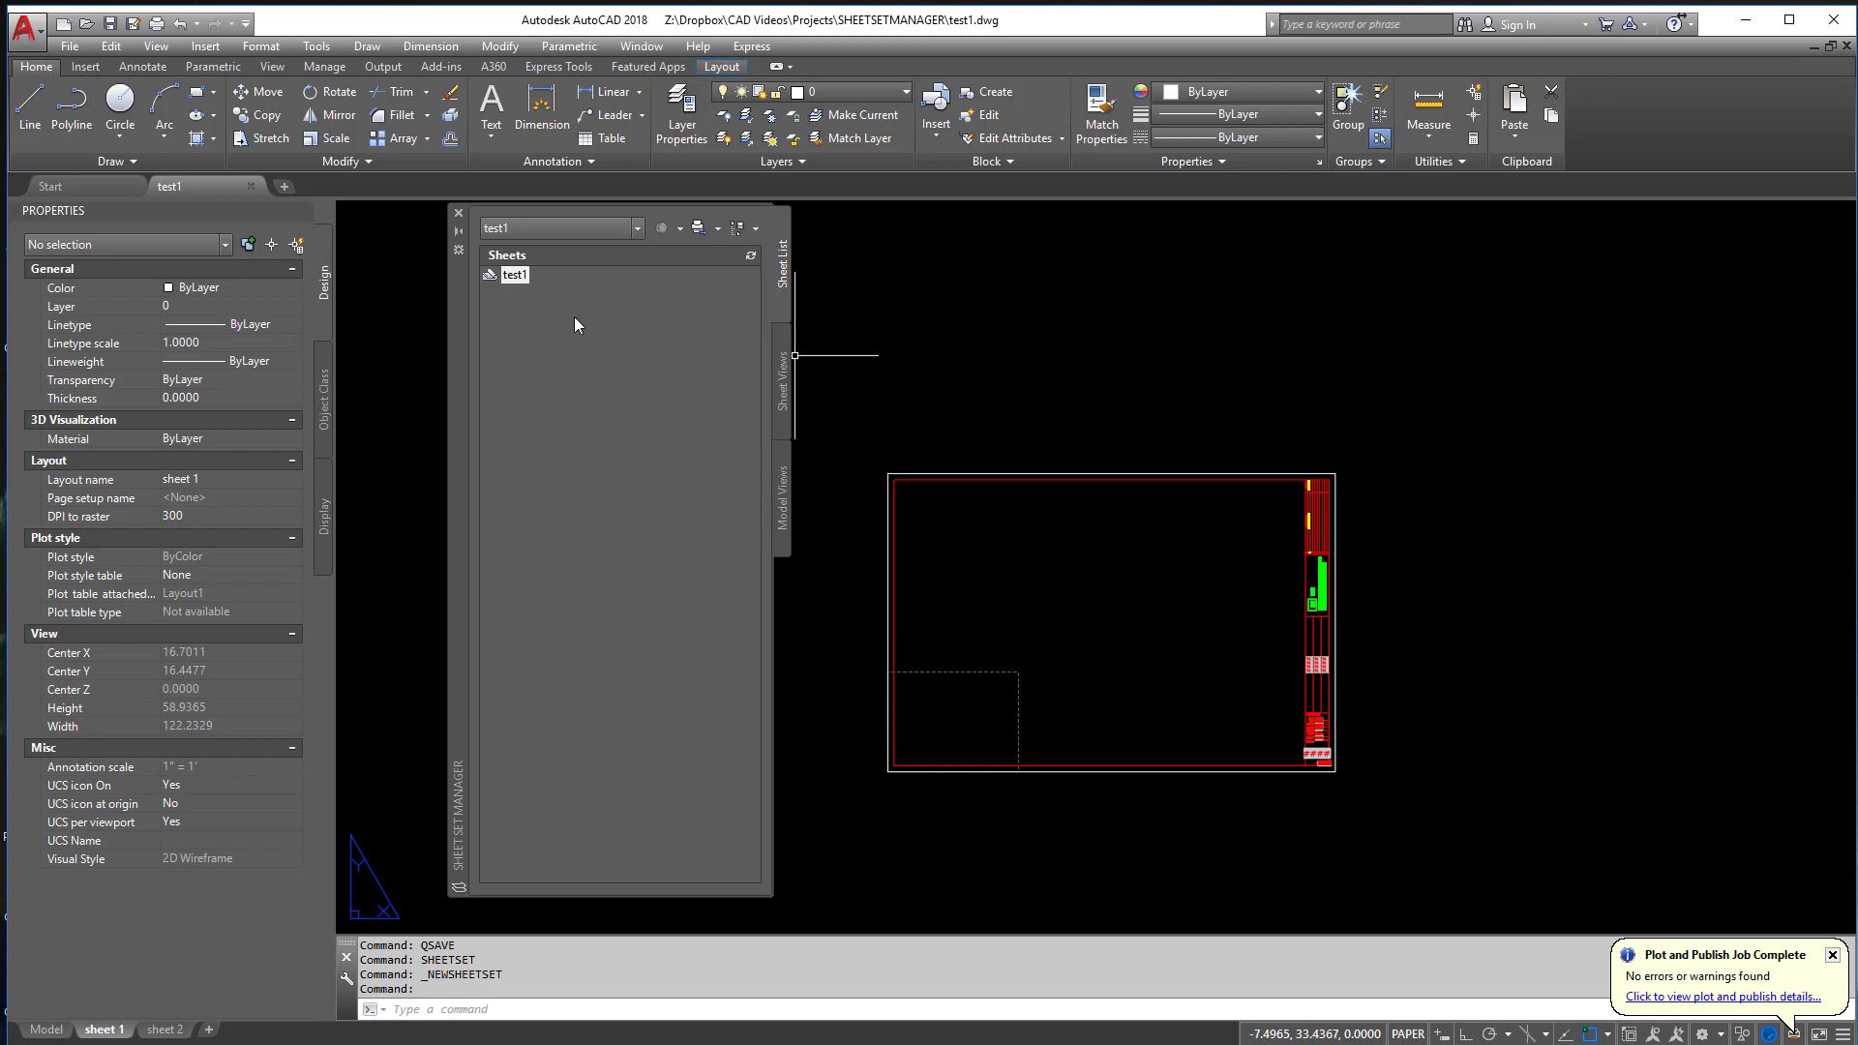
- Close test1.dwg via File > Close, keeping the test1 sheet set loaded
right_click(511, 272)
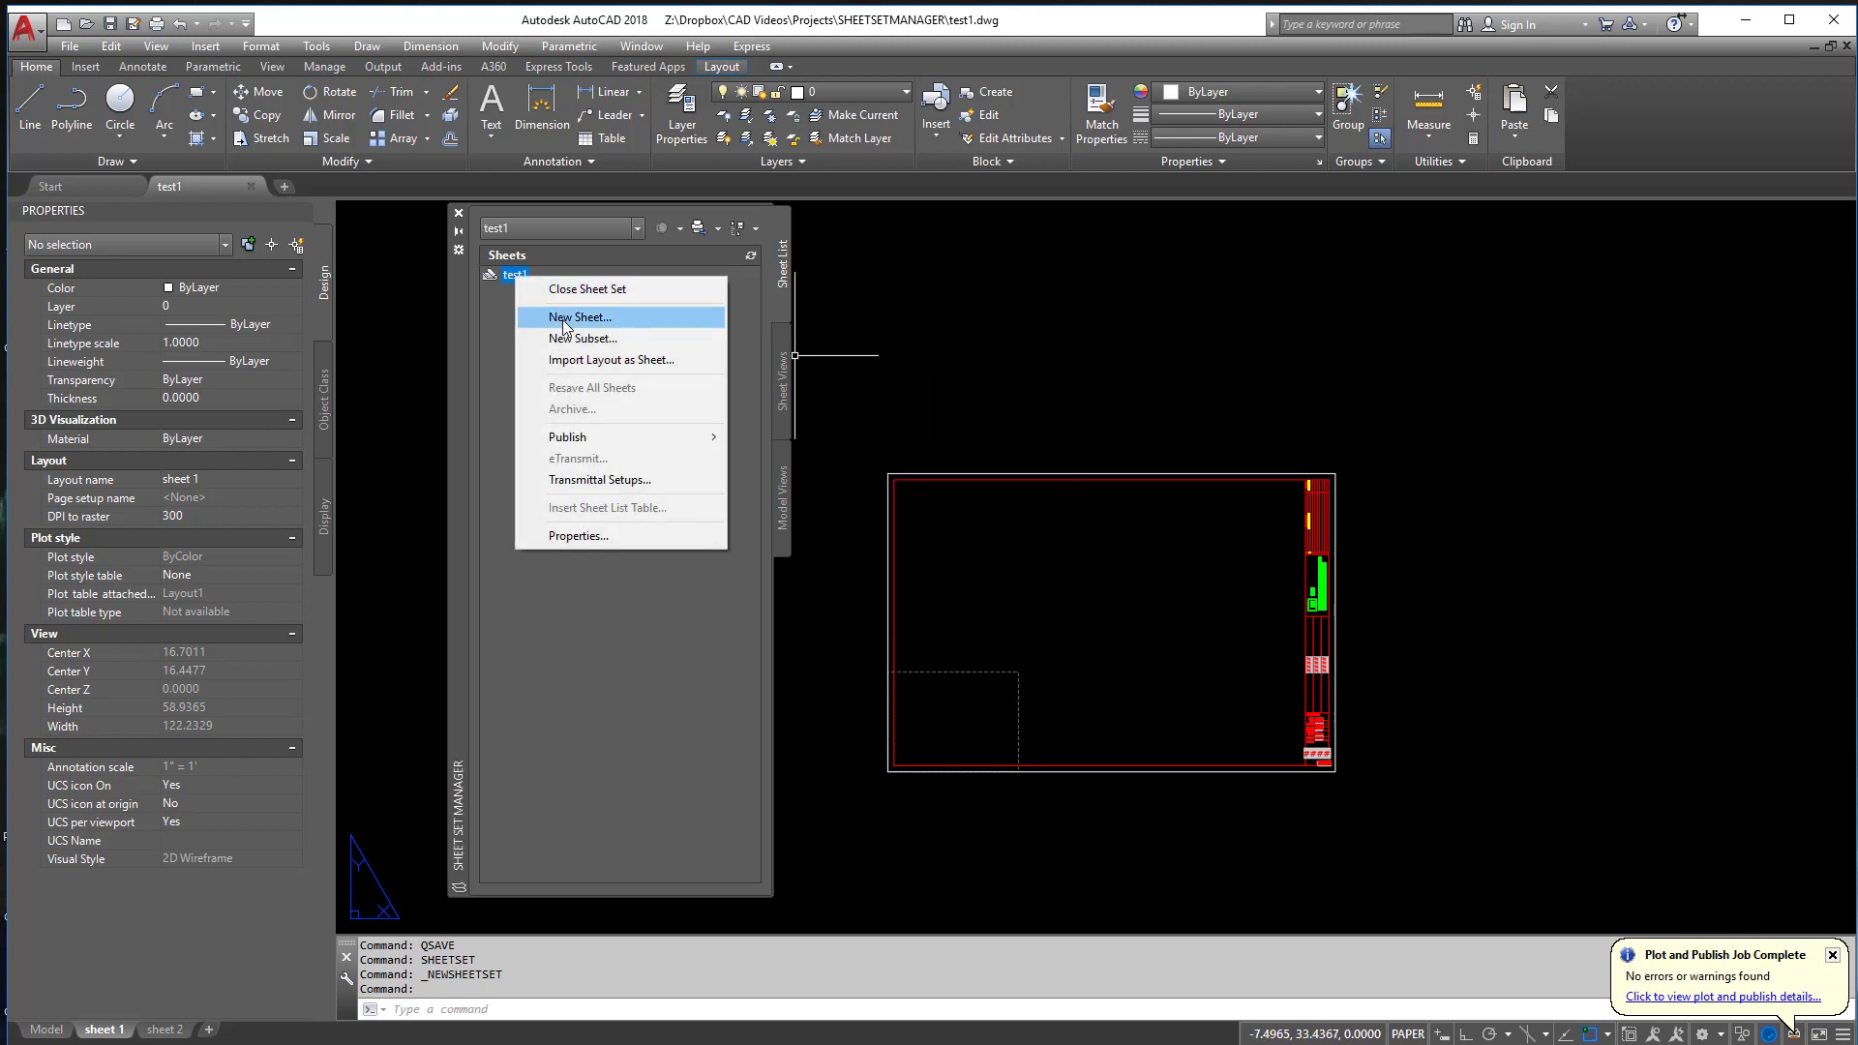
mouse_move(610, 360)
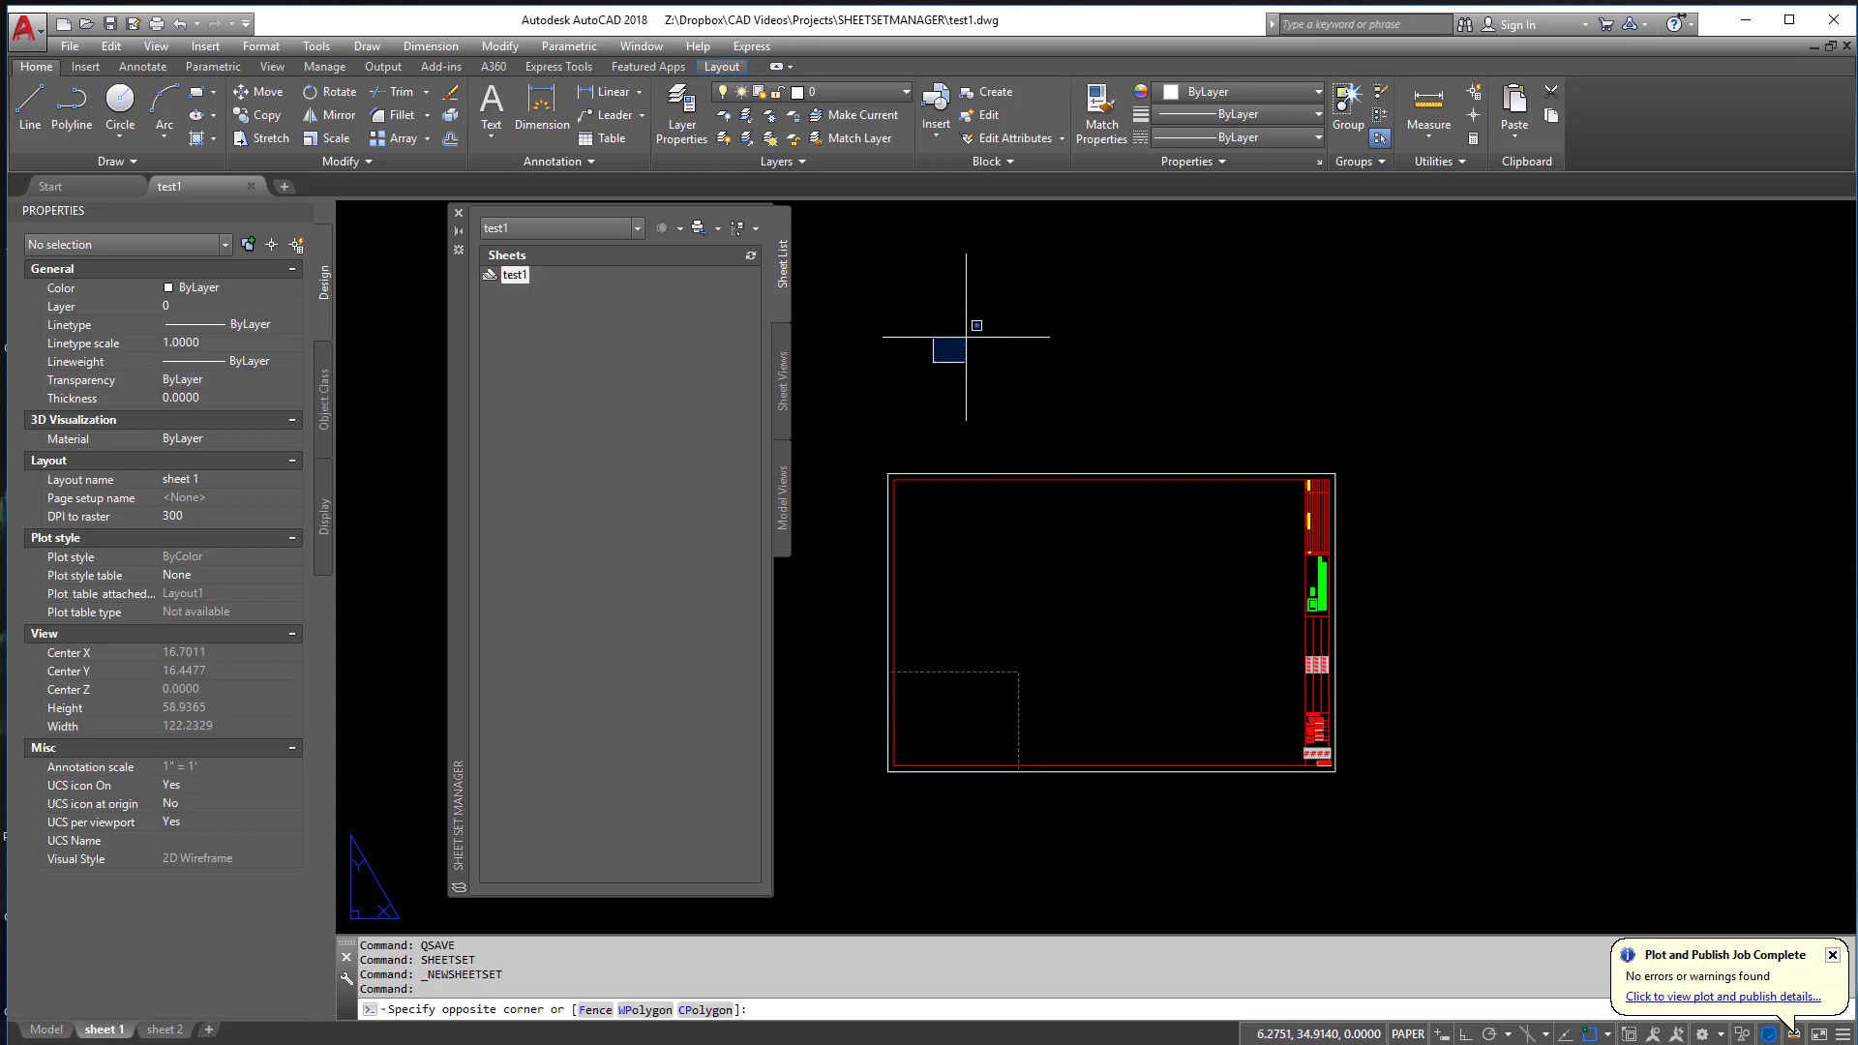
left_click(70, 44)
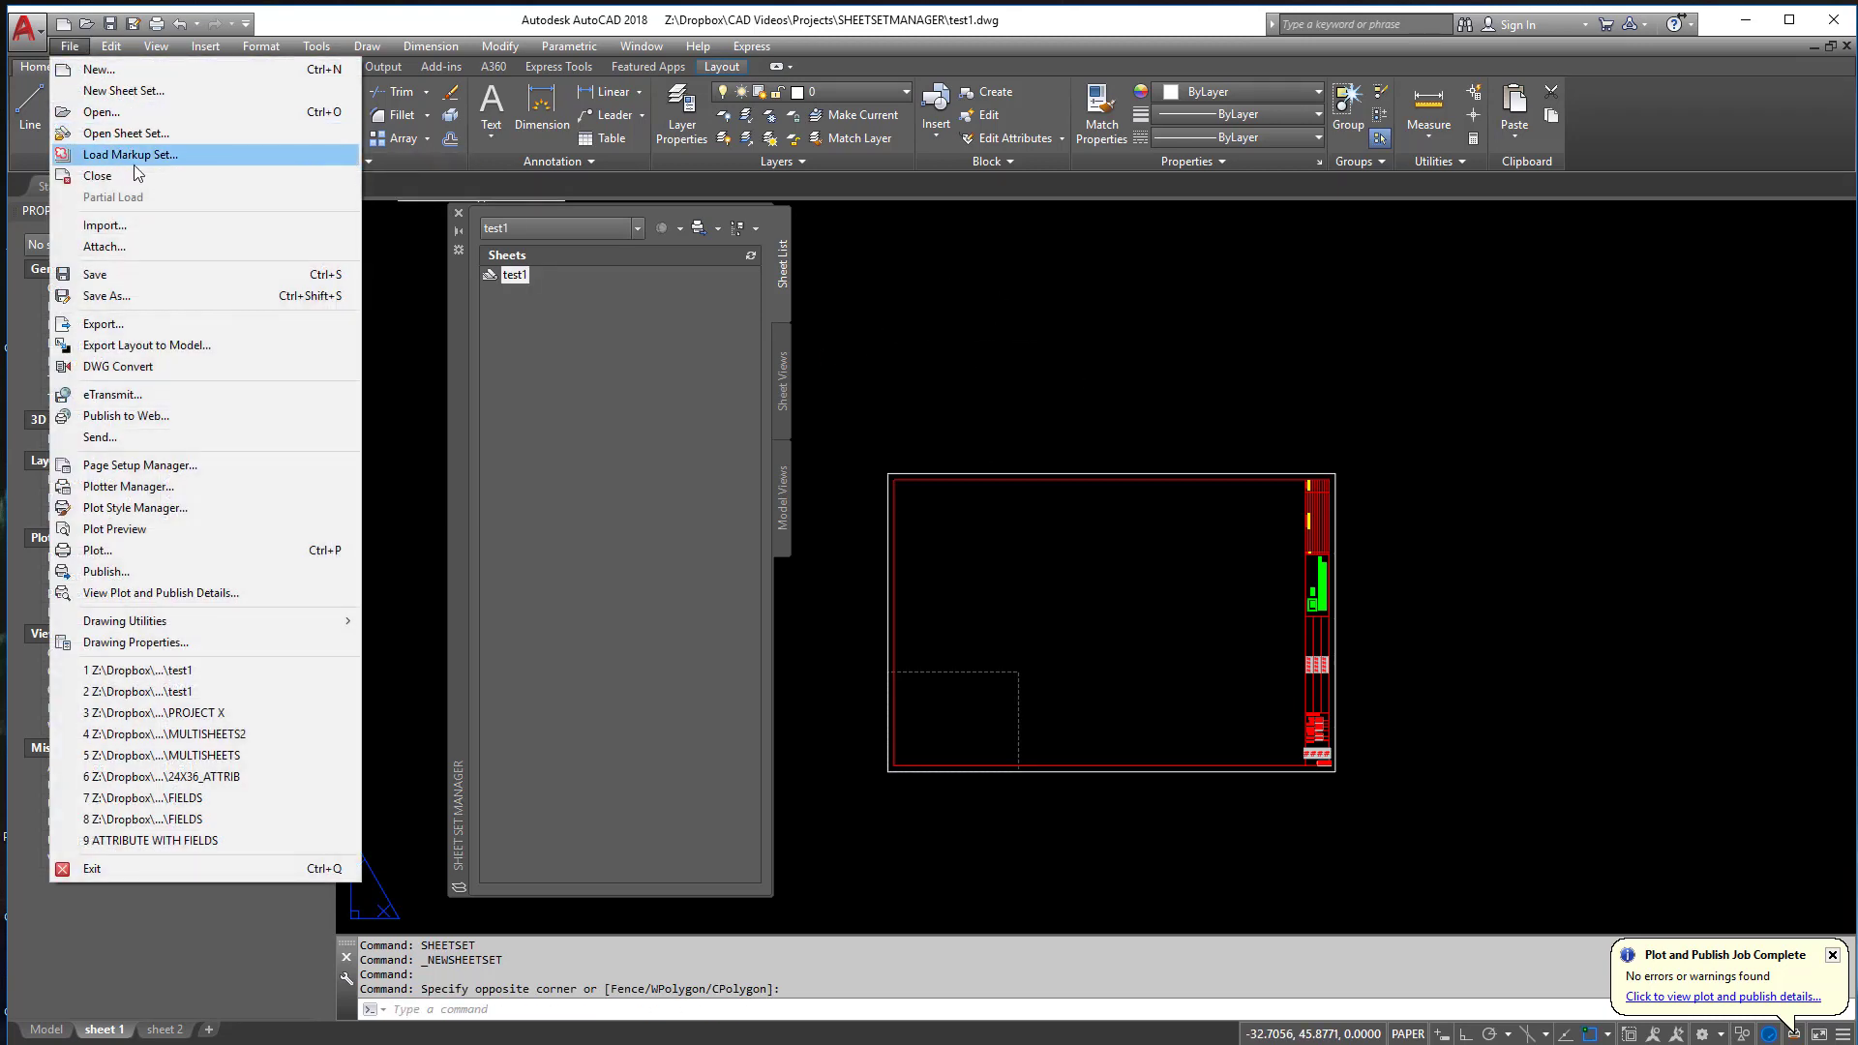
left_click(99, 176)
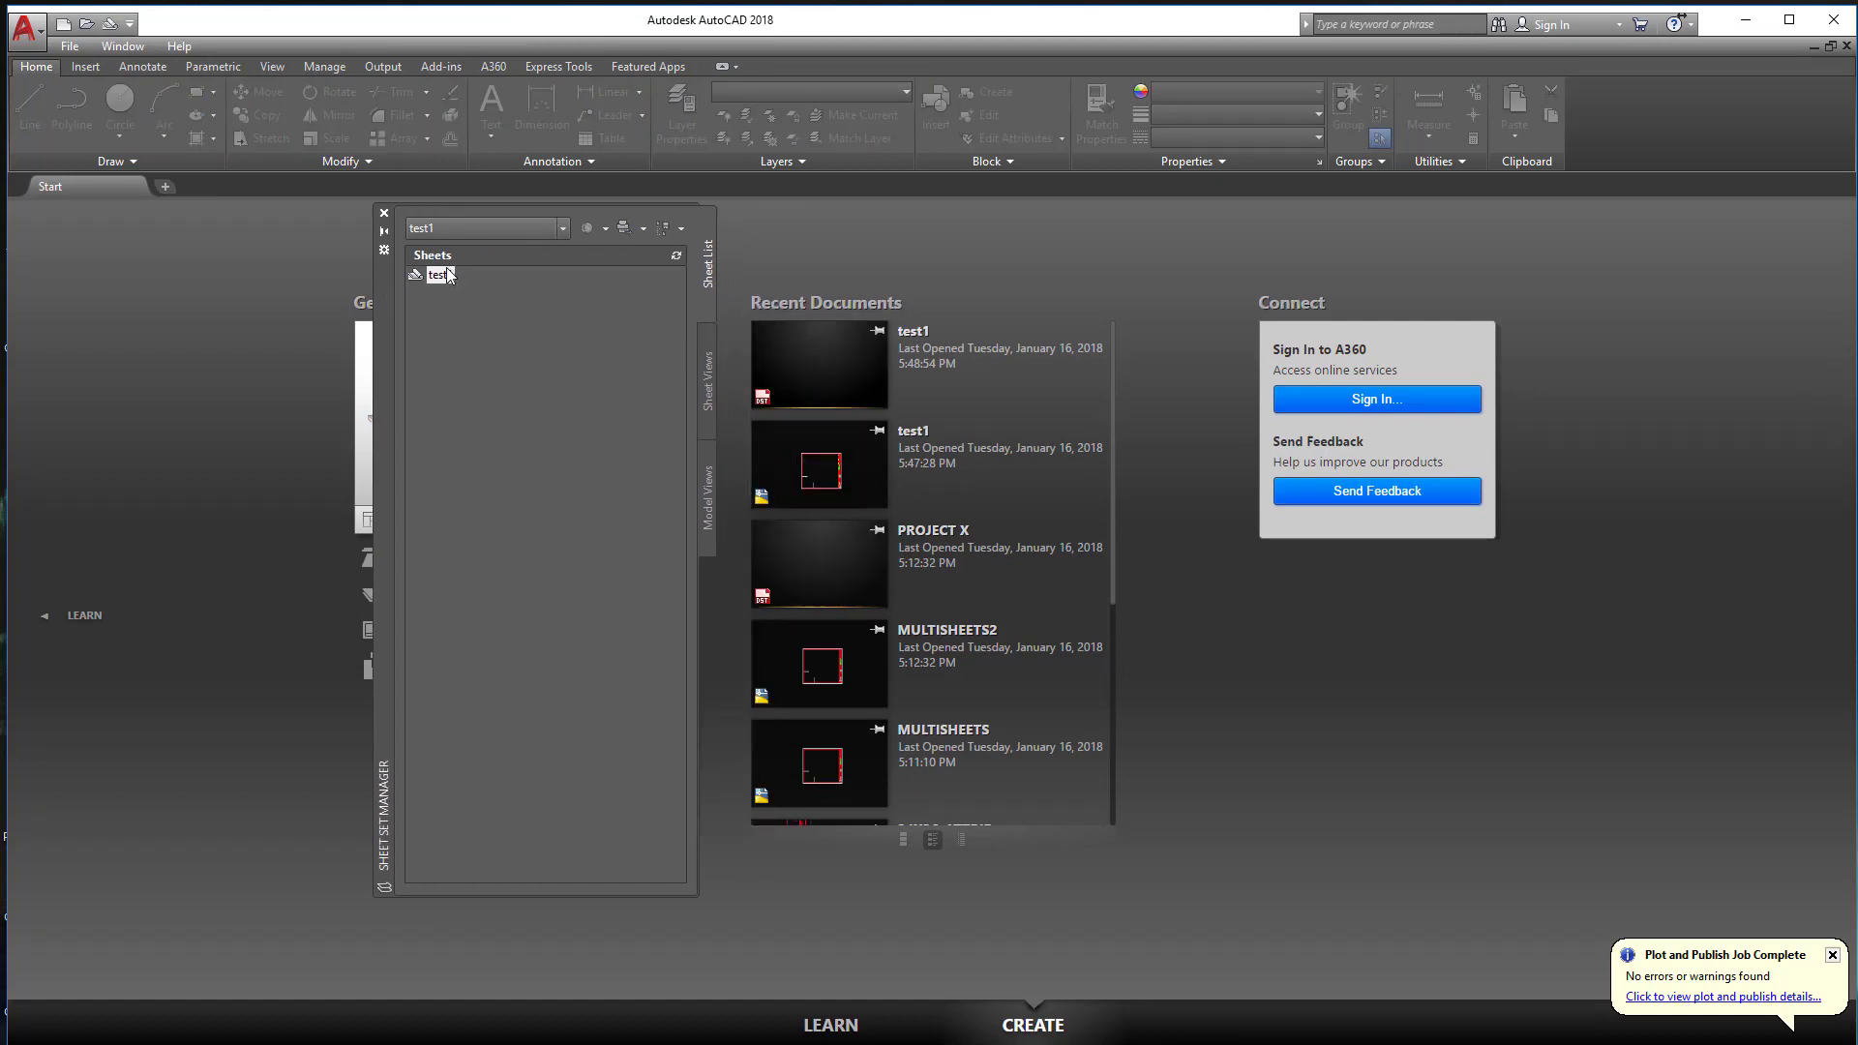
right_click(438, 272)
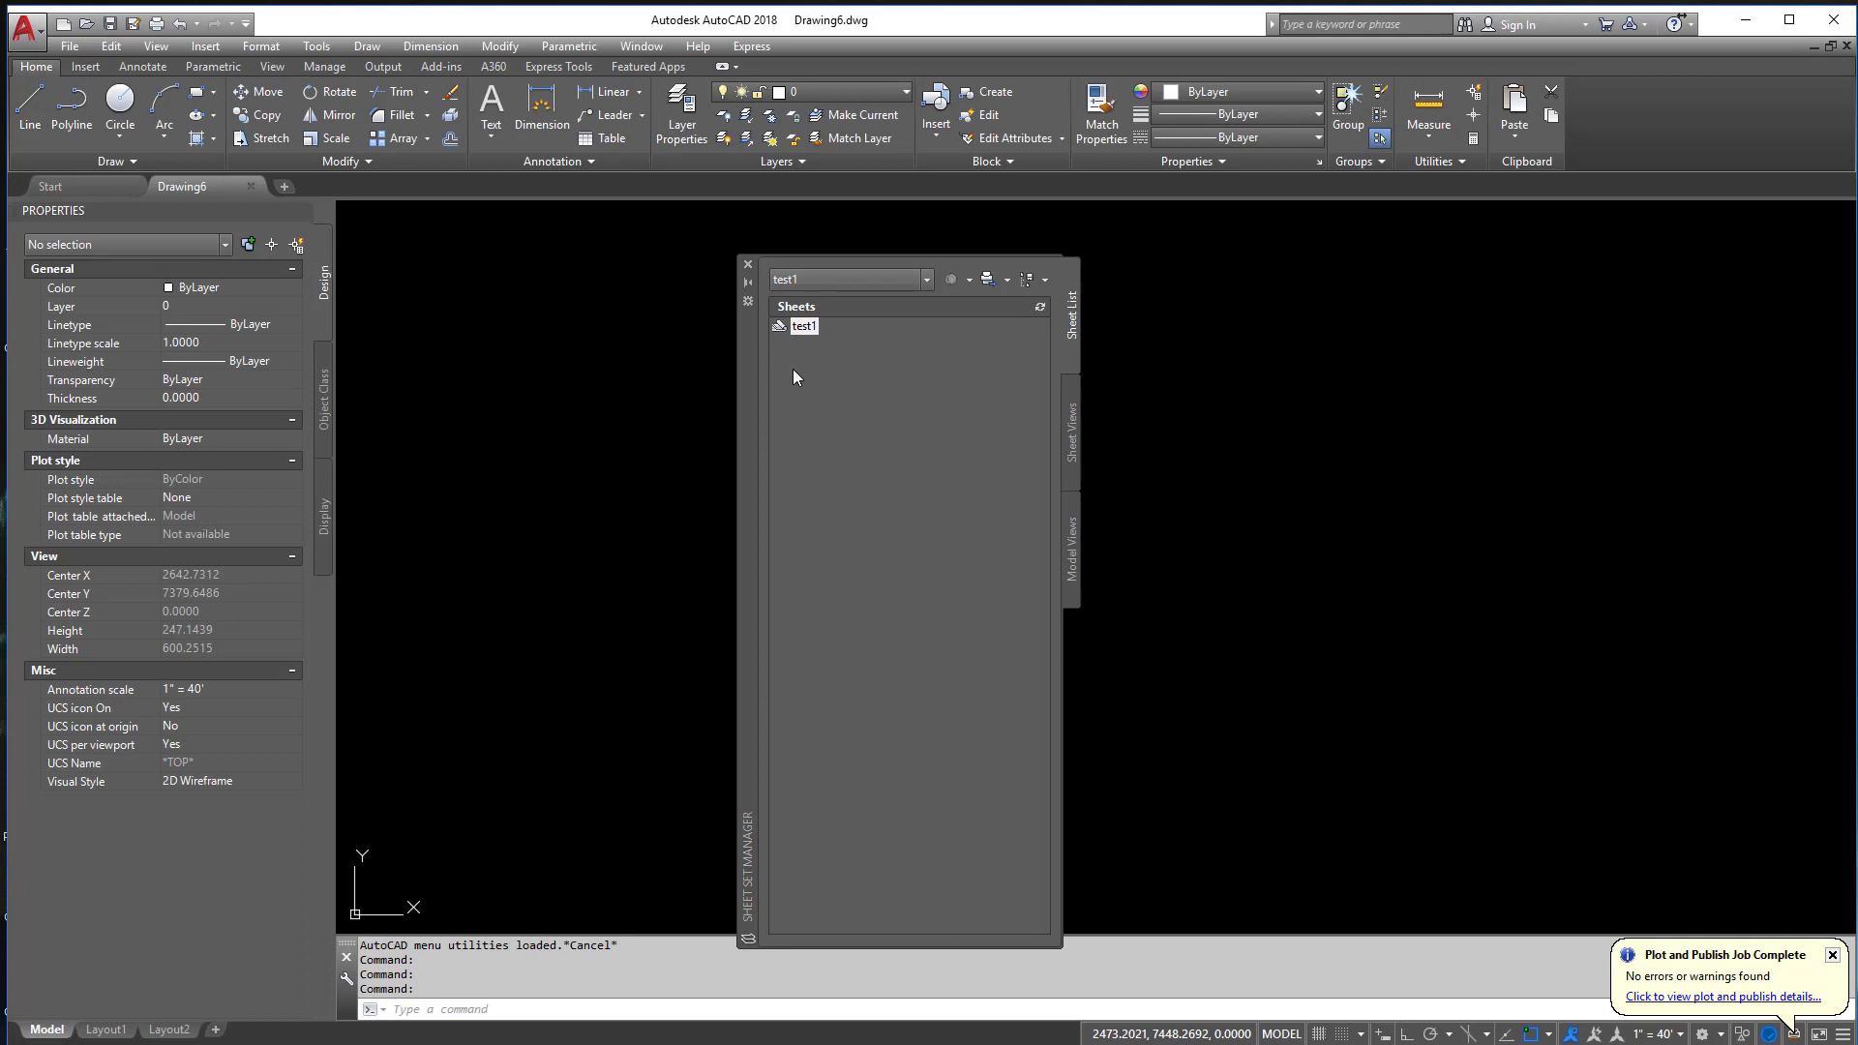
- Import the sheet 1 and sheet 2 layouts from test1.dwg as sheets in the test1 set
right_click(806, 325)
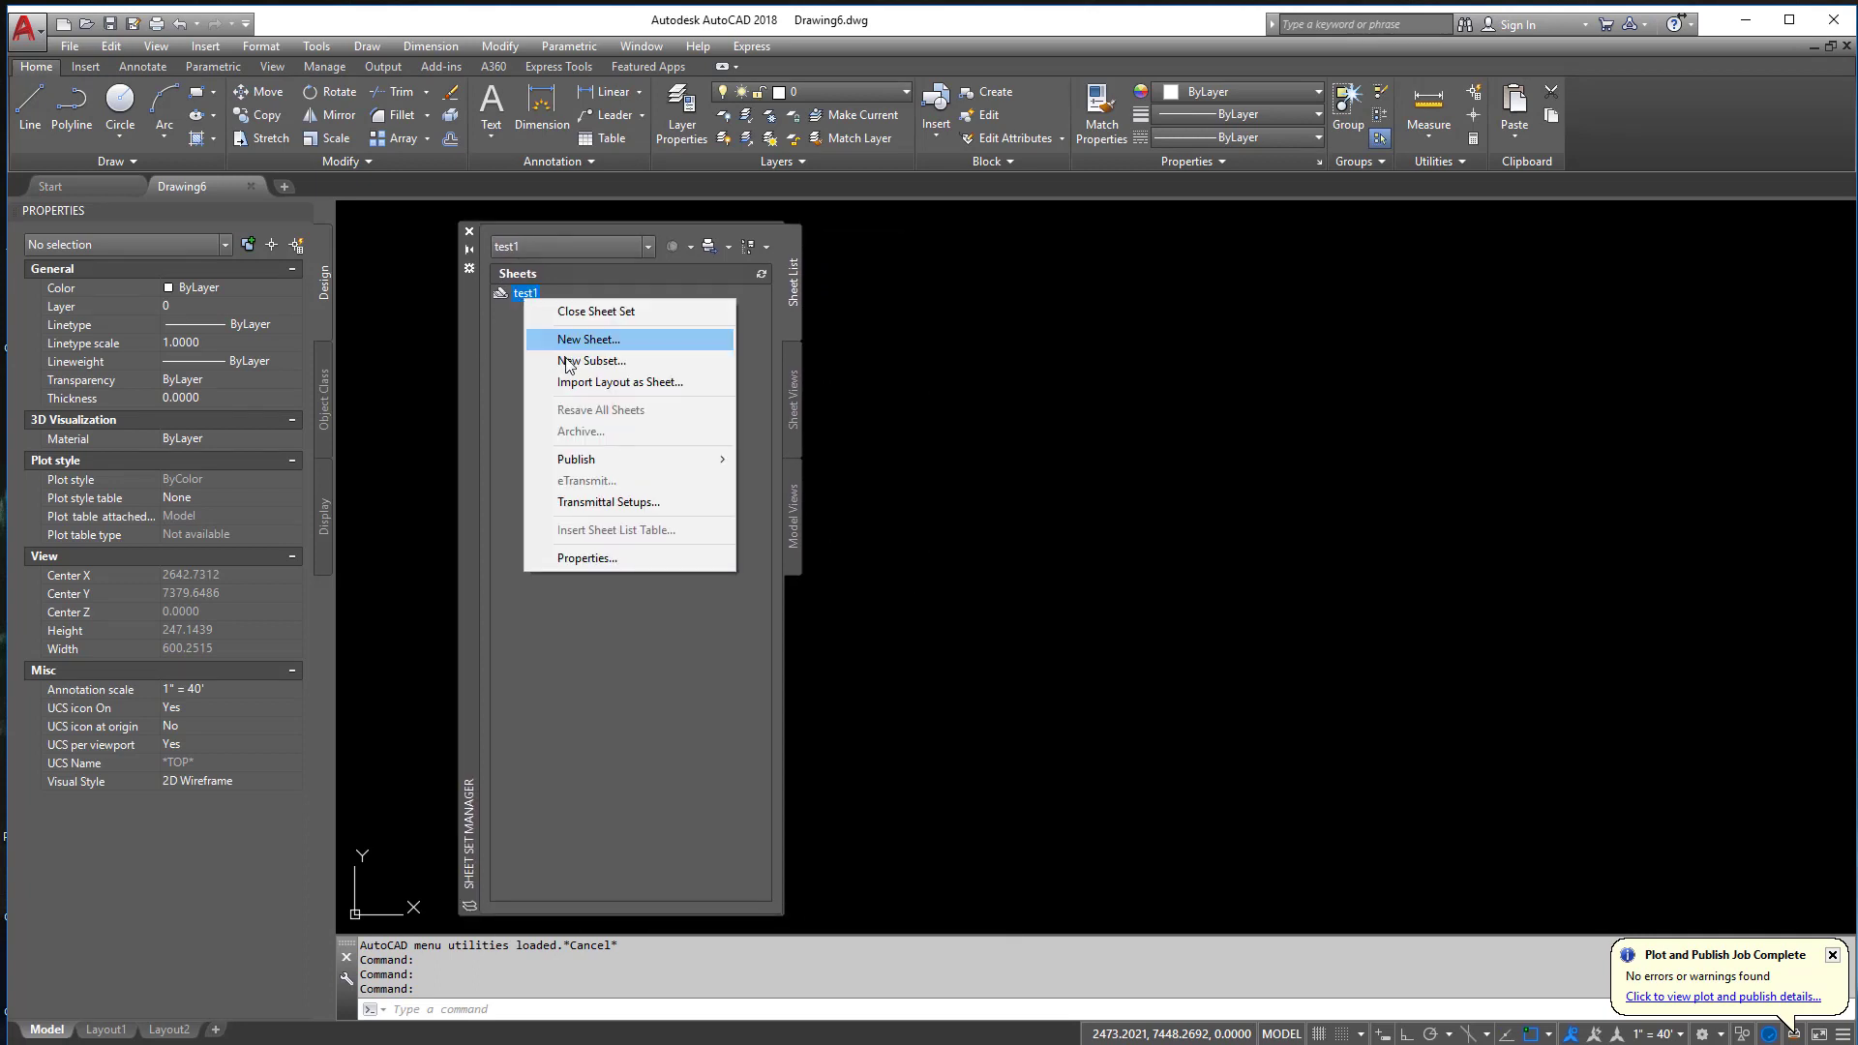
left_click(619, 381)
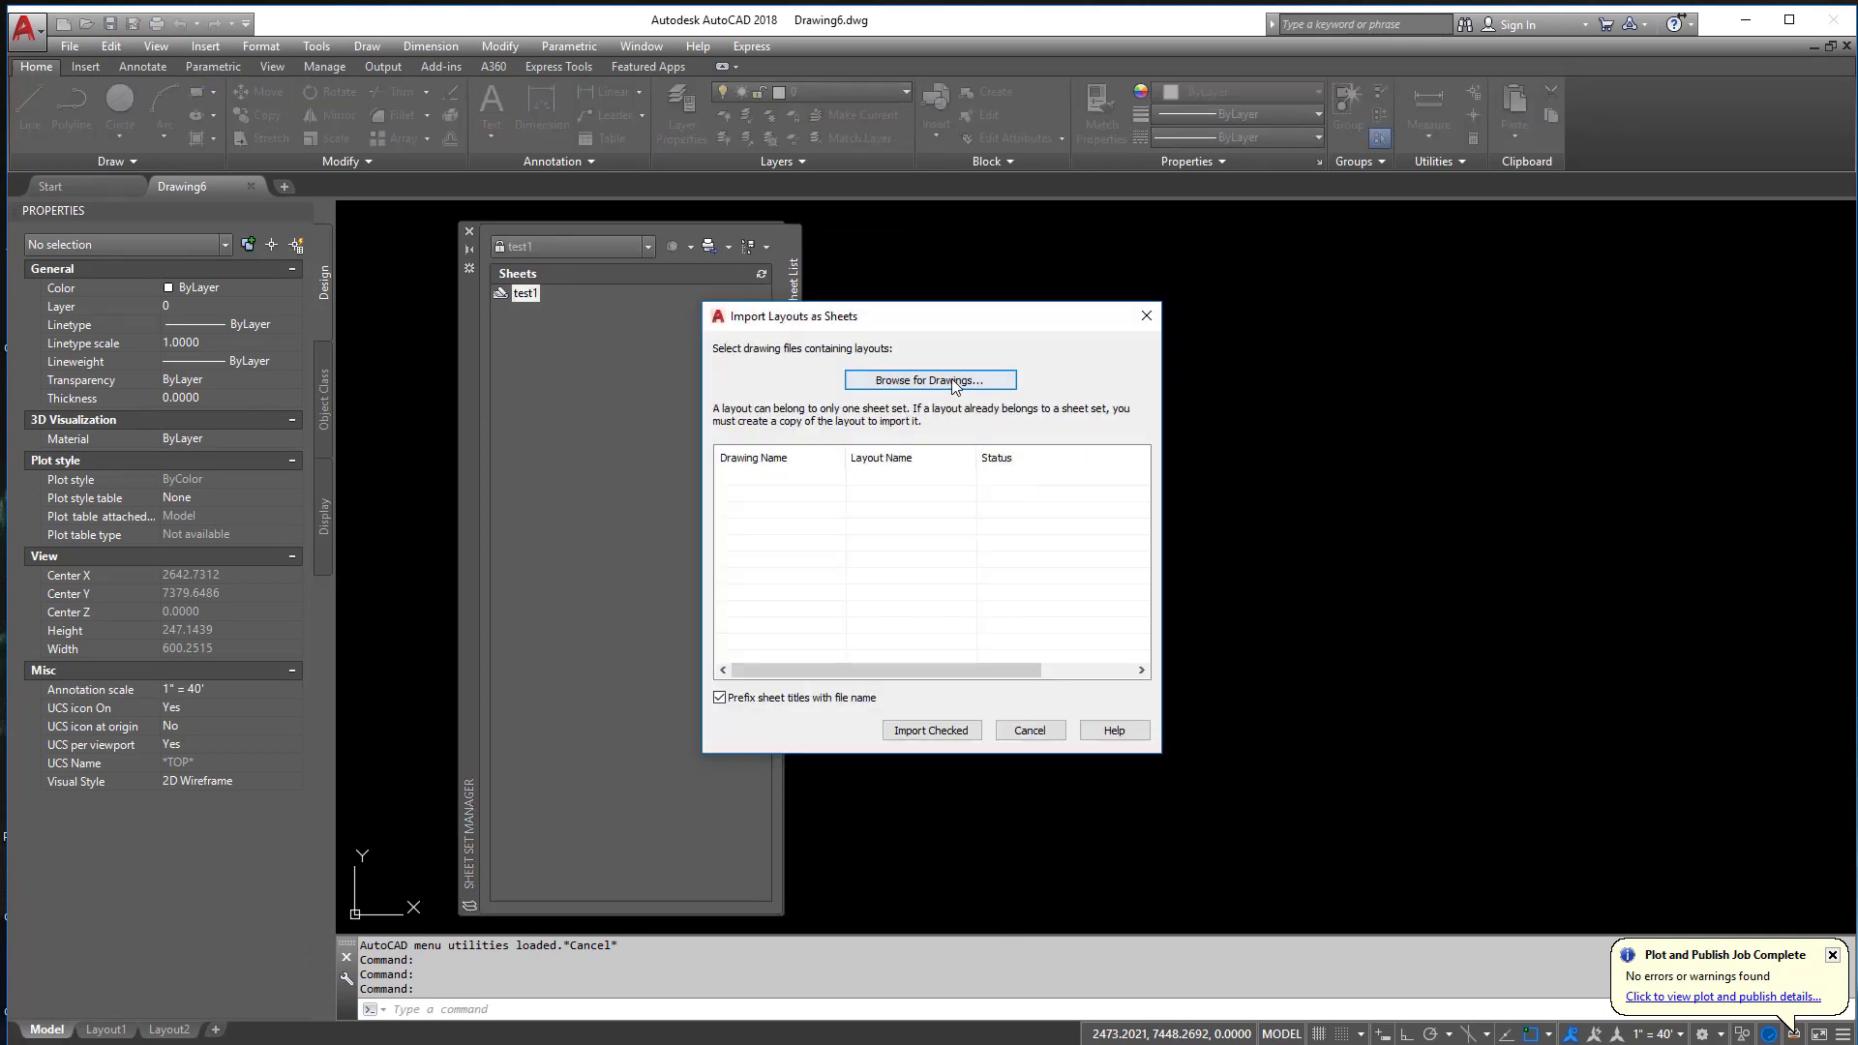
left_click(931, 380)
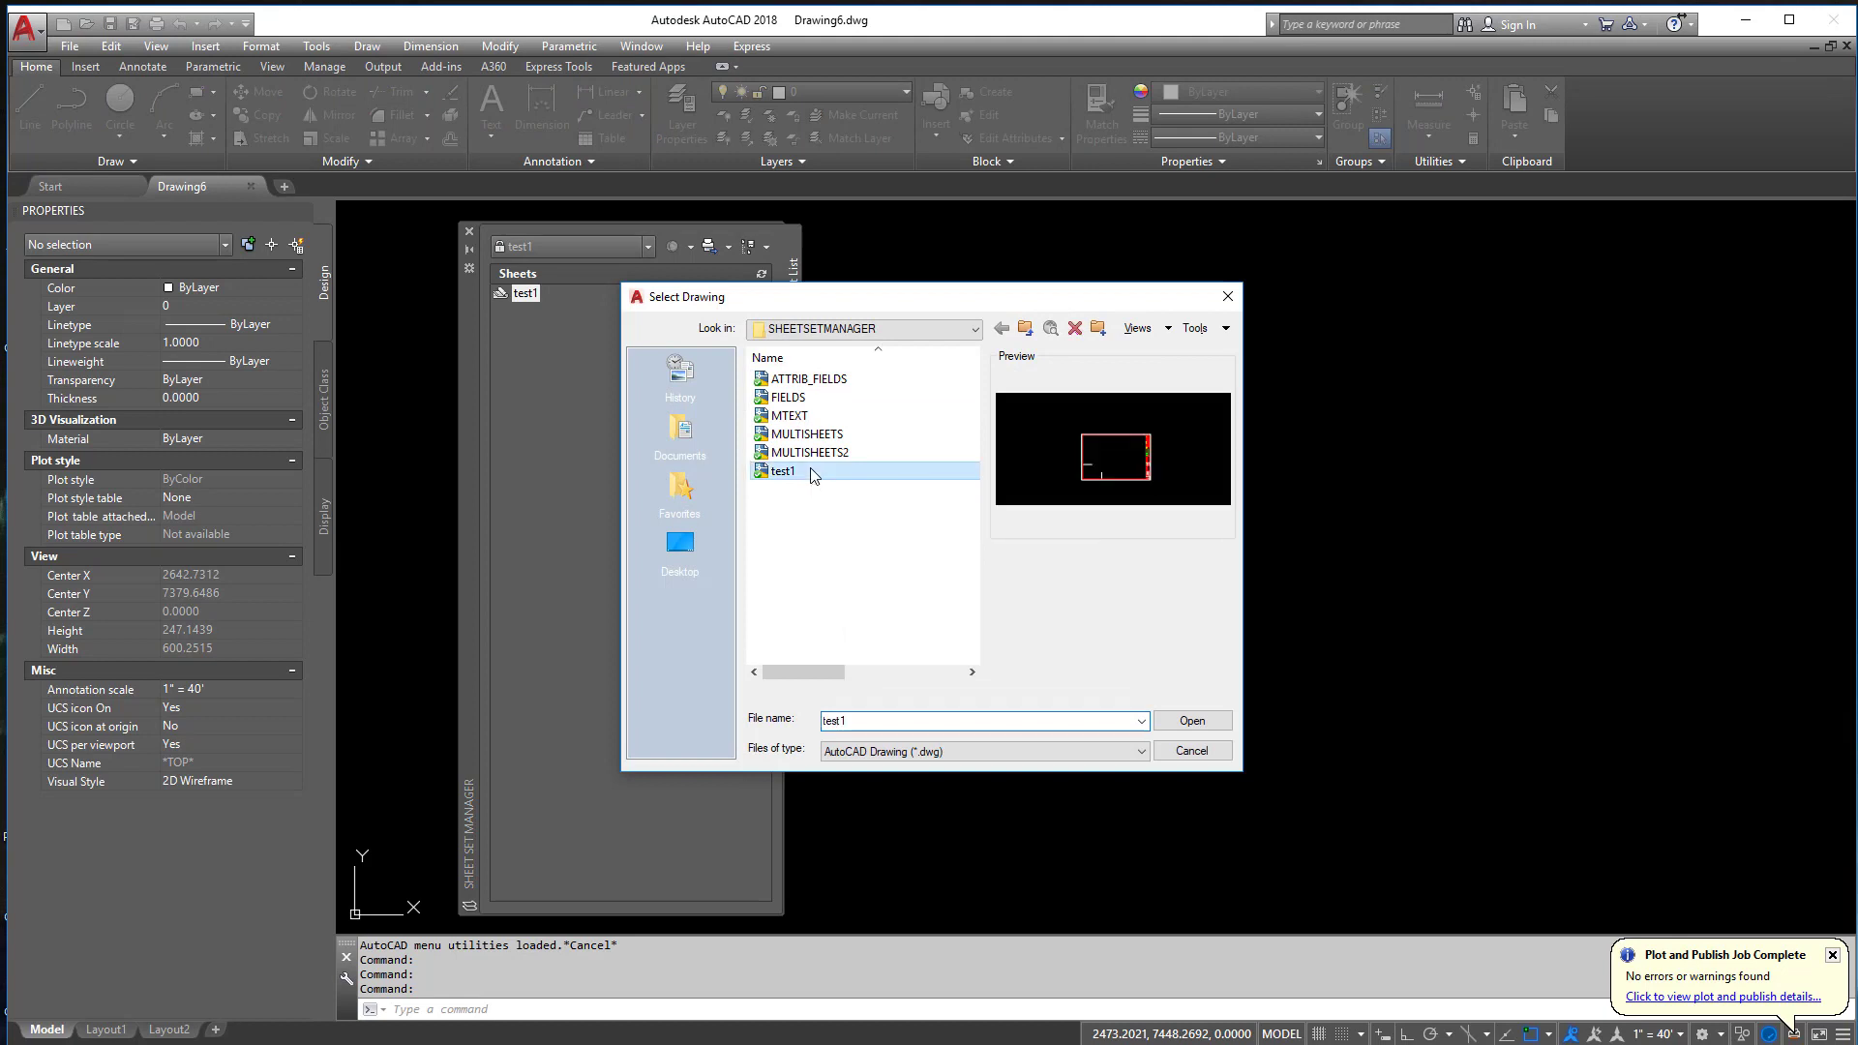
left_click(1190, 720)
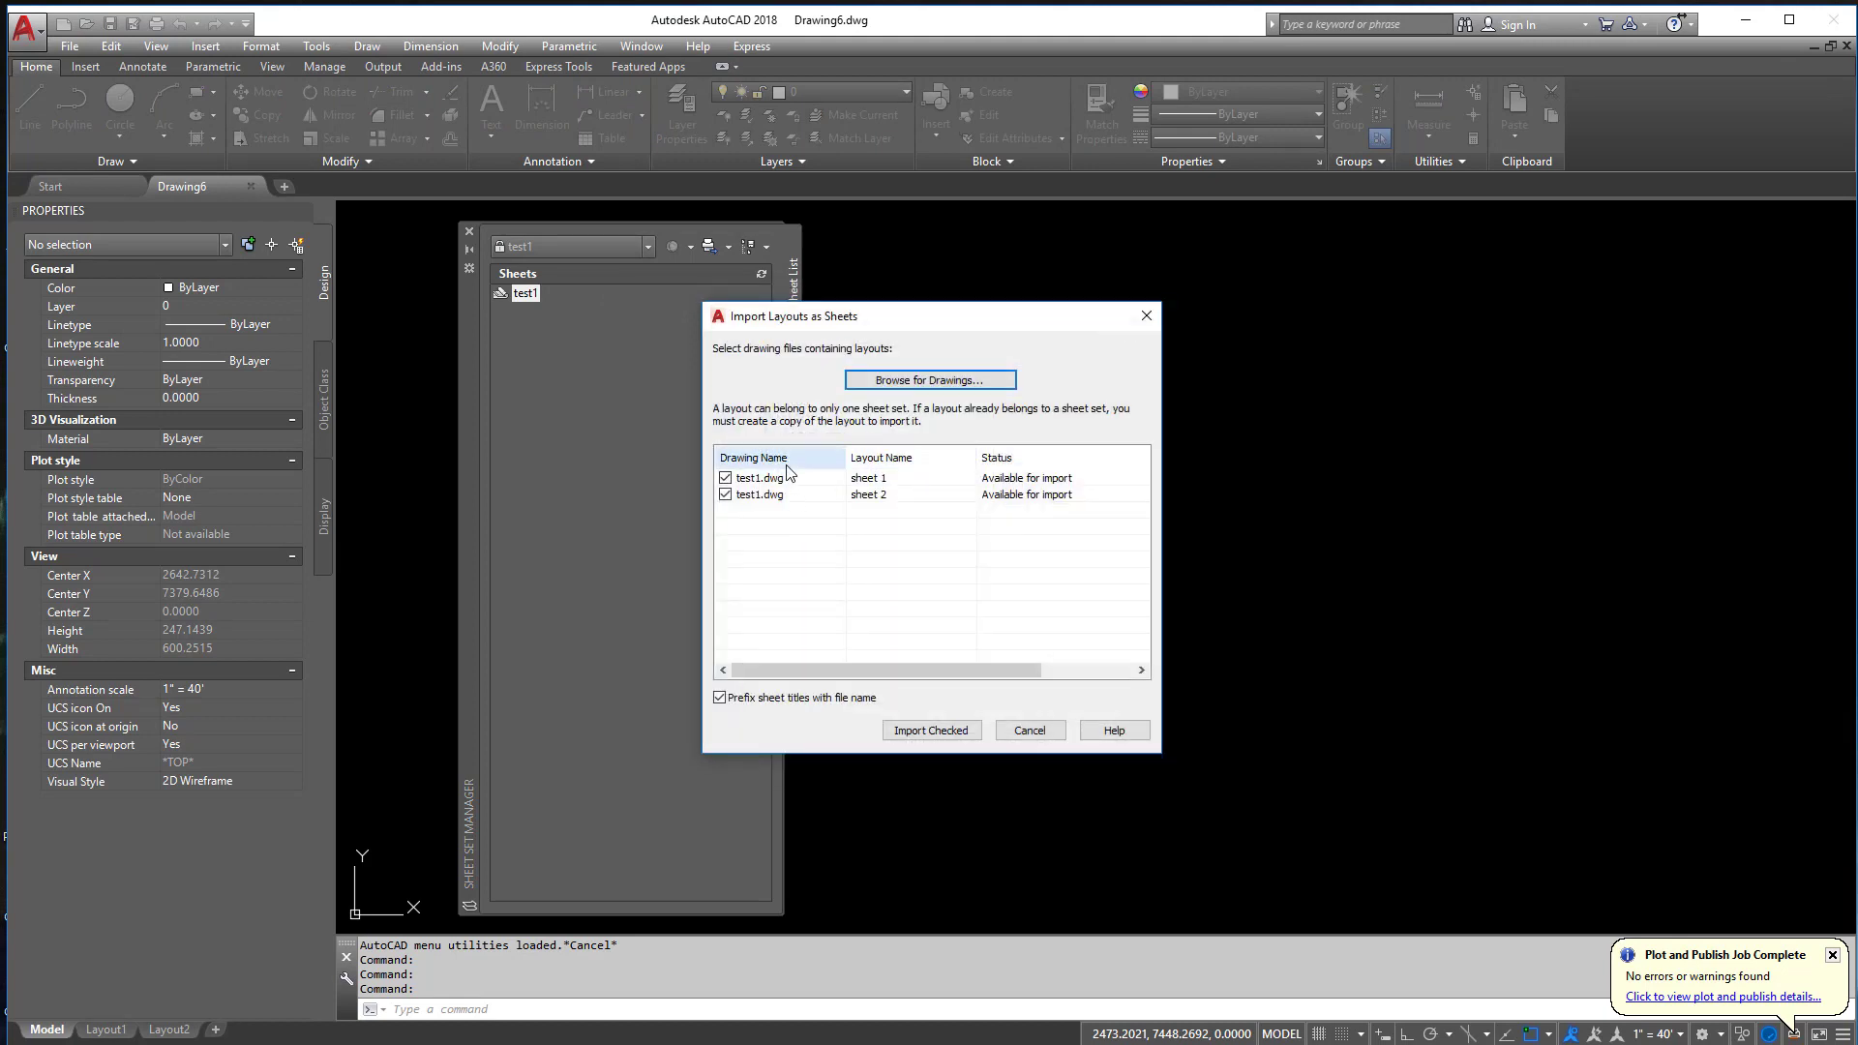
mouse_move(896, 480)
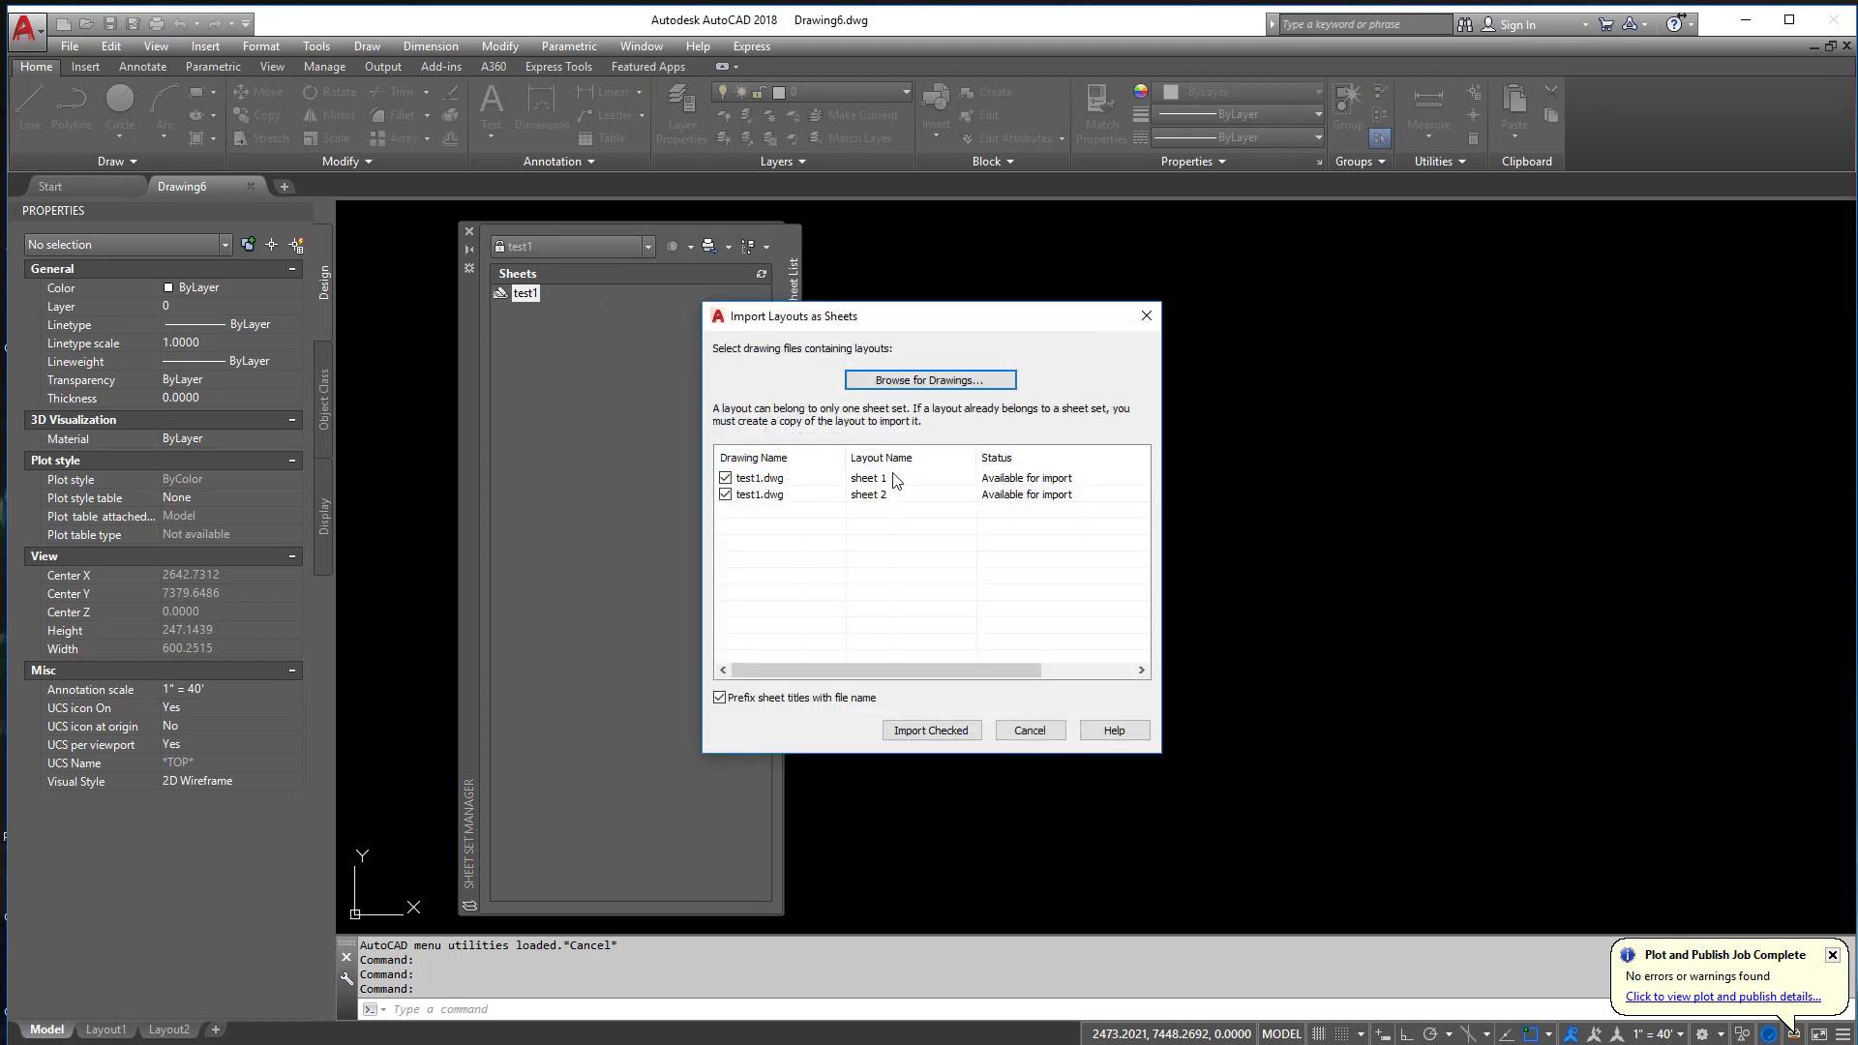
left_click(931, 730)
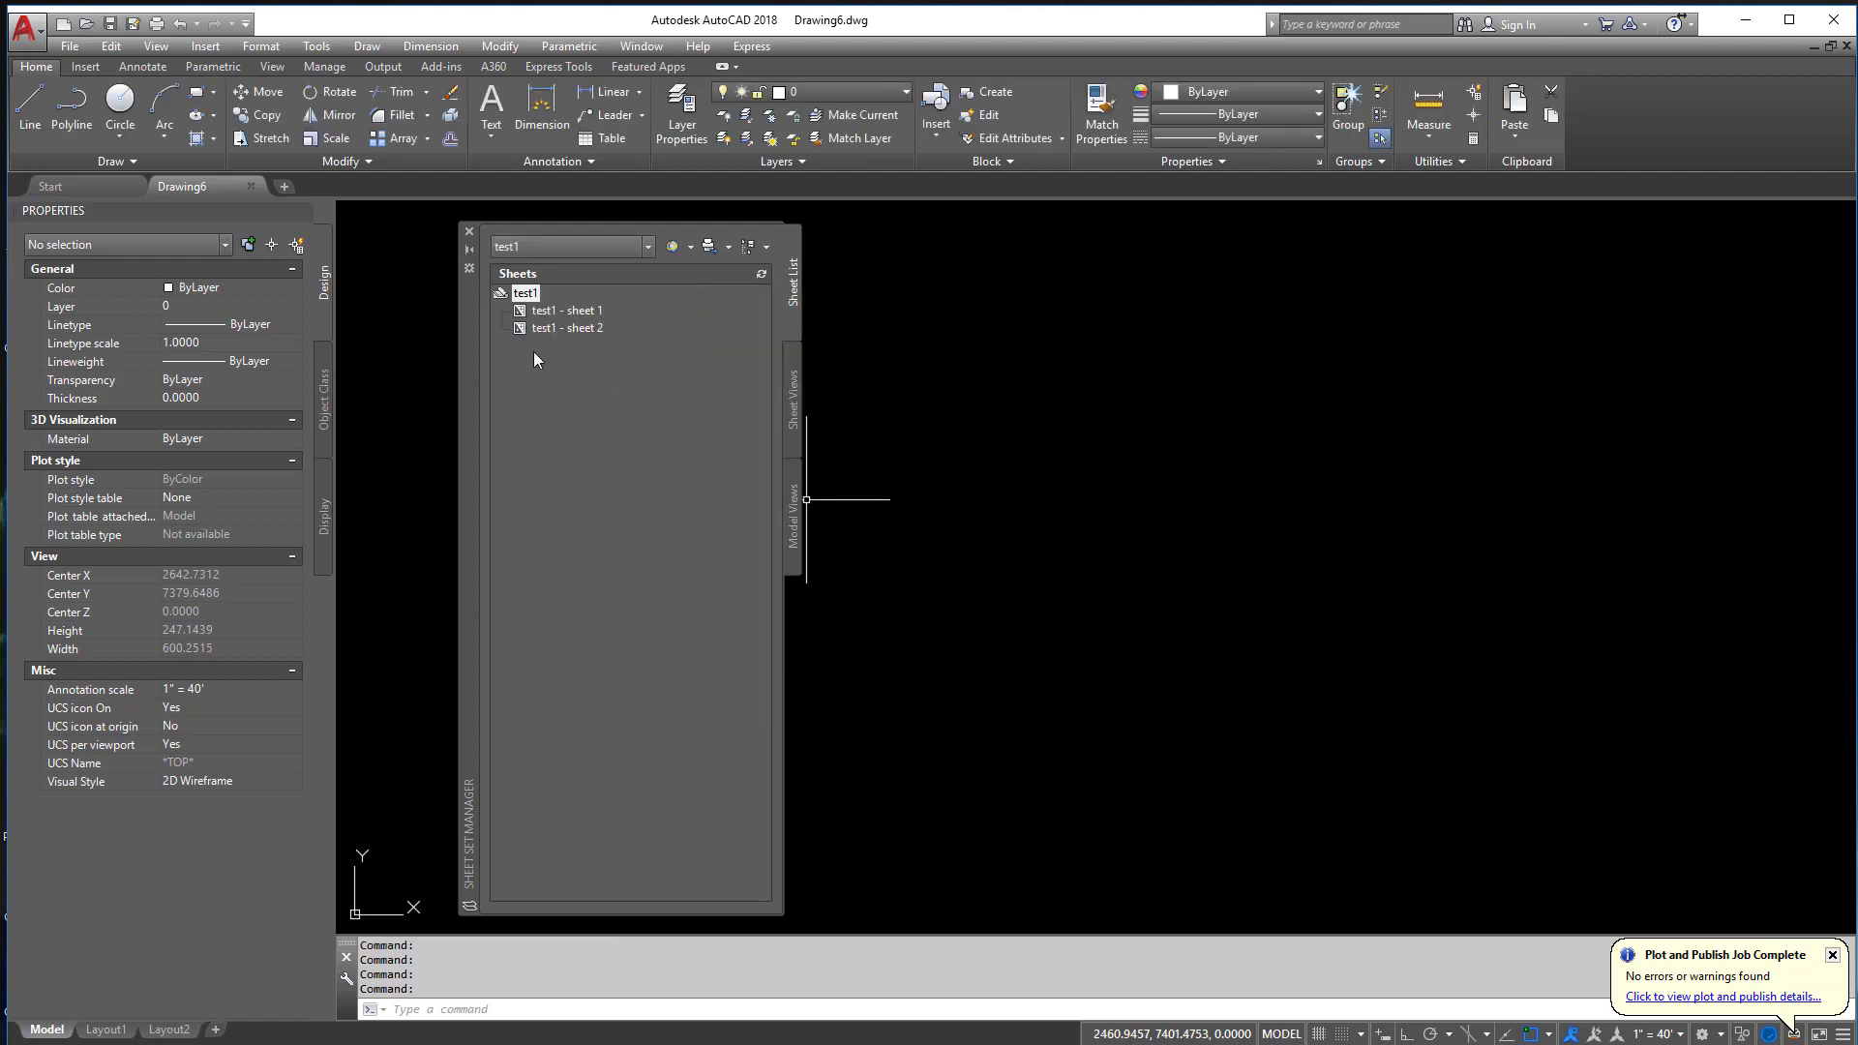
mouse_move(616, 350)
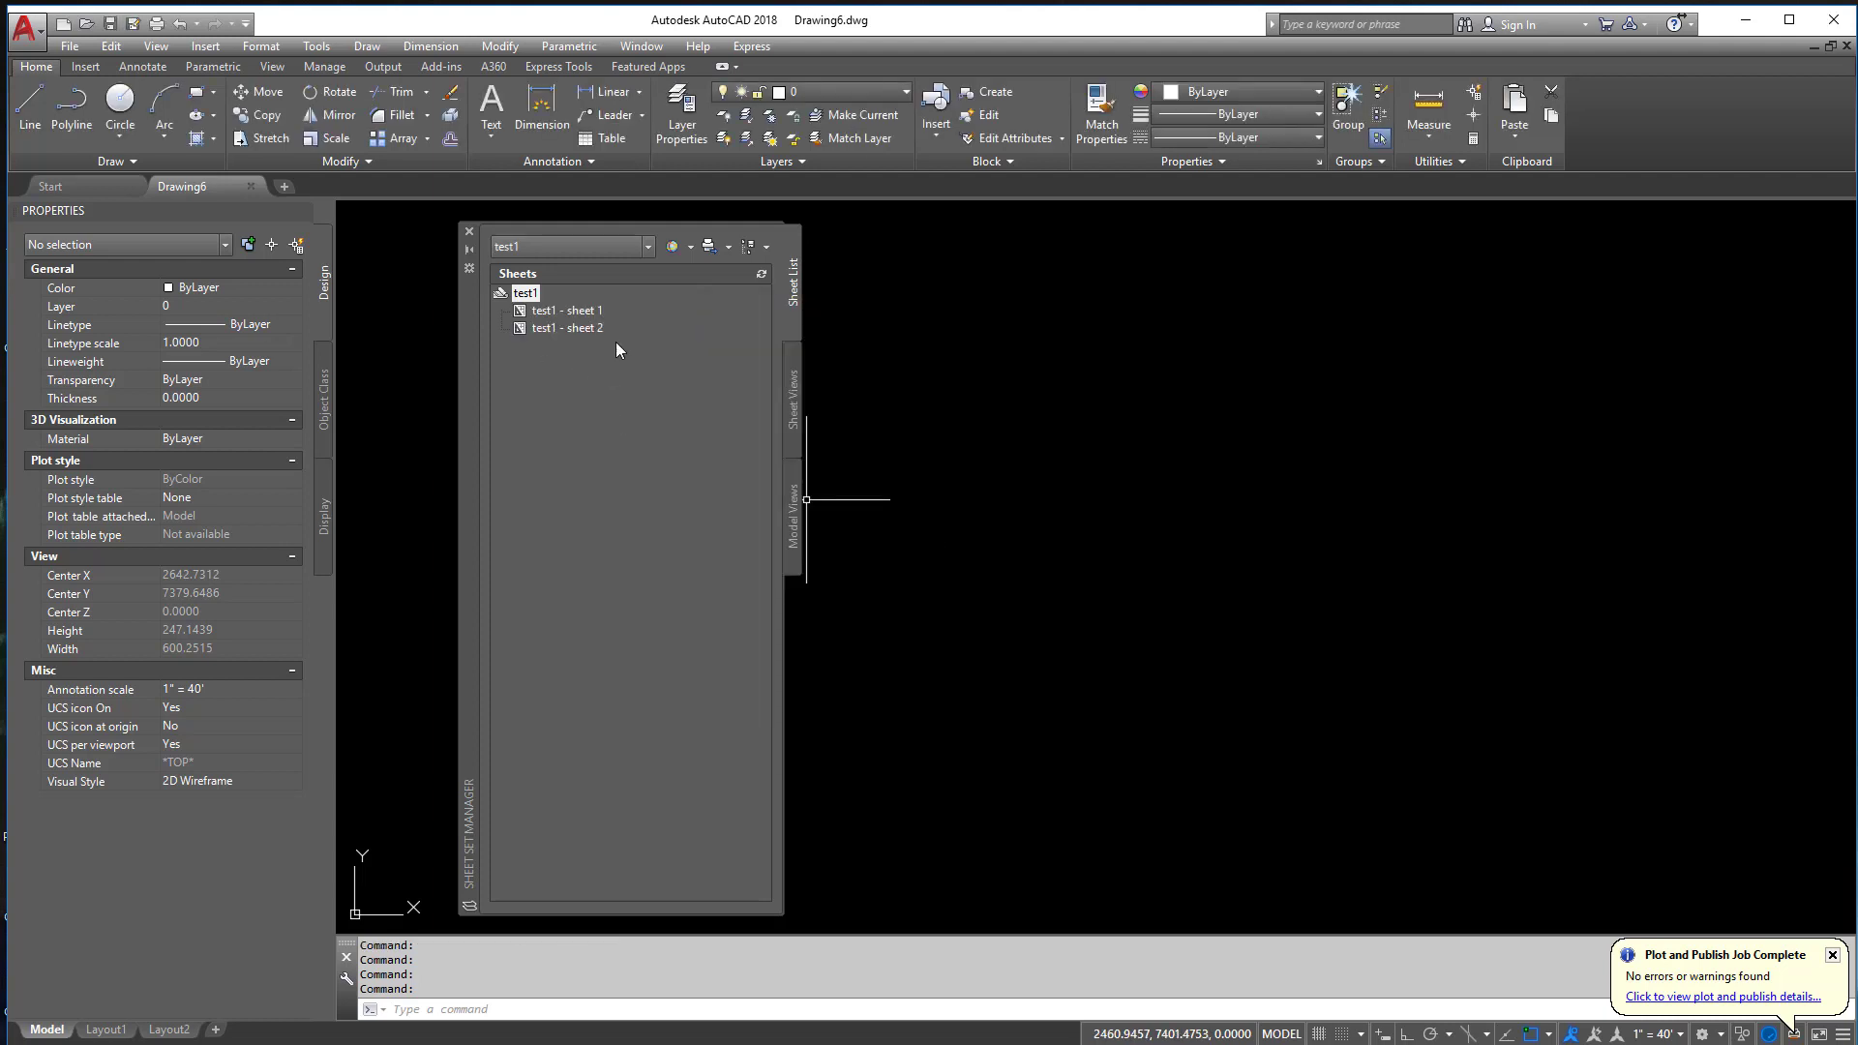
- Open sheet 1 and confirm the test1 sheet set properties so its title block inherits them
double_click(567, 309)
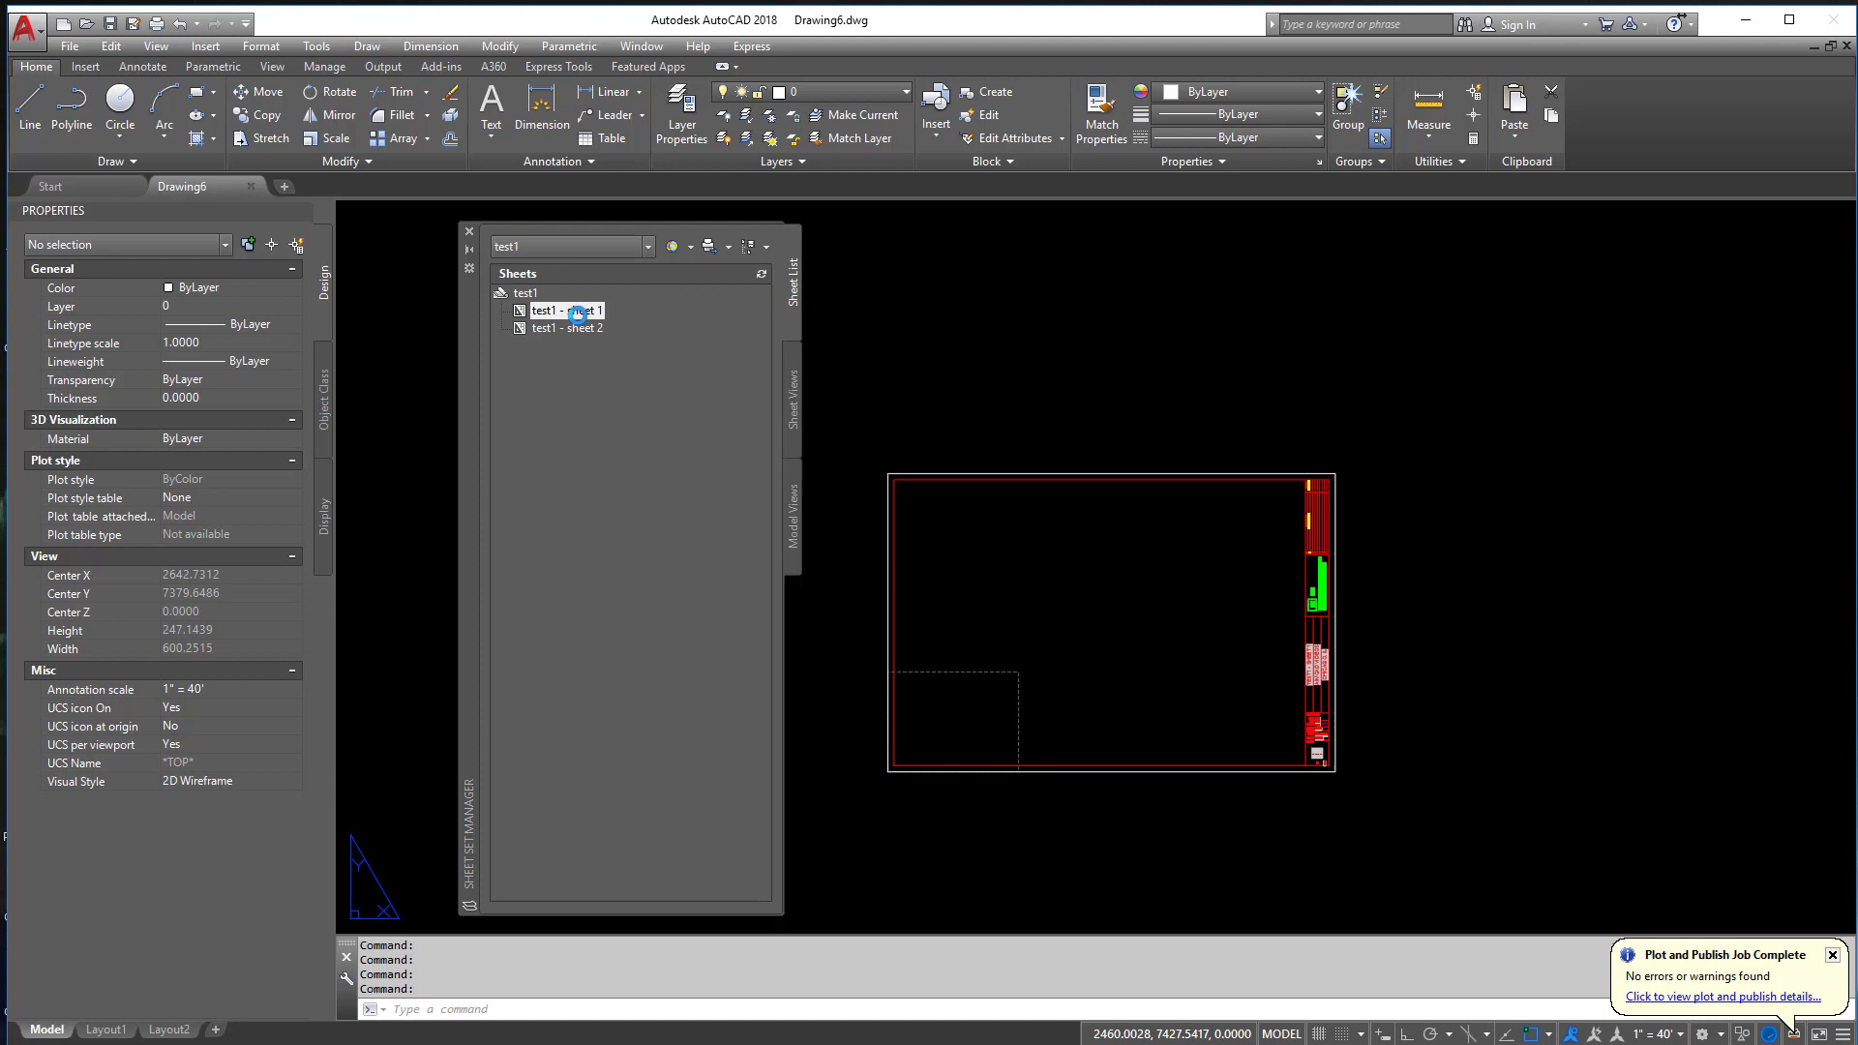
double_click(569, 310)
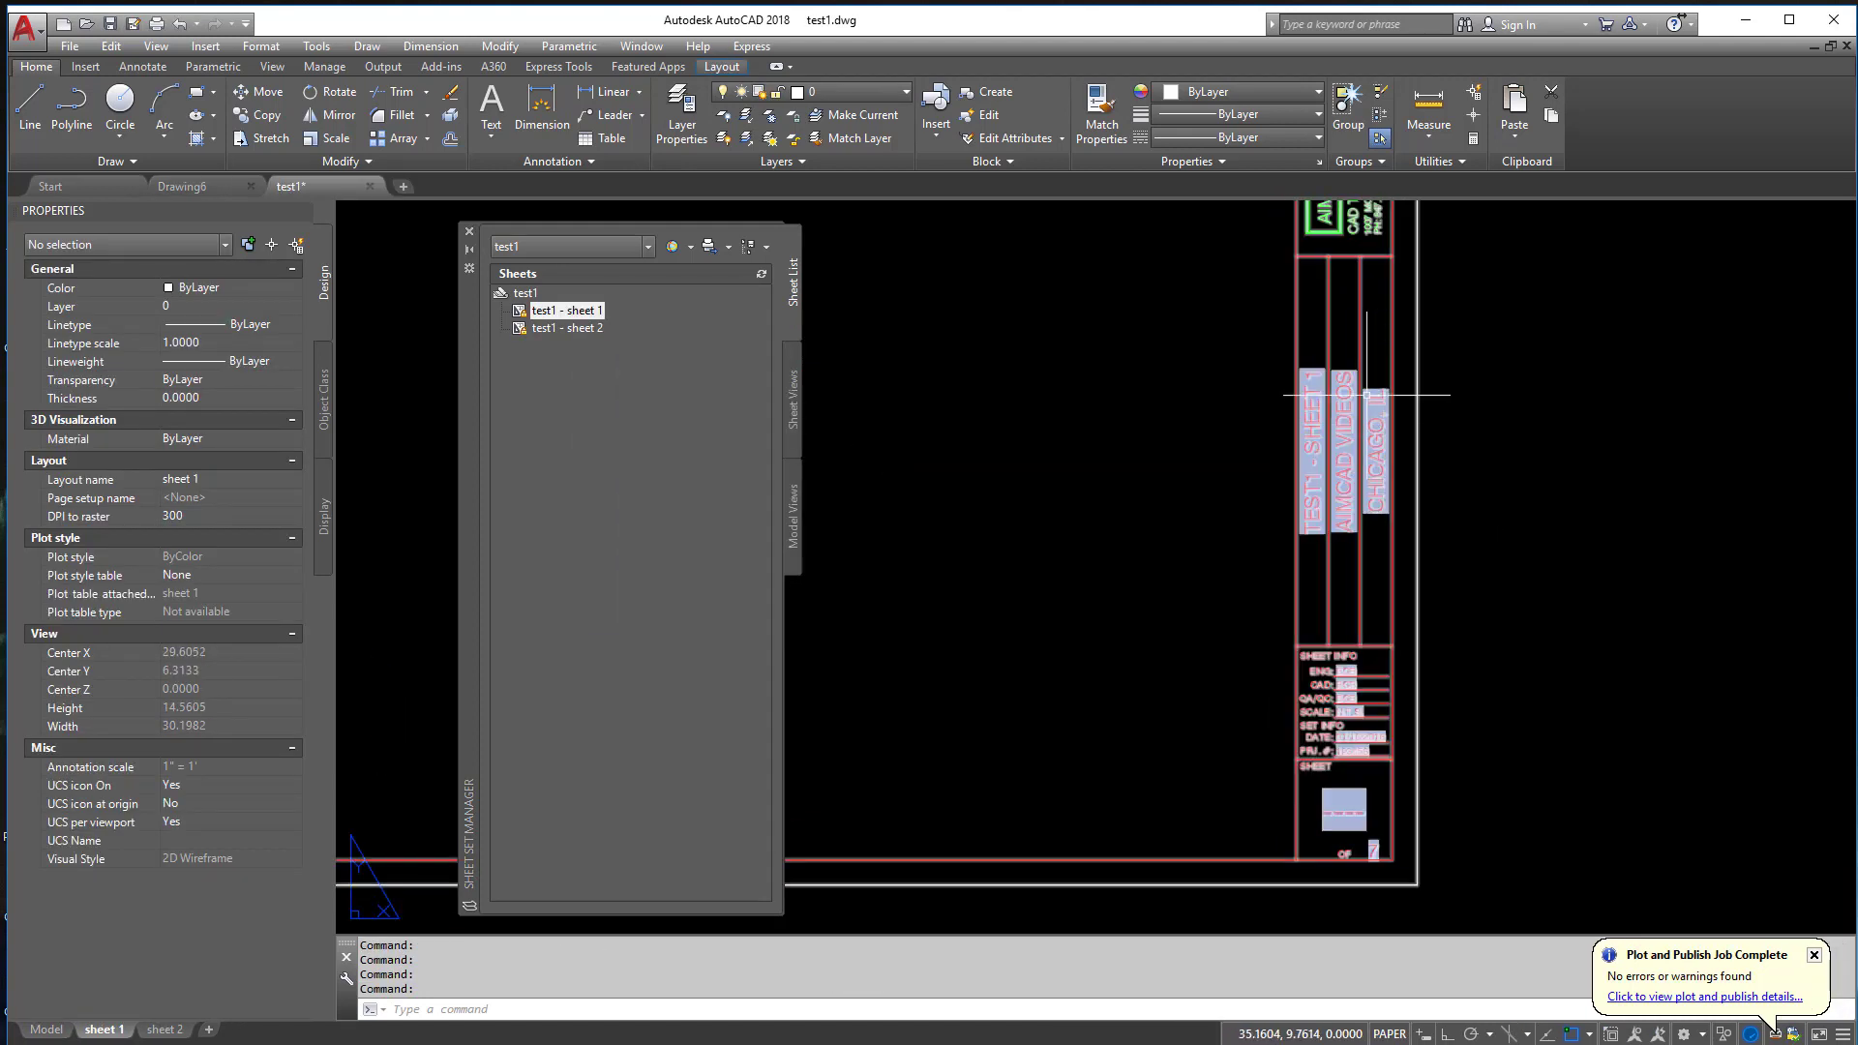
right_click(524, 292)
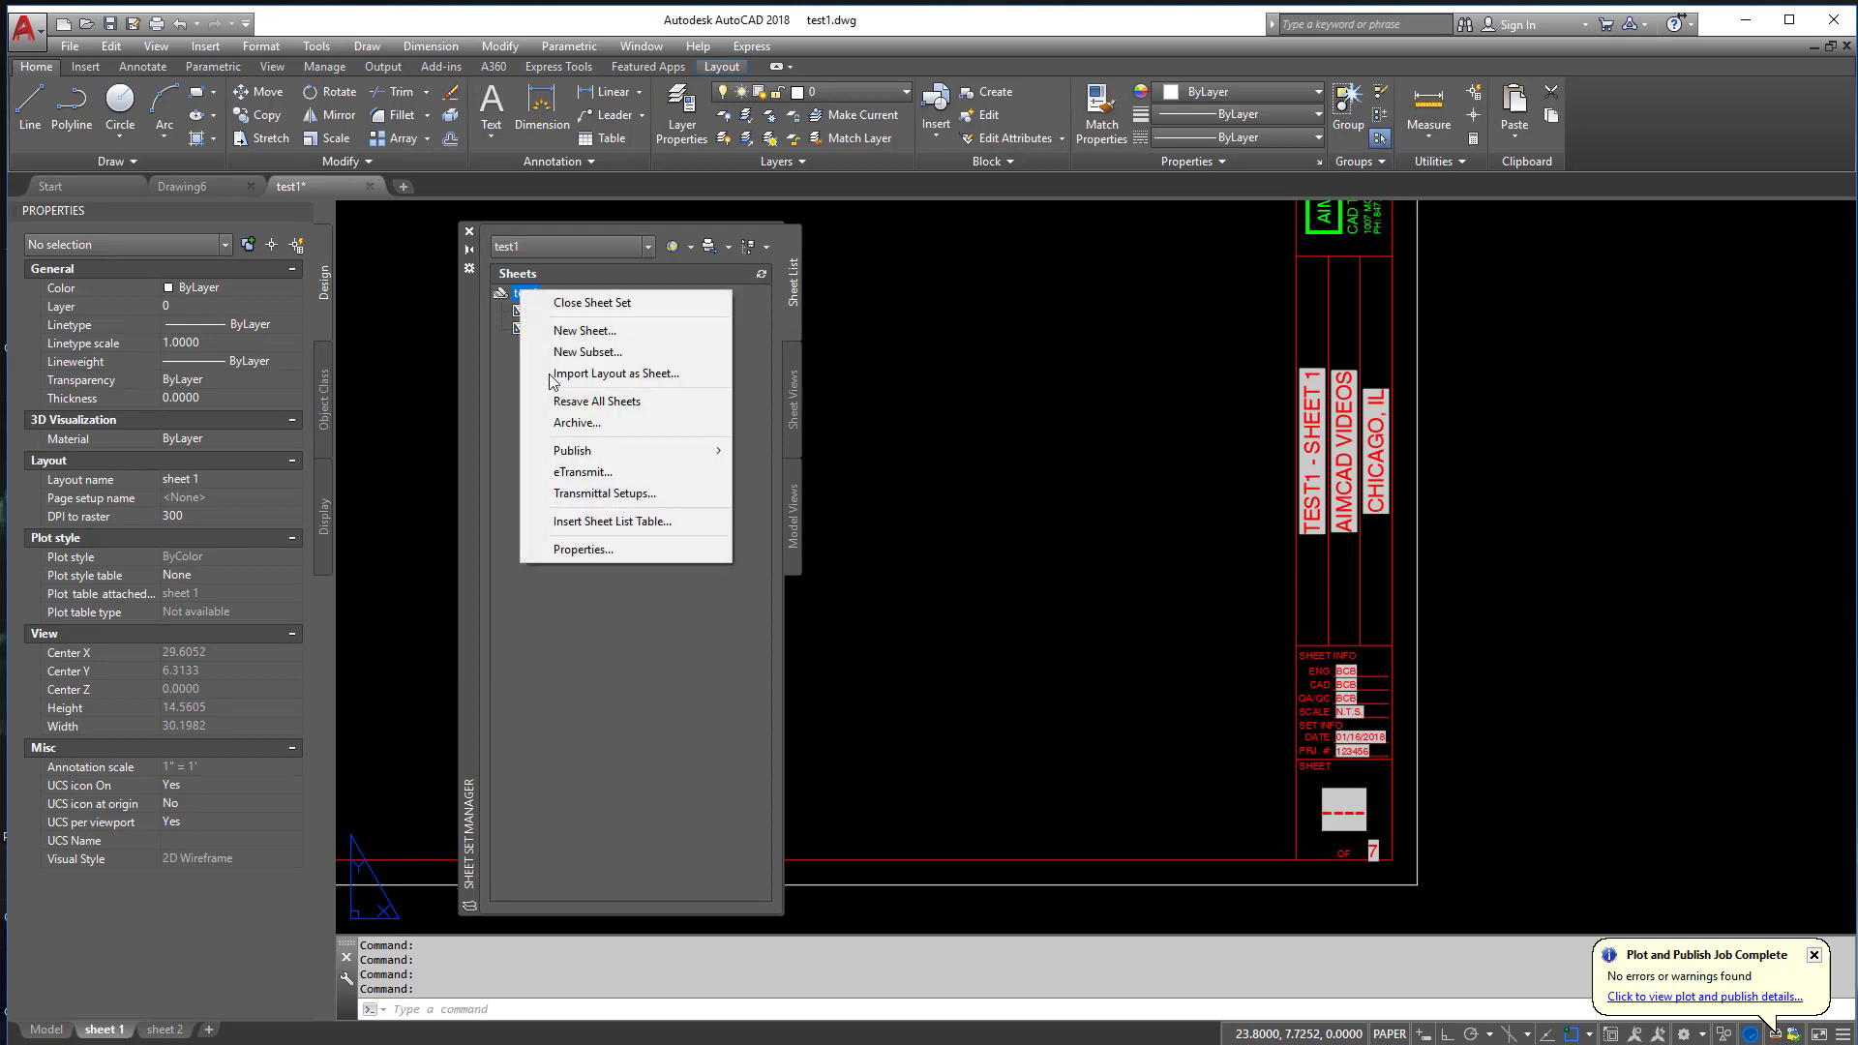
left_click(583, 548)
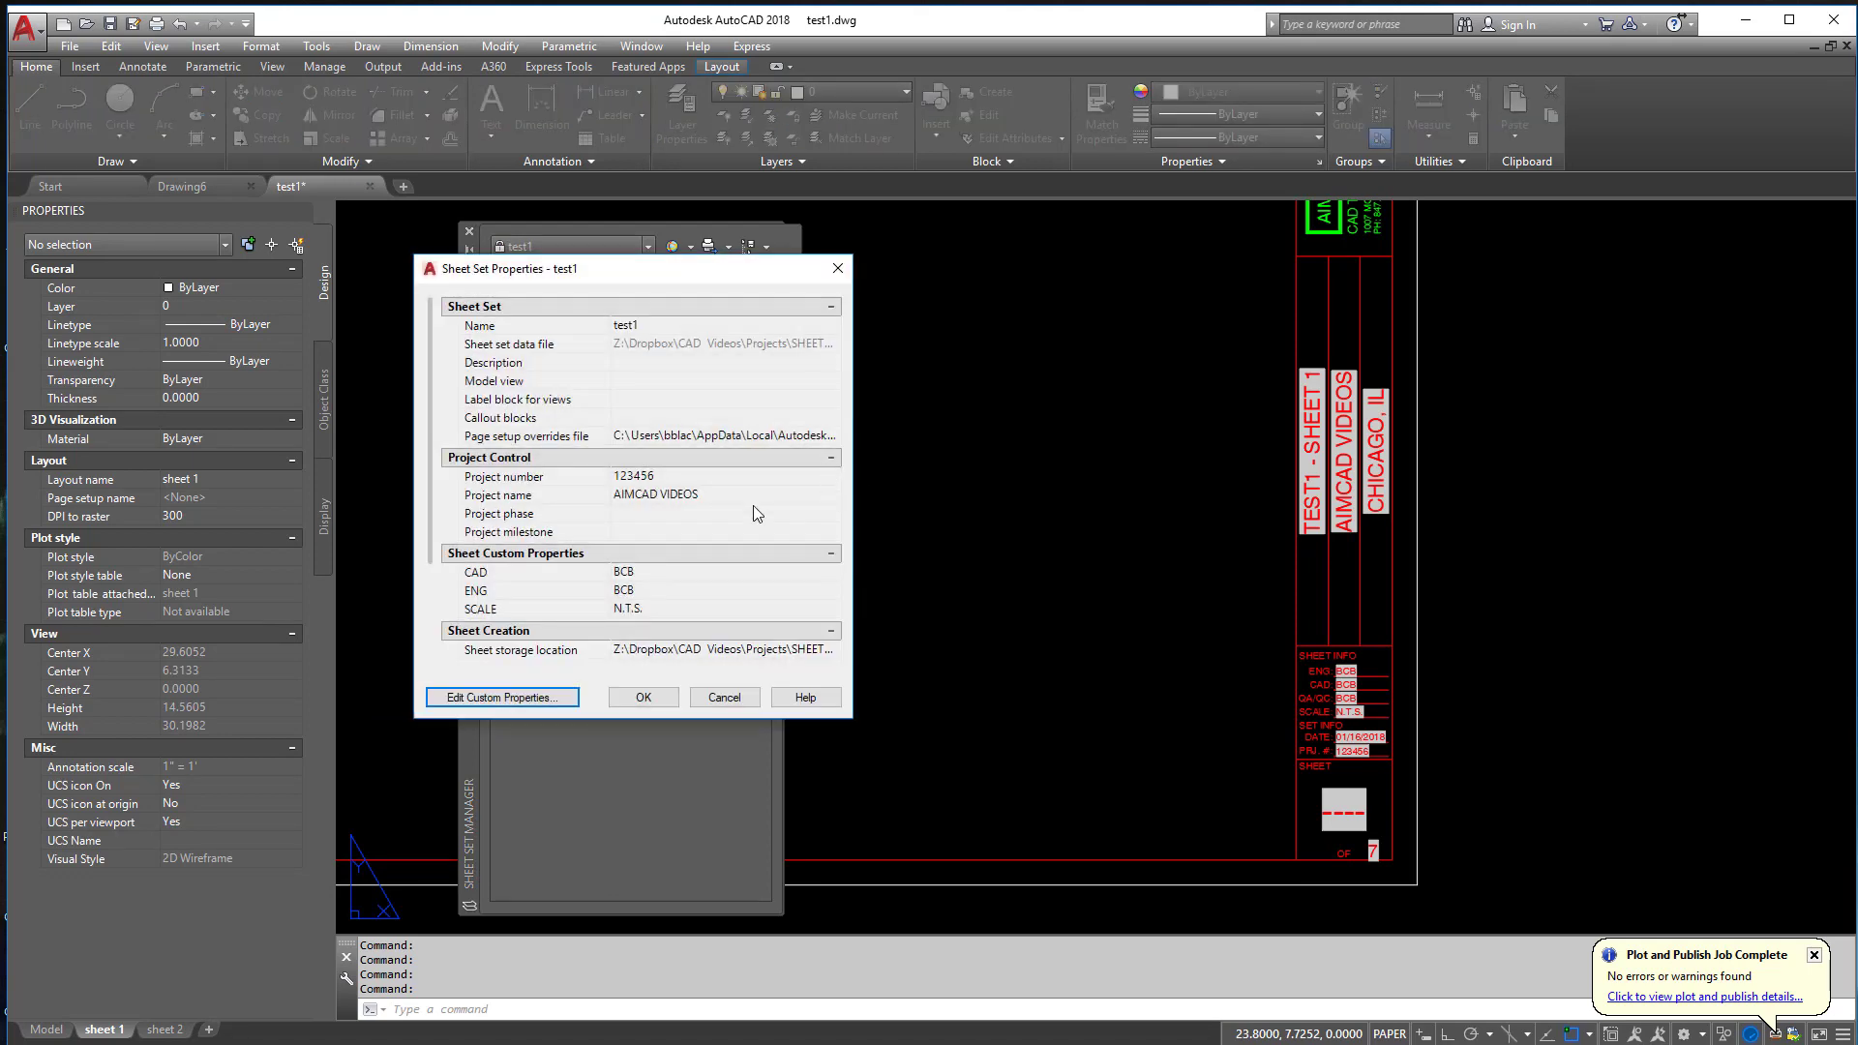
scroll("down", 3)
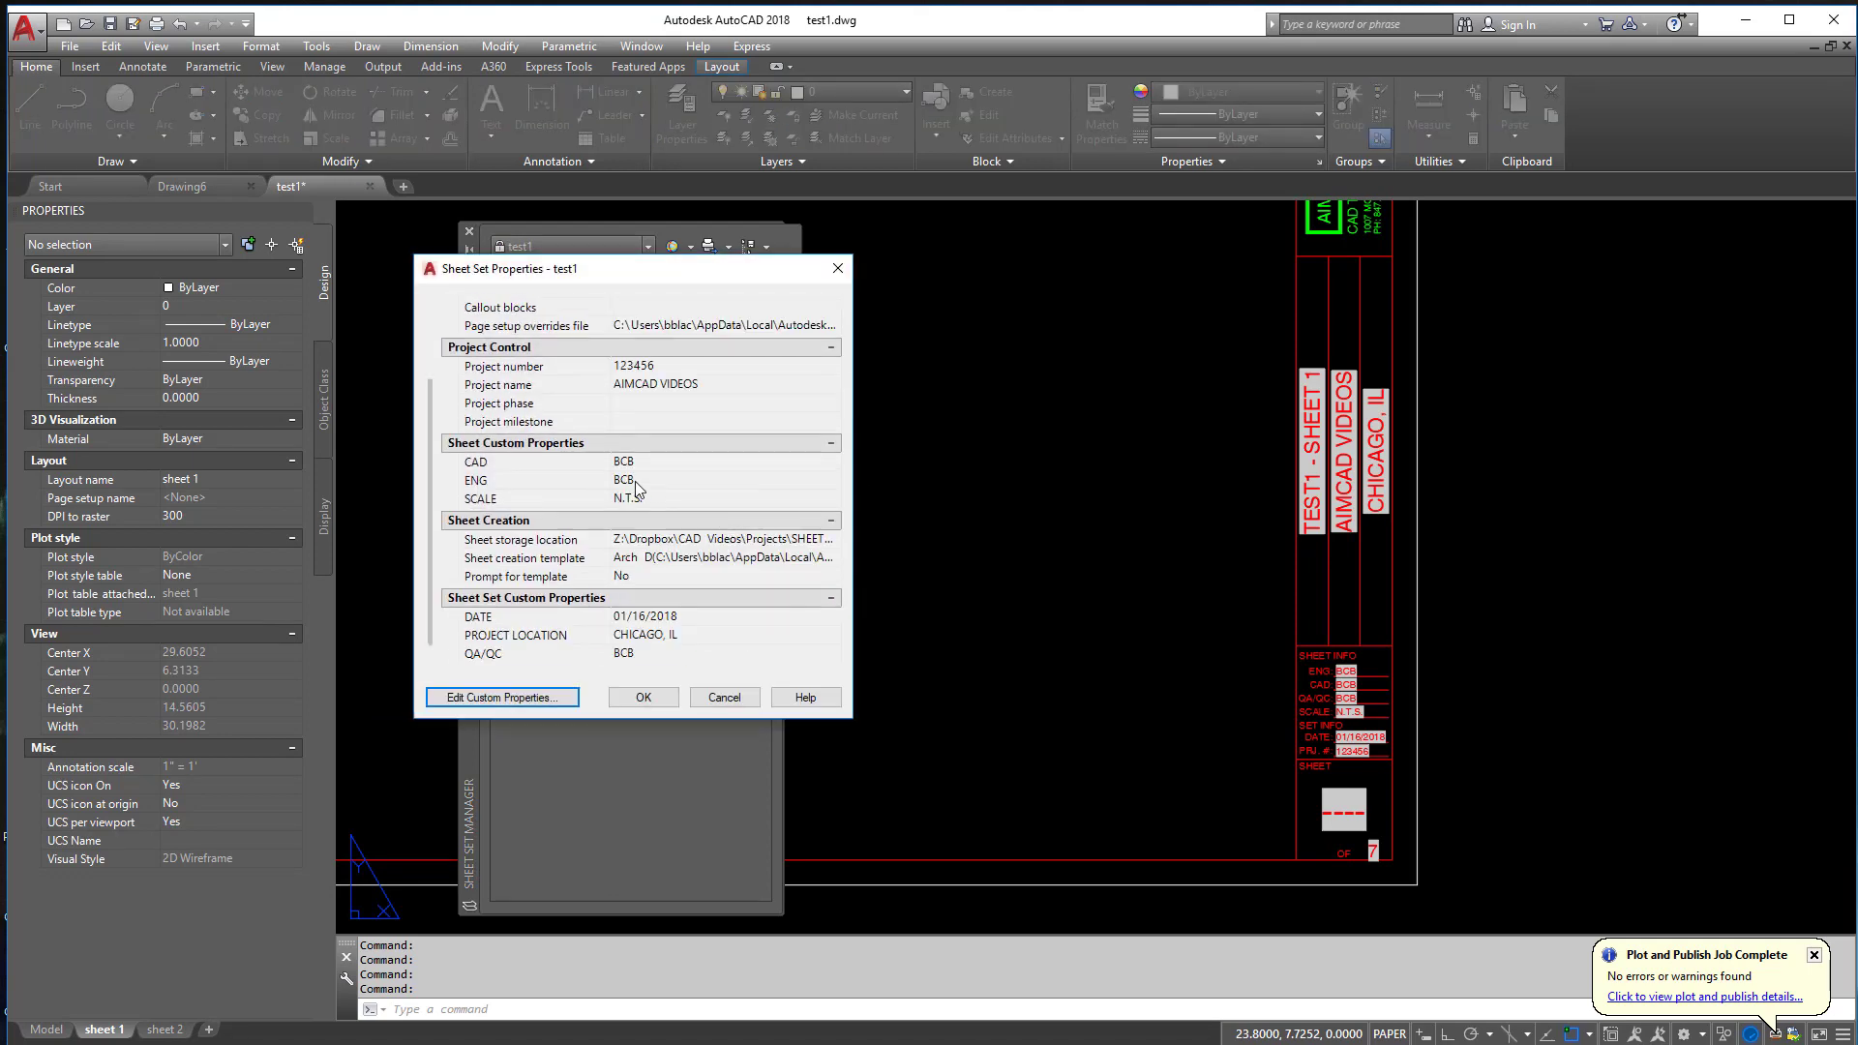
mouse_move(524, 482)
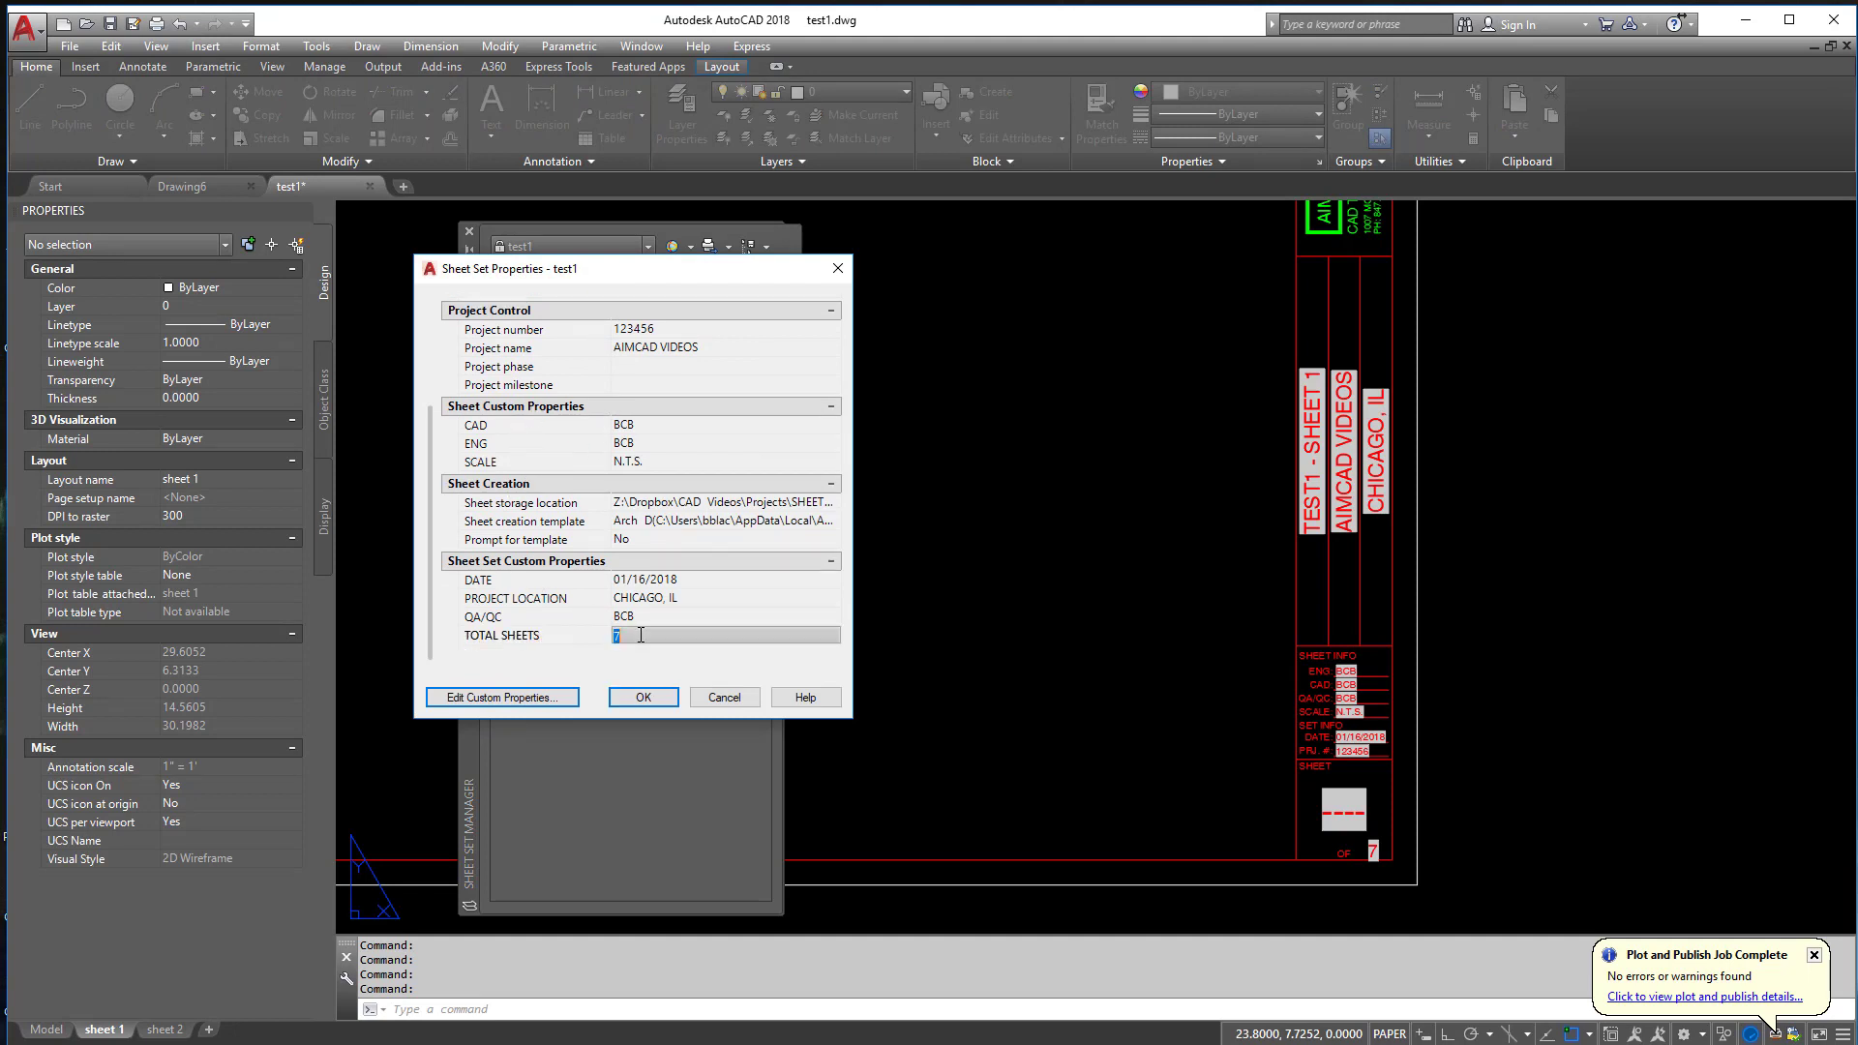
left_click(642, 696)
type("REA")
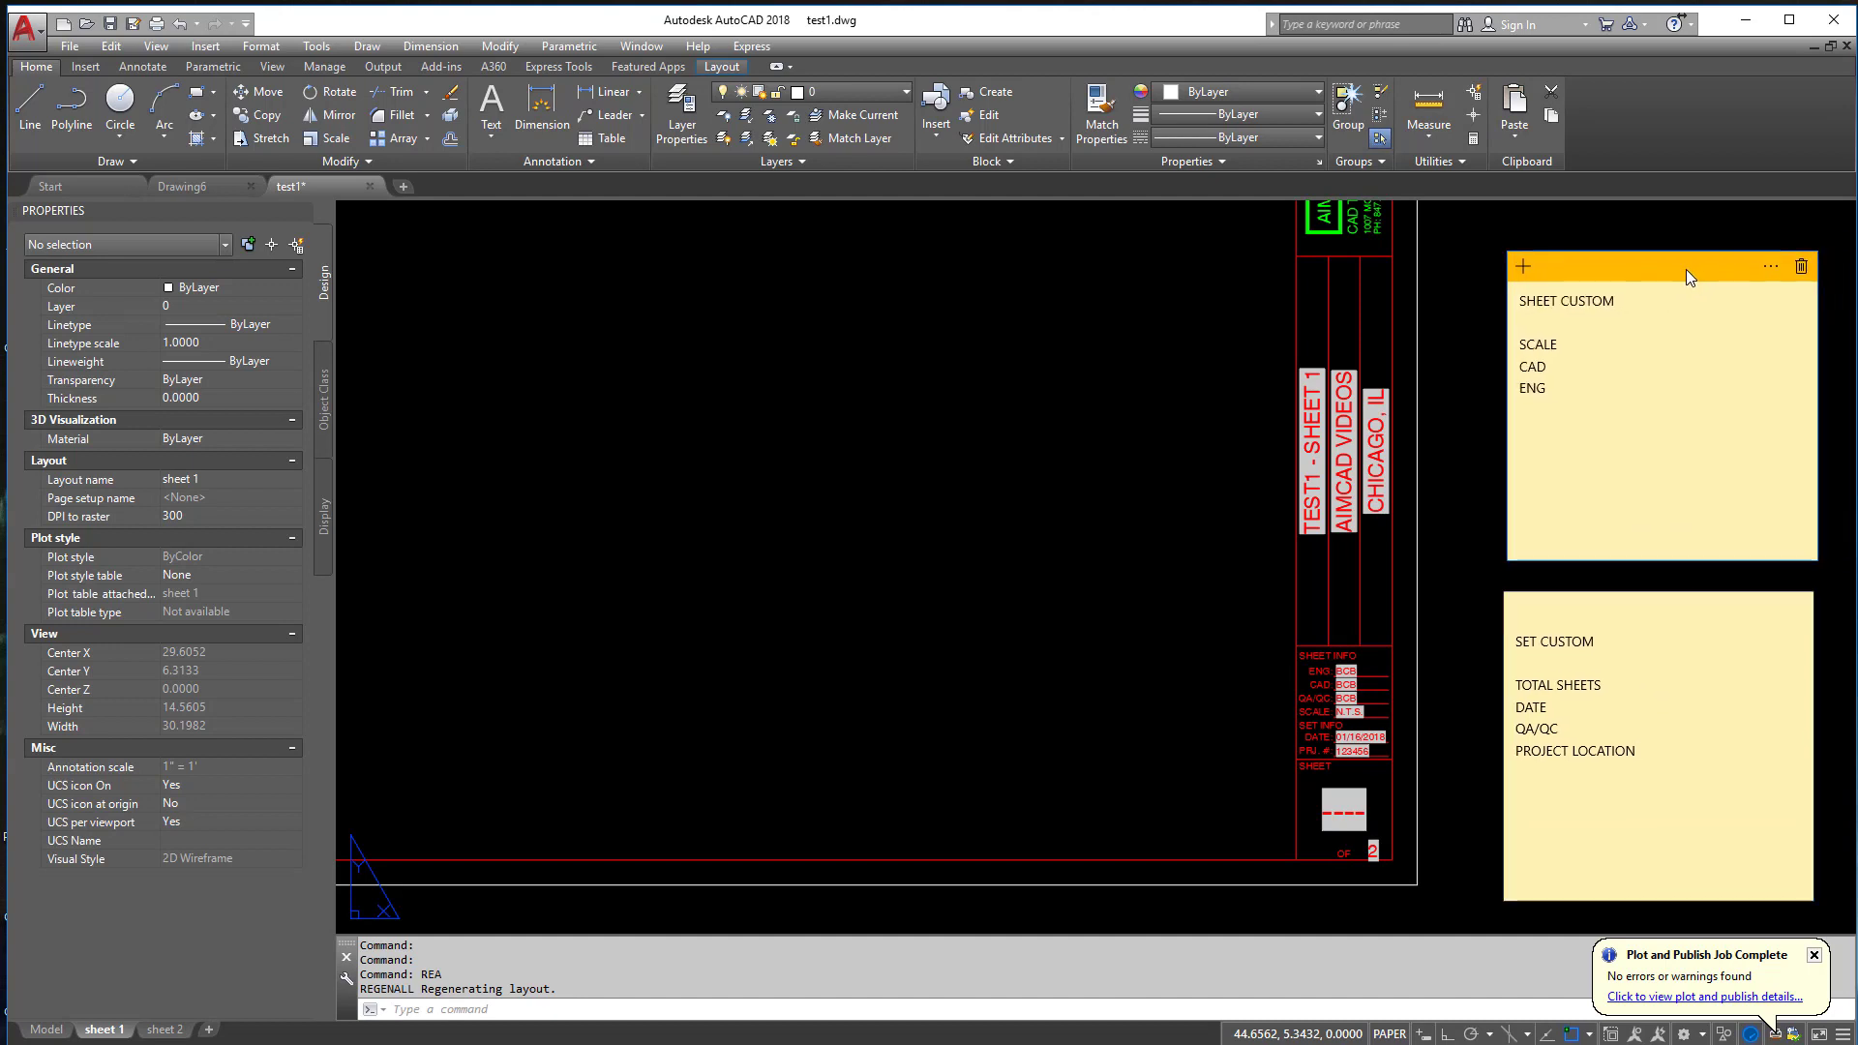
- Reopen the Sheet Set Manager with the SHEETSET command, showing test1 and its two sheets
left_click(1802, 265)
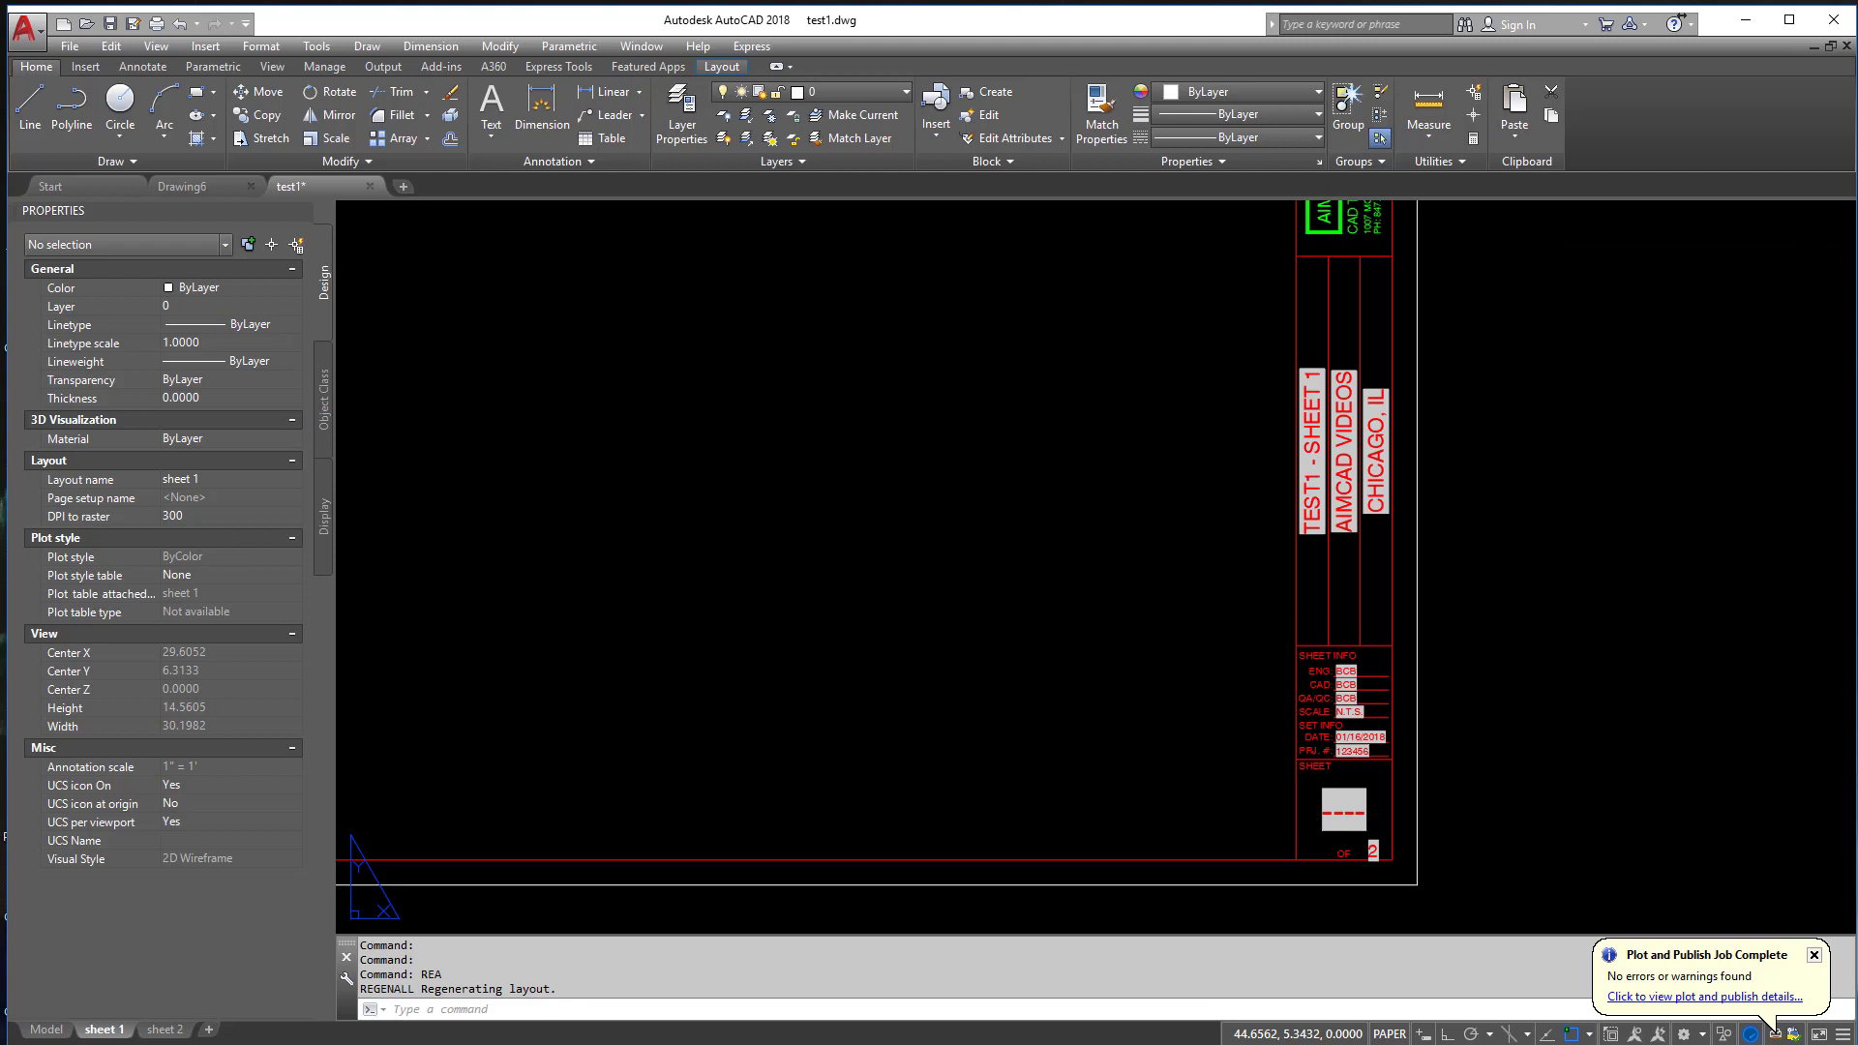
mouse_move(1398, 747)
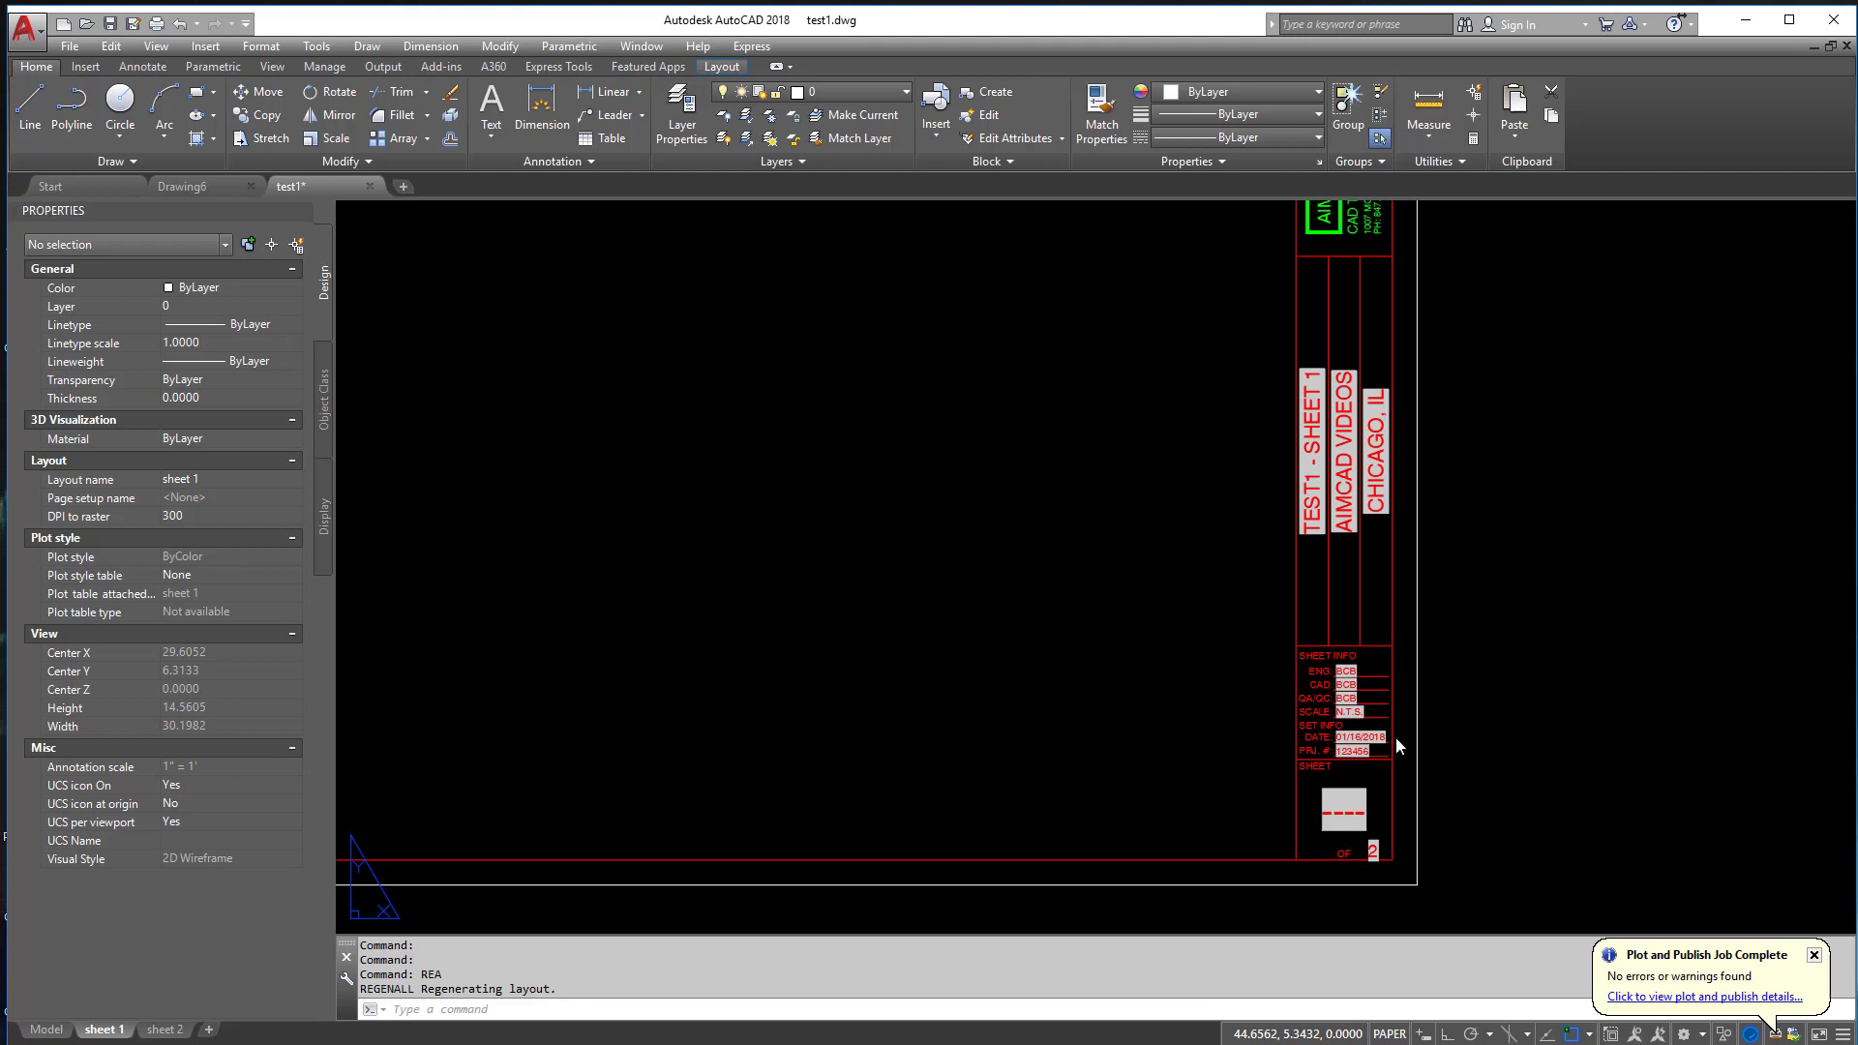
mouse_move(1390, 758)
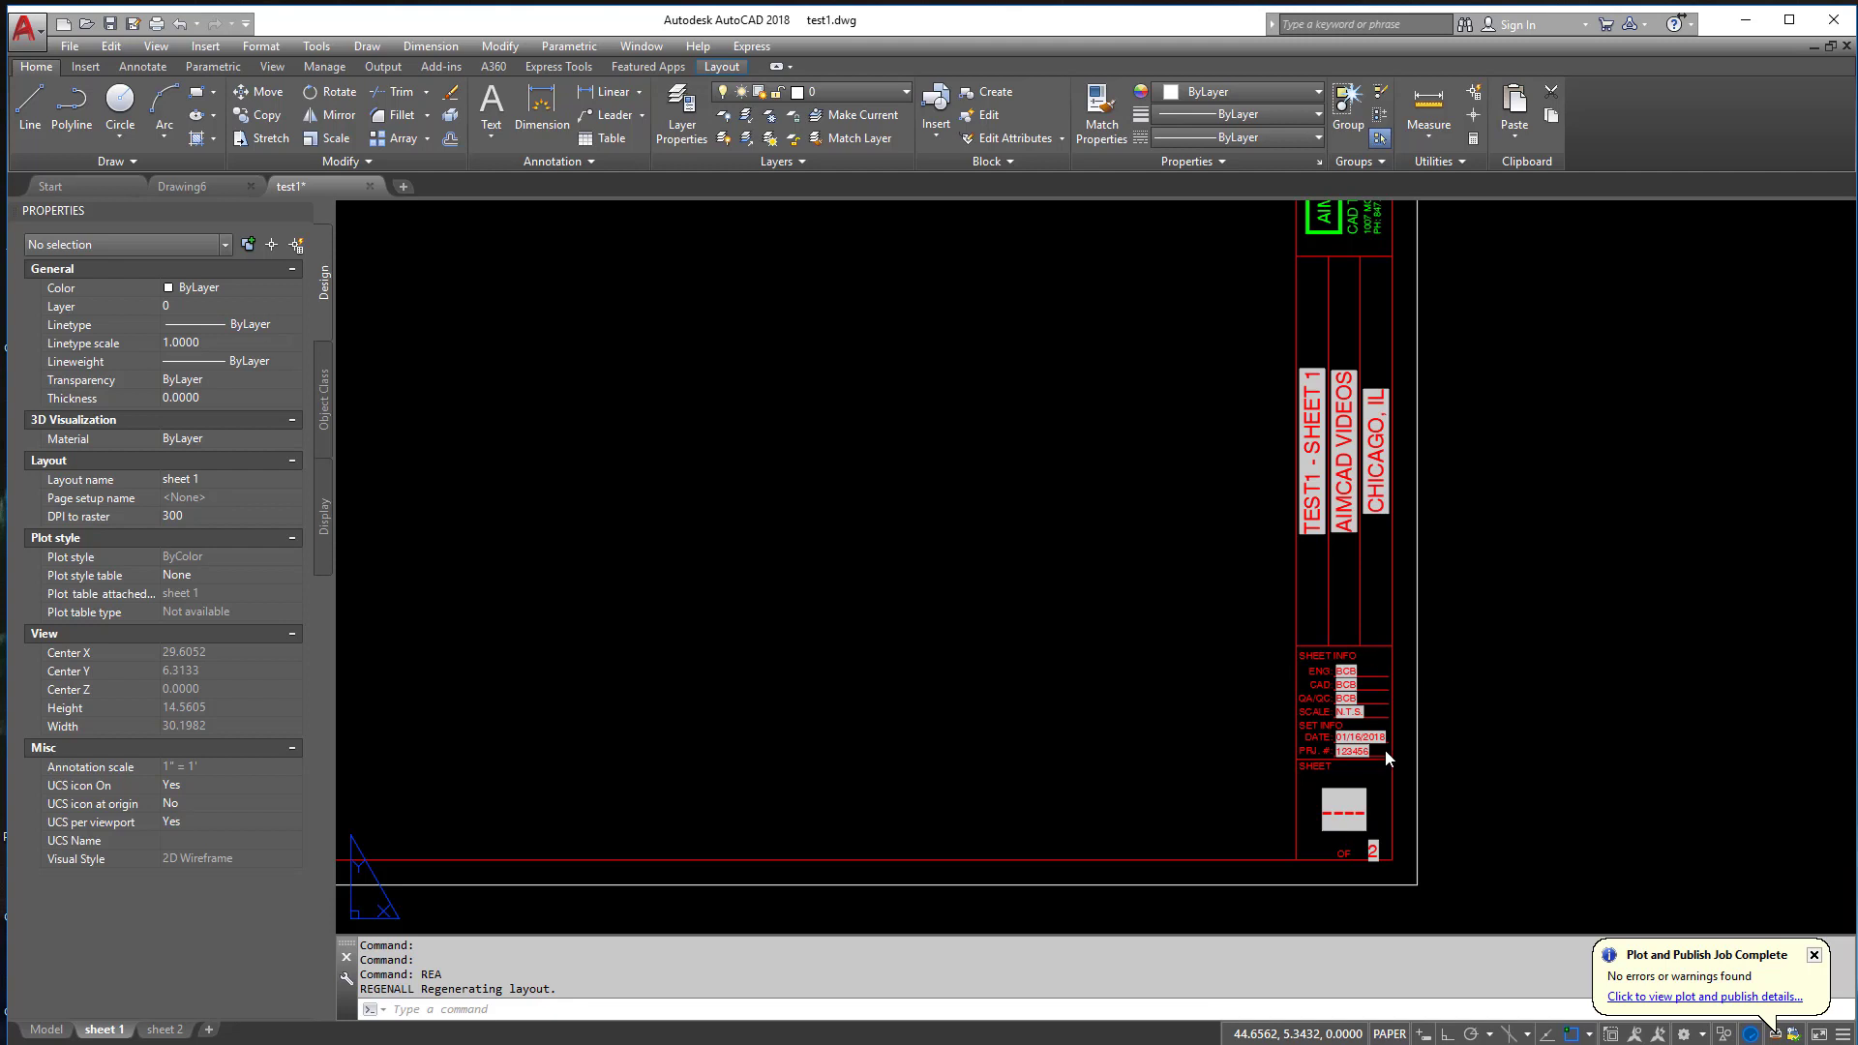
mouse_move(542, 927)
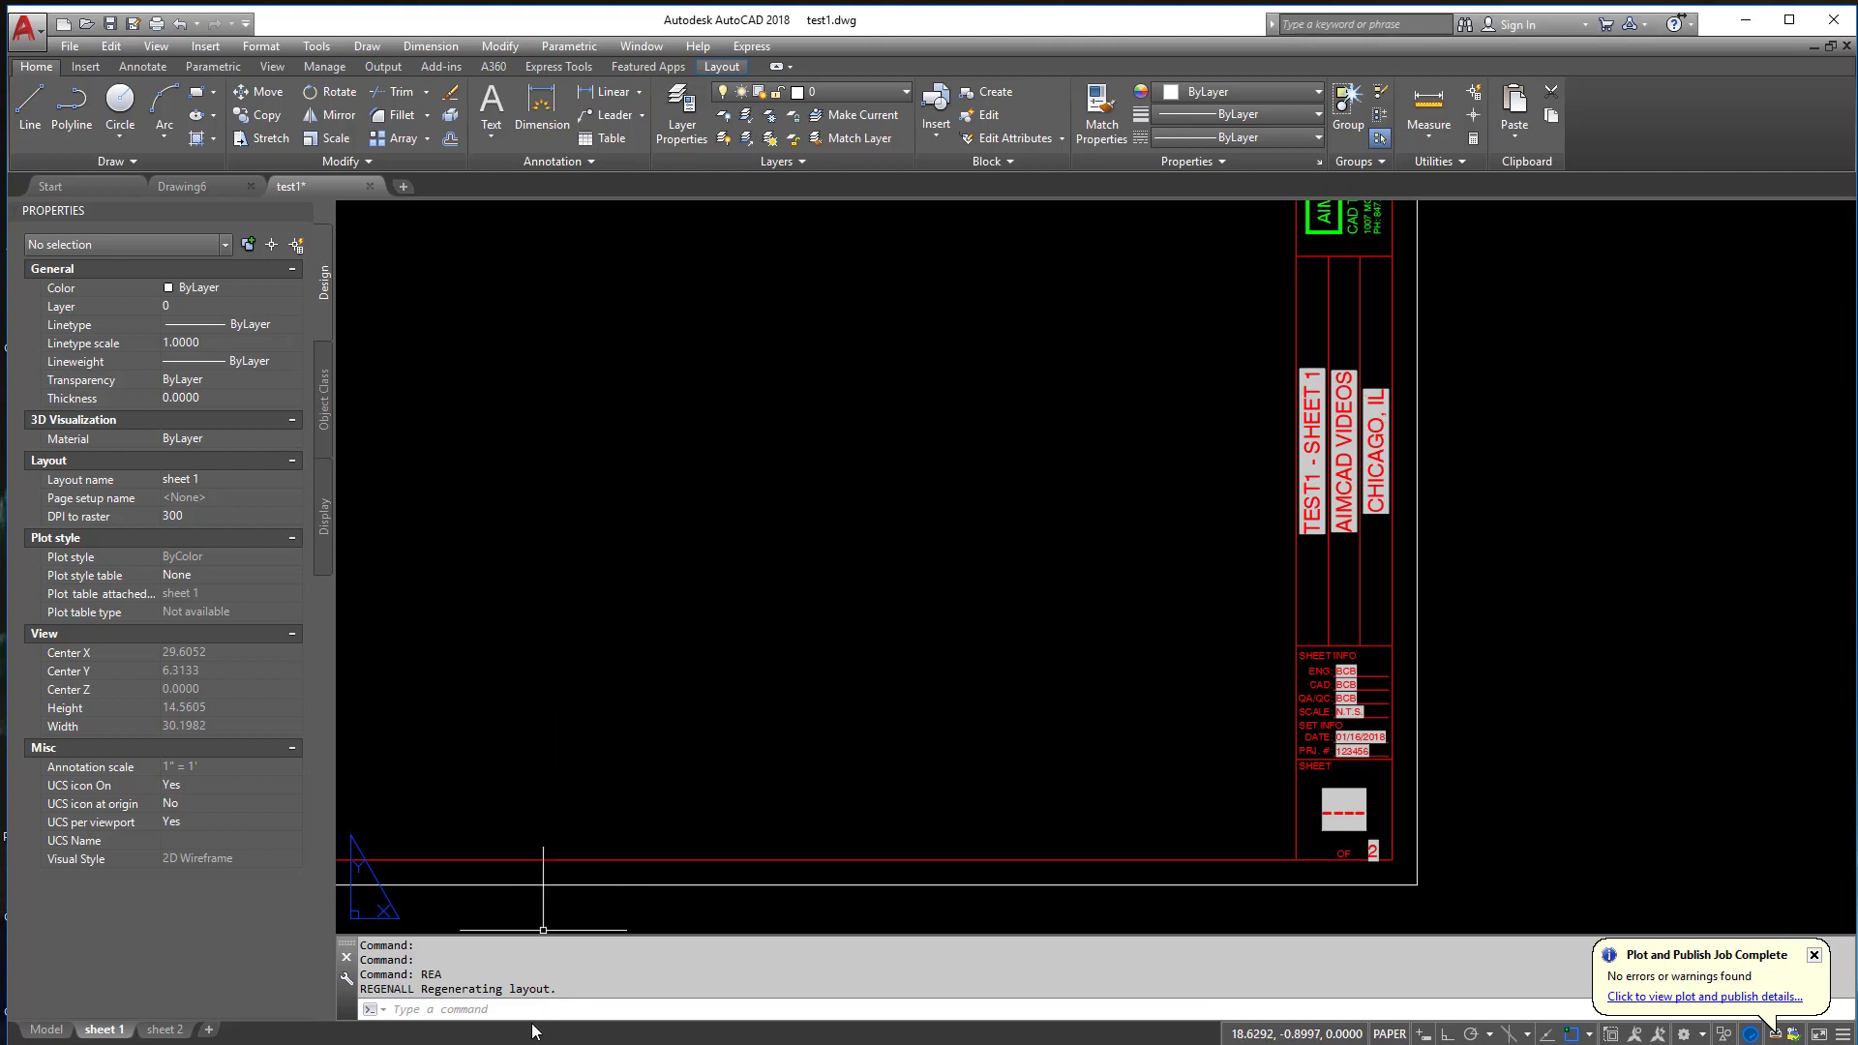
type("shhe")
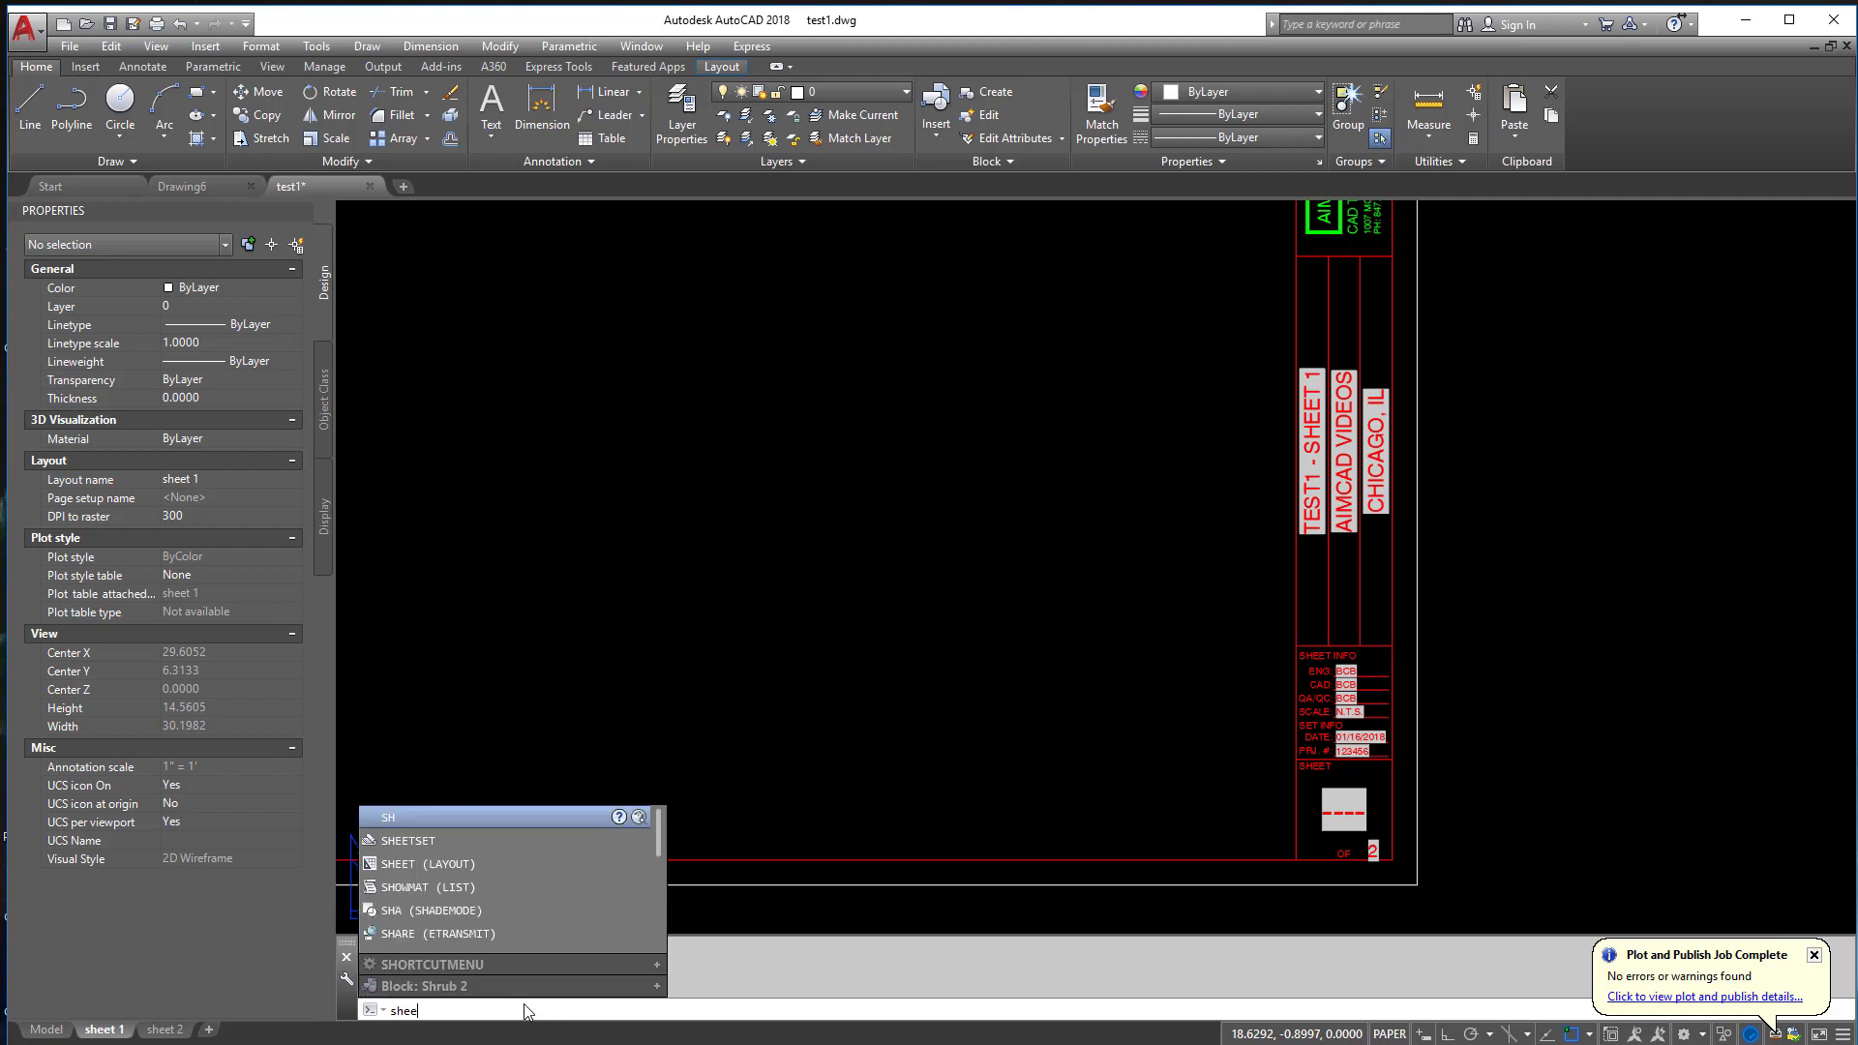
left_click(409, 840)
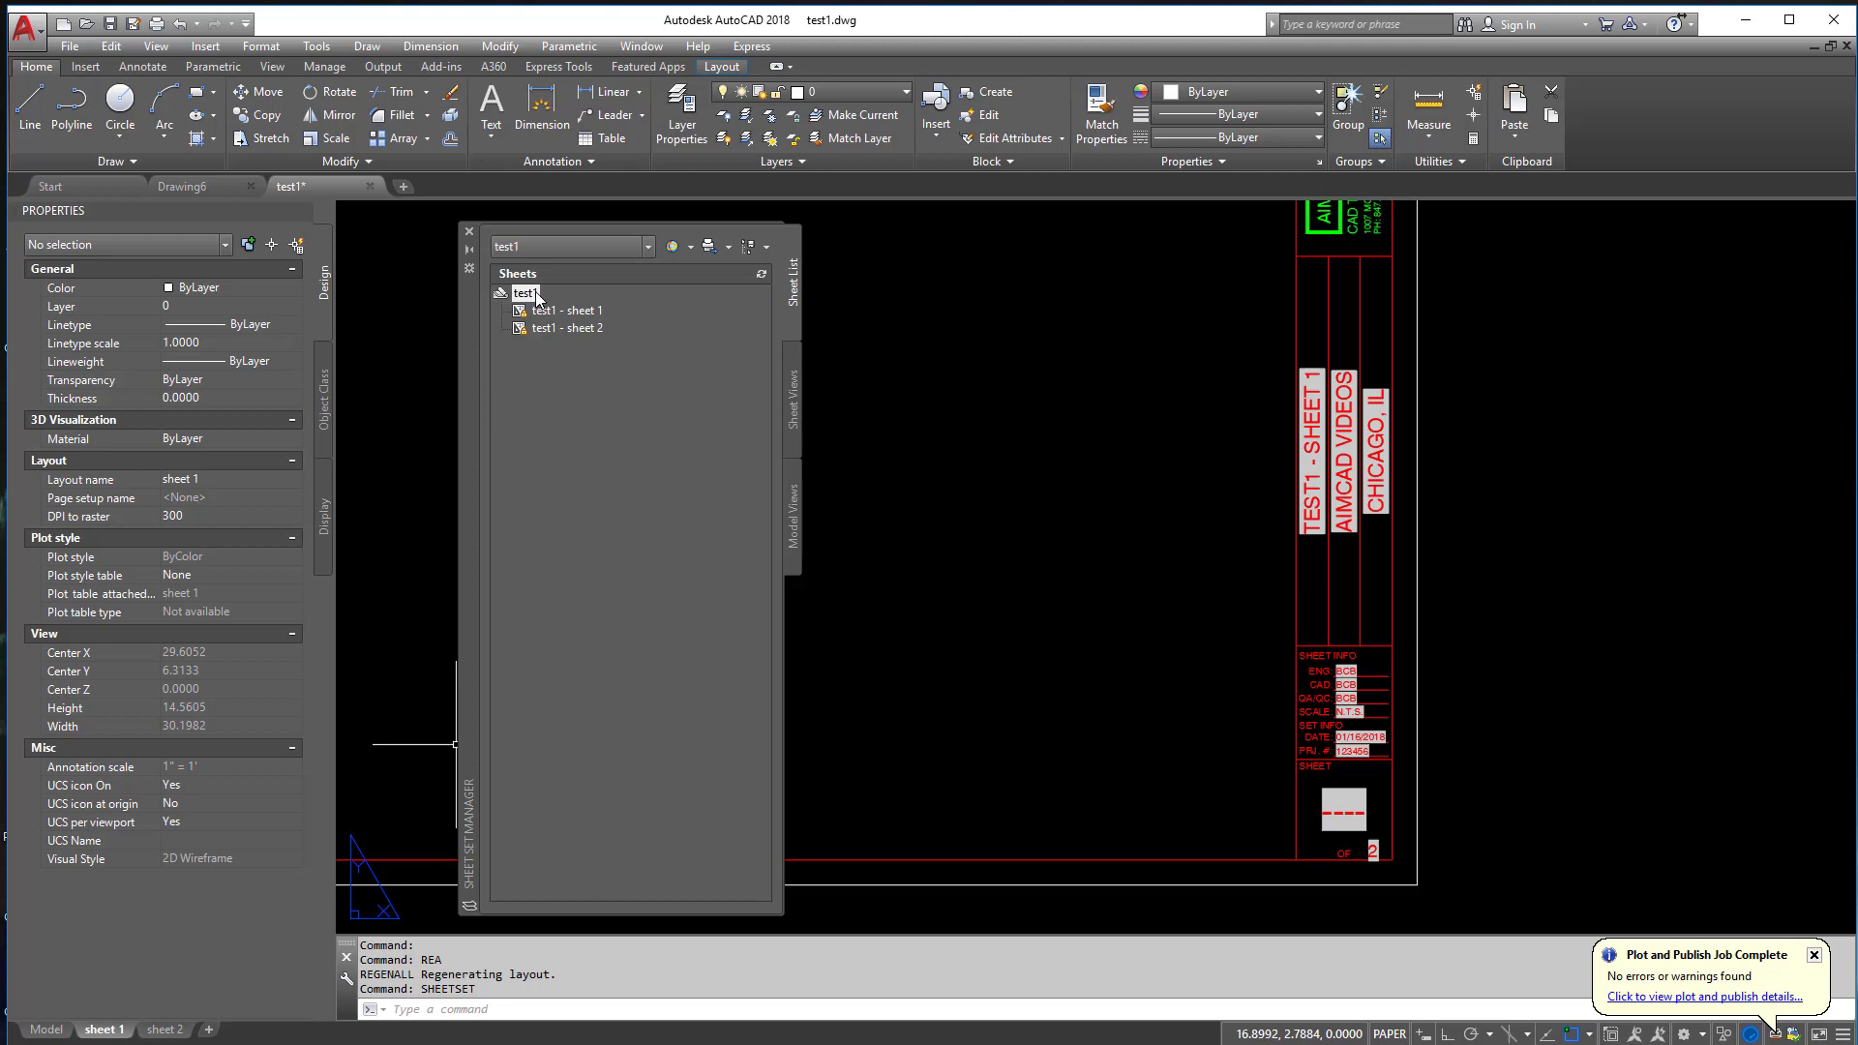
- View the test1 sheet set's custom properties list from its Properties dialog, then close it
right_click(521, 292)
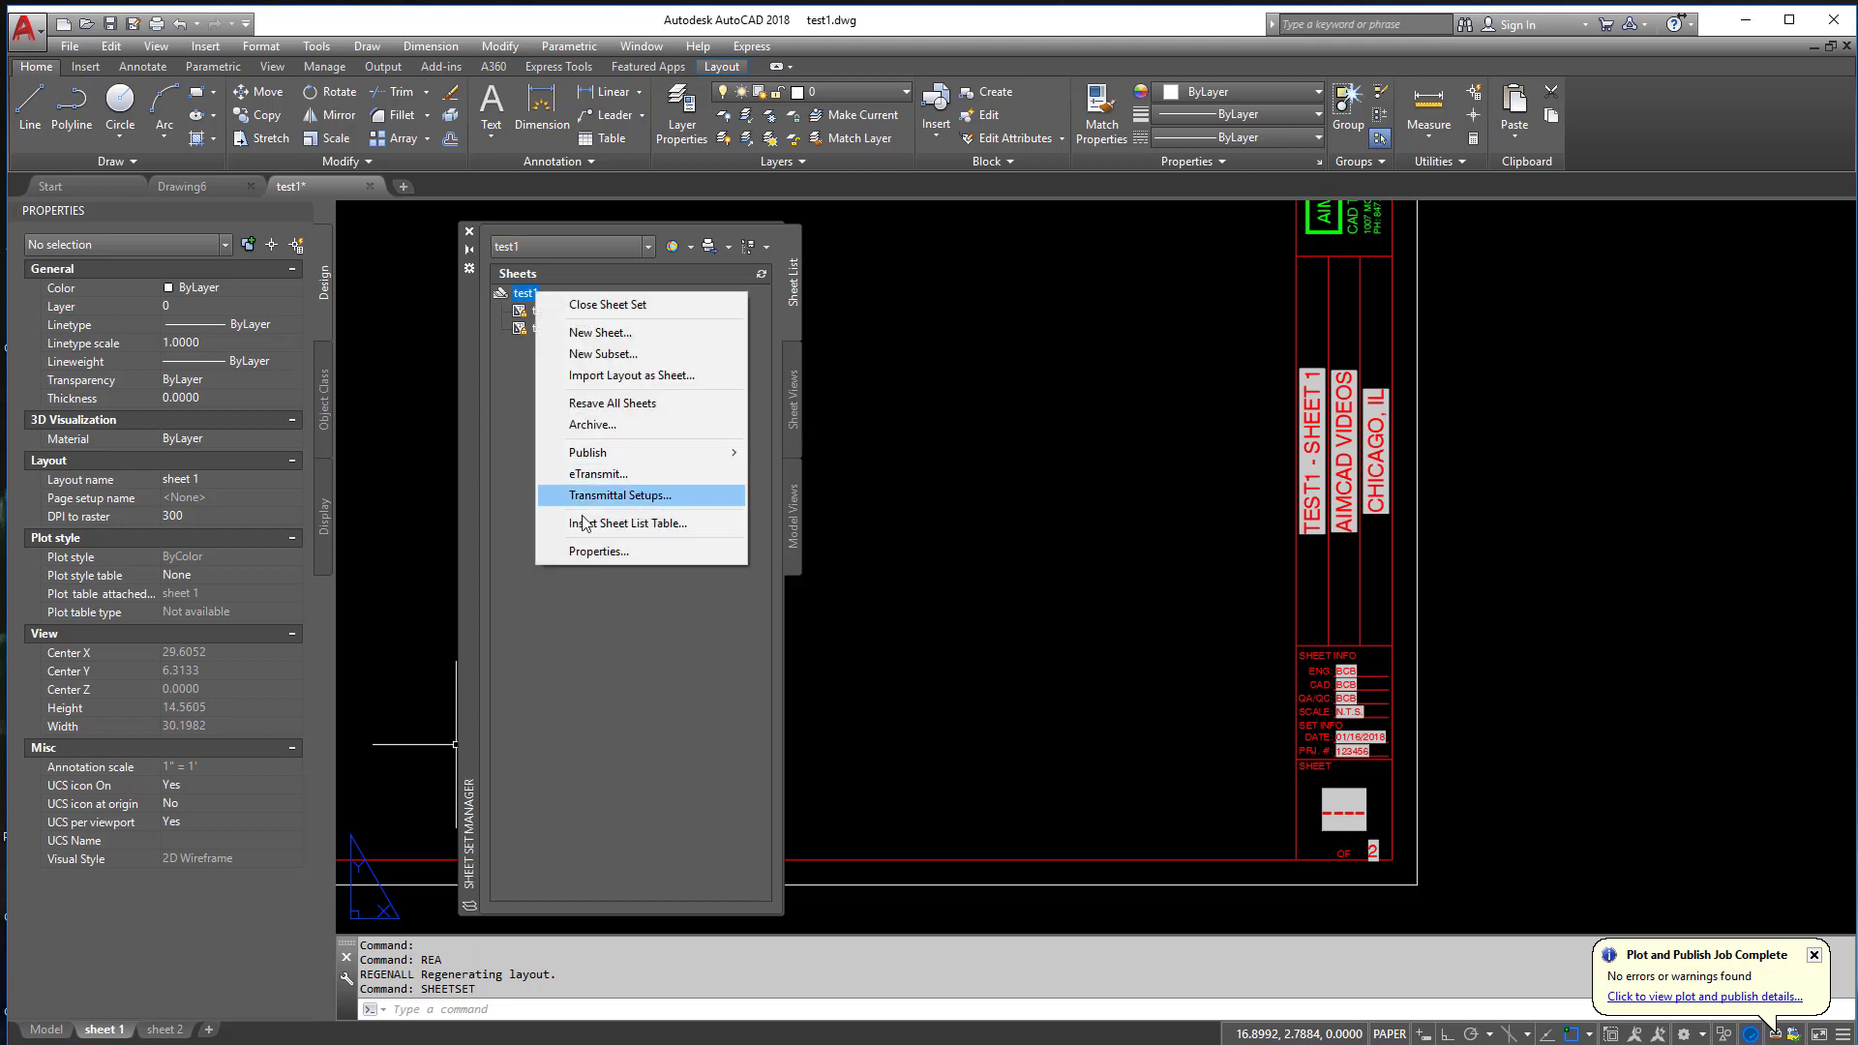
left_click(598, 551)
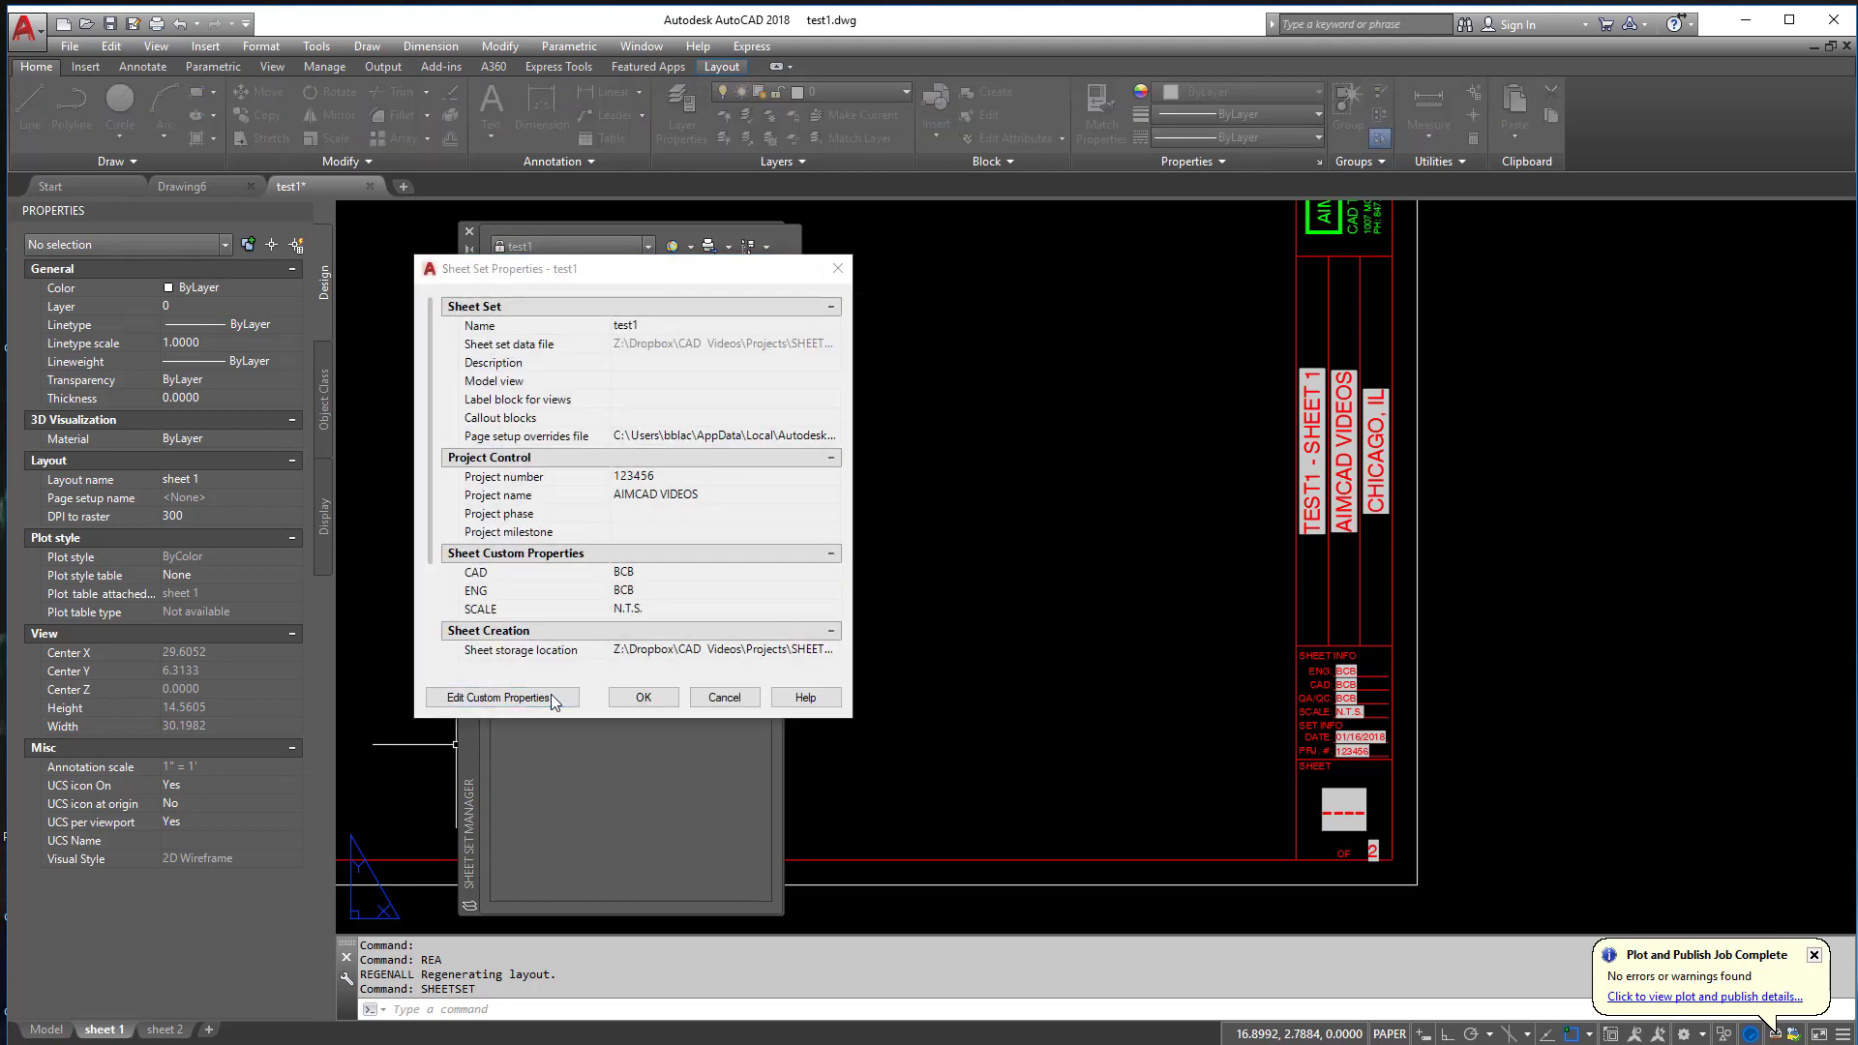
left_click(497, 697)
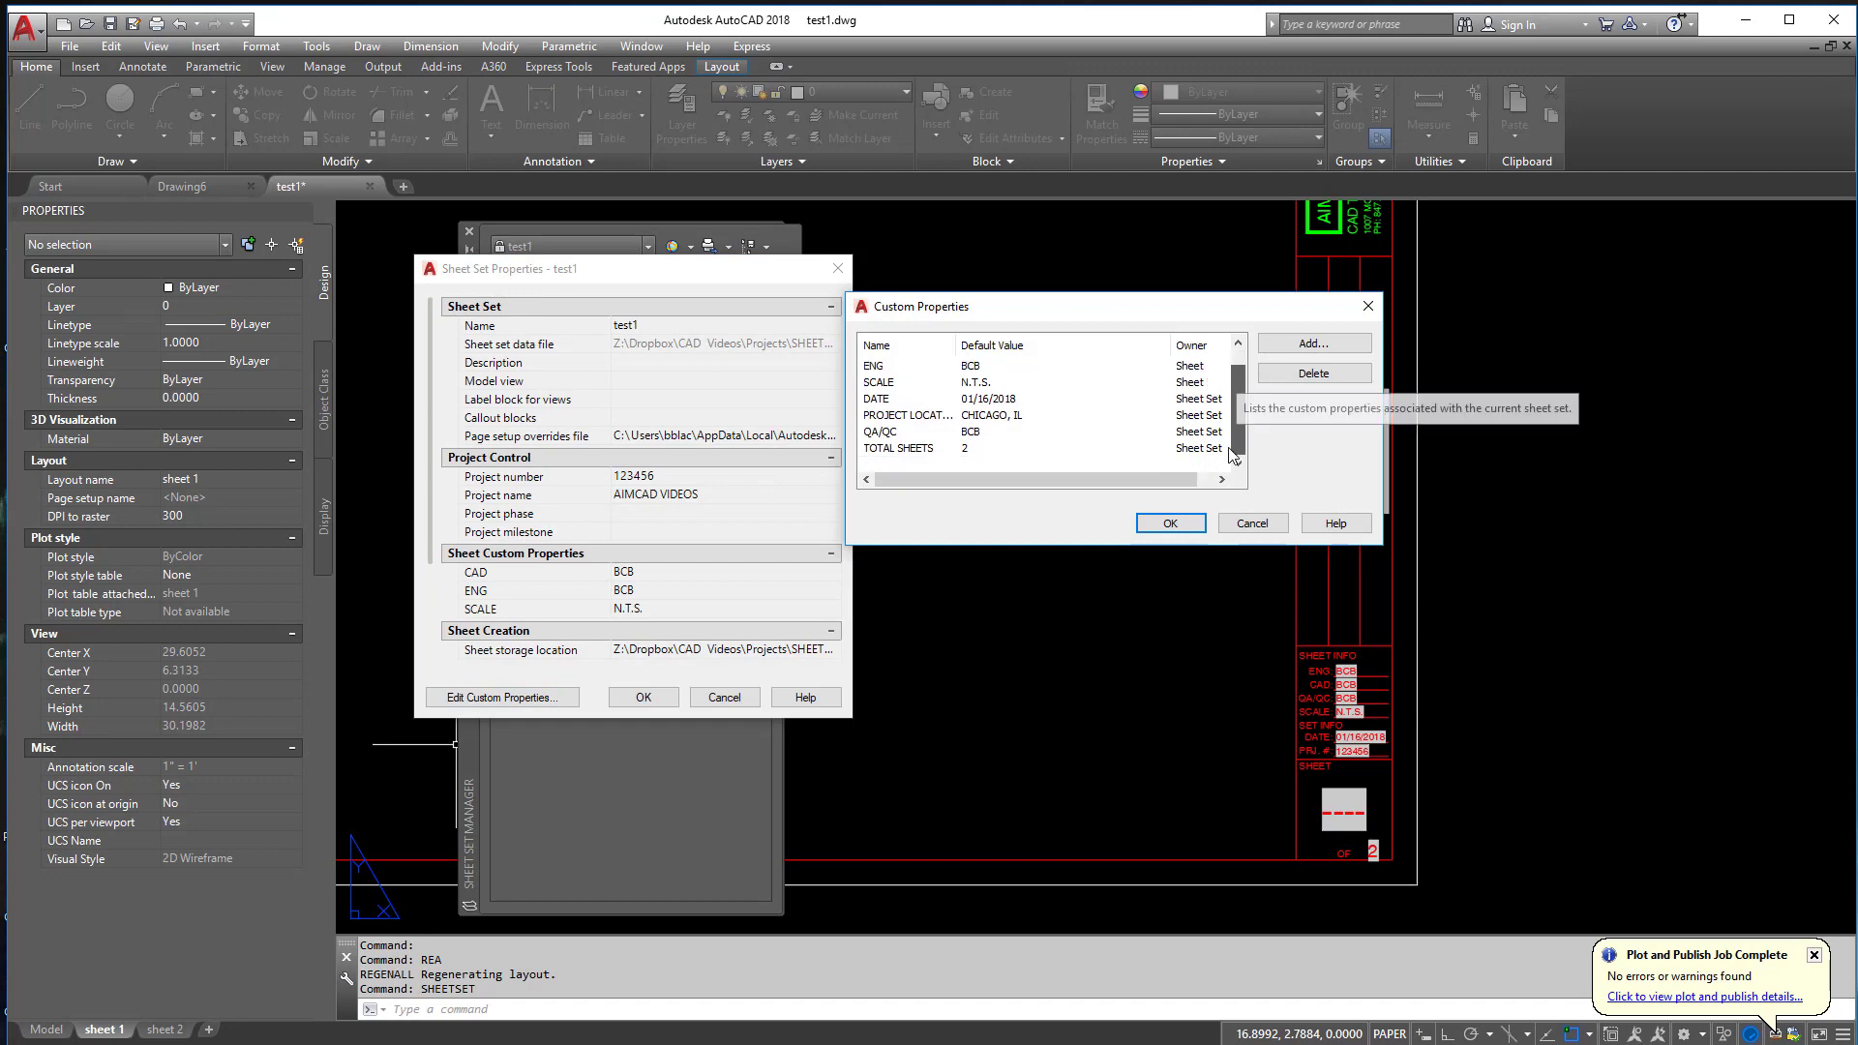
left_click(1252, 523)
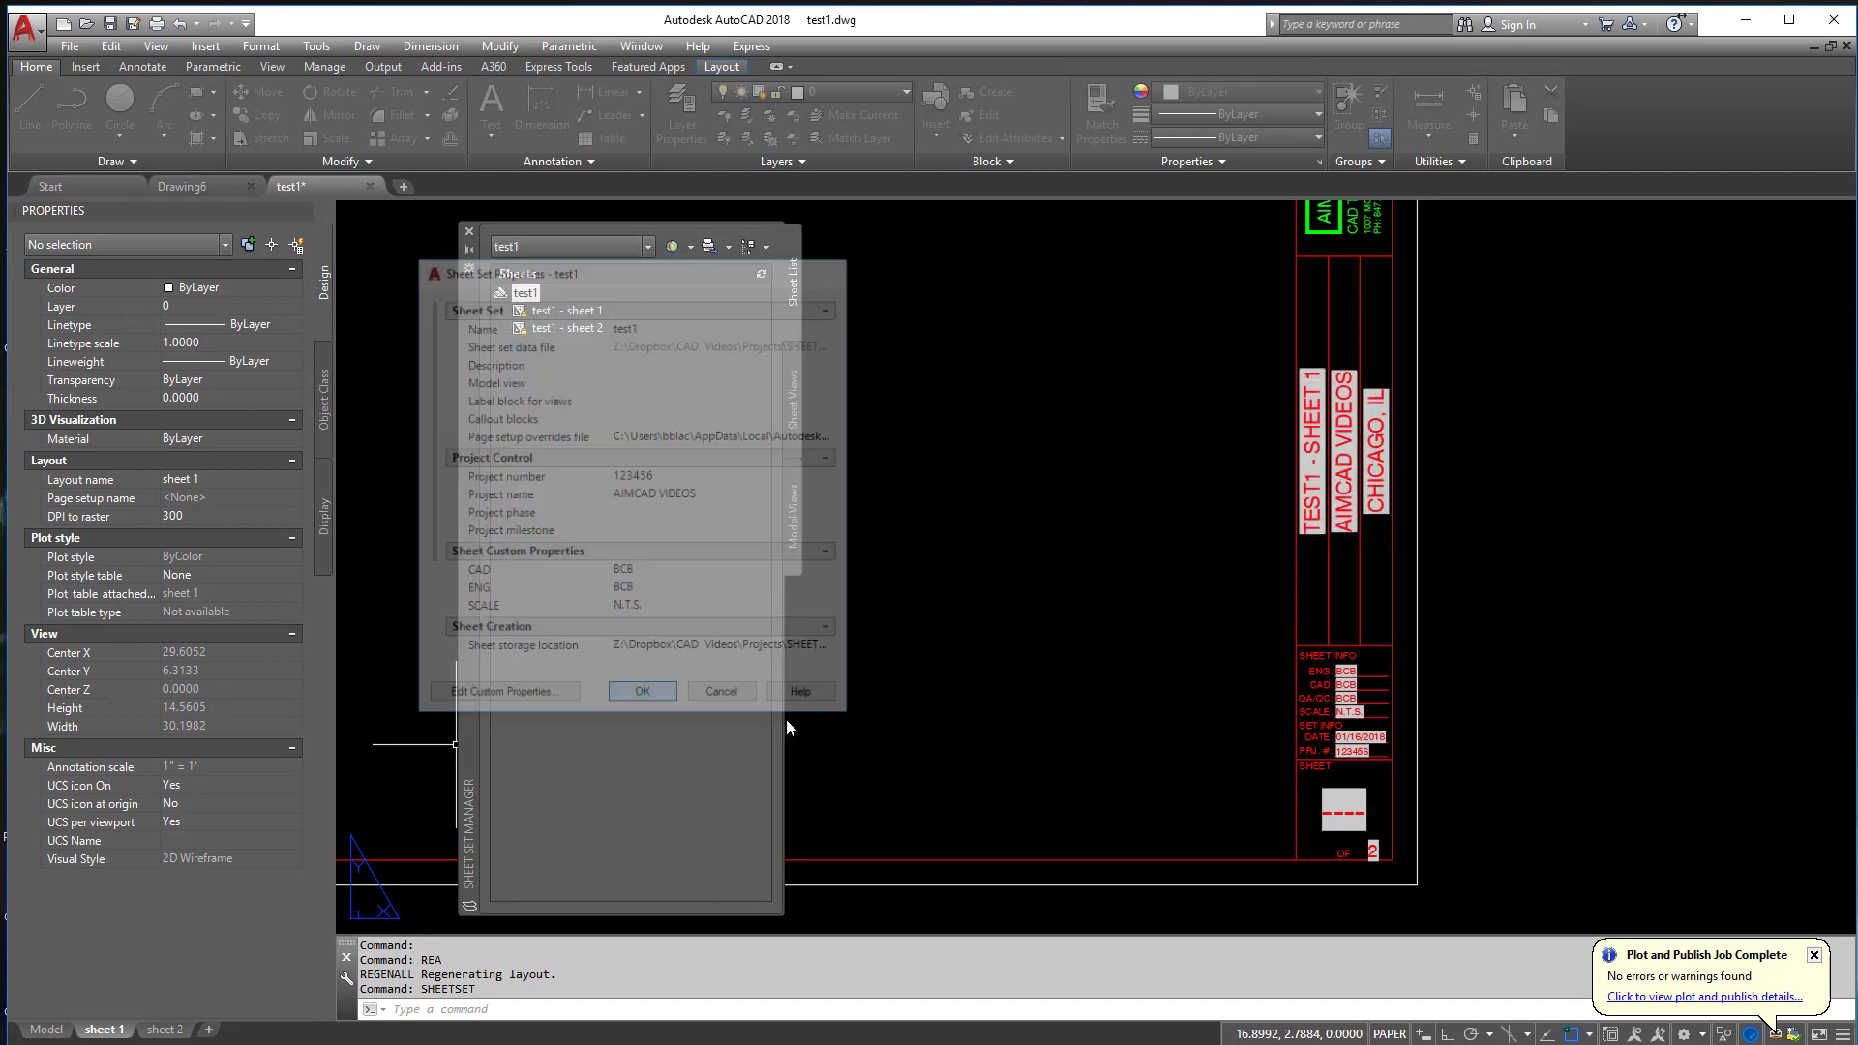
- Bring up the test1 sheet set properties again
right_click(524, 293)
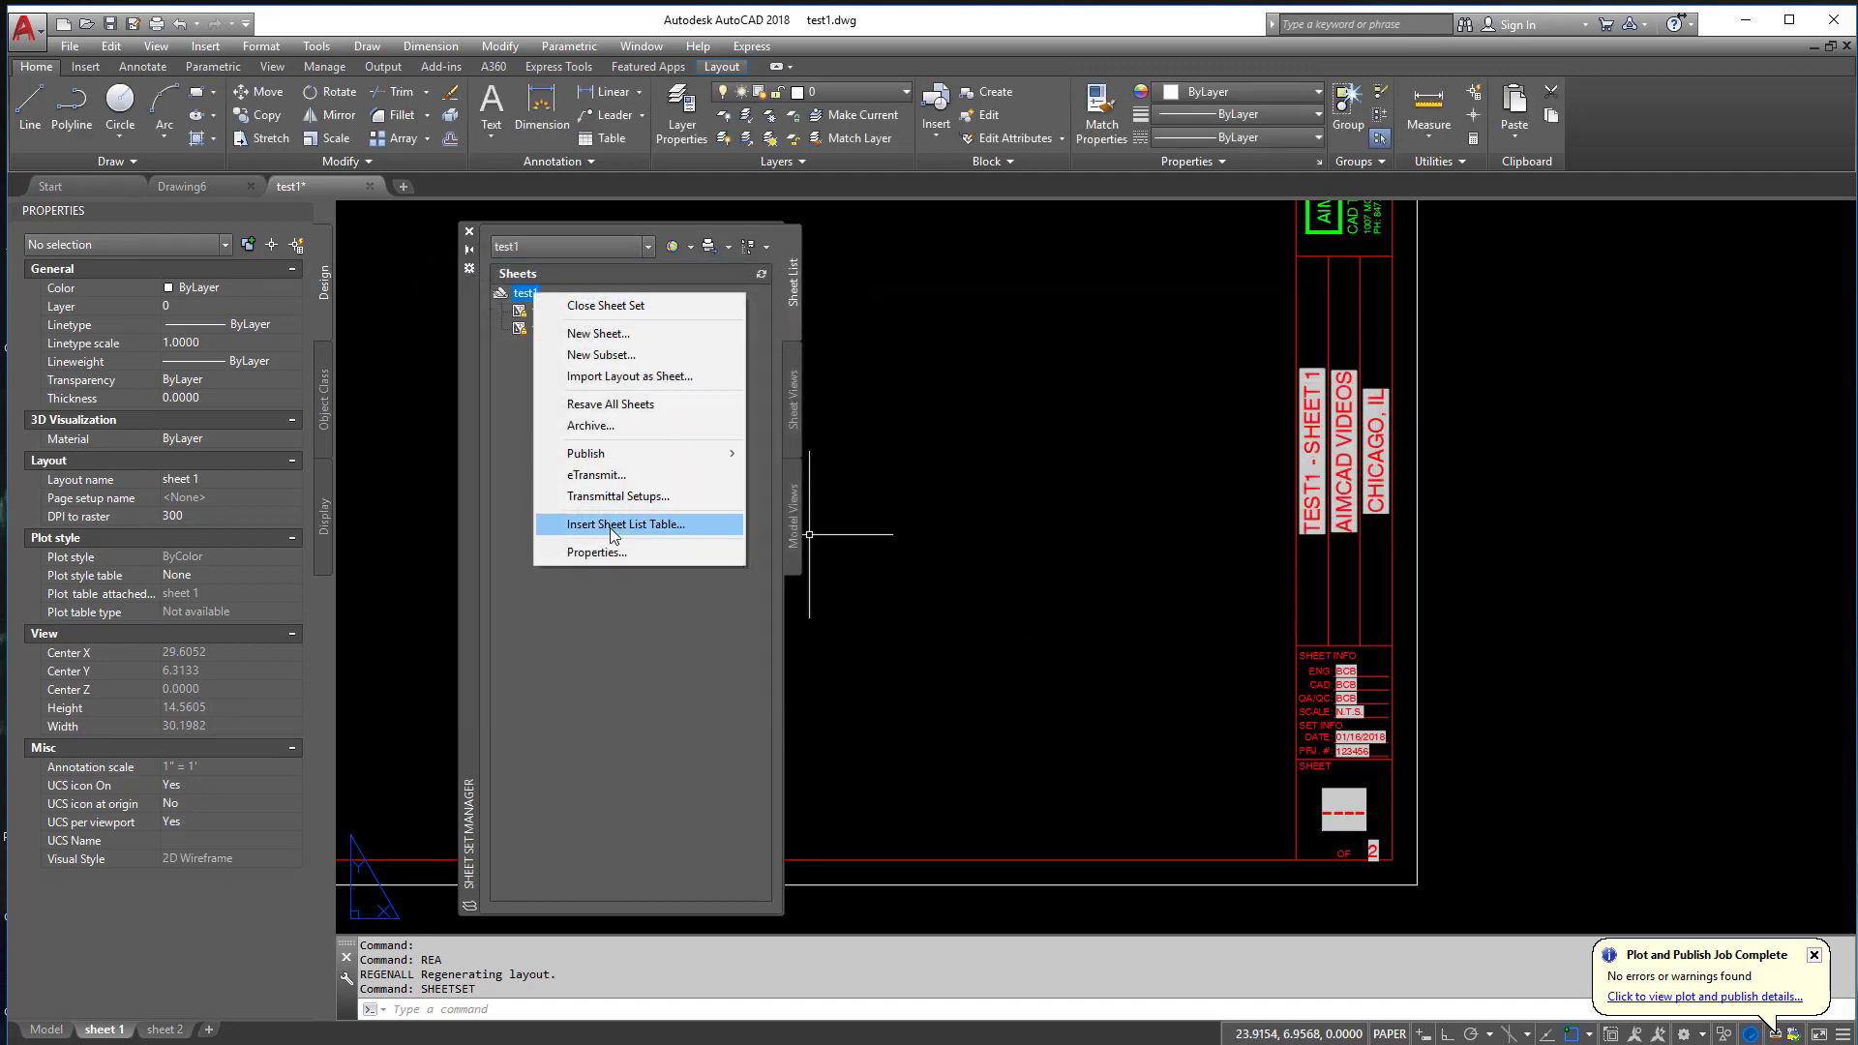
left_click(596, 552)
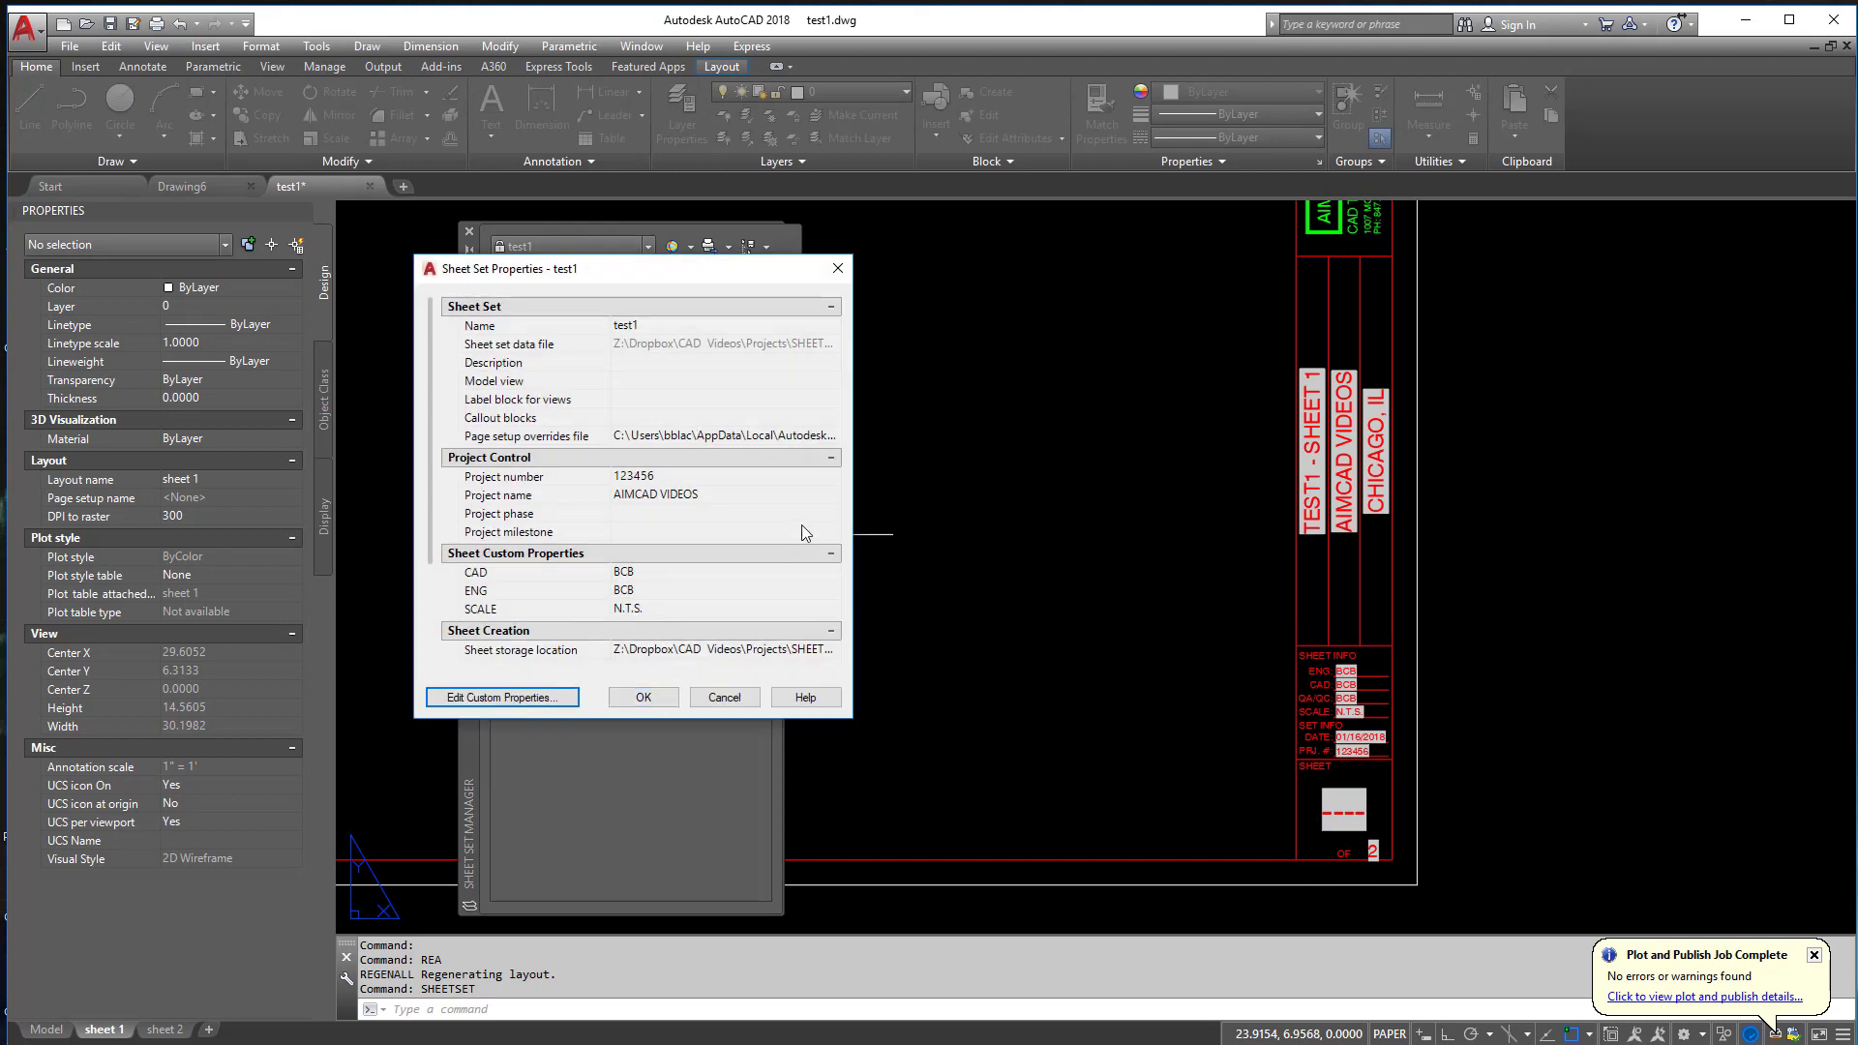